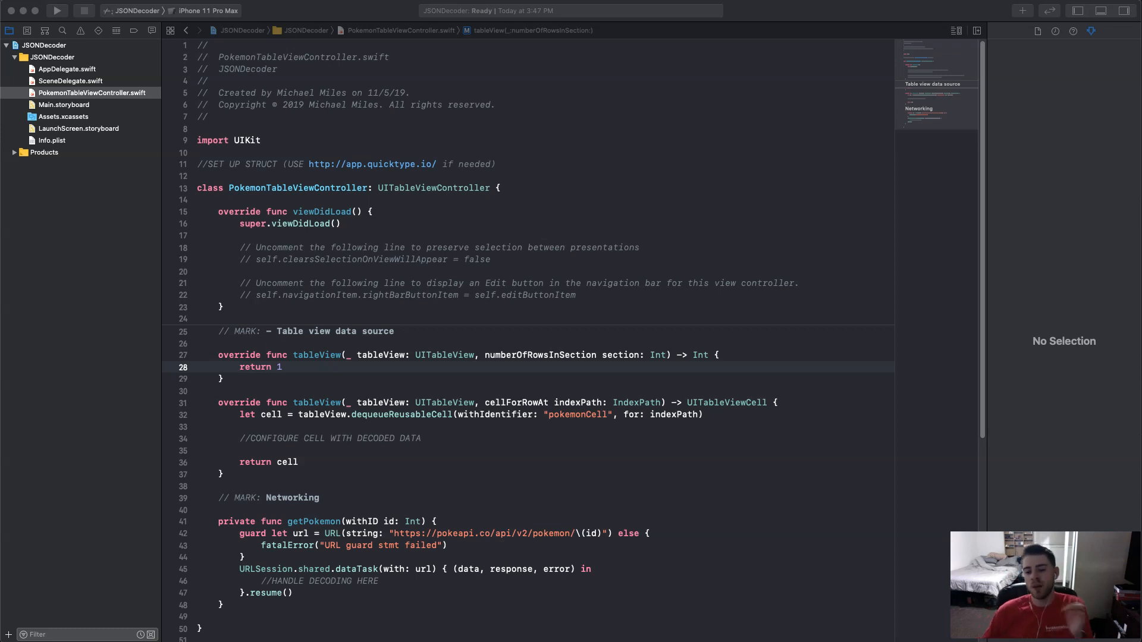
pyautogui.moveTo(579, 347)
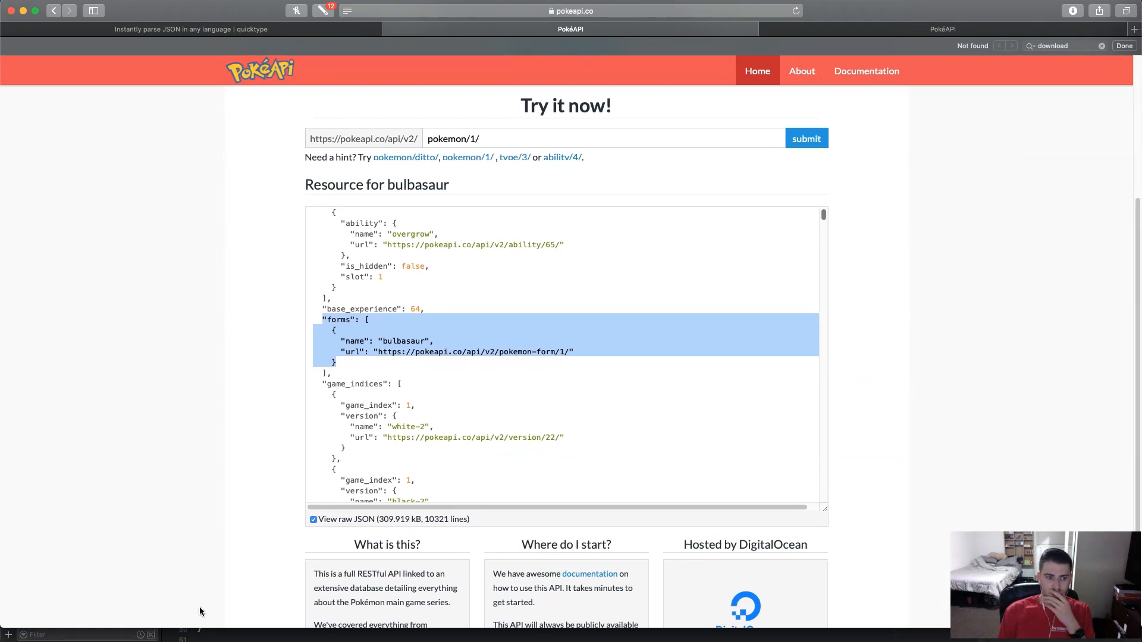
pyautogui.moveTo(465, 452)
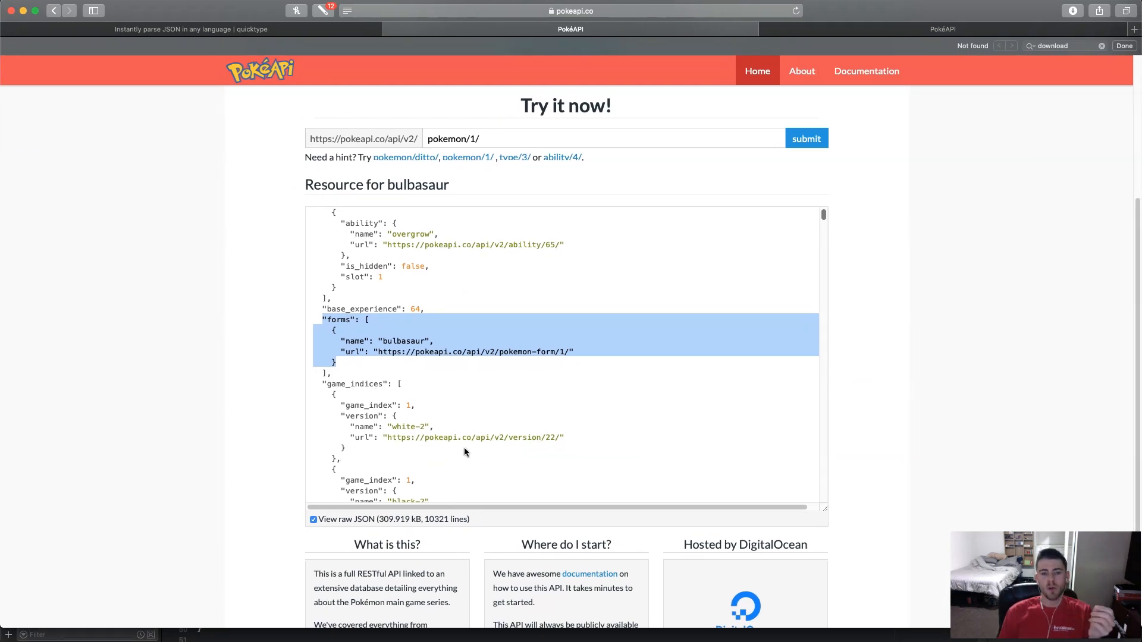
# Scroll through the bulbasaur raw JSON, then switch to the tree view and collapse its forms entry.
pyautogui.click(546, 347)
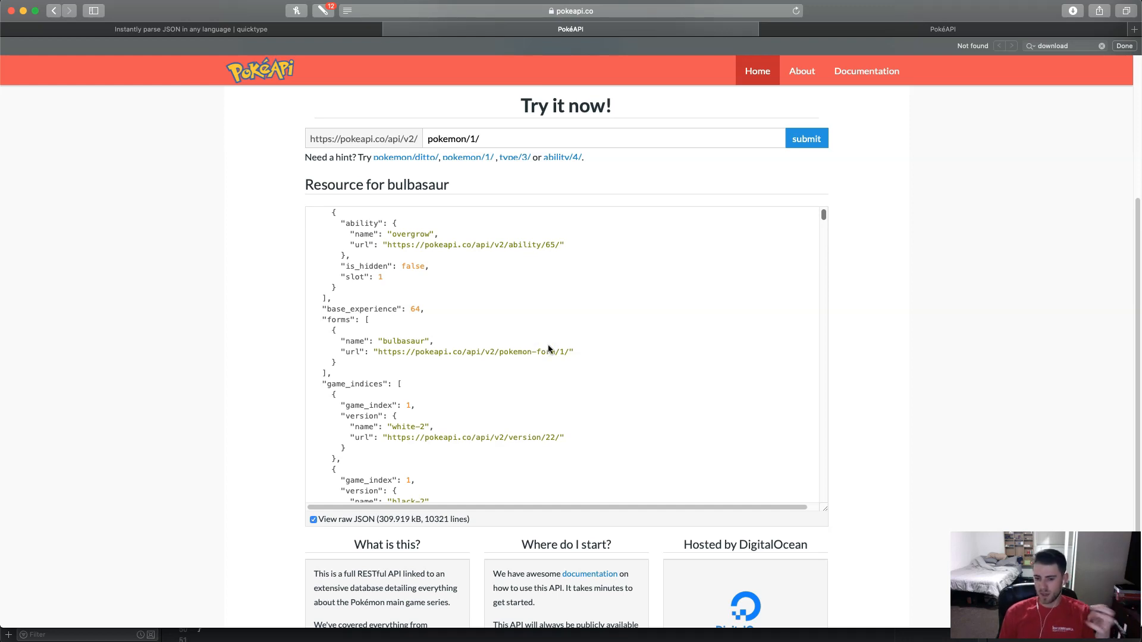
pyautogui.moveTo(412, 211)
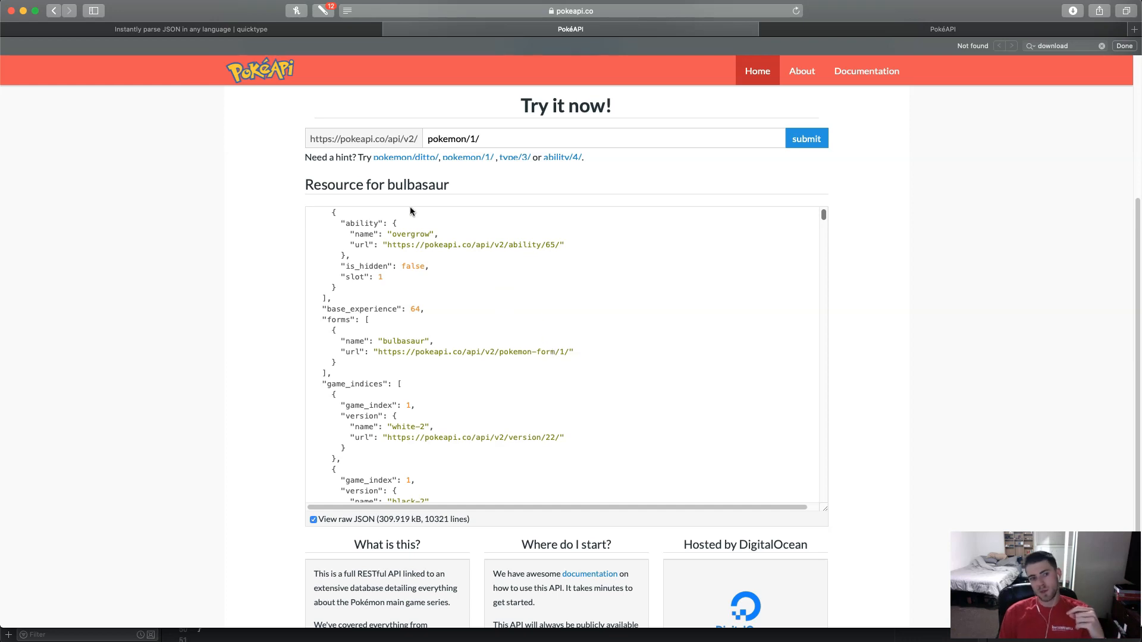
pyautogui.moveTo(417, 187)
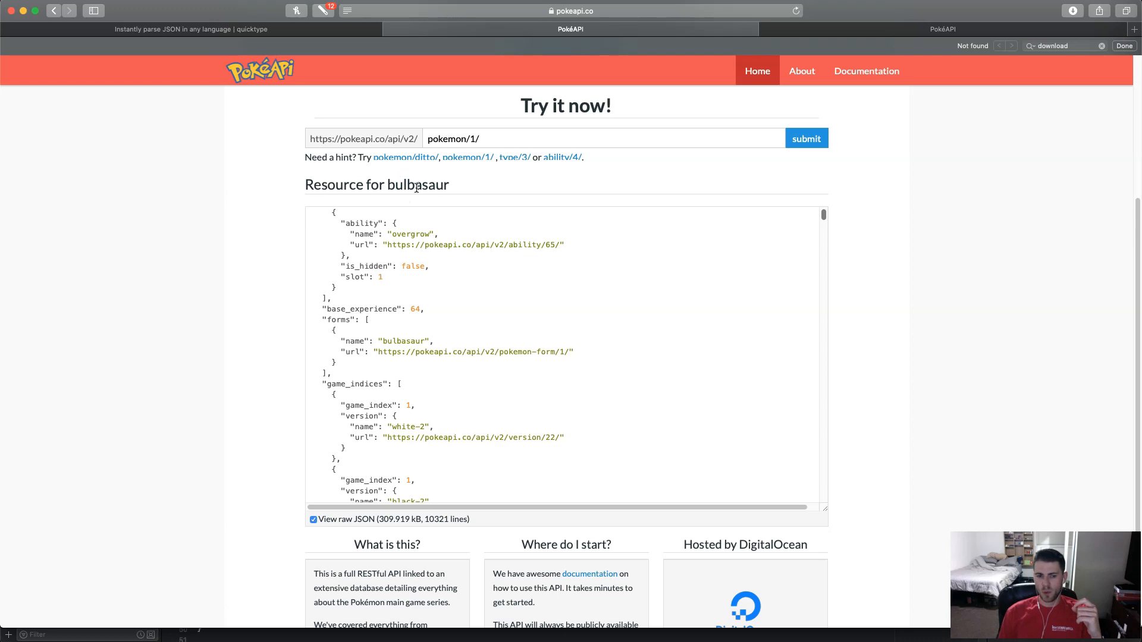
pyautogui.moveTo(641, 239)
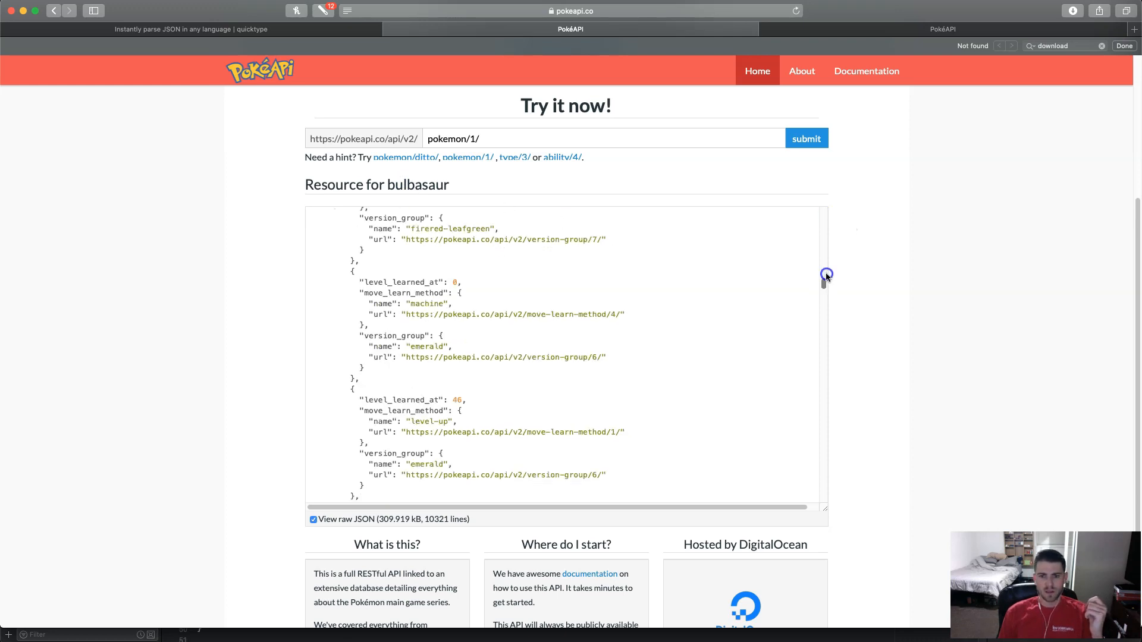
pyautogui.scroll(-3)
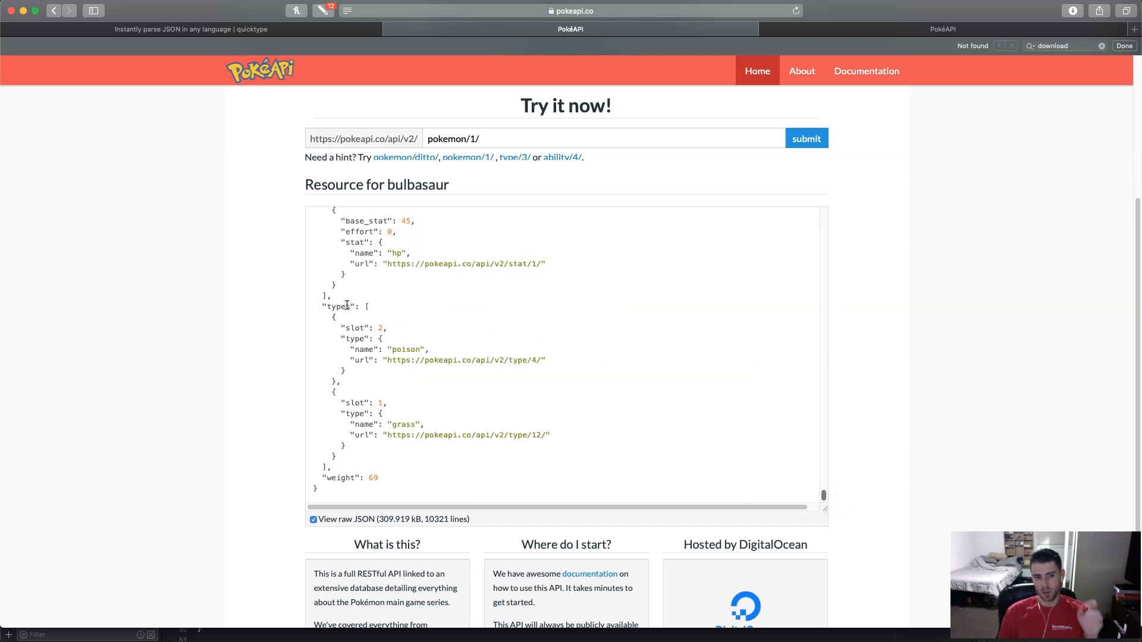
pyautogui.moveTo(856, 527)
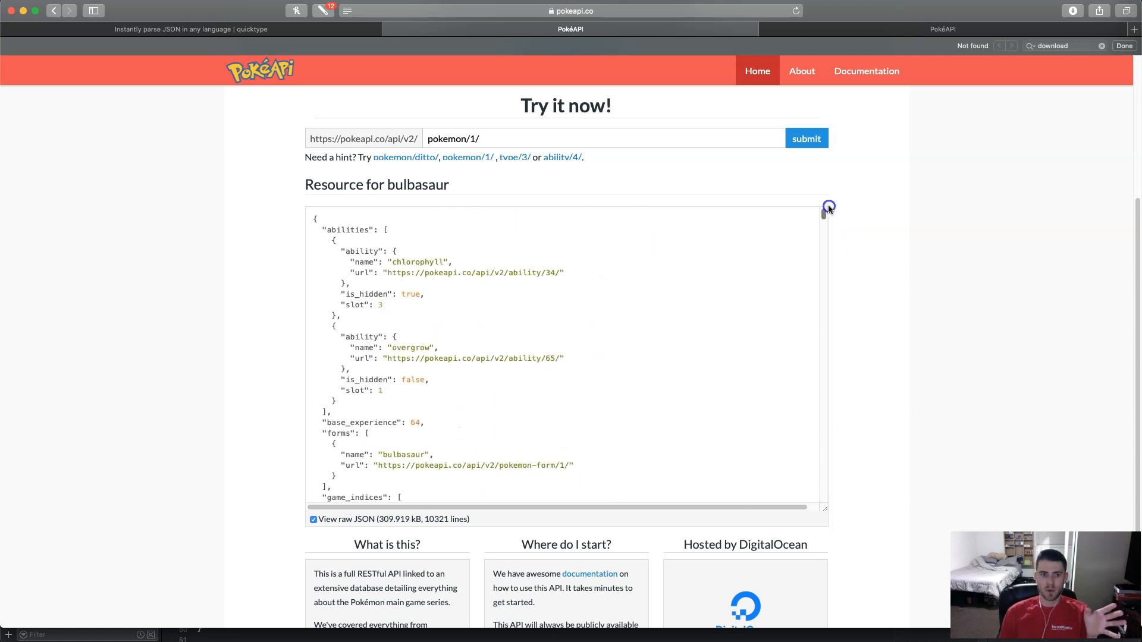
pyautogui.scroll(-3)
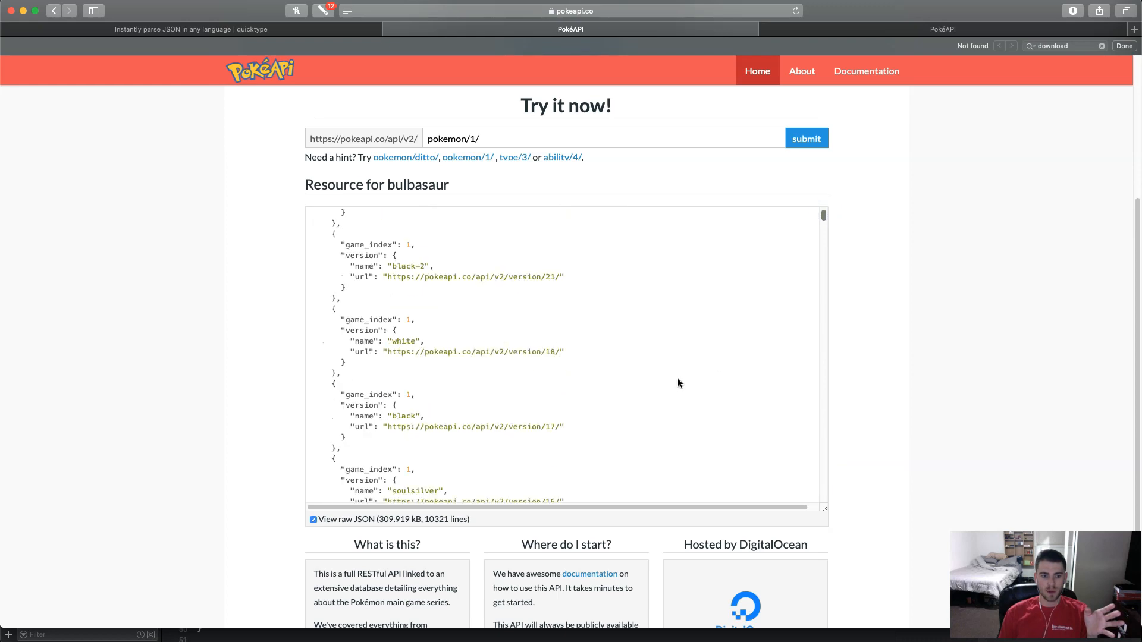
pyautogui.scroll(3)
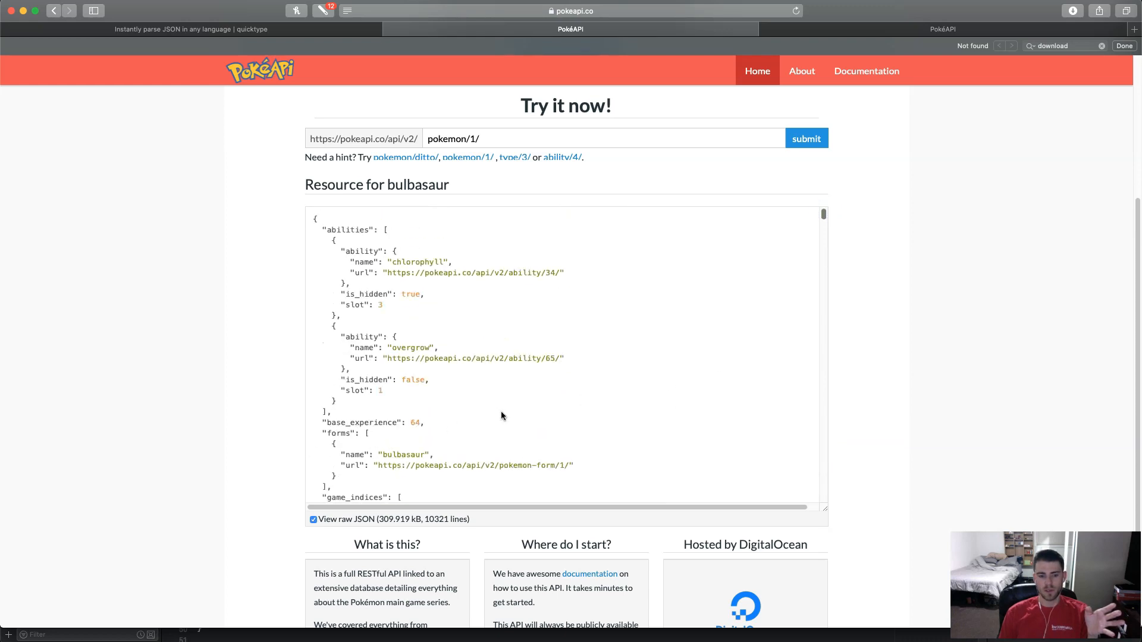
pyautogui.scroll(-3)
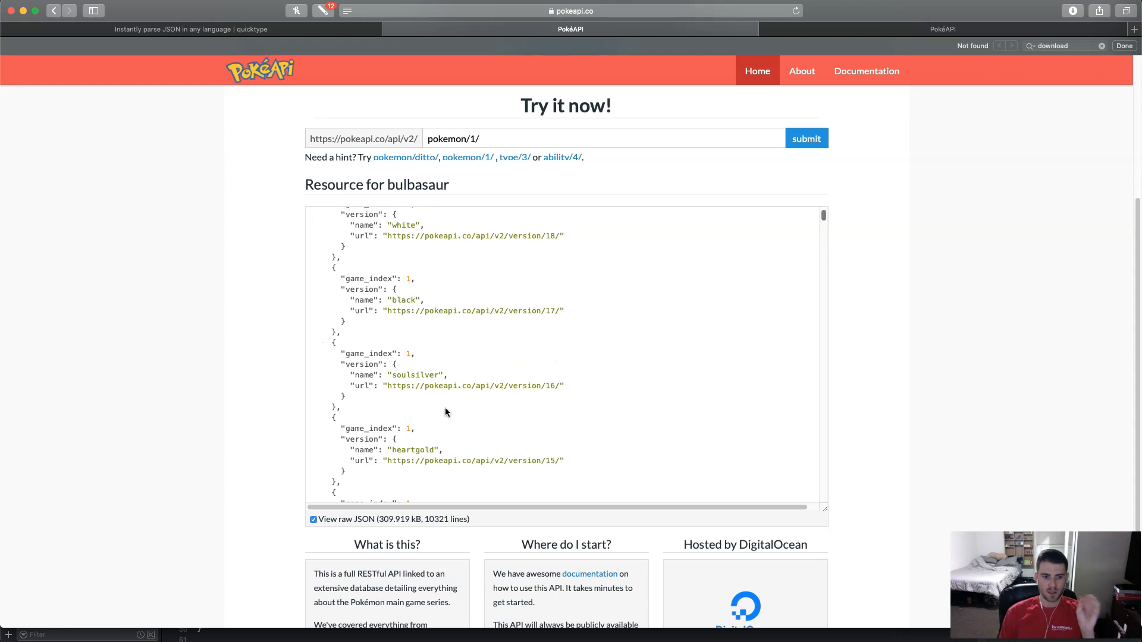
pyautogui.scroll(-3)
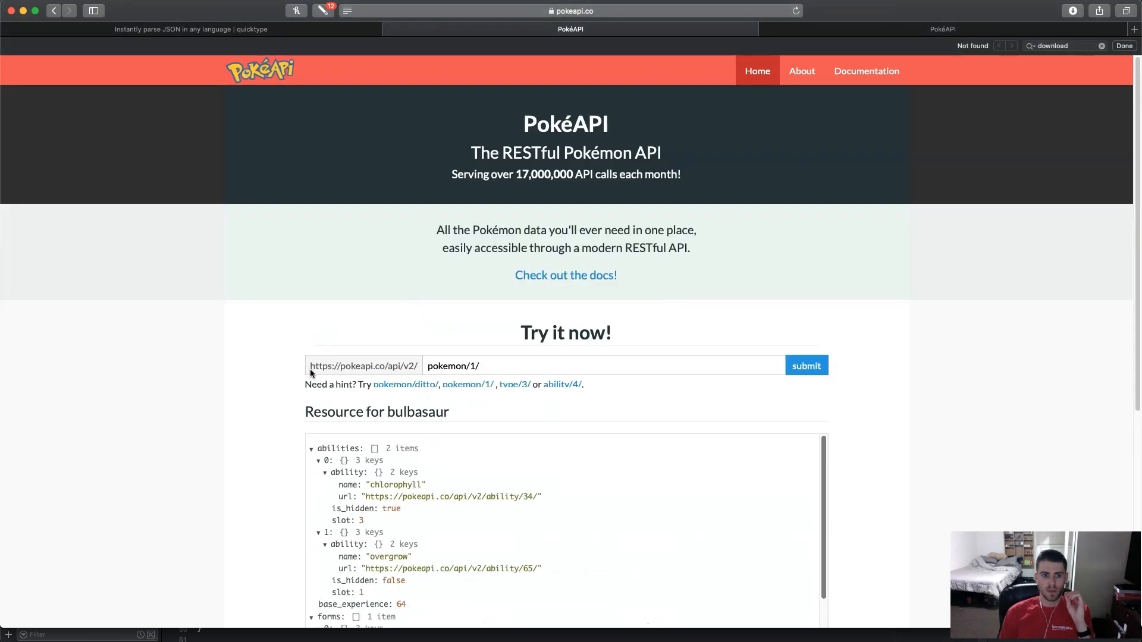
pyautogui.scroll(-3)
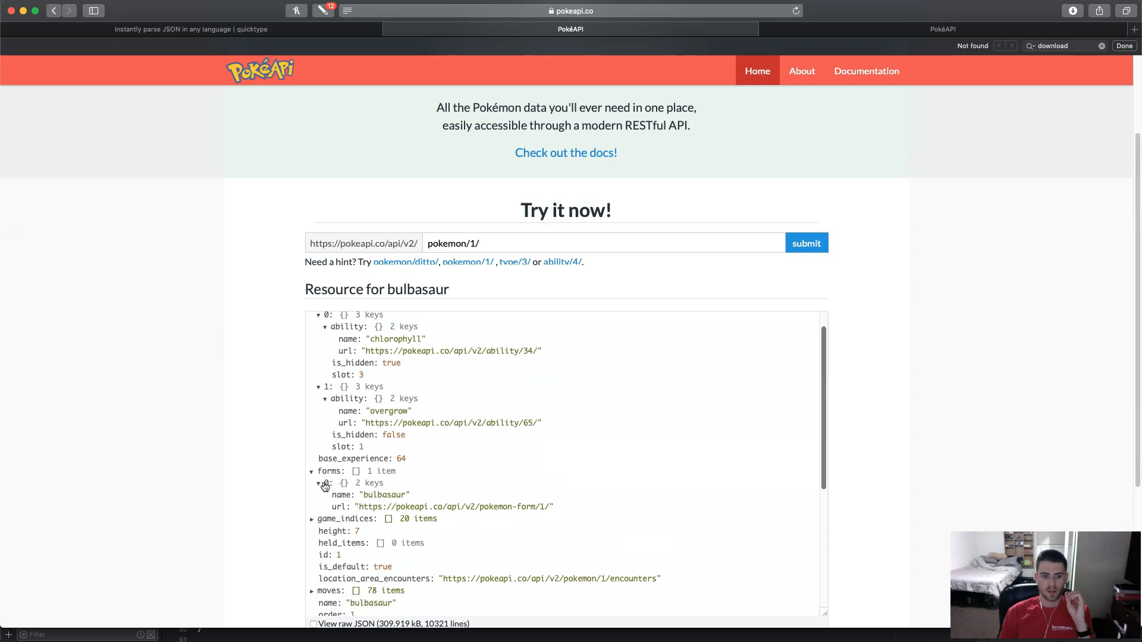
pyautogui.click(311, 471)
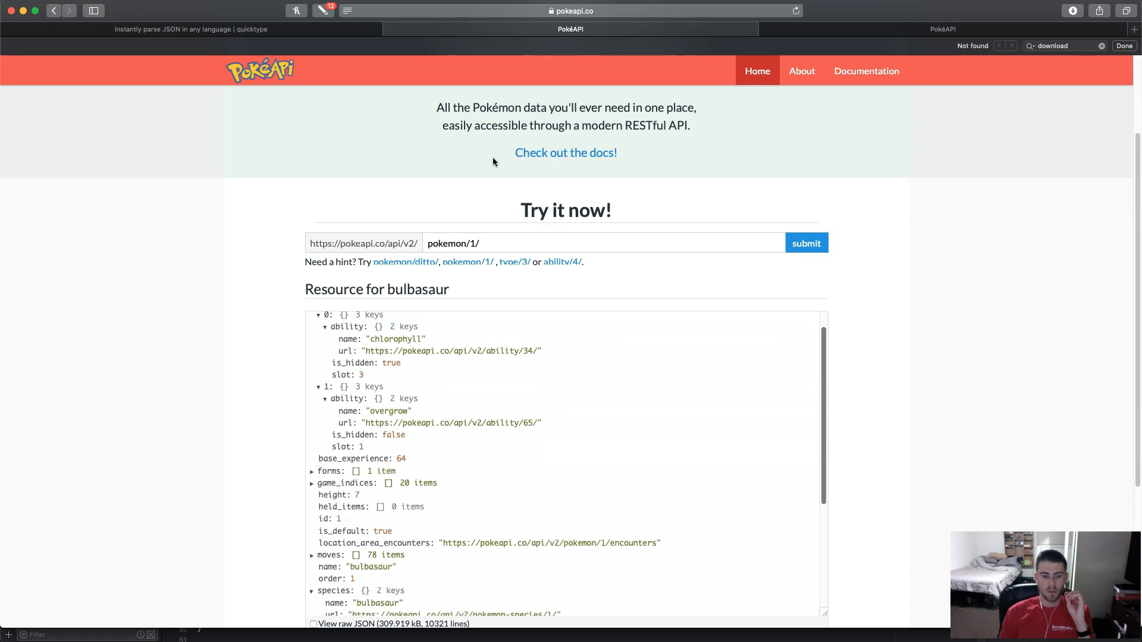
# Browse the Pokemon endpoint docs' example response and its types array with name and URL.
pyautogui.click(866, 70)
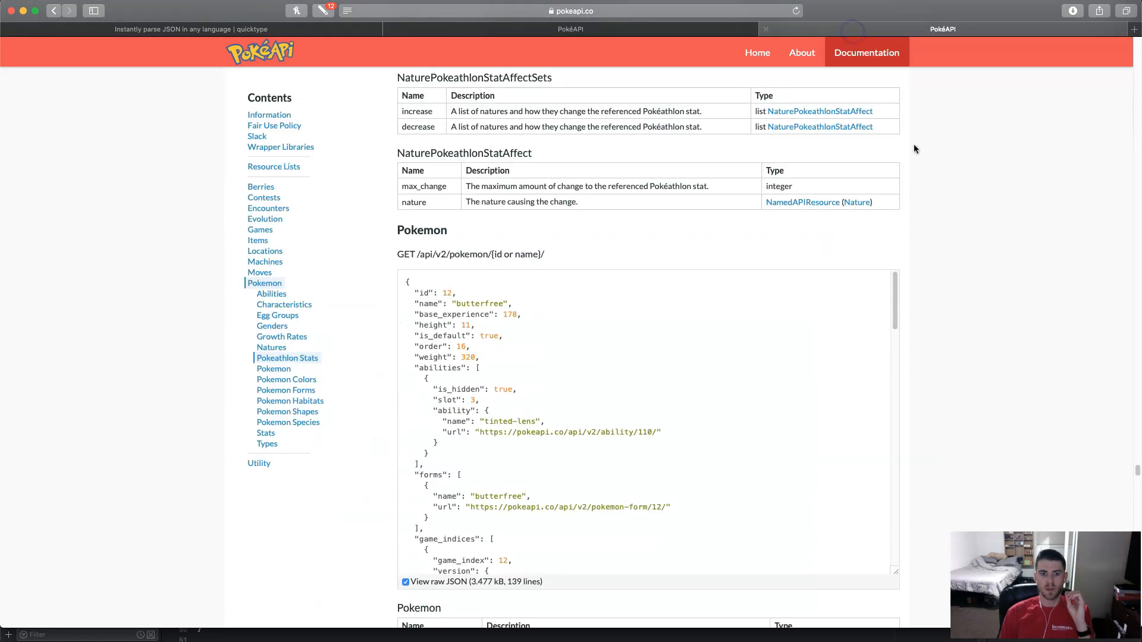
pyautogui.moveTo(493, 313)
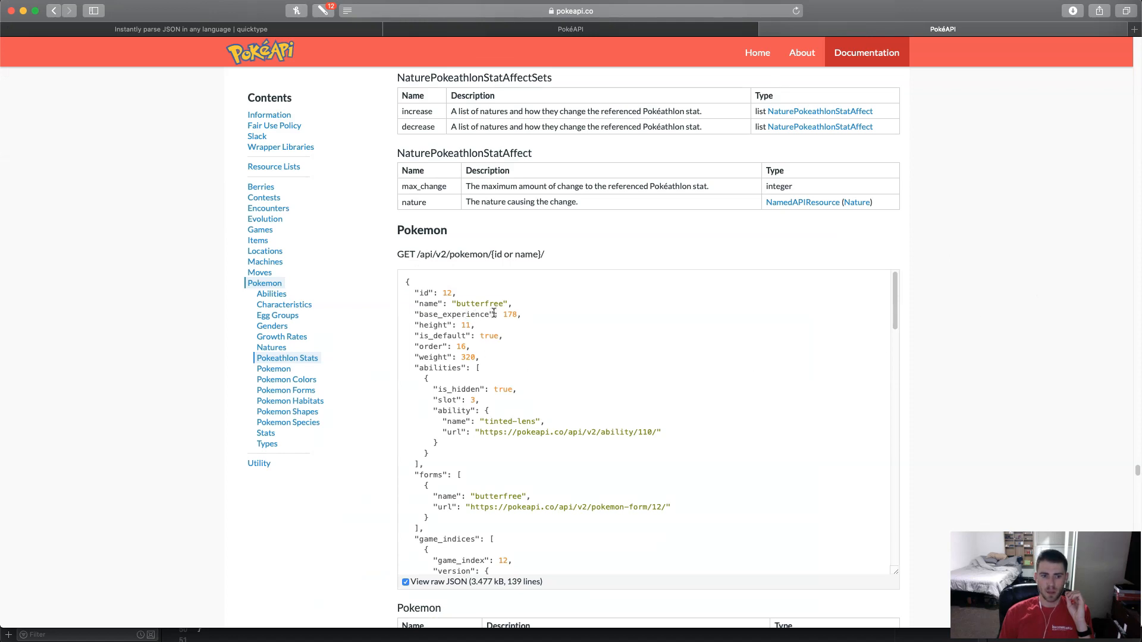
pyautogui.moveTo(481, 301)
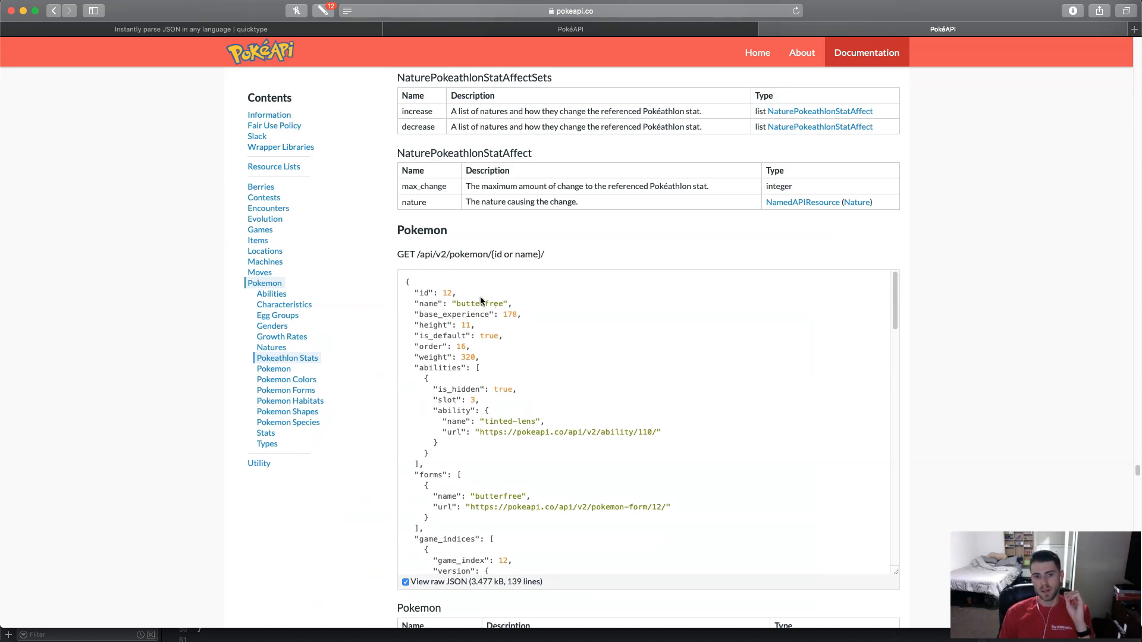
pyautogui.moveTo(488, 294)
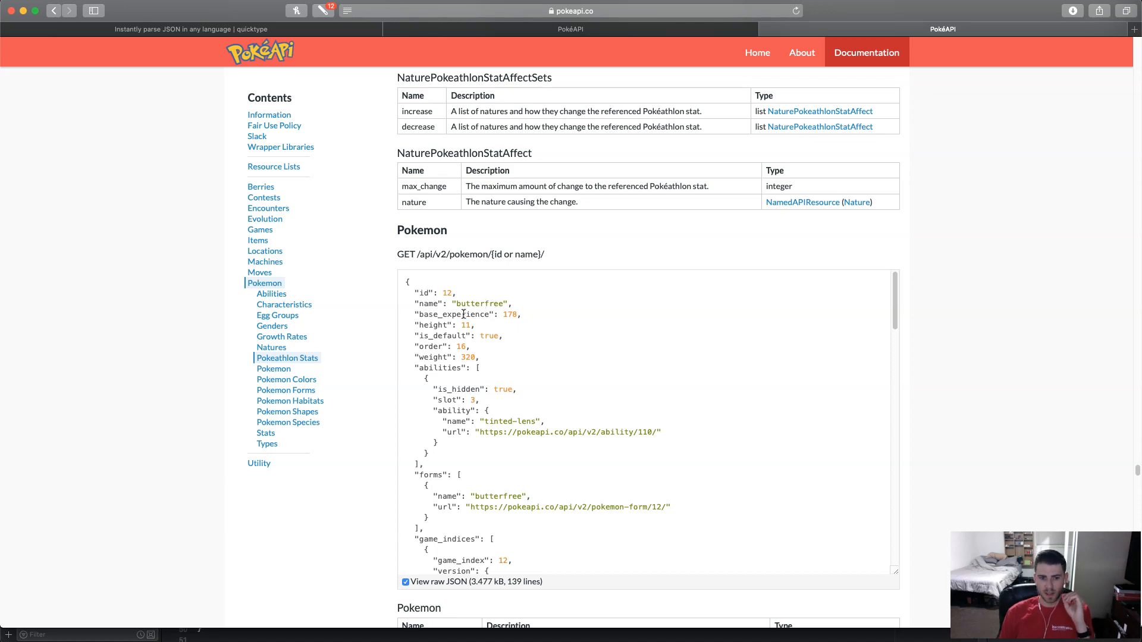
pyautogui.moveTo(726, 268)
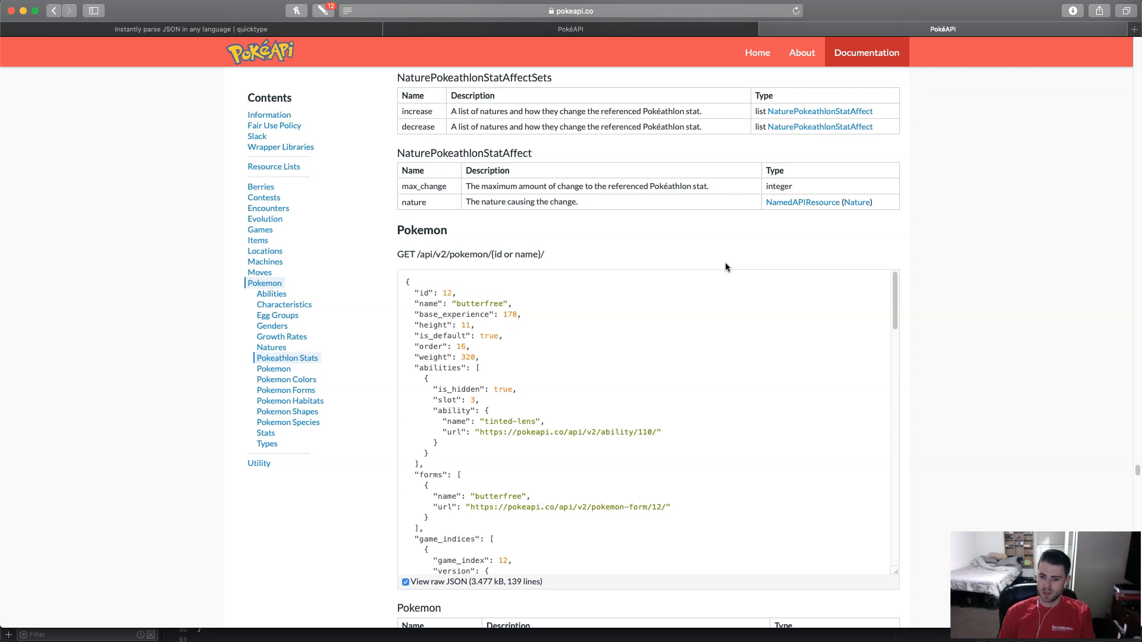
pyautogui.scroll(-3)
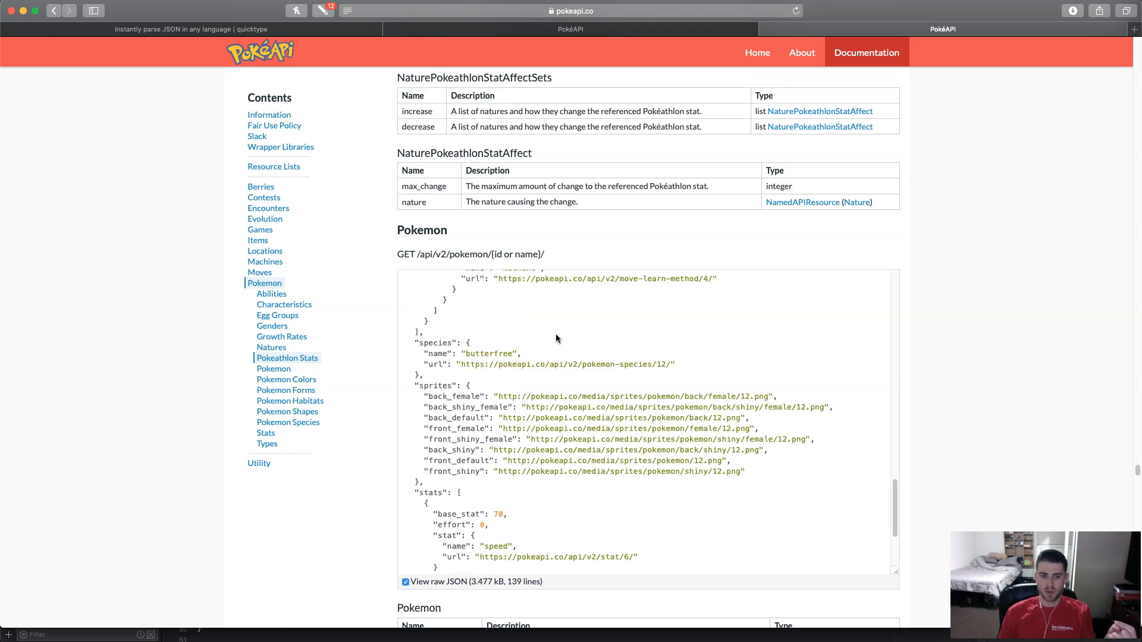
pyautogui.scroll(3)
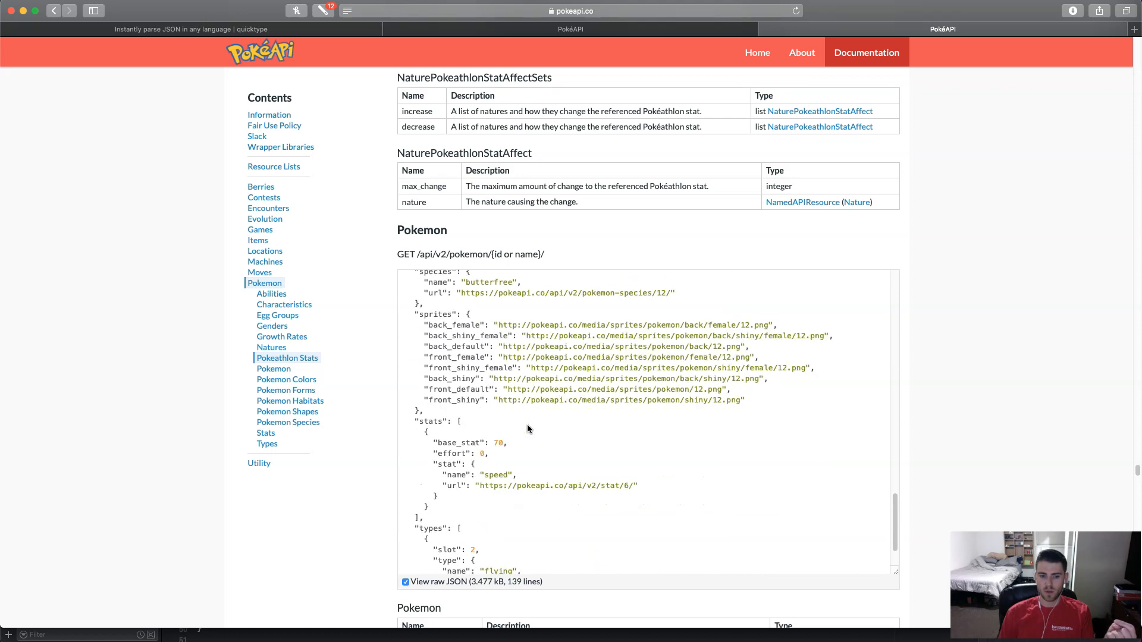
pyautogui.scroll(-3)
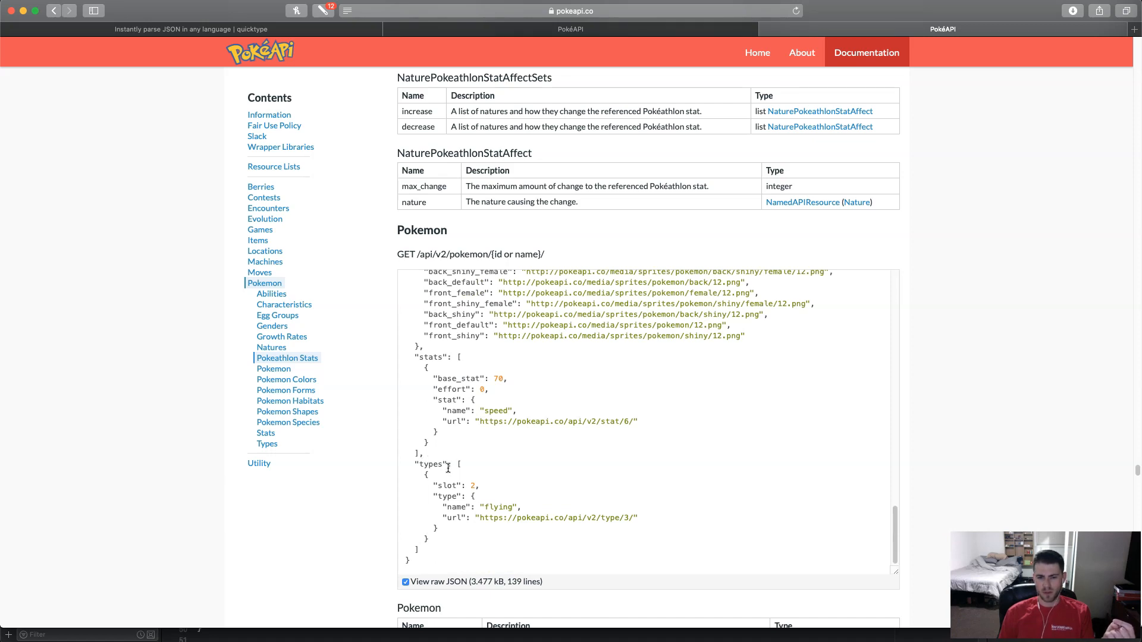
pyautogui.scroll(3)
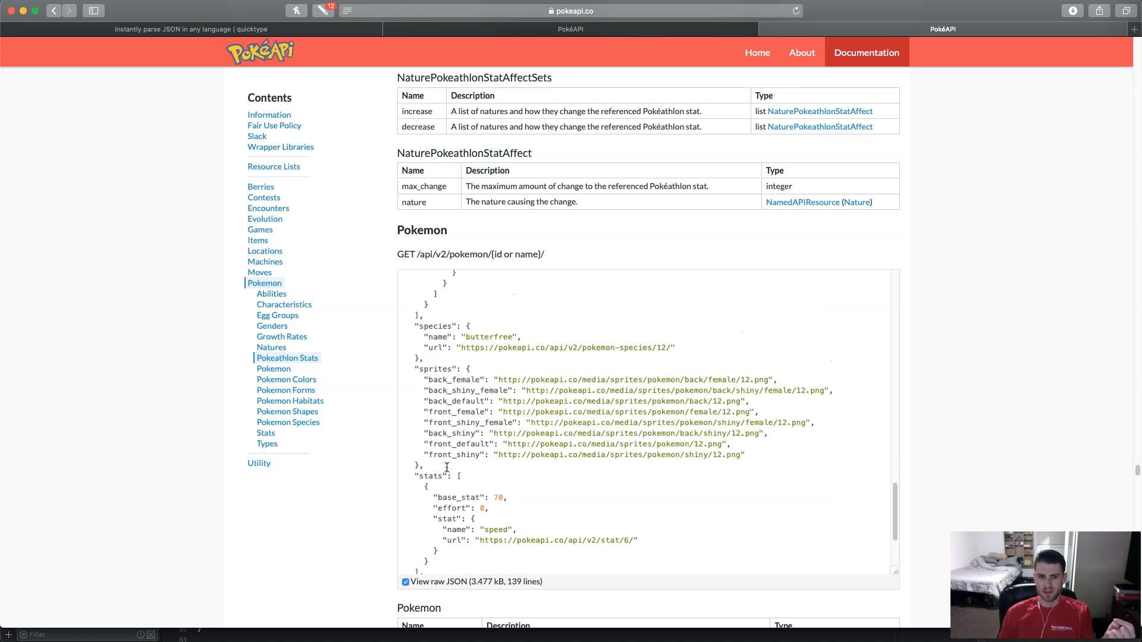
pyautogui.scroll(3)
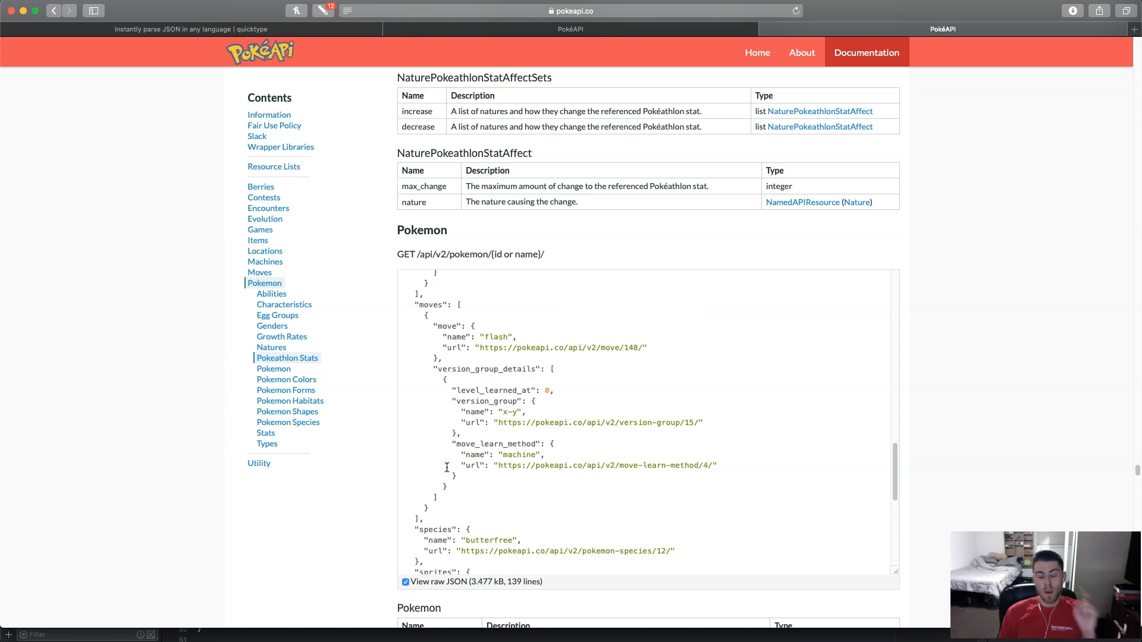
pyautogui.scroll(3)
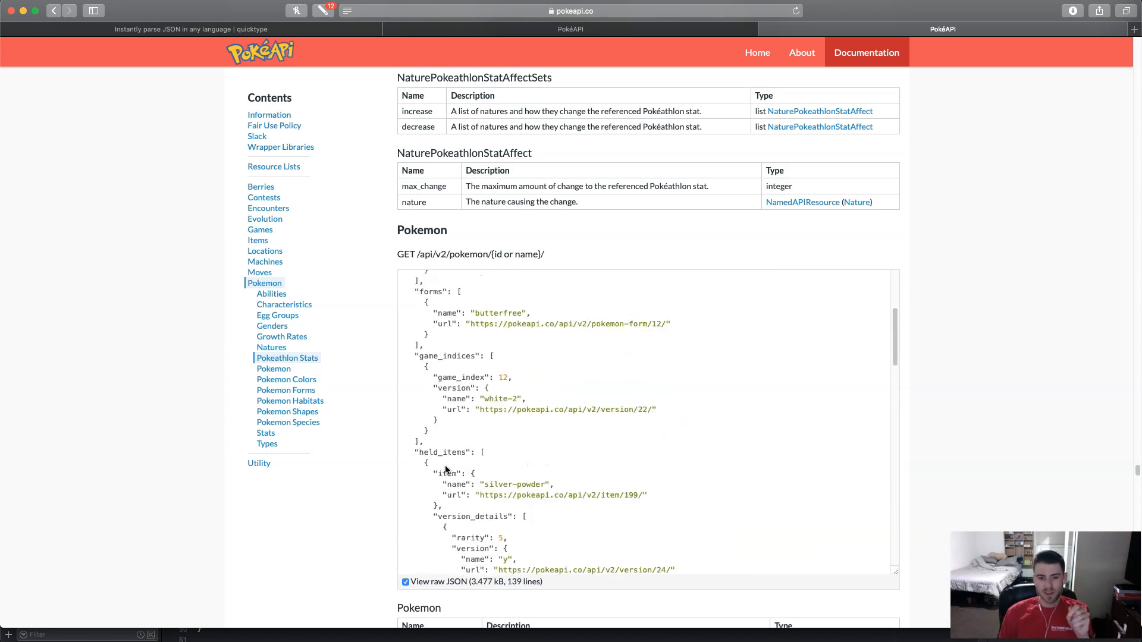
pyautogui.scroll(3)
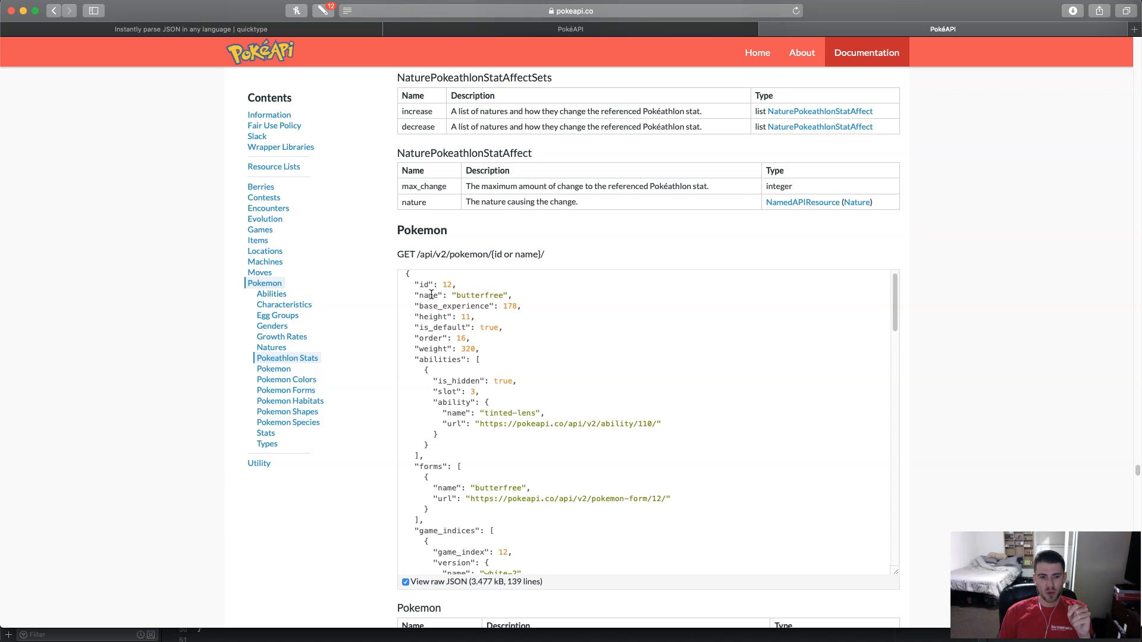
pyautogui.scroll(-3)
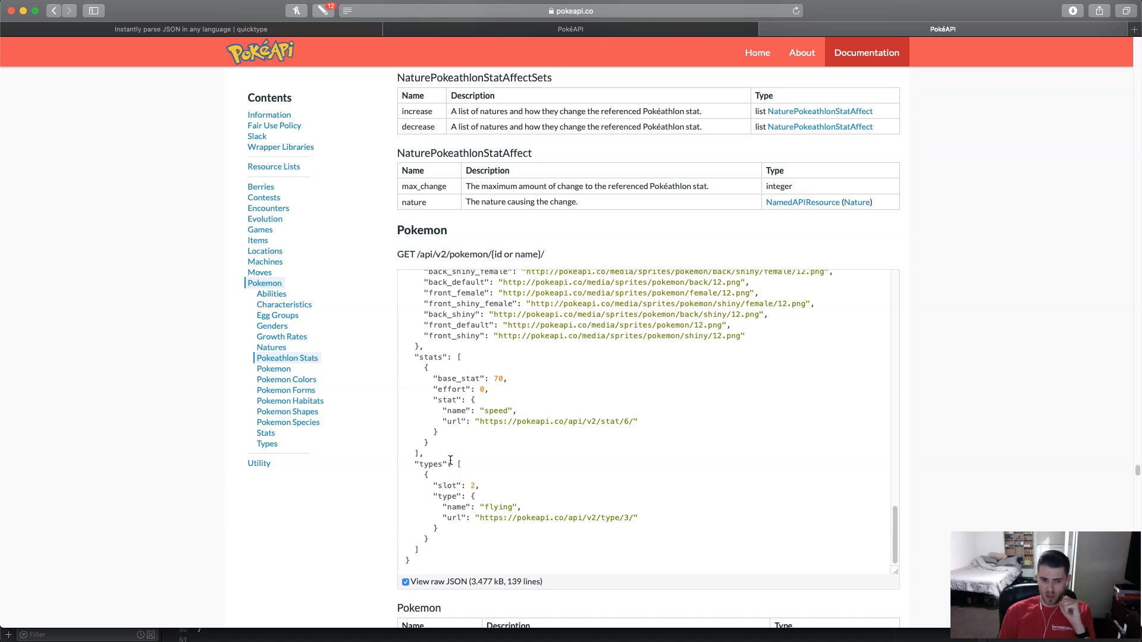
pyautogui.moveTo(487, 504)
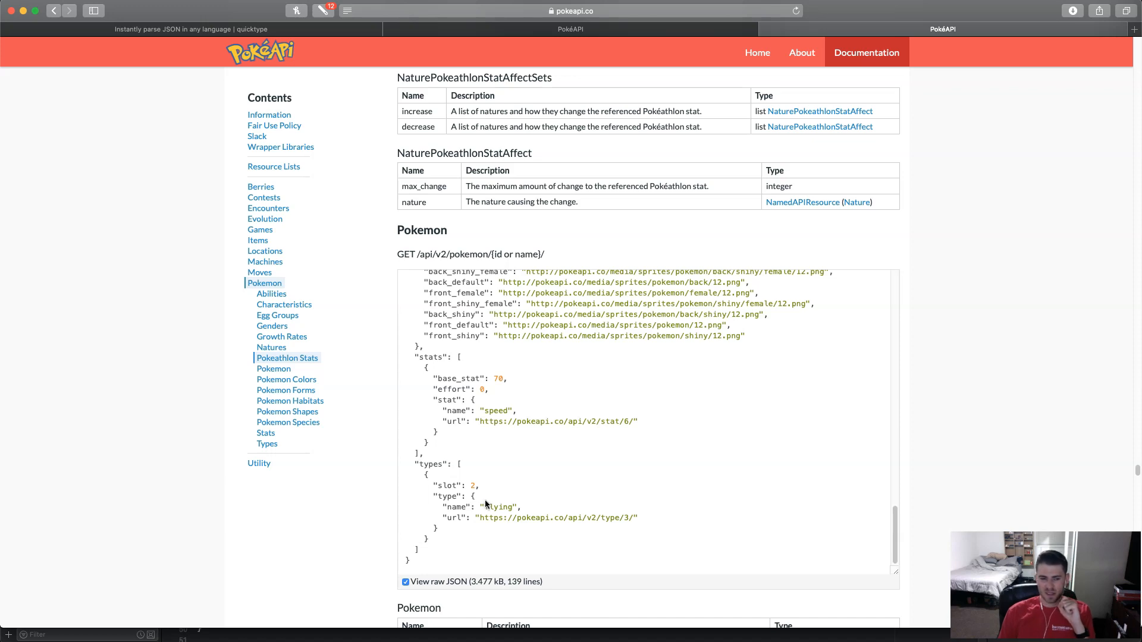
pyautogui.moveTo(450, 479)
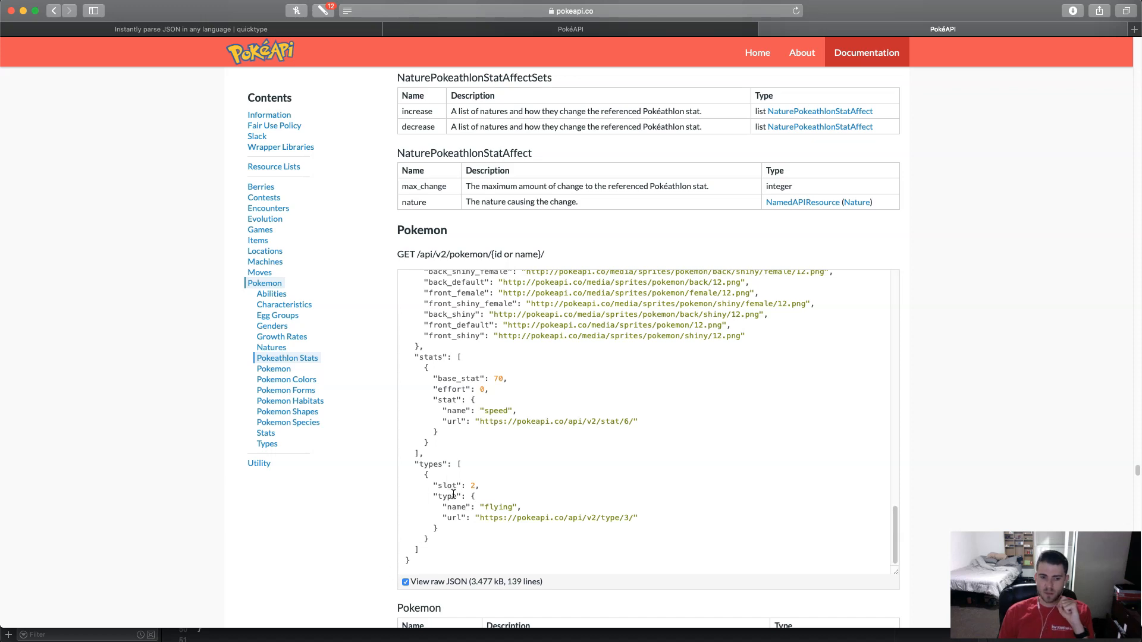
pyautogui.moveTo(443, 357)
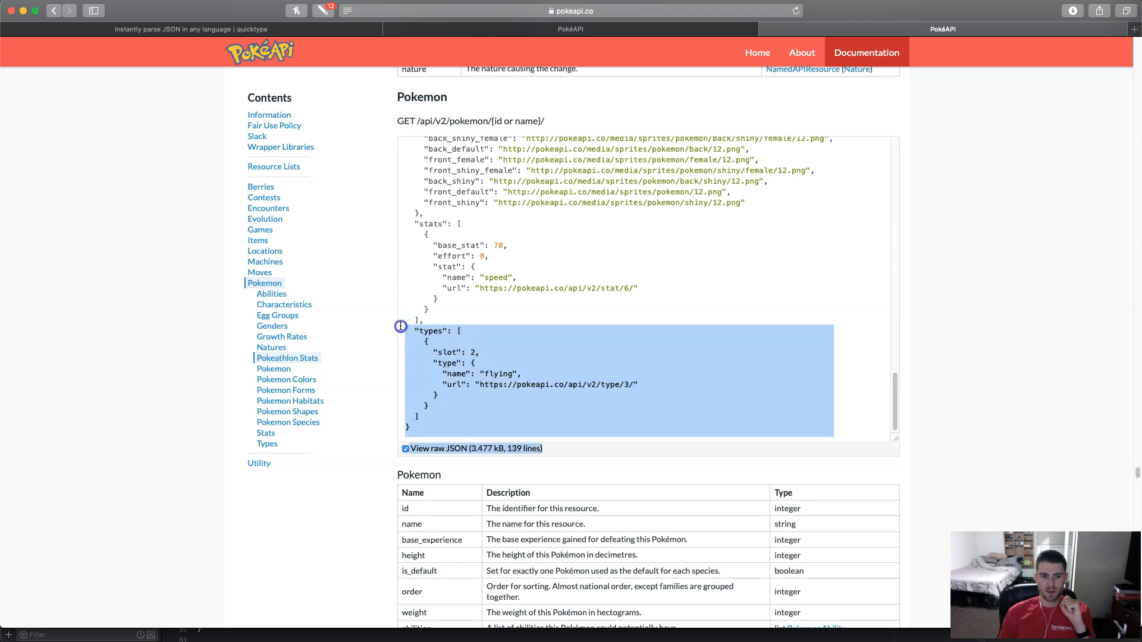
pyautogui.moveTo(460, 422)
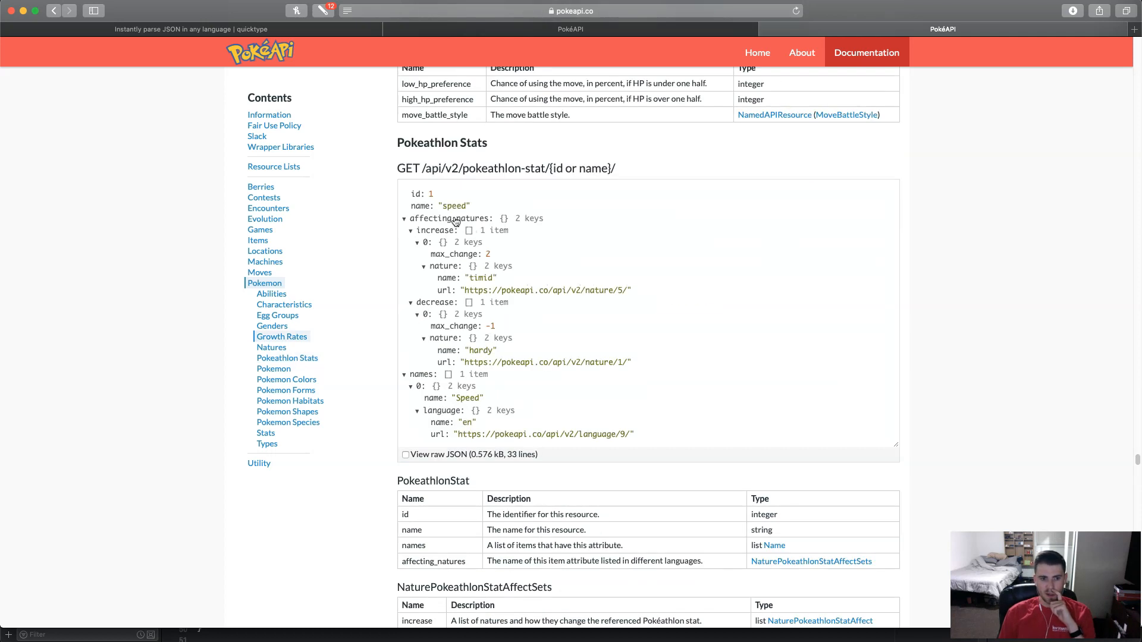
pyautogui.moveTo(475, 221)
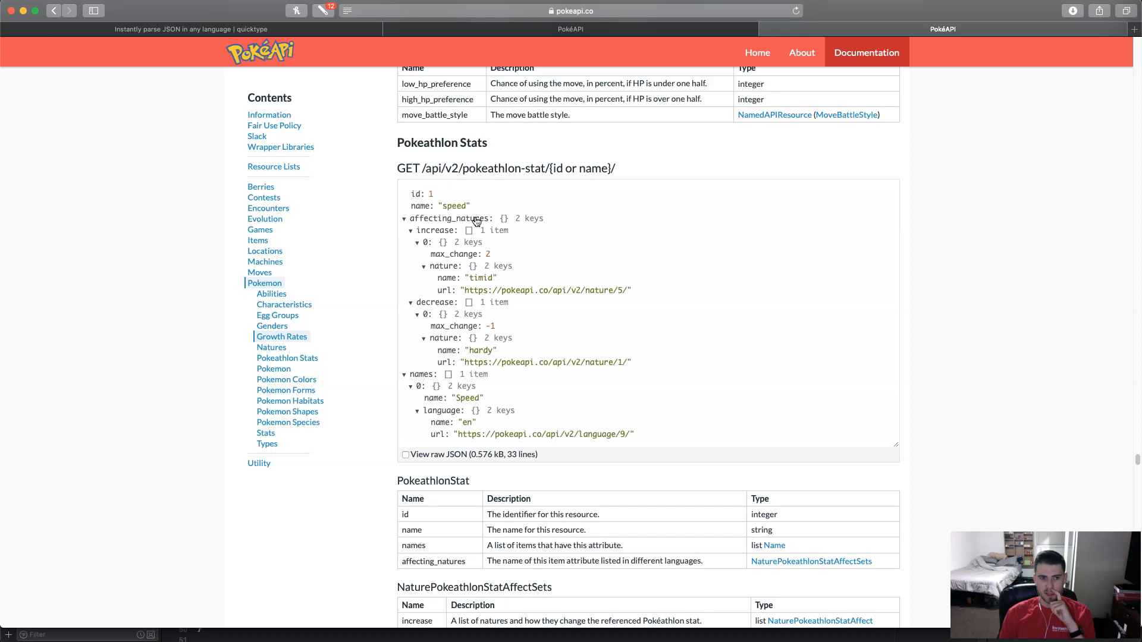
pyautogui.click(190, 29)
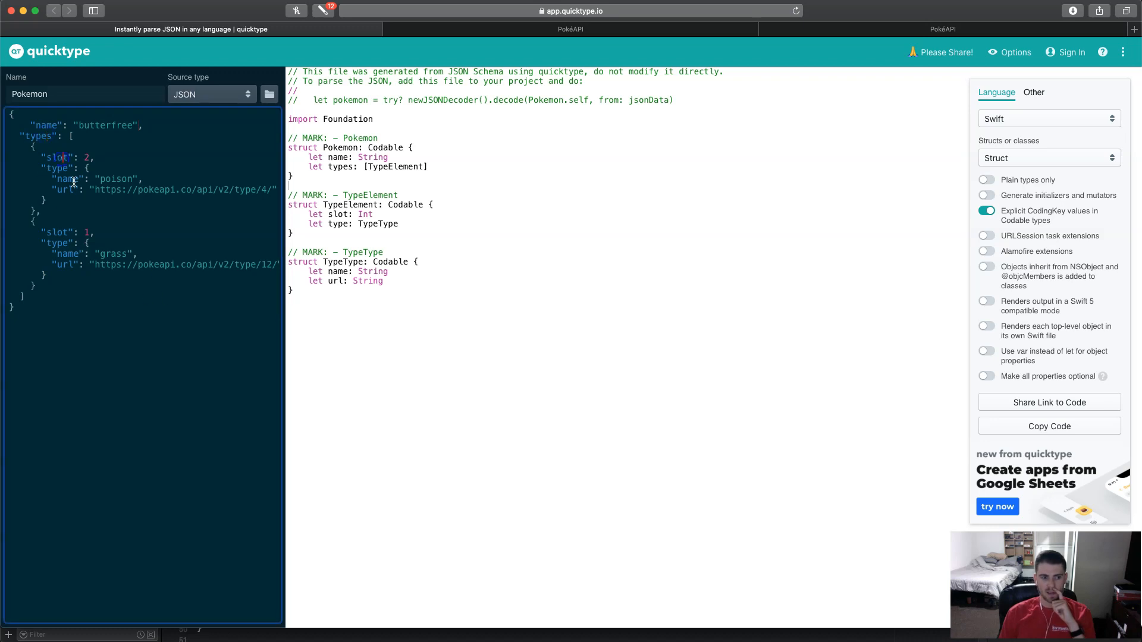
pyautogui.moveTo(58, 168)
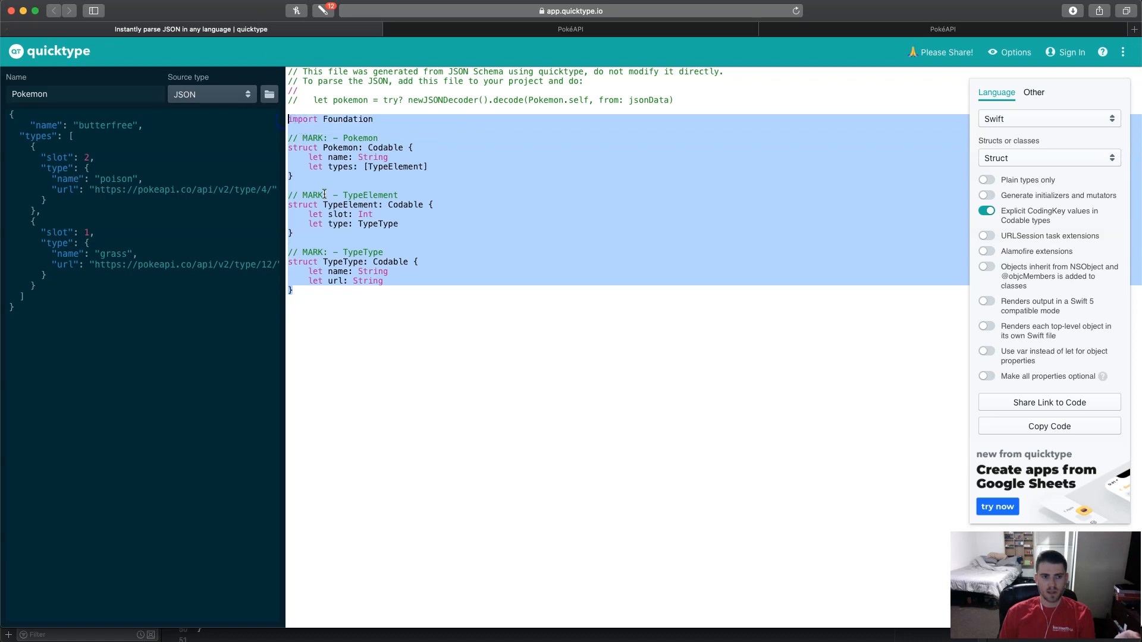
# Copy quicktype's generated Swift structs Pokemon, TypeElement and TypeType for the butterfree JSON.
pyautogui.rightClick(337, 194)
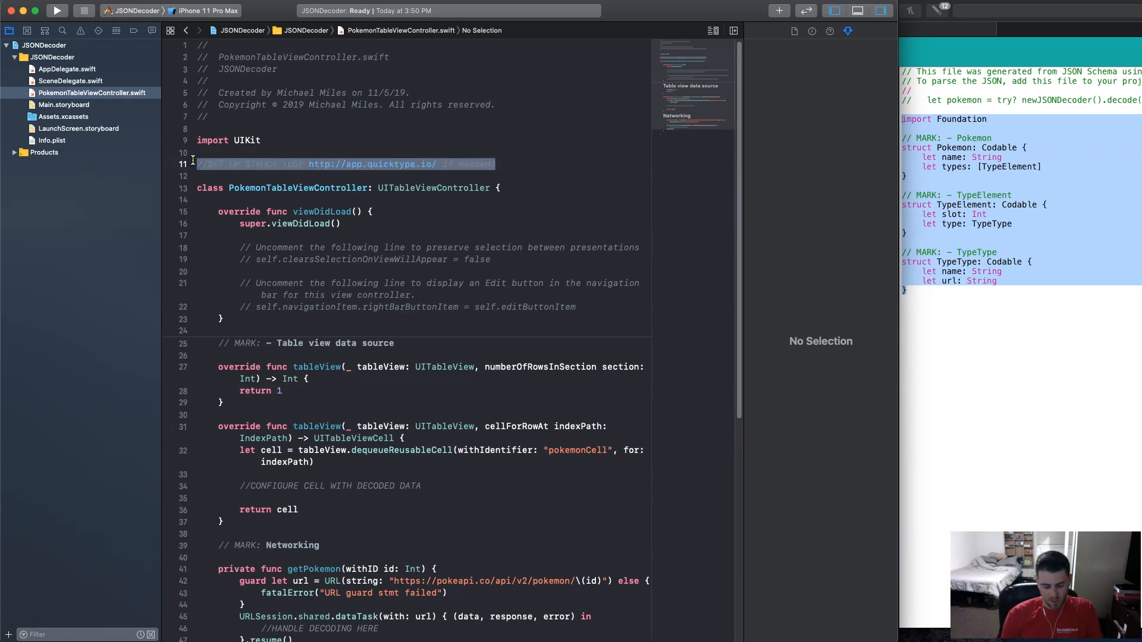
# Declare struct Pokemon: Codable with a let name: String property.
pyautogui.write('struc')
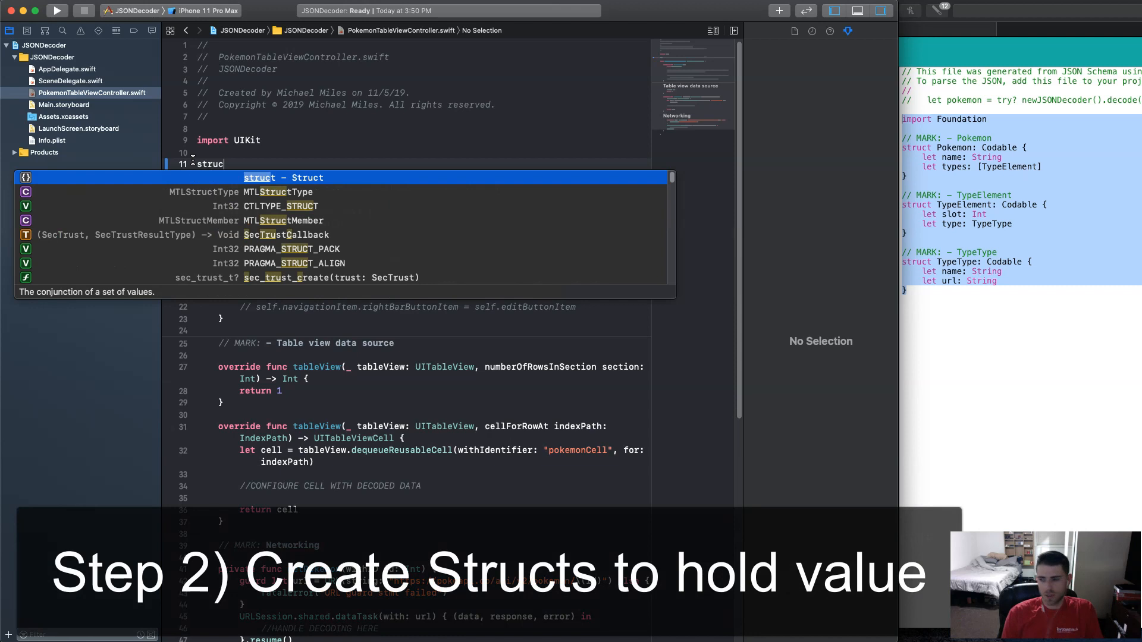
pyautogui.write('P')
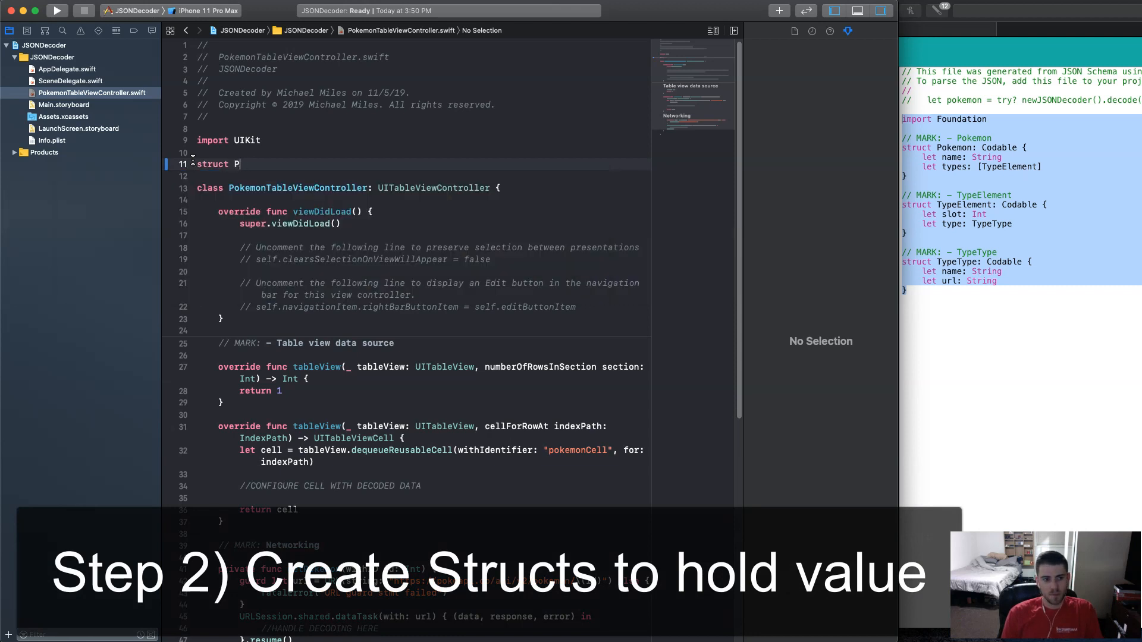
pyautogui.write('okemon:')
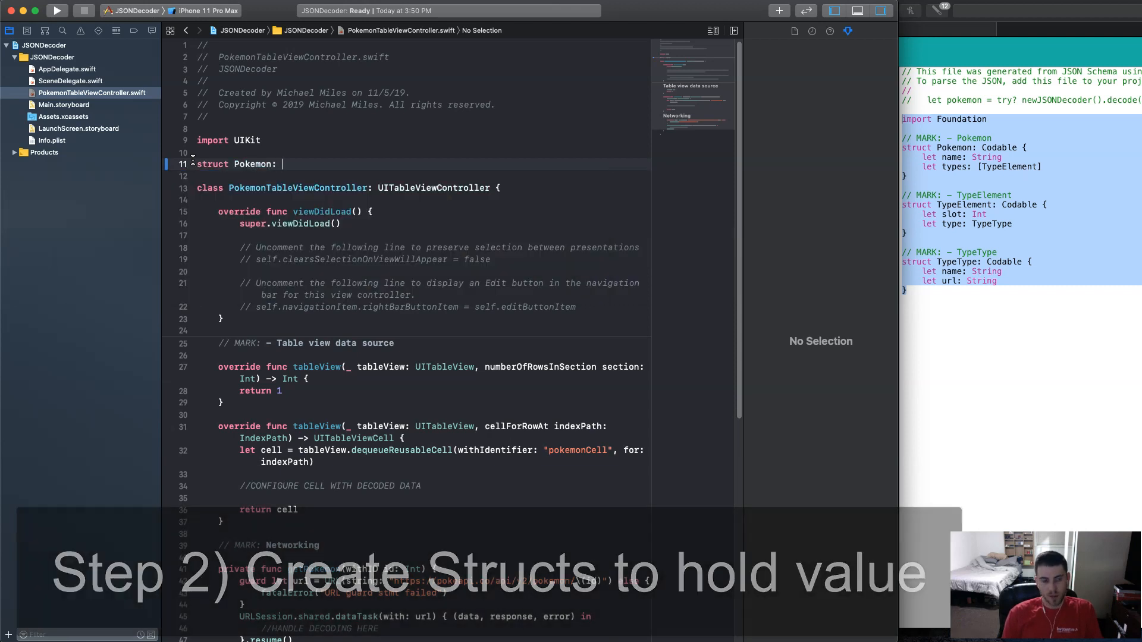
pyautogui.write('Codable {')
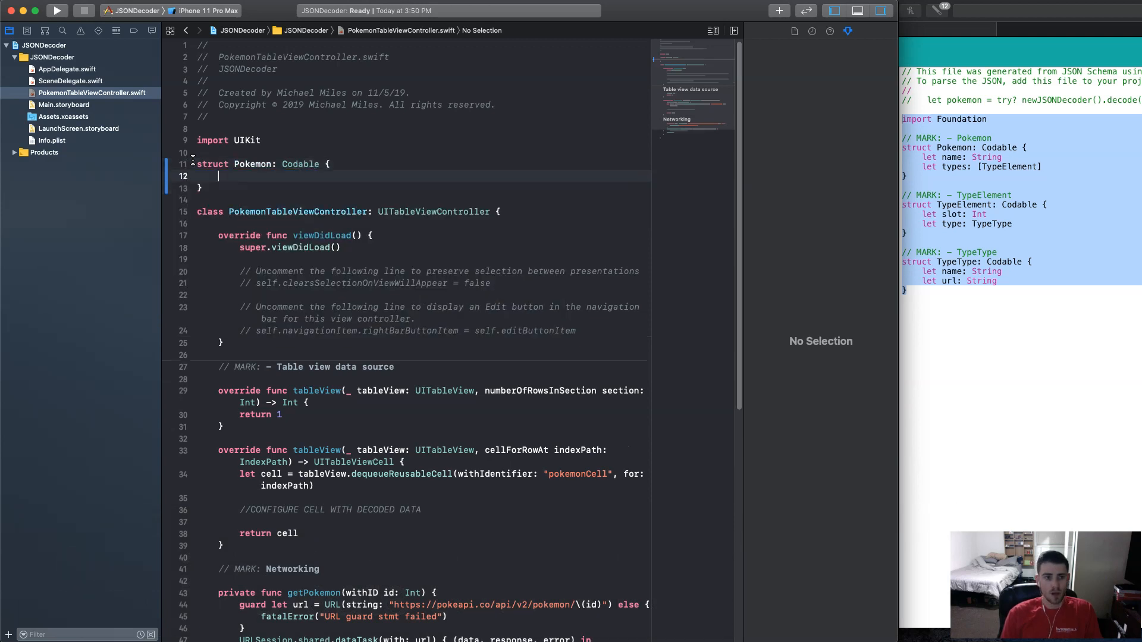
pyautogui.write('let')
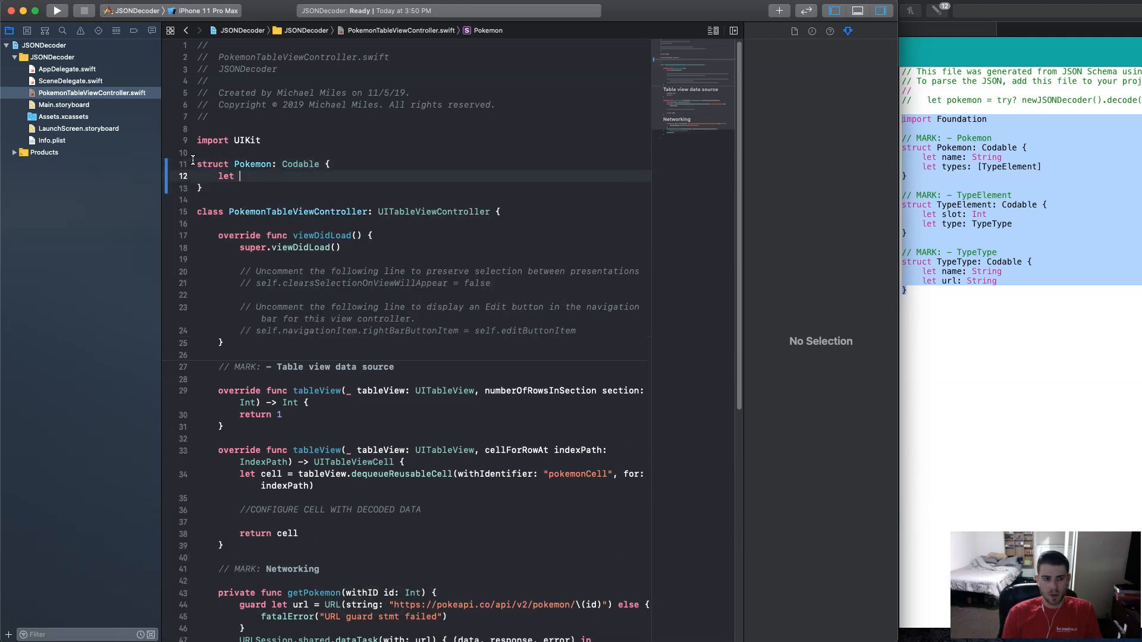
pyautogui.write('name: St')
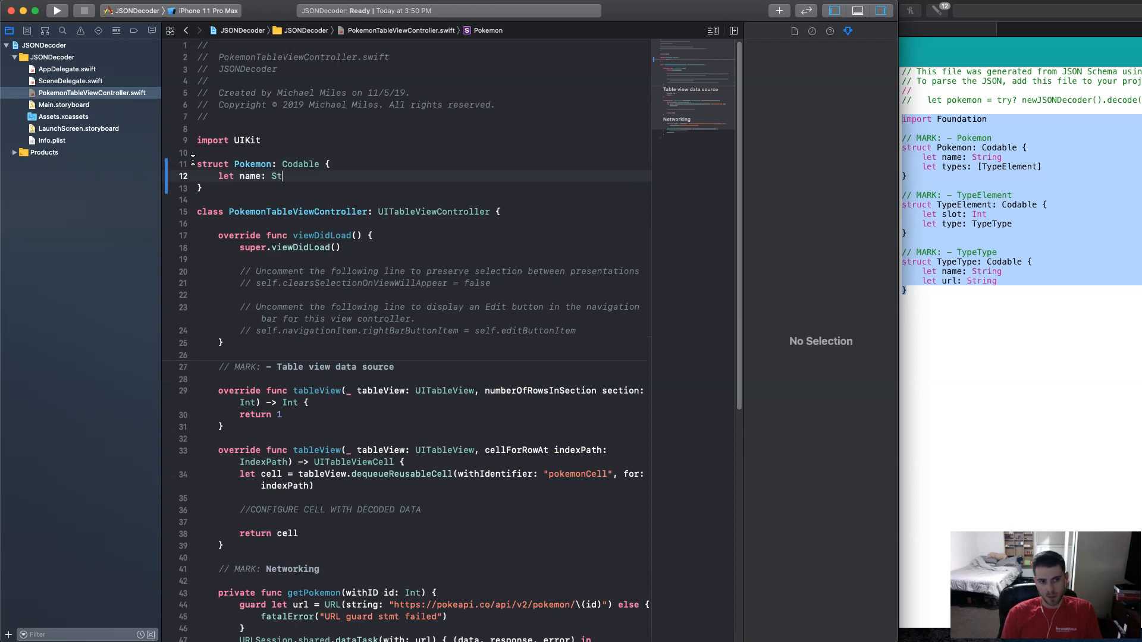
pyautogui.write('ring')
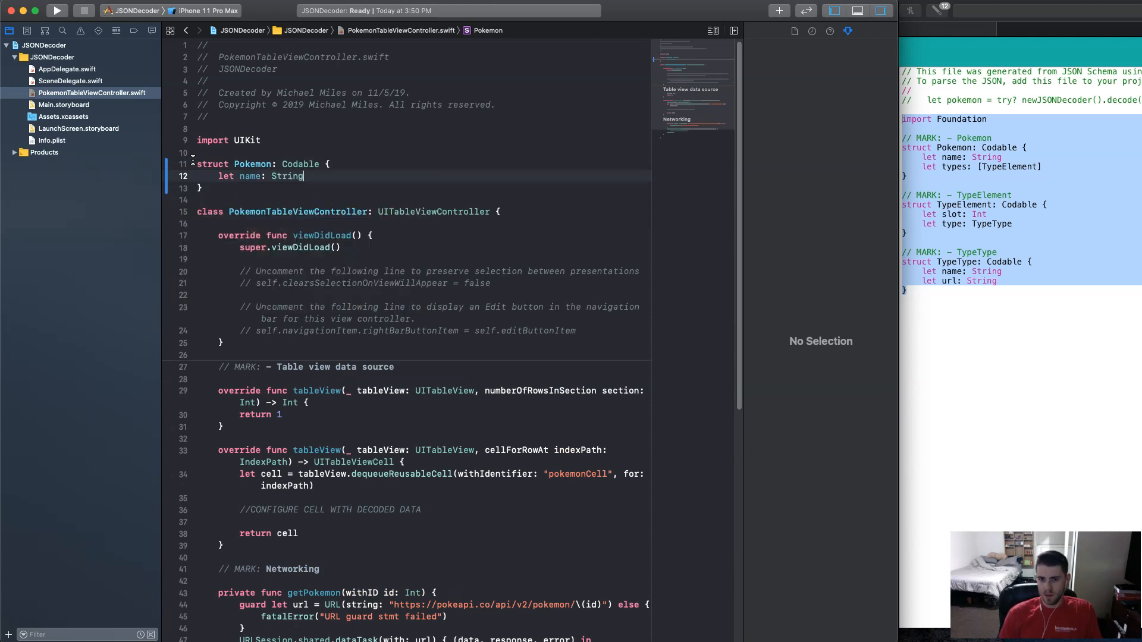
pyautogui.press('Return')
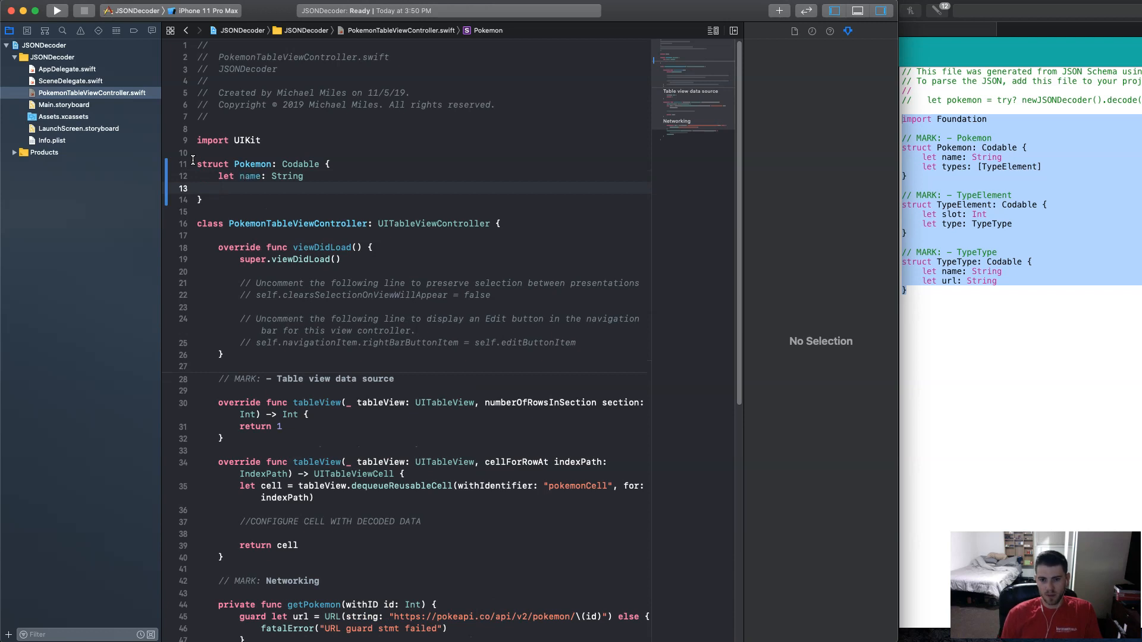
# Add a let types: [TypeElement] property and close the Pokemon struct.
pyautogui.write('let types')
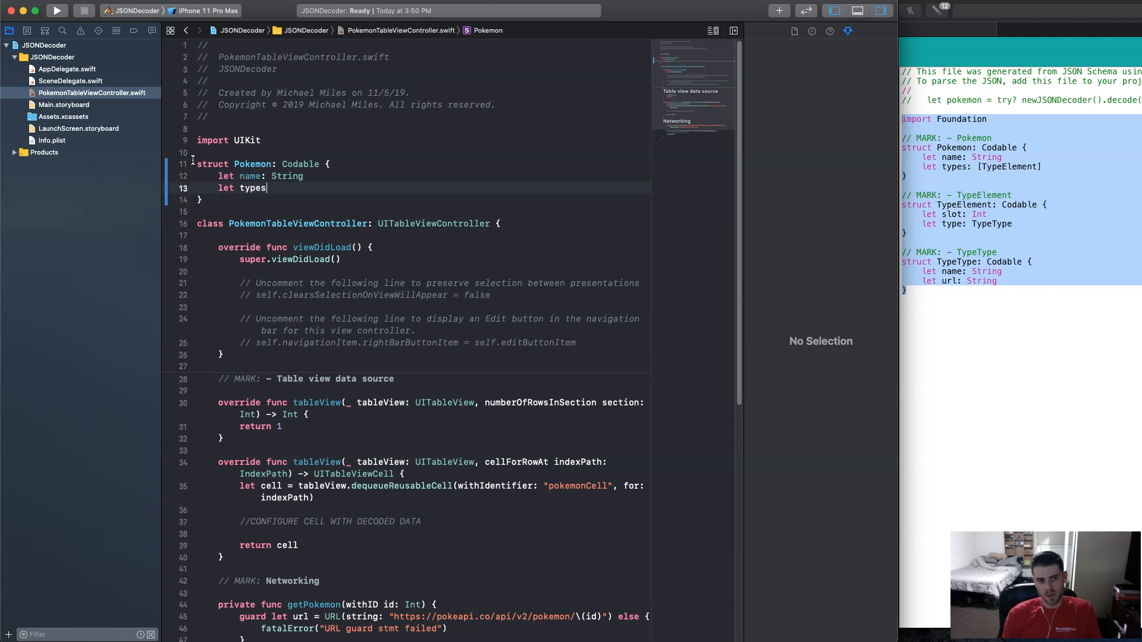
pyautogui.write(':')
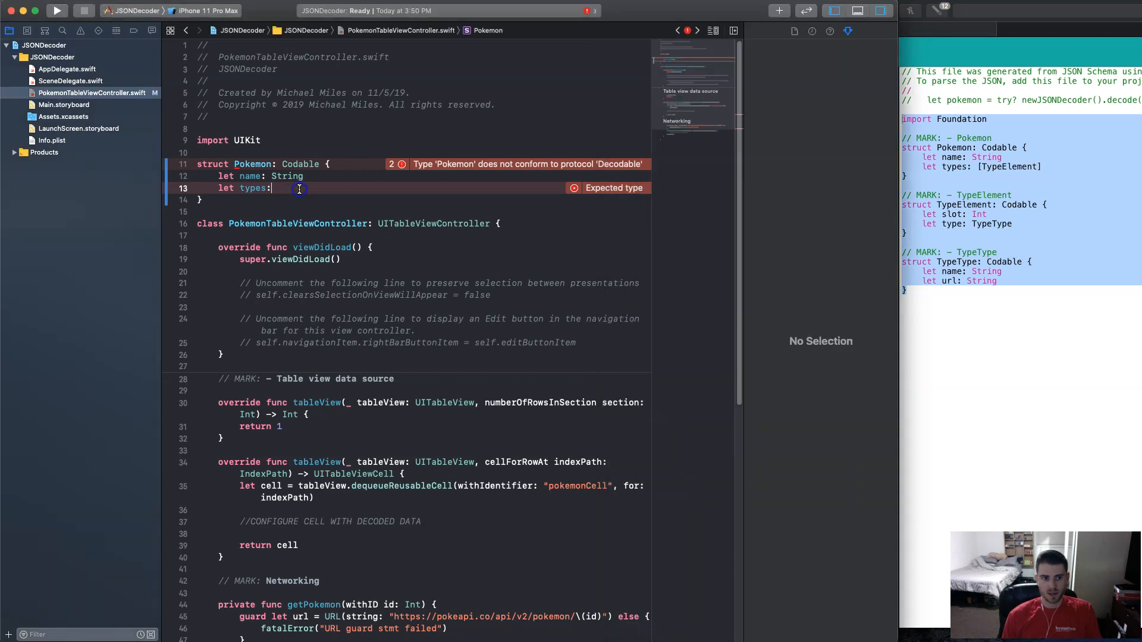
pyautogui.write('[')
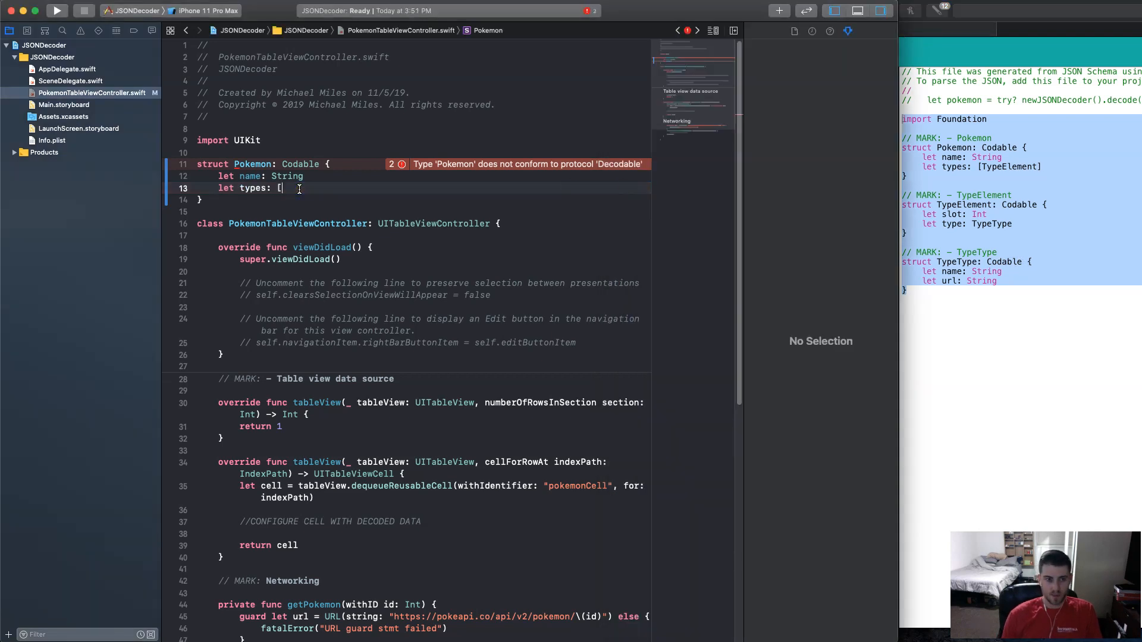
pyautogui.write('t')
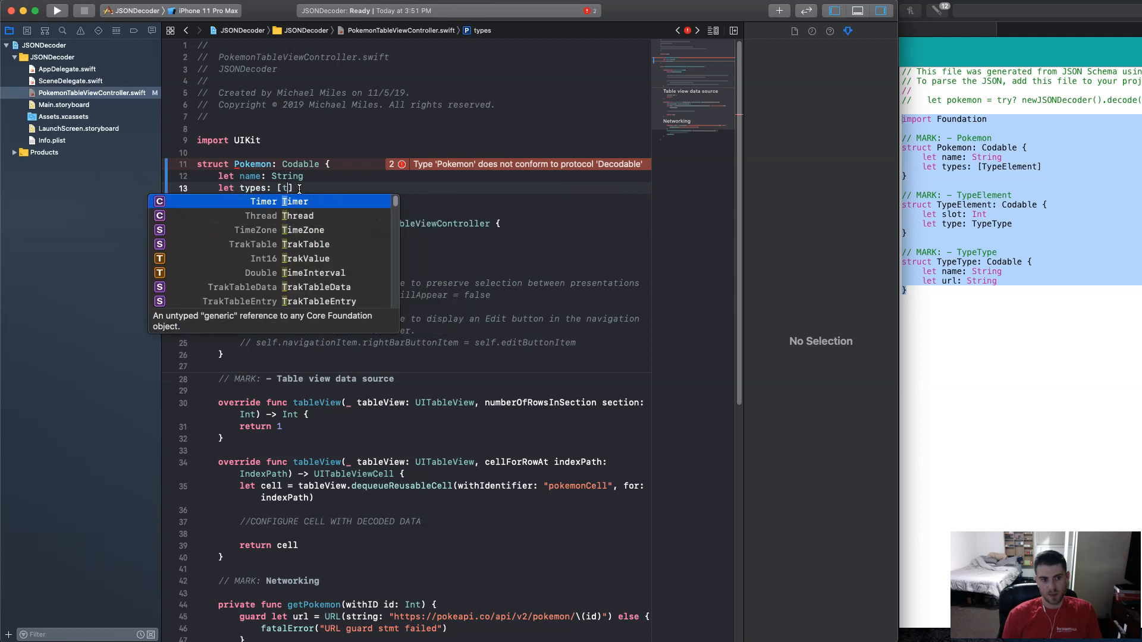
pyautogui.write('ypeElemen')
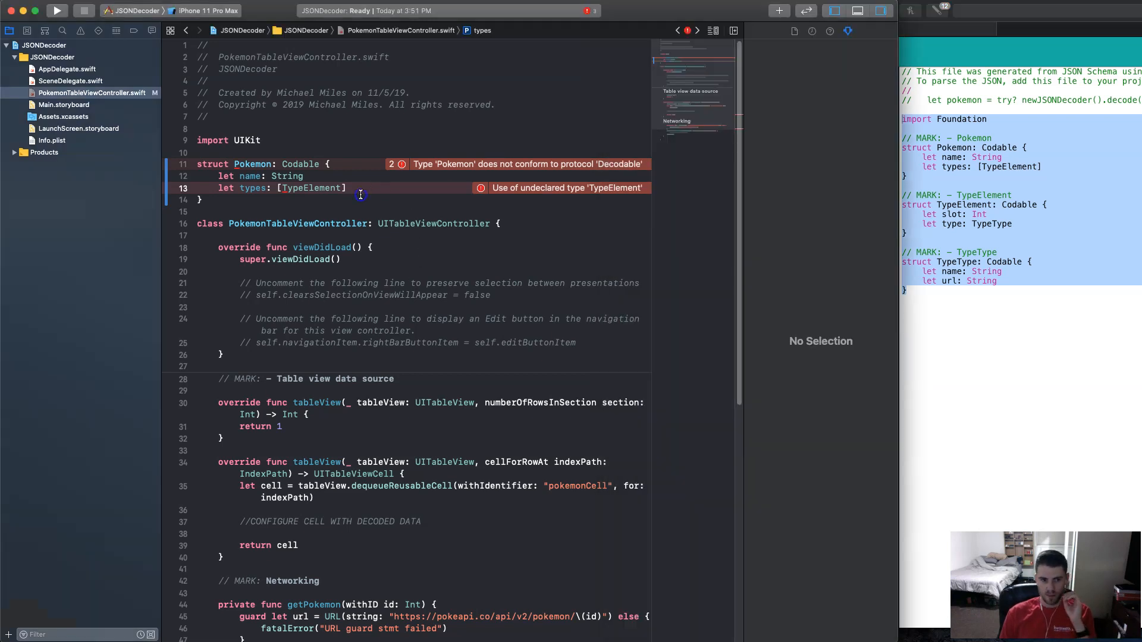
pyautogui.press('return')
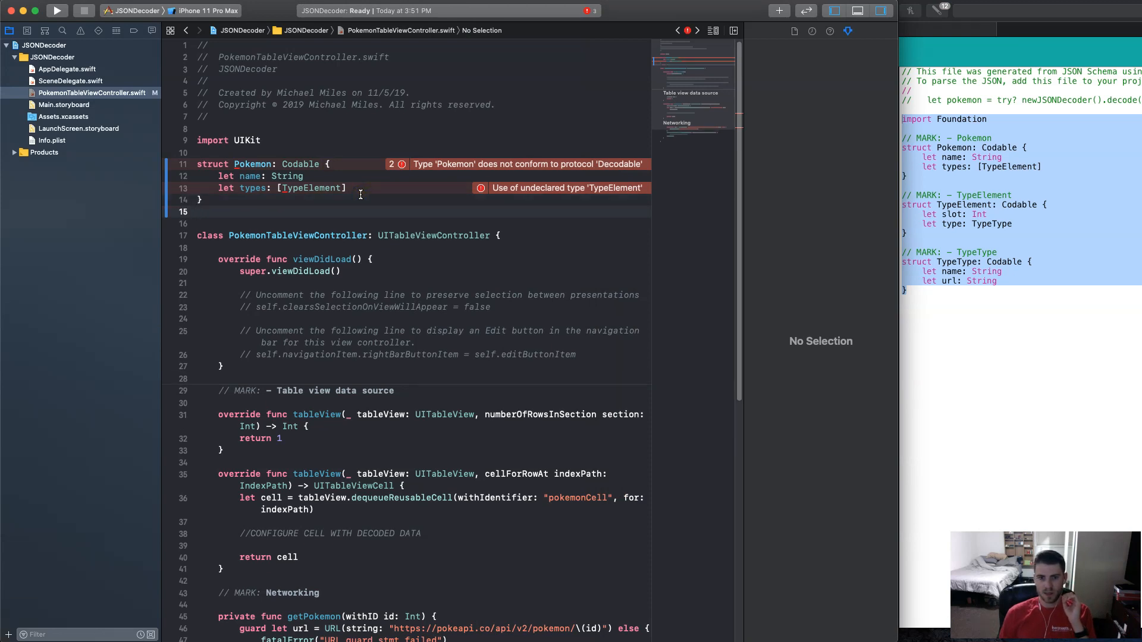
# Declare struct TypeElement: Codable with a let type: Type property.
pyautogui.write('struct Ty {')
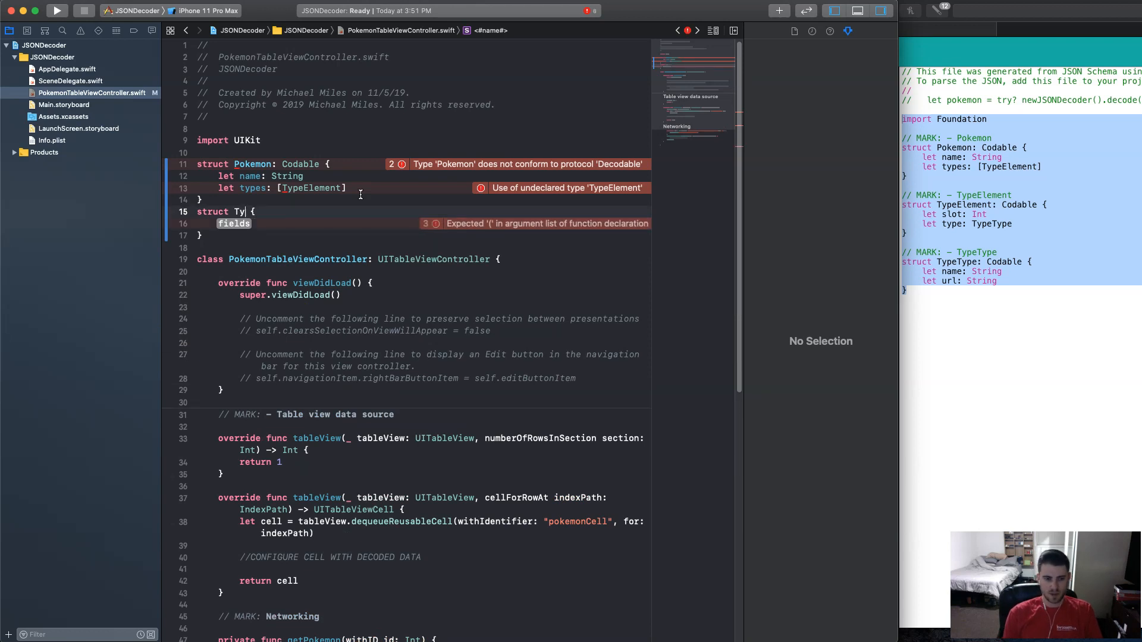
pyautogui.write('peElement:')
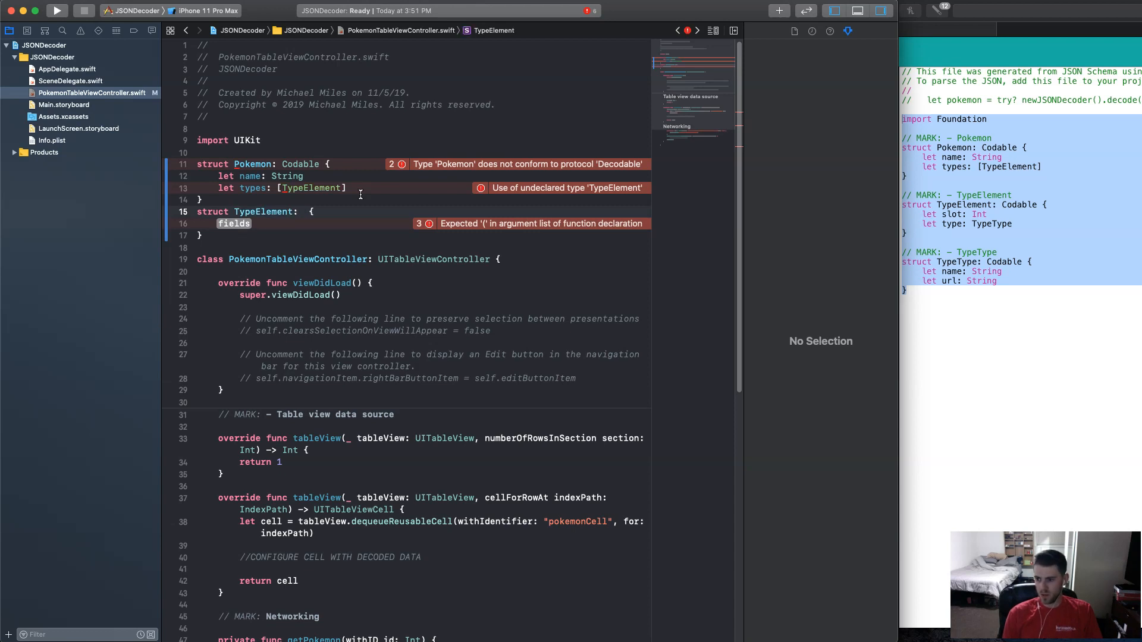
pyautogui.write('Codable')
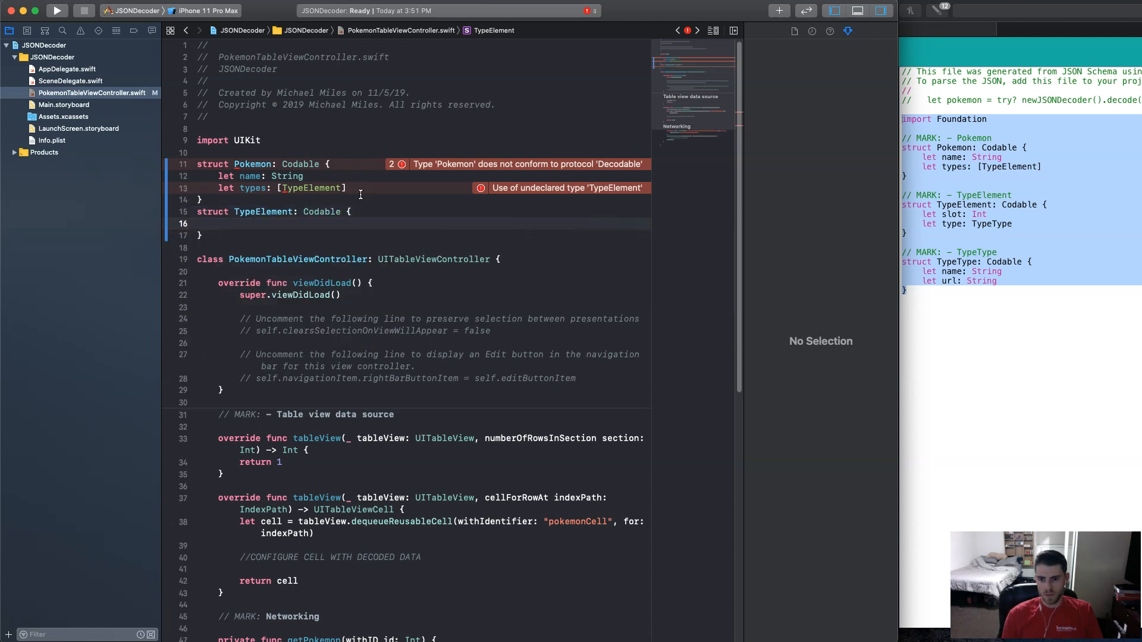
pyautogui.write('let tyle')
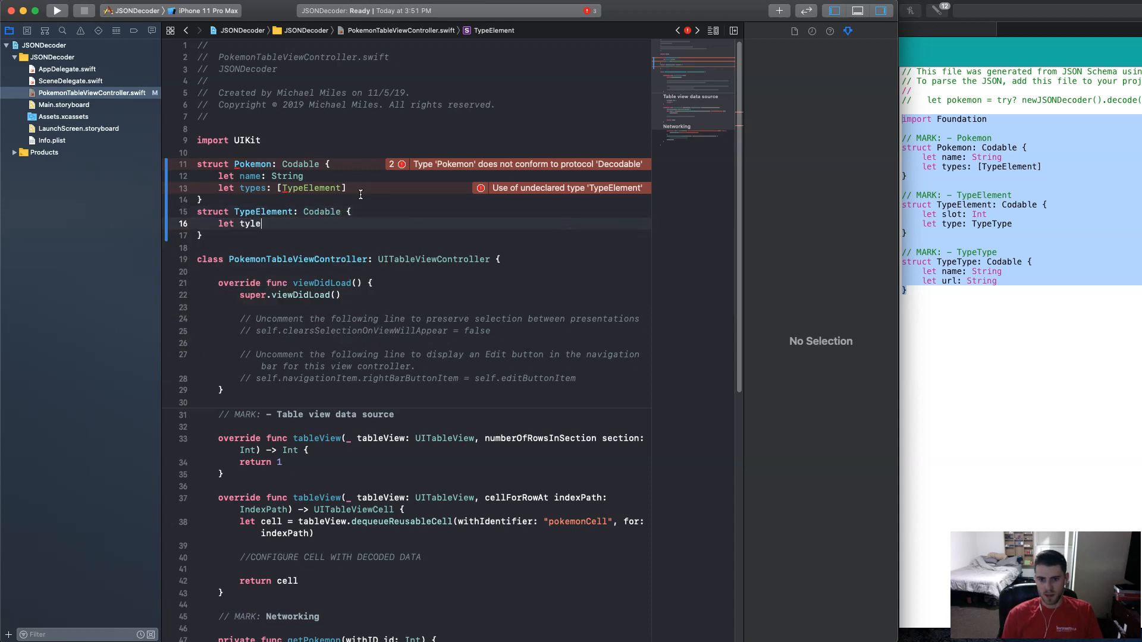
pyautogui.press('Backspace')
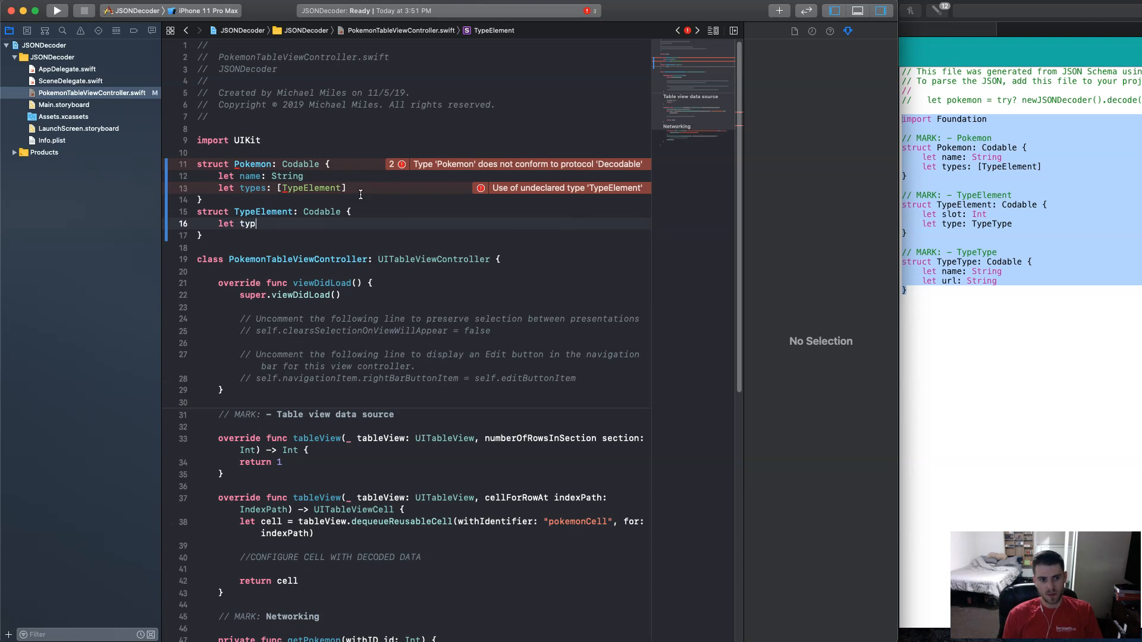
pyautogui.write('e =')
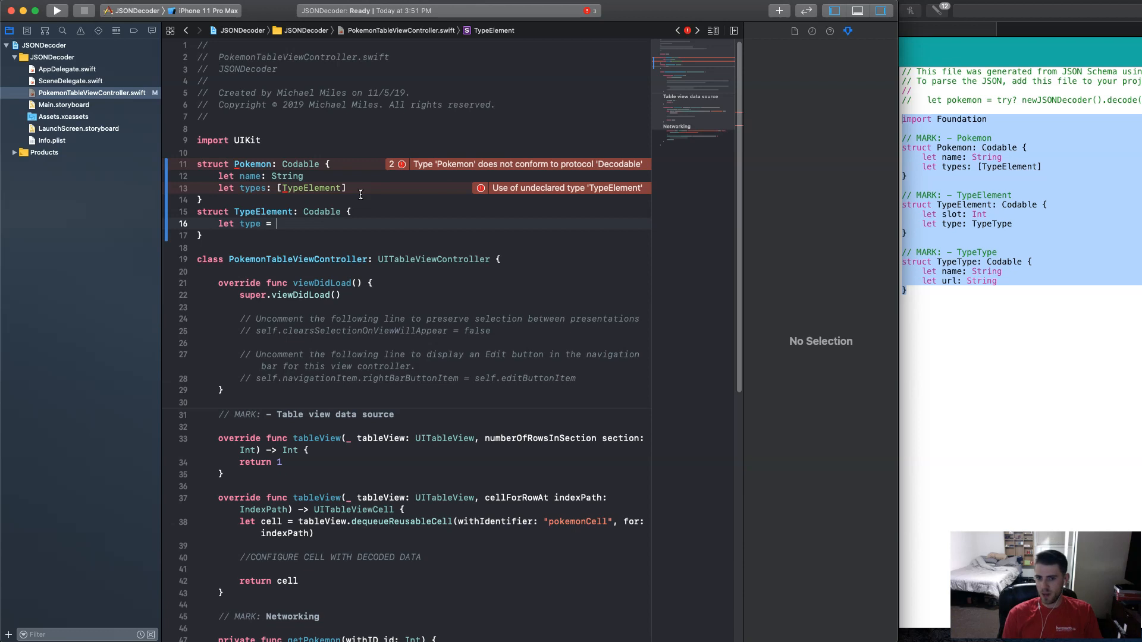
pyautogui.write('Ty')
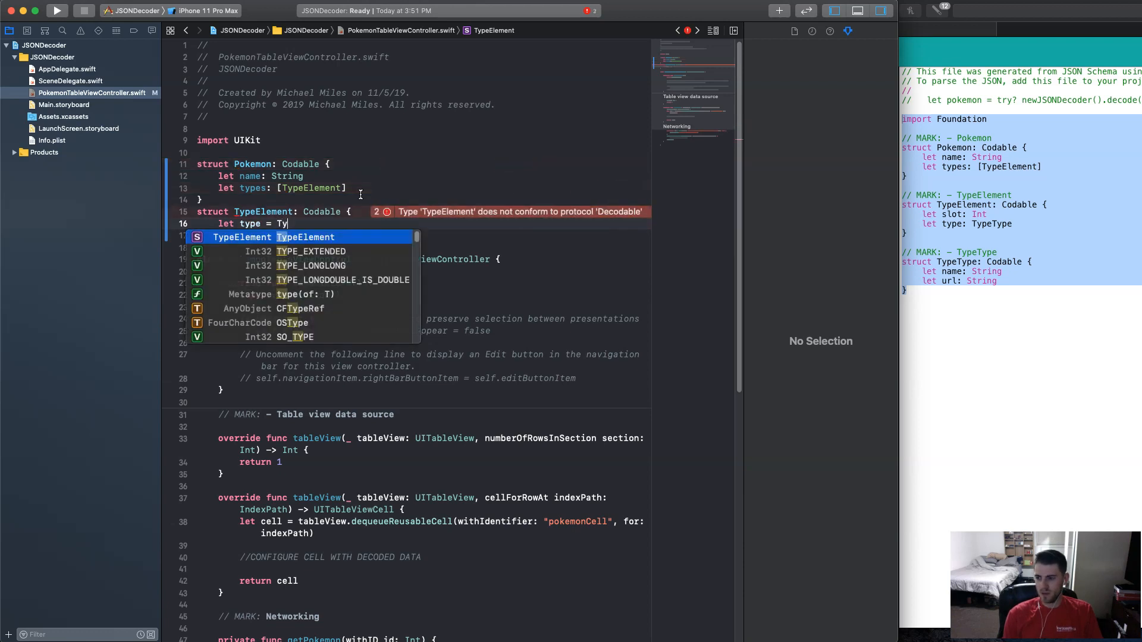
pyautogui.write('pe')
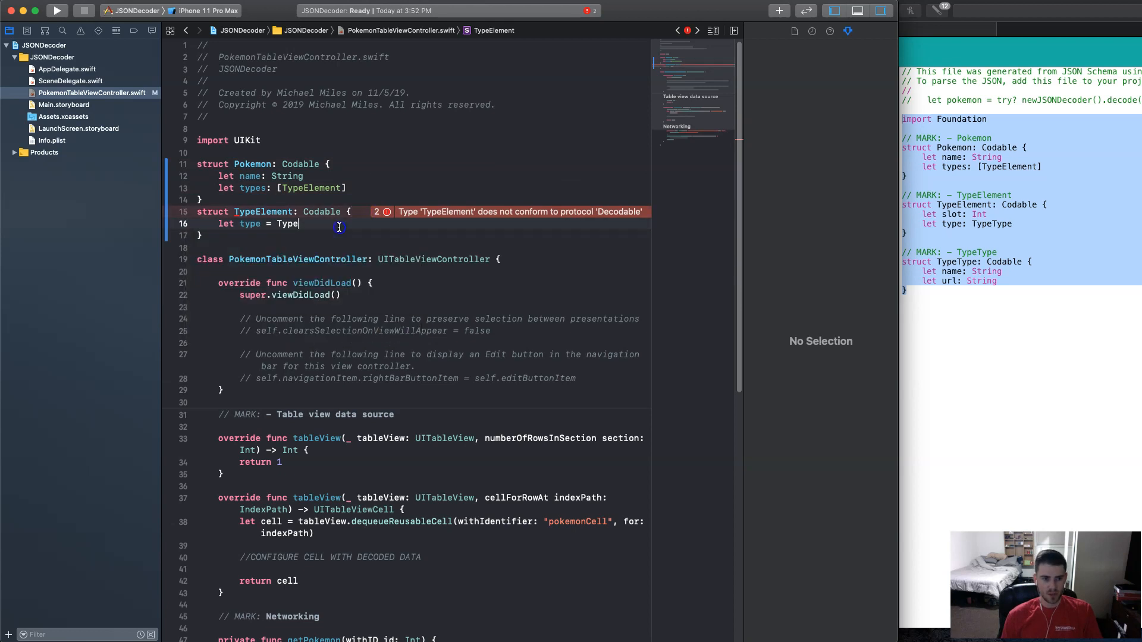
# Declare struct Type: Codable holding let name: String.
pyautogui.write('struct name {')
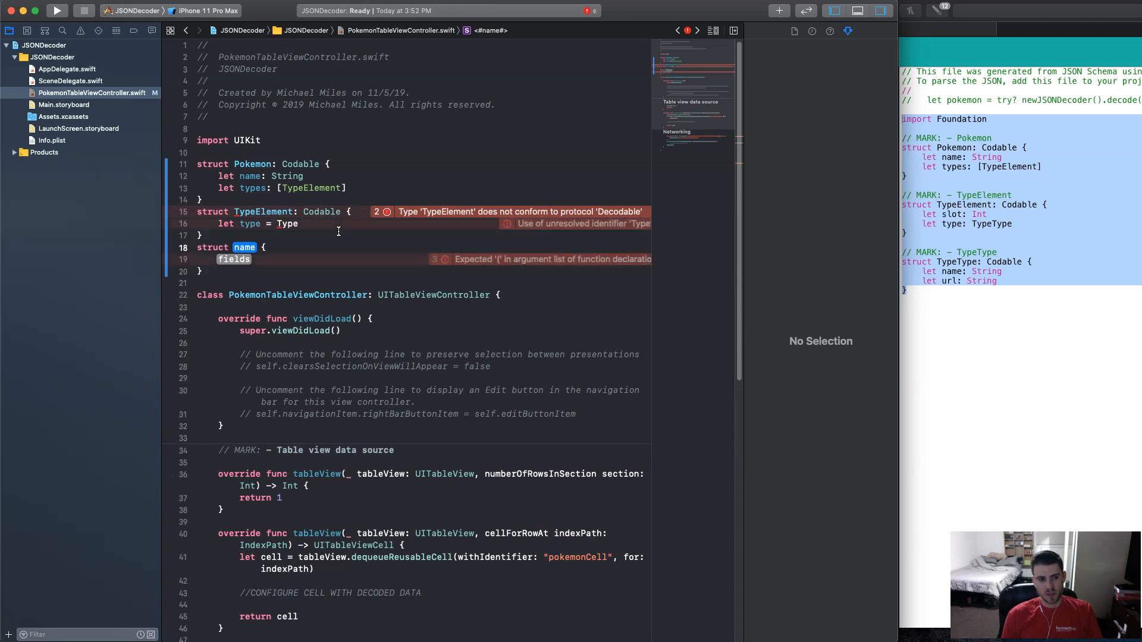
pyautogui.write('Type')
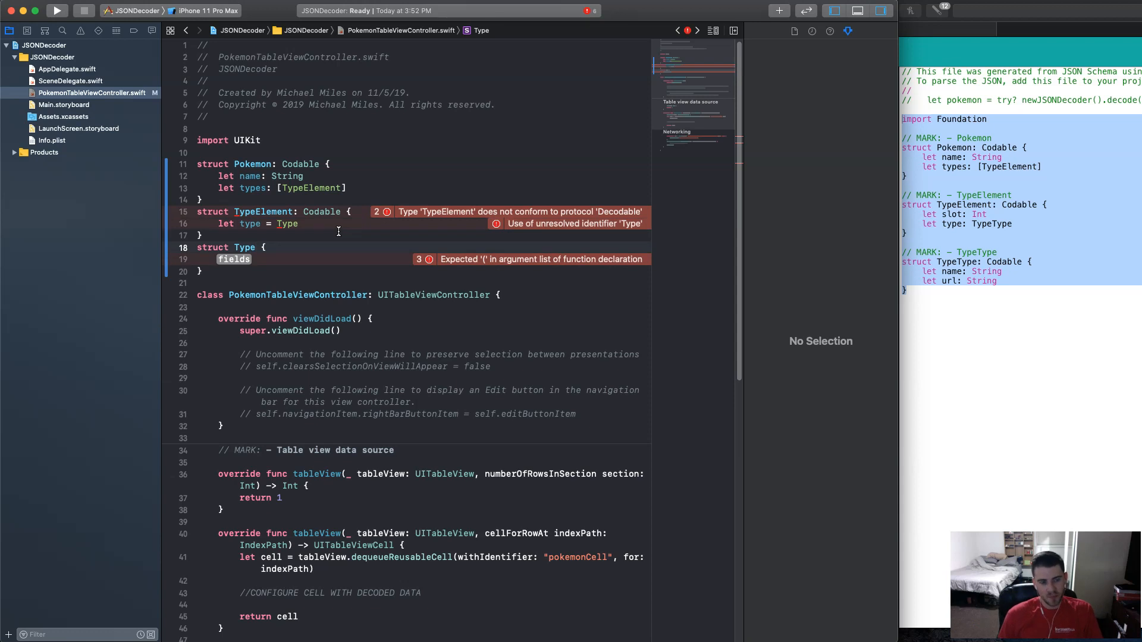
pyautogui.write('cod')
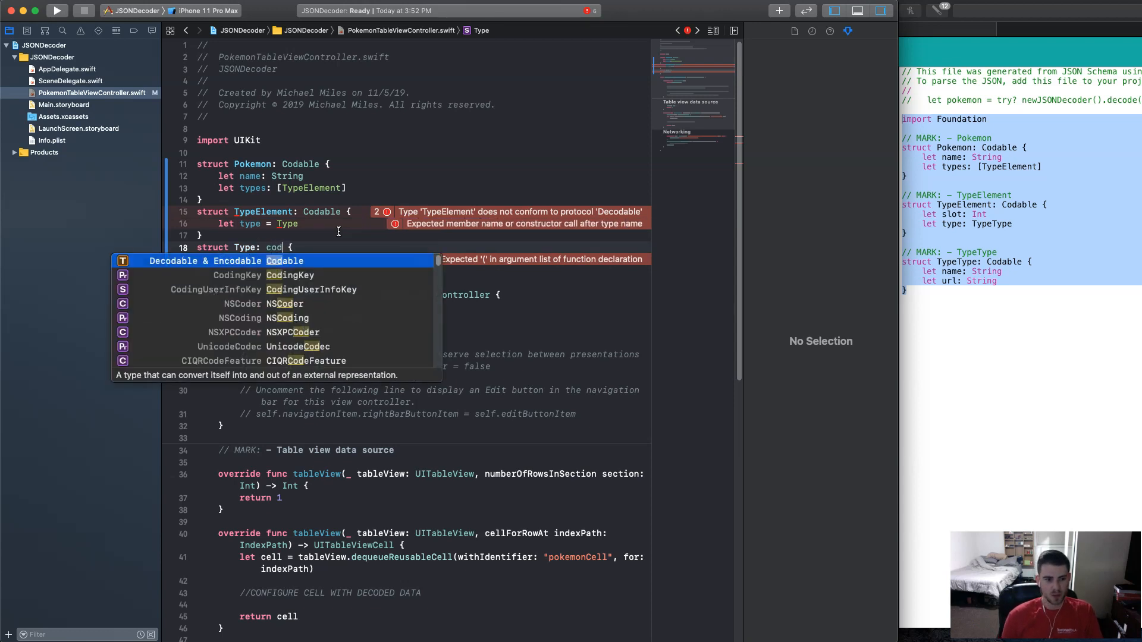
pyautogui.press('Return')
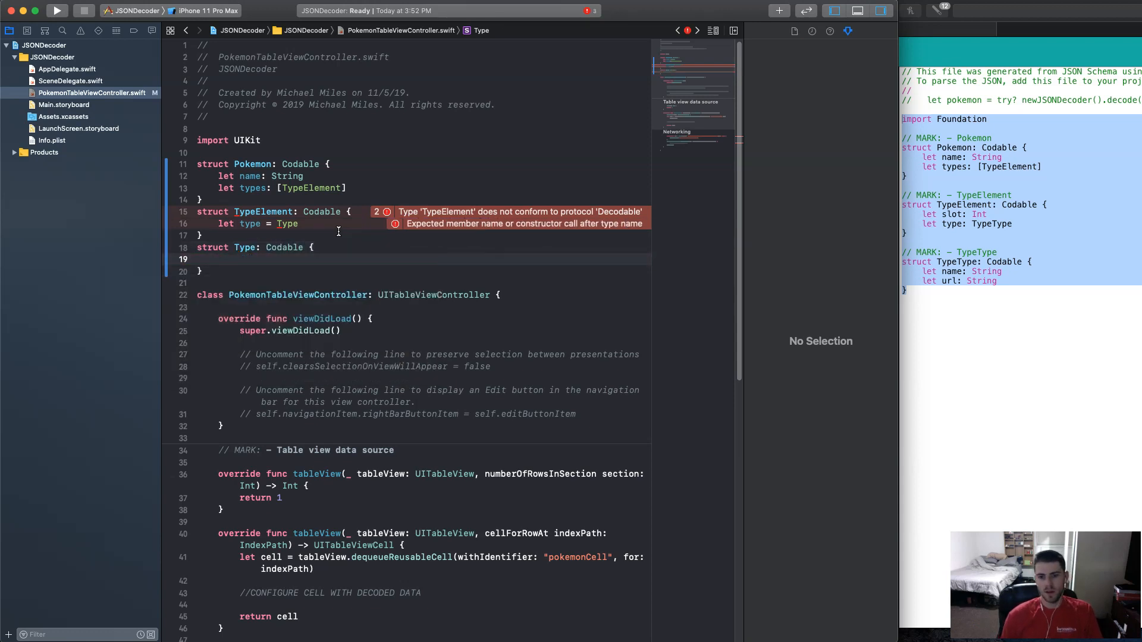
pyautogui.write('let')
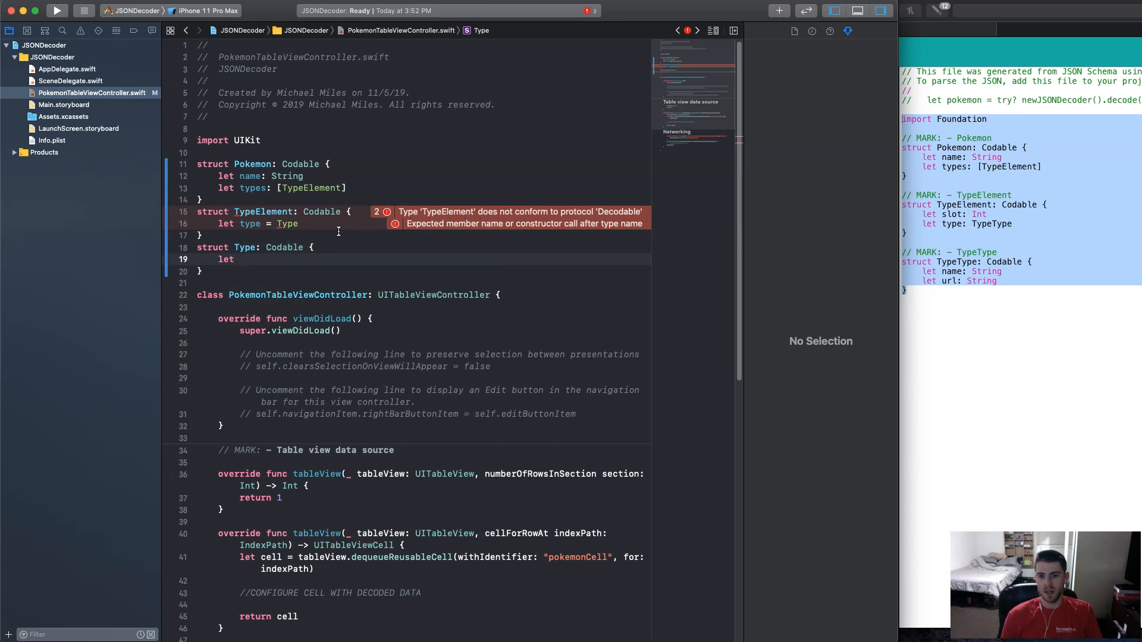
pyautogui.write('name')
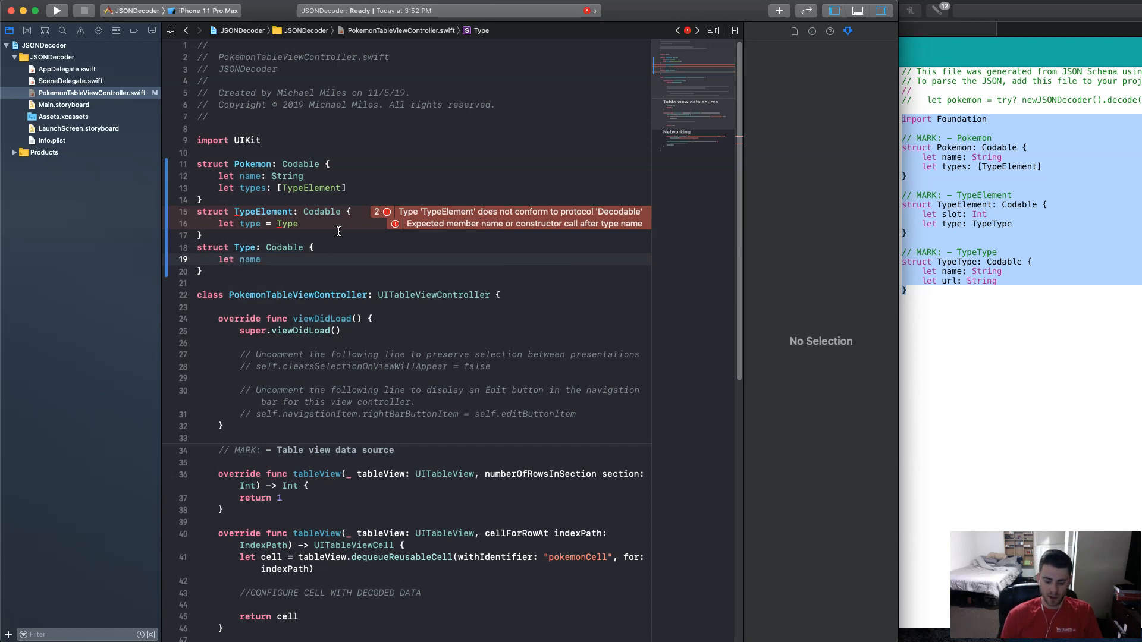
pyautogui.write(': String')
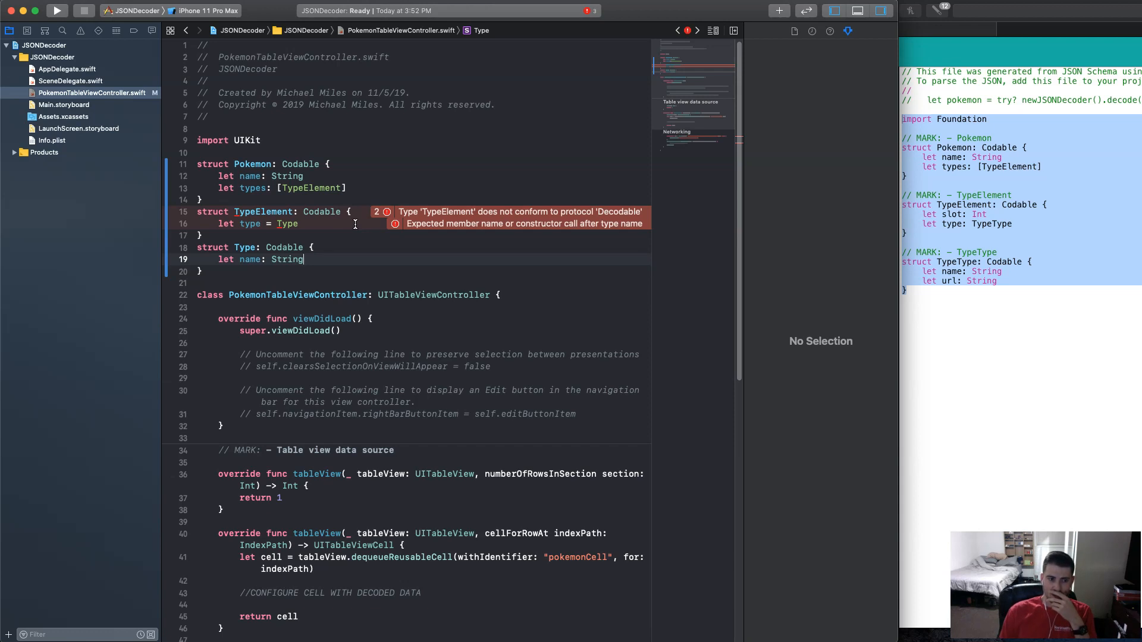
pyautogui.moveTo(257, 230)
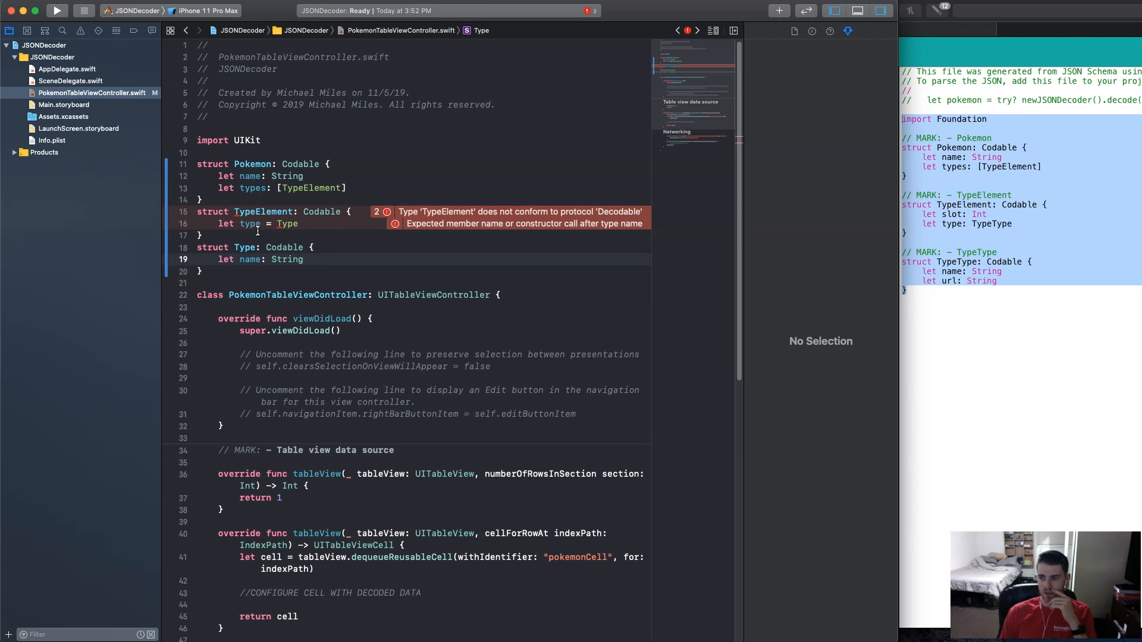
pyautogui.moveTo(248, 189)
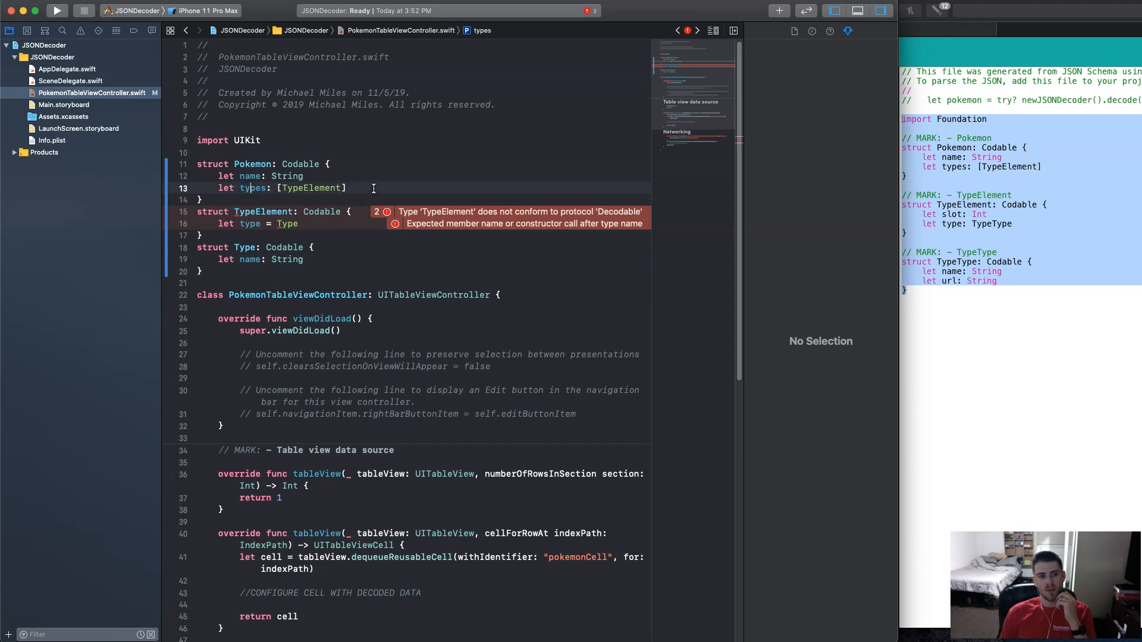
# Rename Pokemon's types property to typeArray and open room below it.
pyautogui.doubleClick(251, 188)
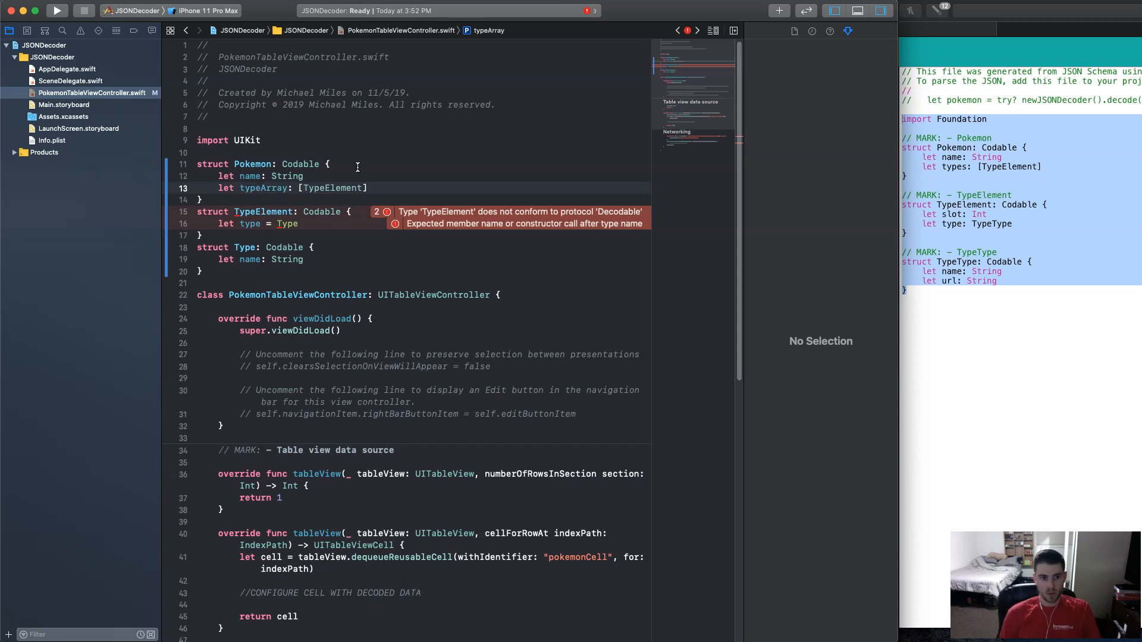
pyautogui.click(400, 188)
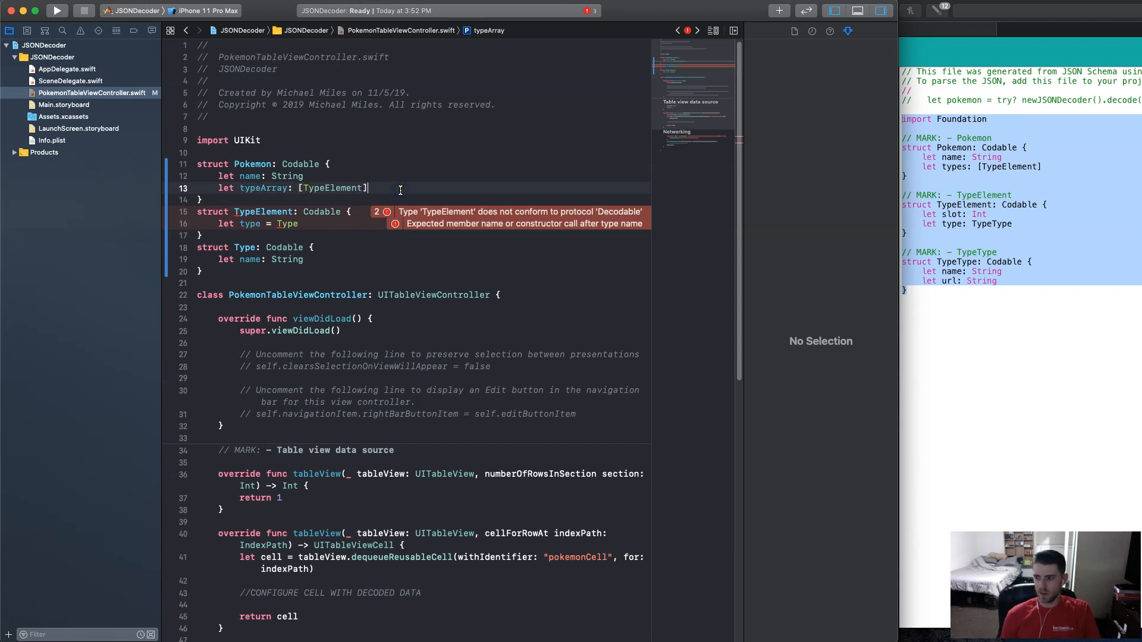
pyautogui.press('Return')
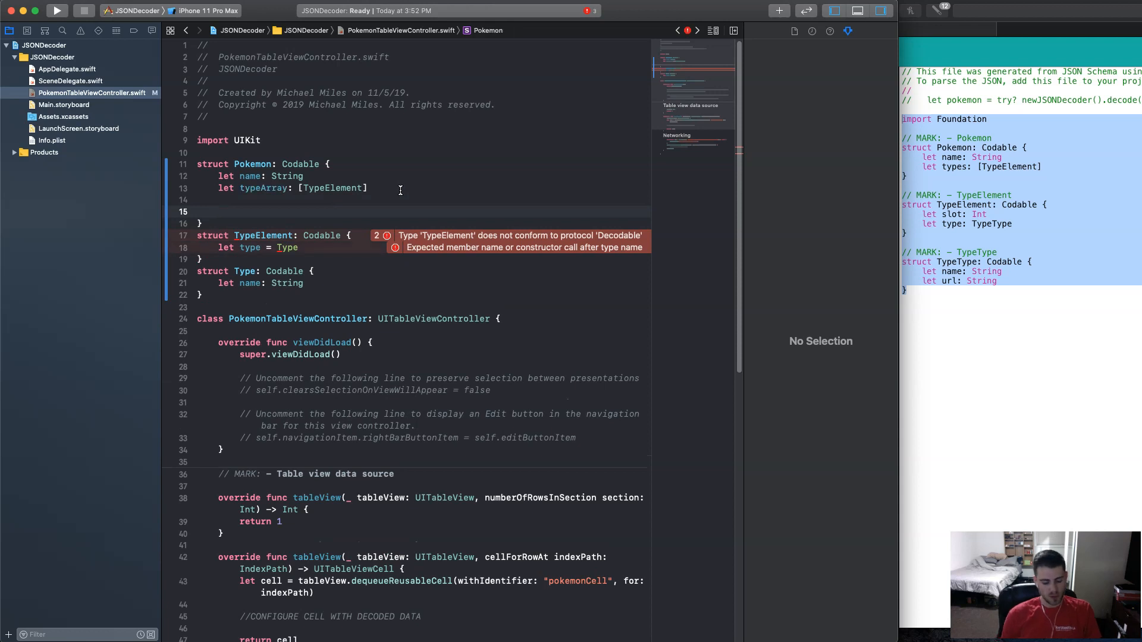
# Add enum CodingKeys: String, CodingKey with case typeArray = "types" inside Pokemon.
pyautogui.write('enum name {')
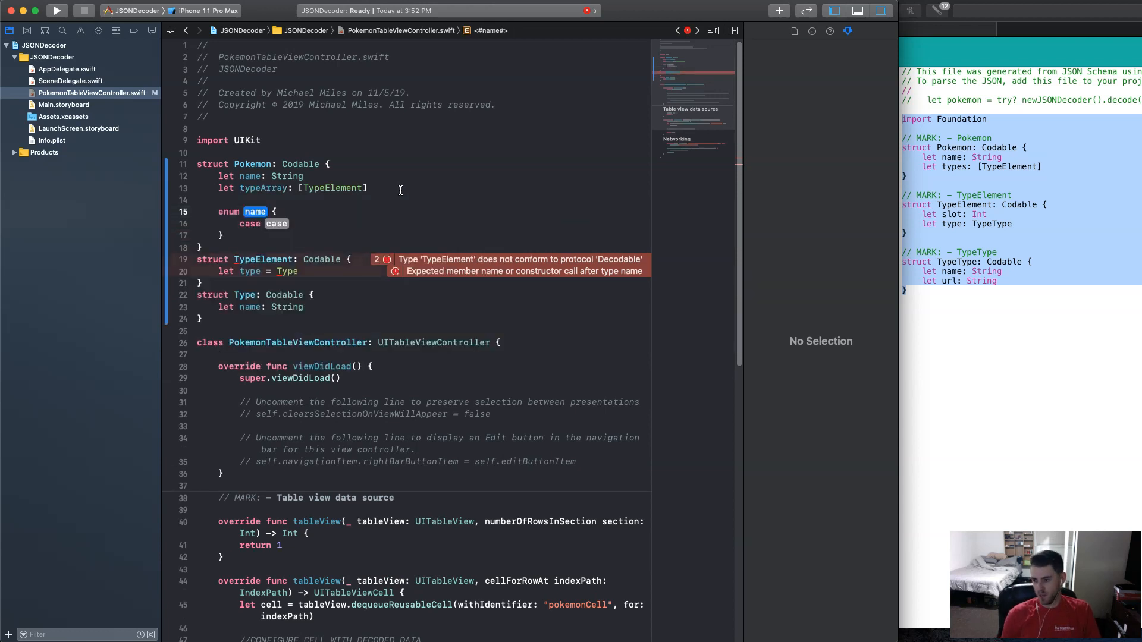
pyautogui.write('CodingKeys:')
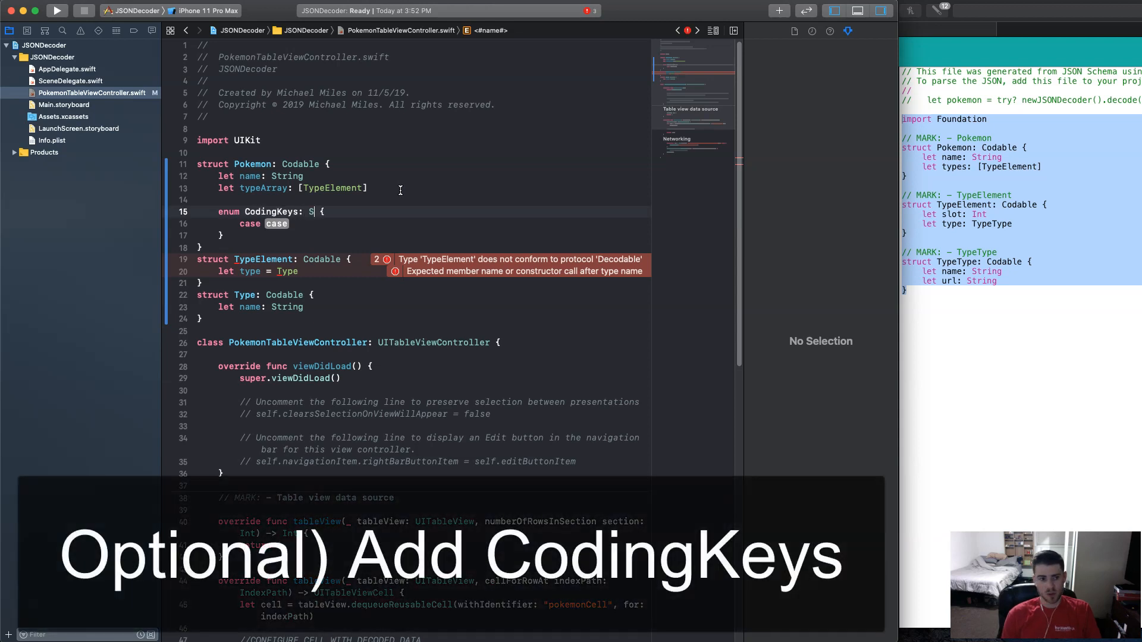
pyautogui.write('String, CodingKey')
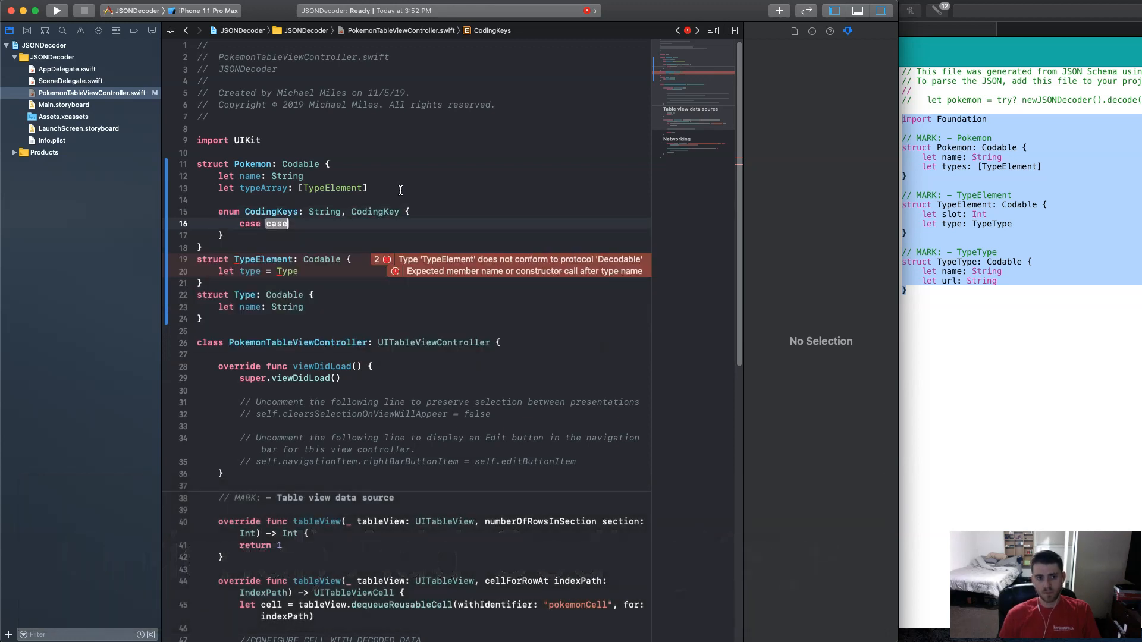
pyautogui.press('delete')
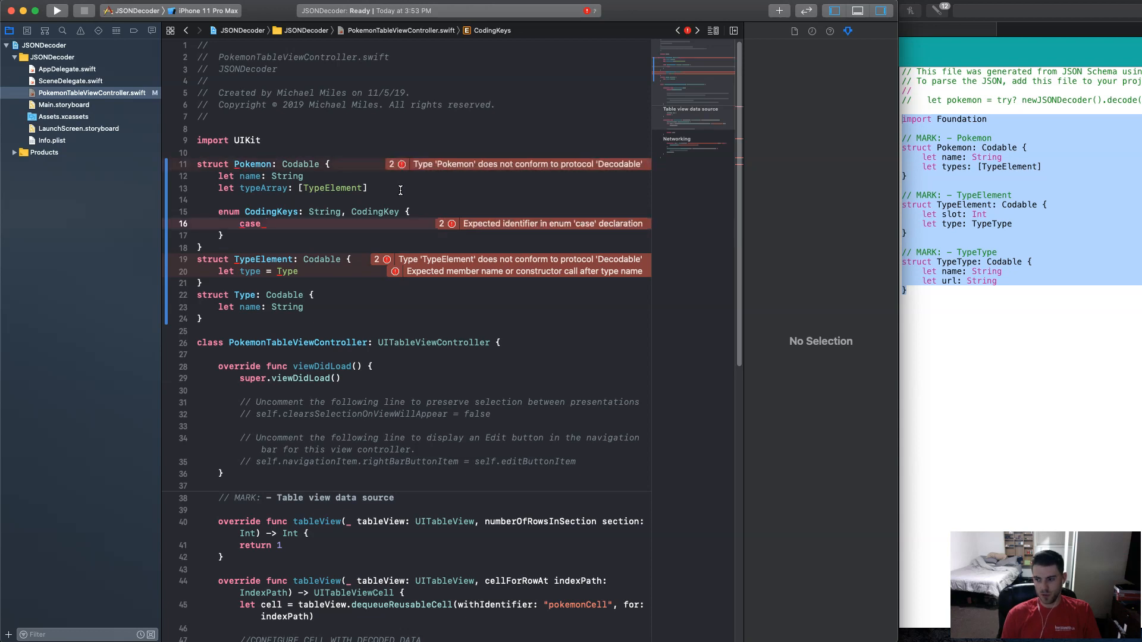
pyautogui.write('typeAr')
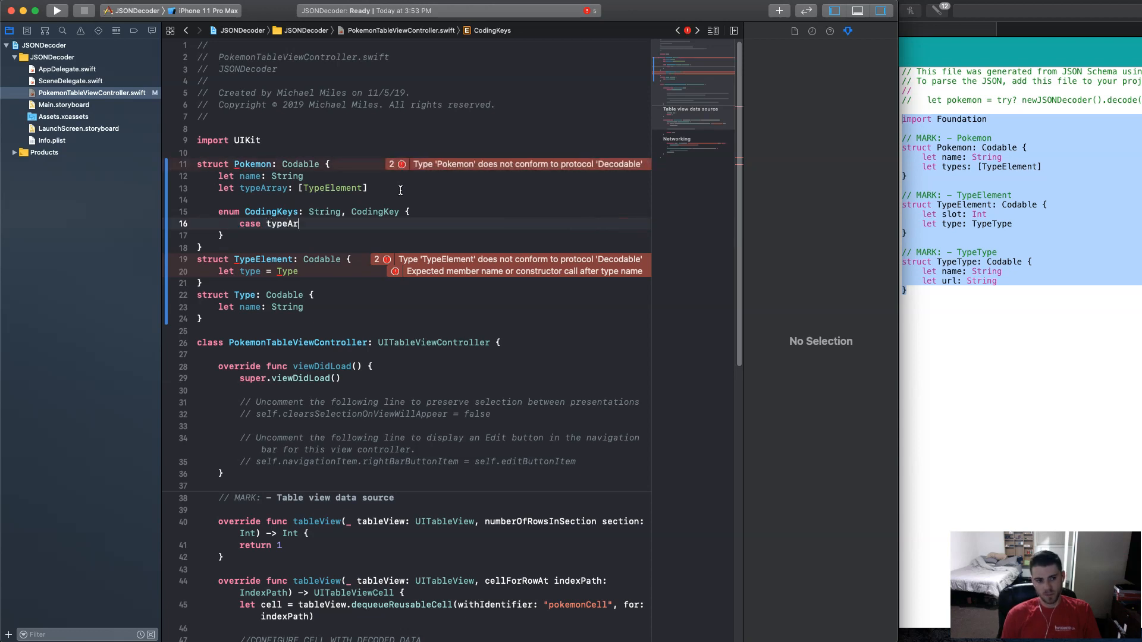
pyautogui.write('ray =')
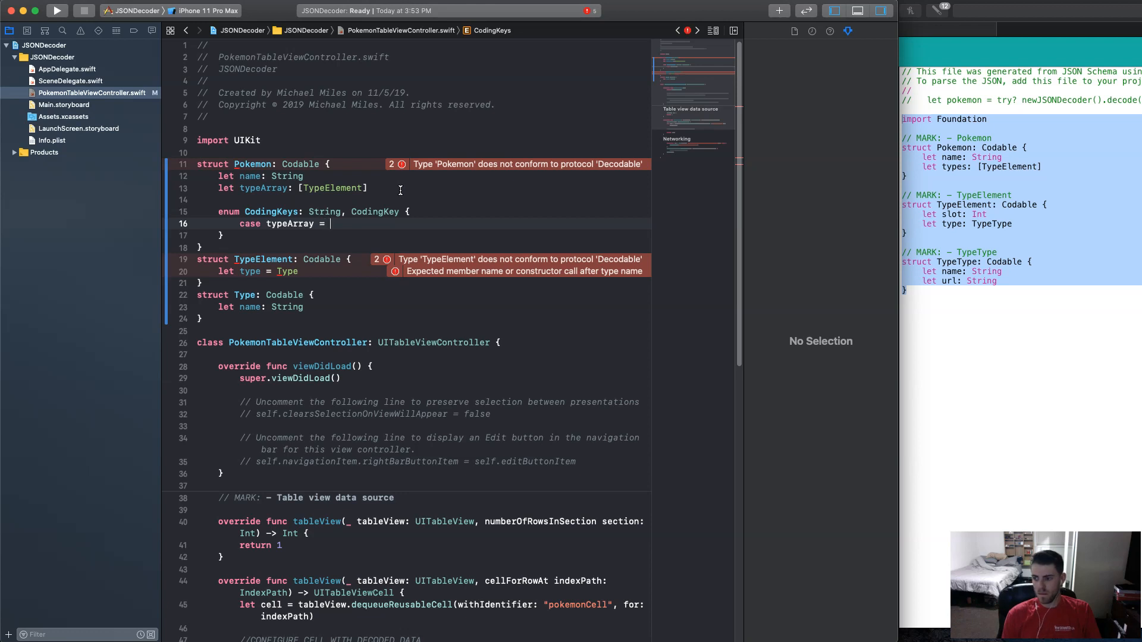
pyautogui.write('"ty')
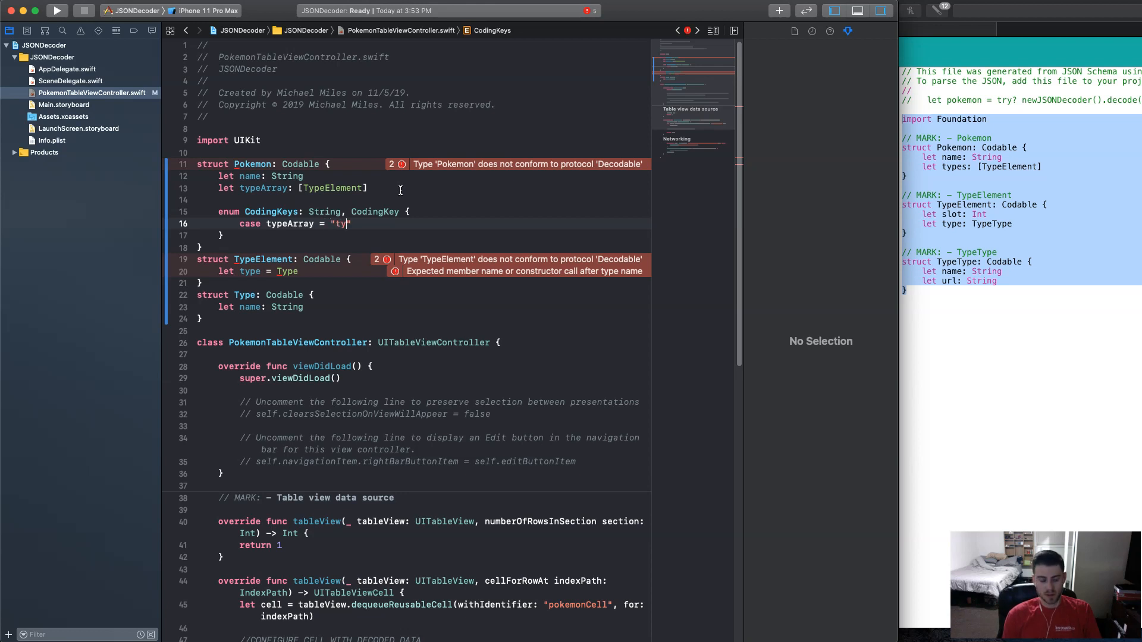
pyautogui.write('pes')
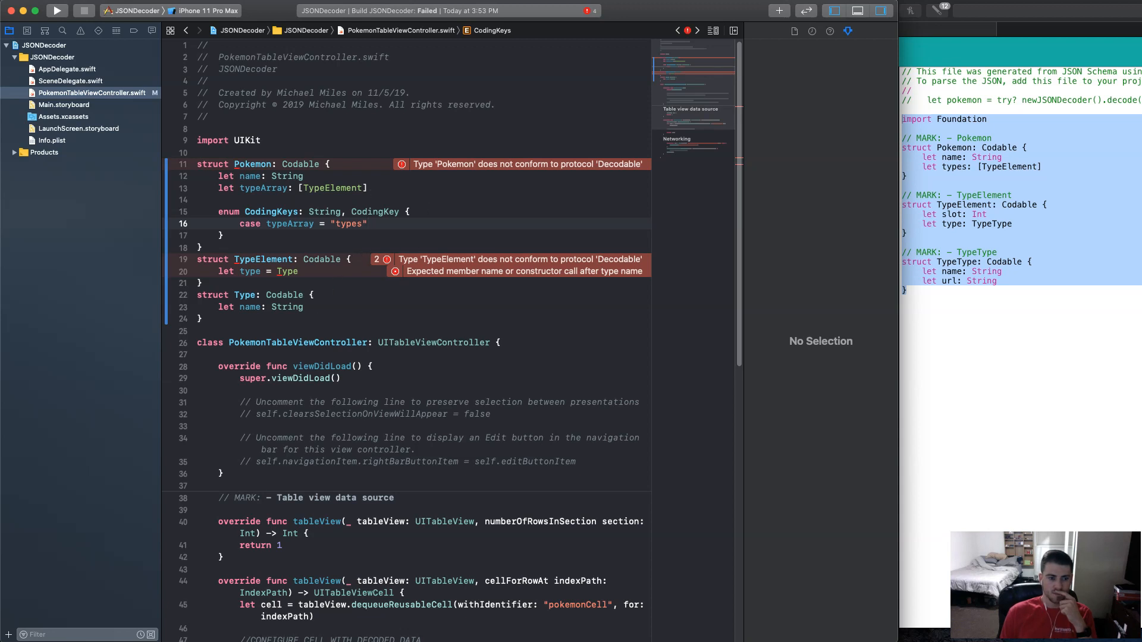
# Change TypeElement's let type = Type to let type: Type and review the Decodable error.
pyautogui.click(271, 272)
pyautogui.write(':')
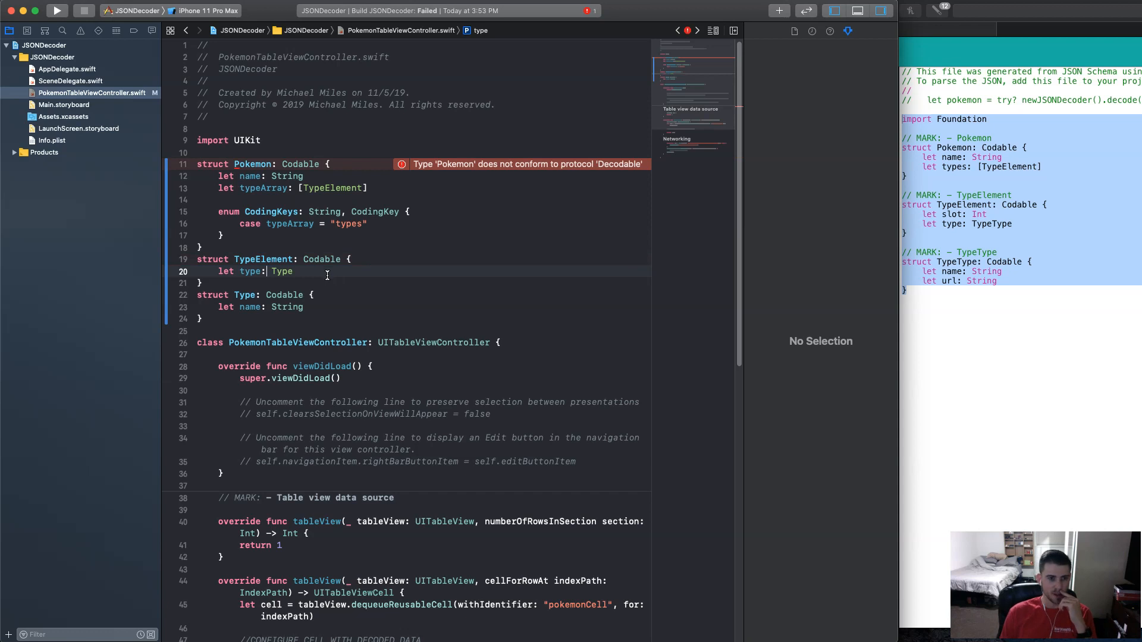
pyautogui.click(370, 223)
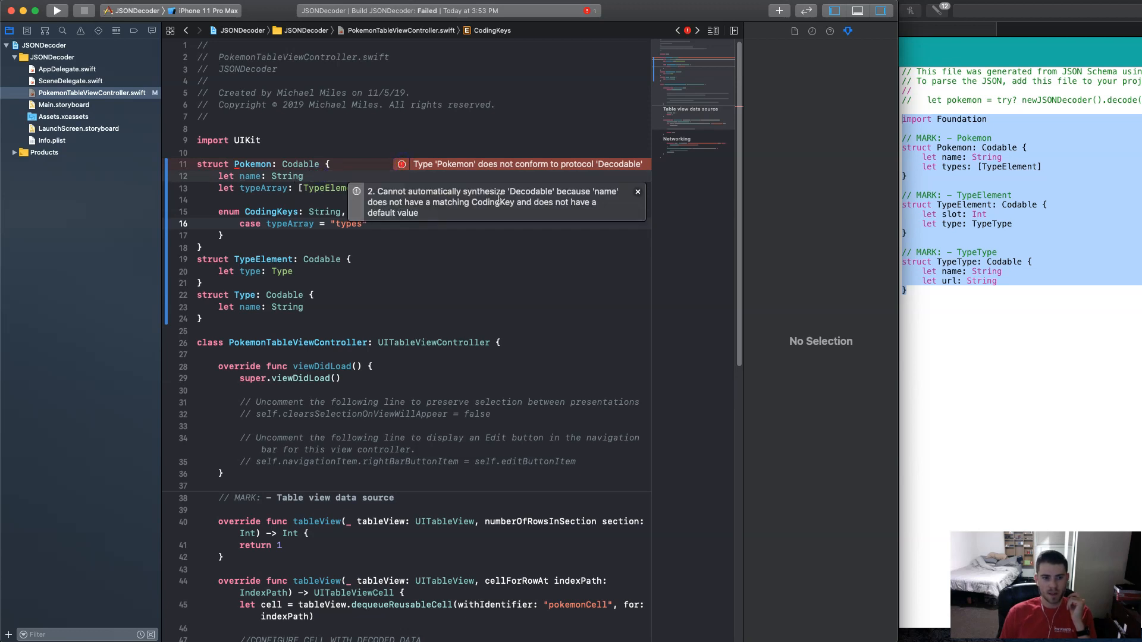
pyautogui.click(637, 191)
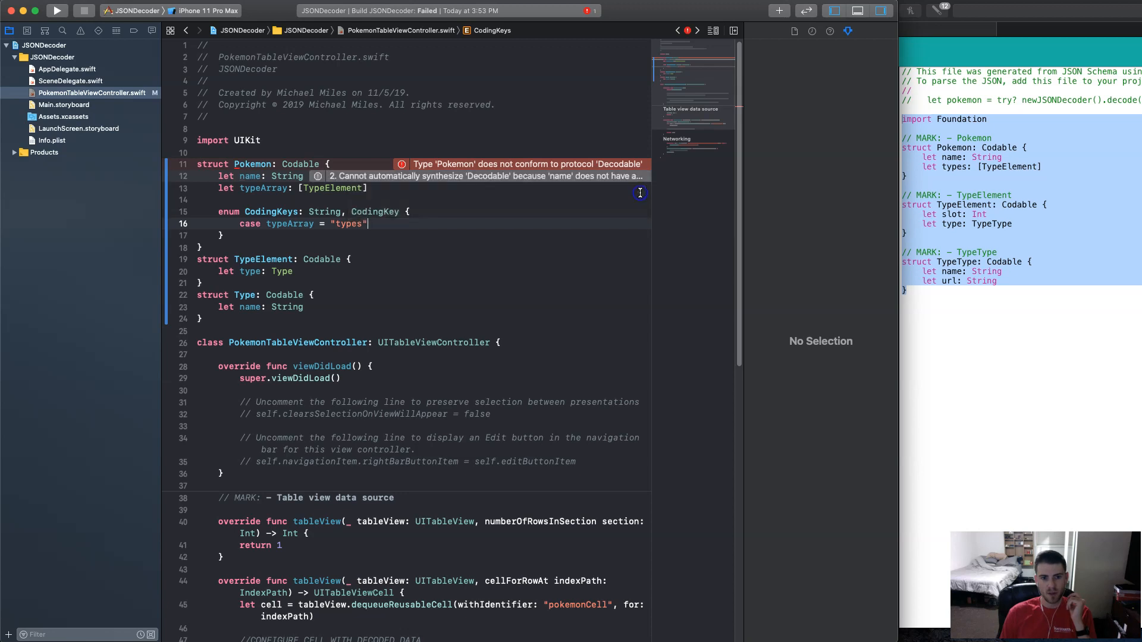
pyautogui.moveTo(407, 236)
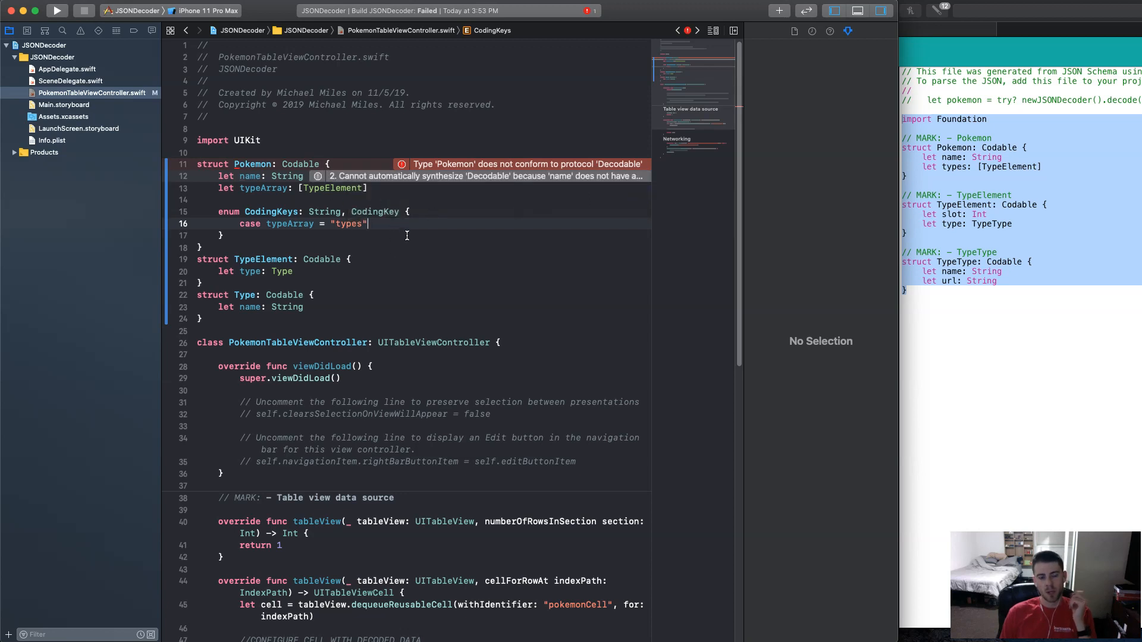
# Add a case name to Pokemon's CodingKeys enum to clear the remaining error.
pyautogui.click(268, 188)
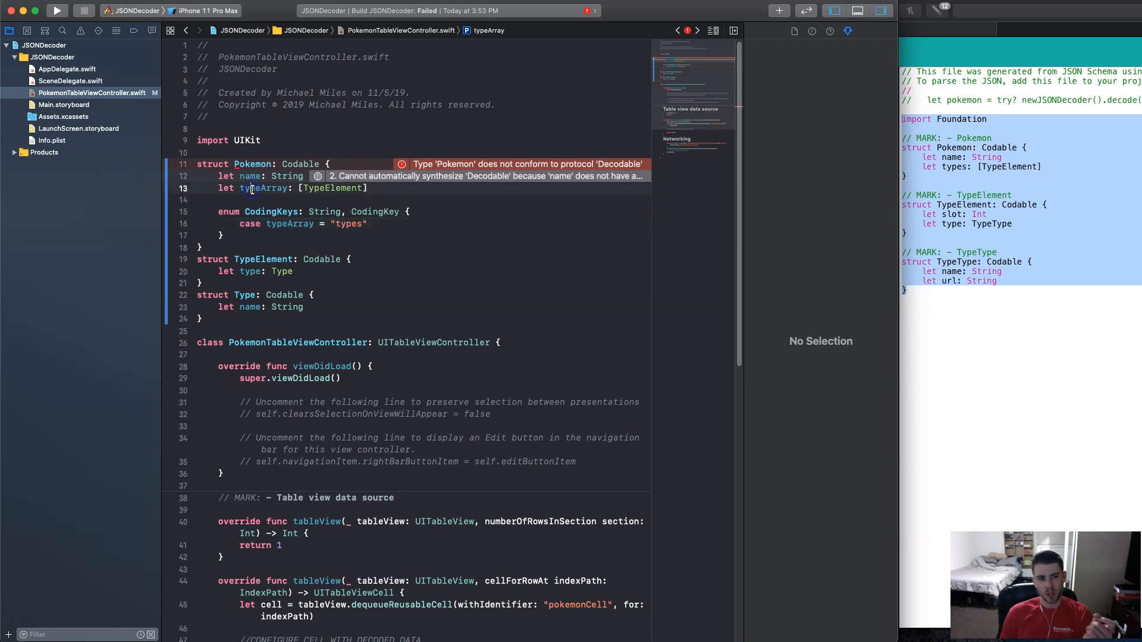
pyautogui.click(397, 224)
pyautogui.write('case')
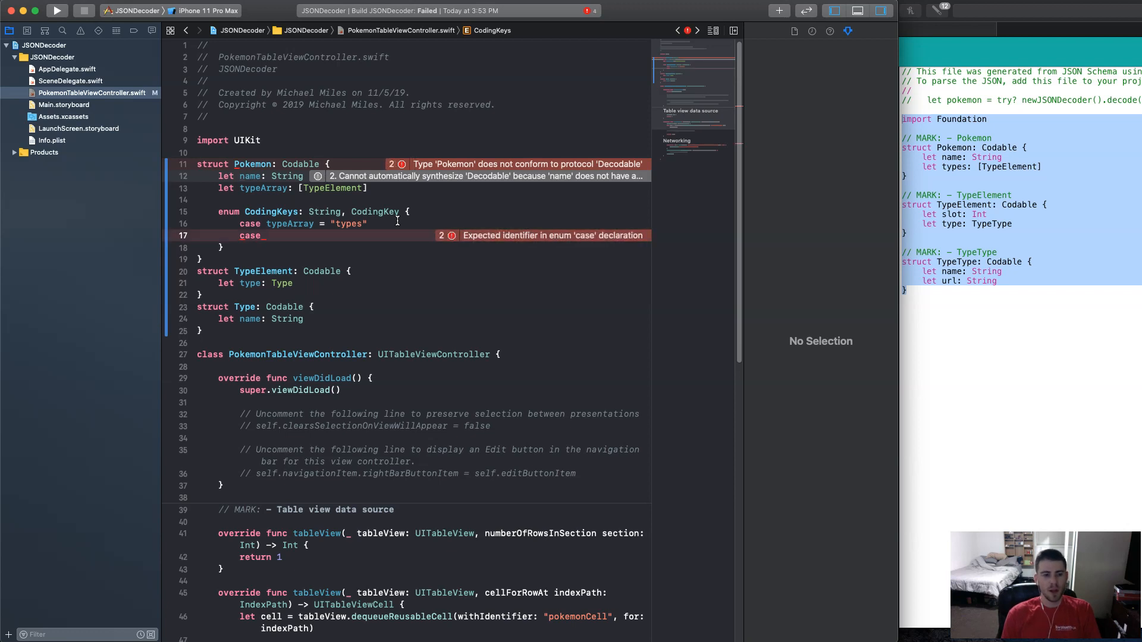
pyautogui.write('name')
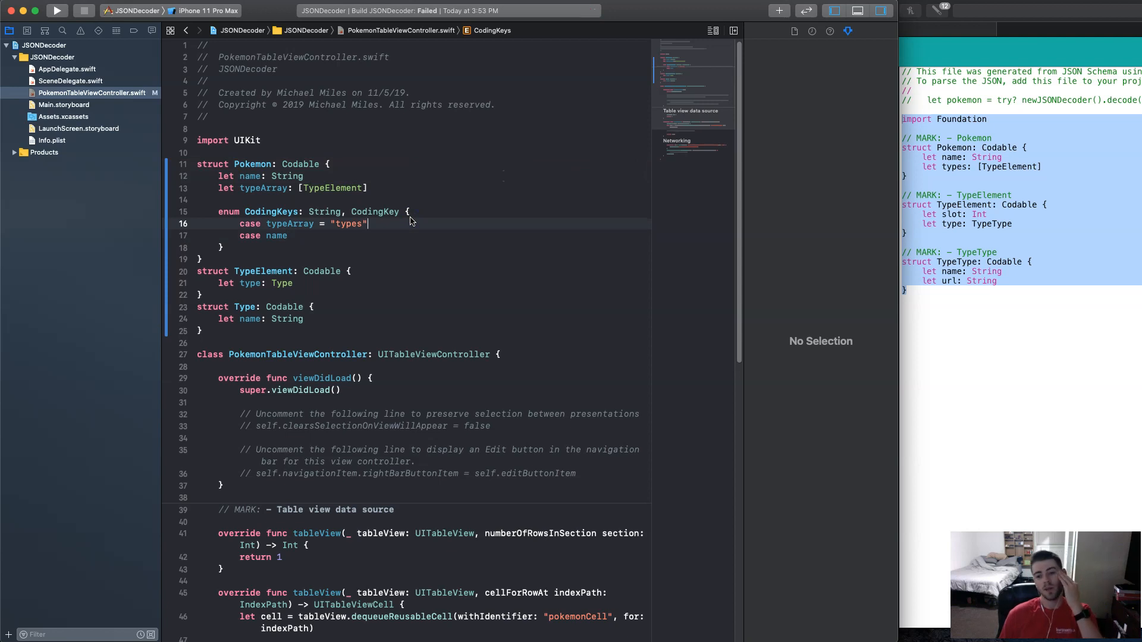
pyautogui.moveTo(418, 206)
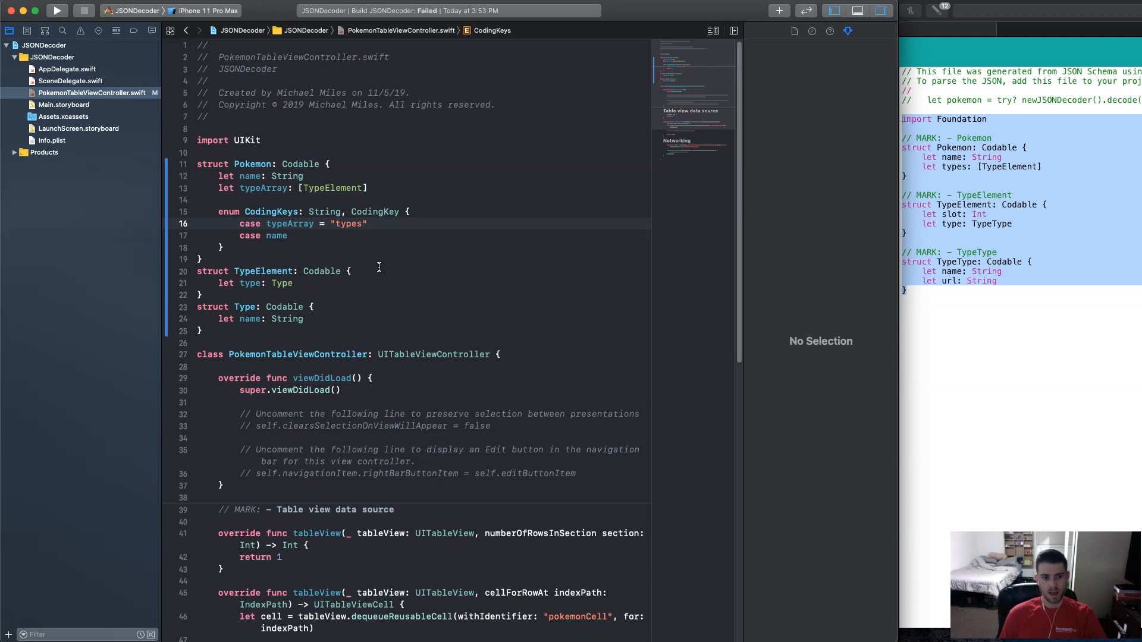
pyautogui.moveTo(378, 271)
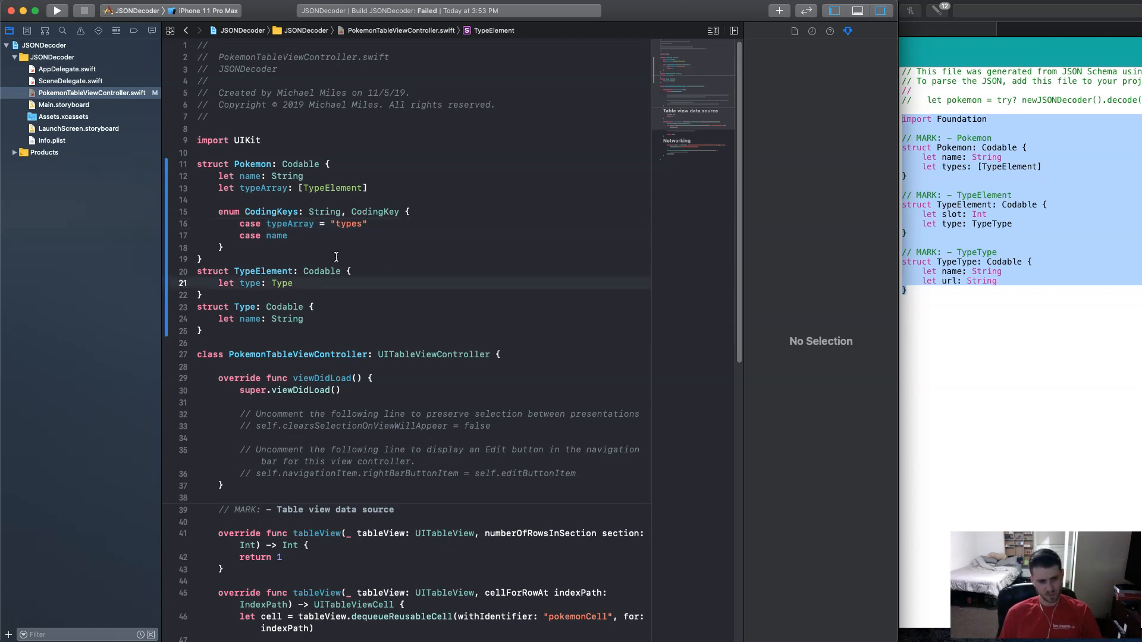
# Rename TypeElement's type property to element.
pyautogui.doubleClick(250, 284)
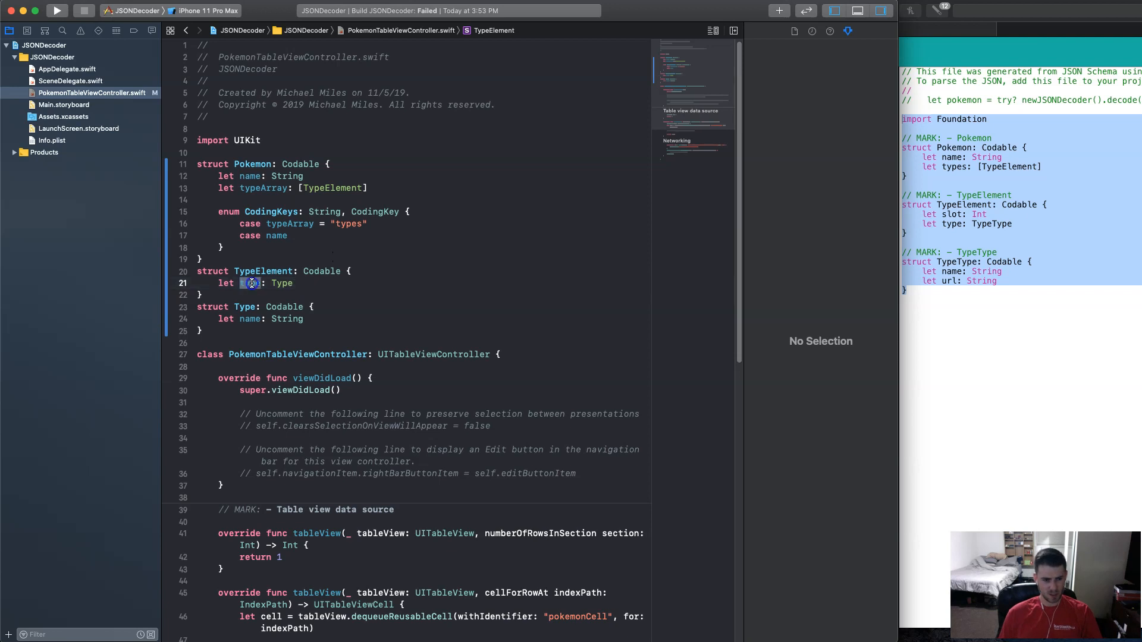
pyautogui.write('element')
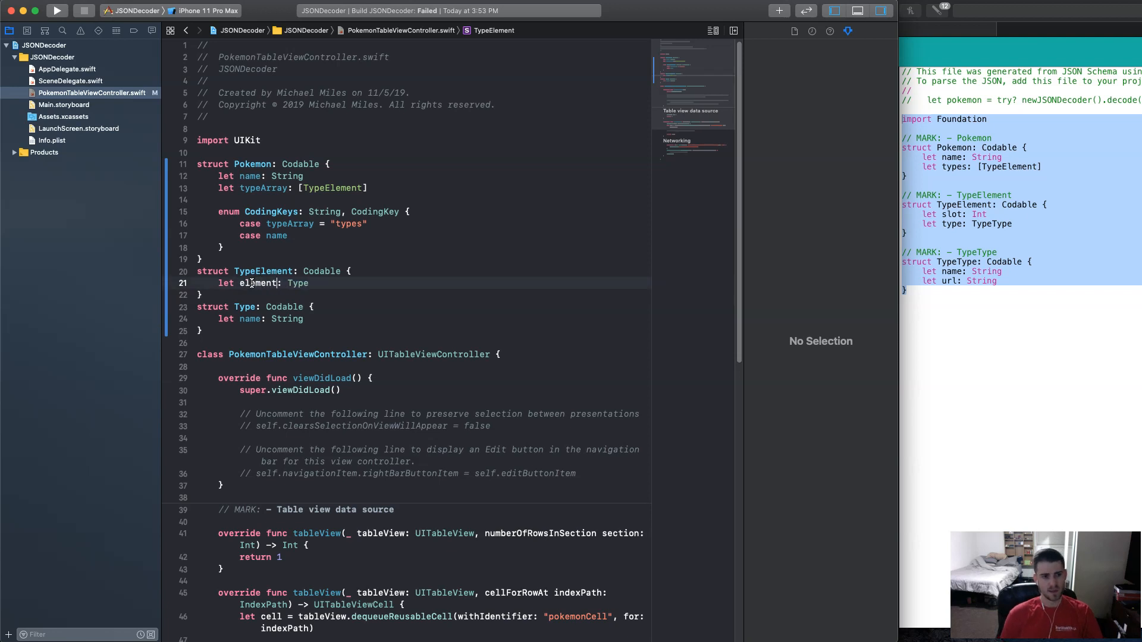
pyautogui.click(255, 283)
pyautogui.write('e')
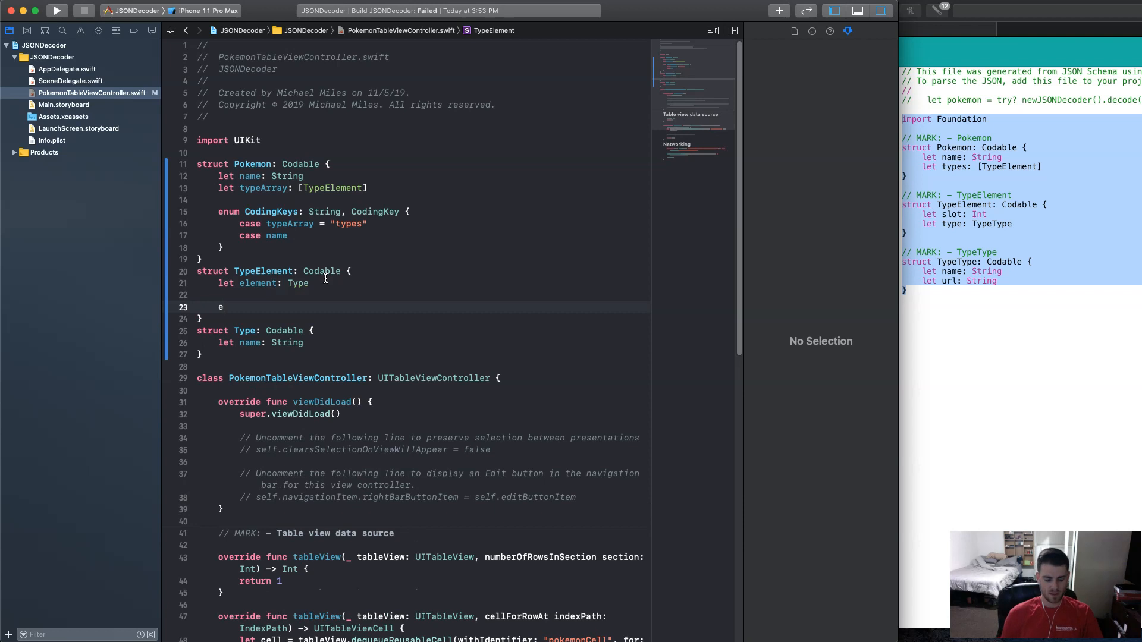
# Add a CodingKeys enum in TypeElement with case element = "type".
pyautogui.write('num co {')
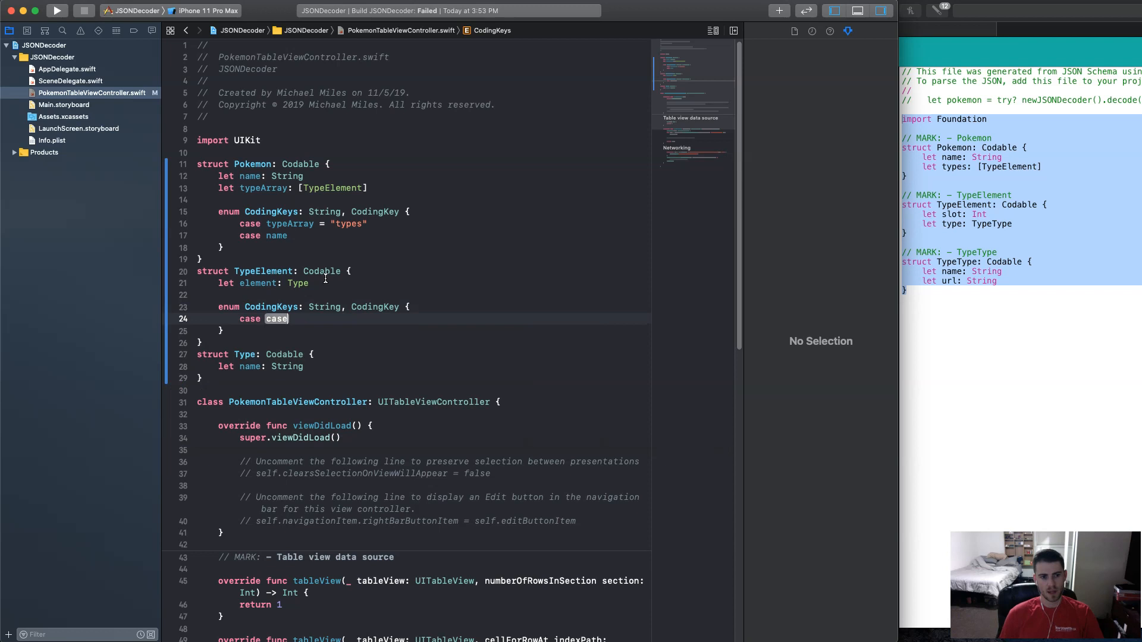
pyautogui.write('ele')
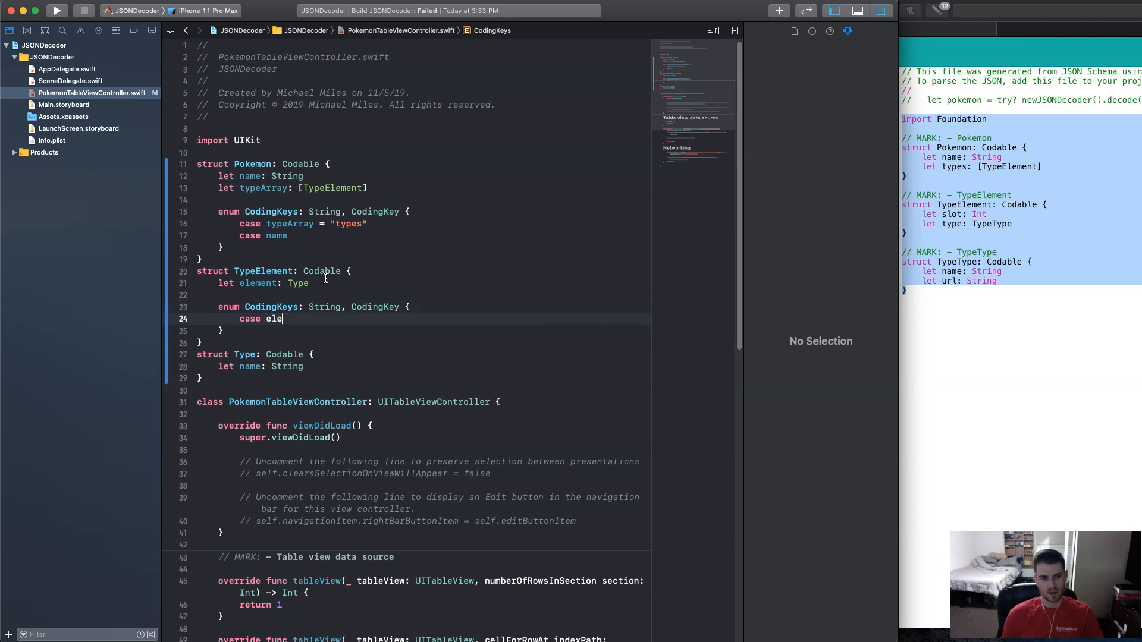
pyautogui.write('ment')
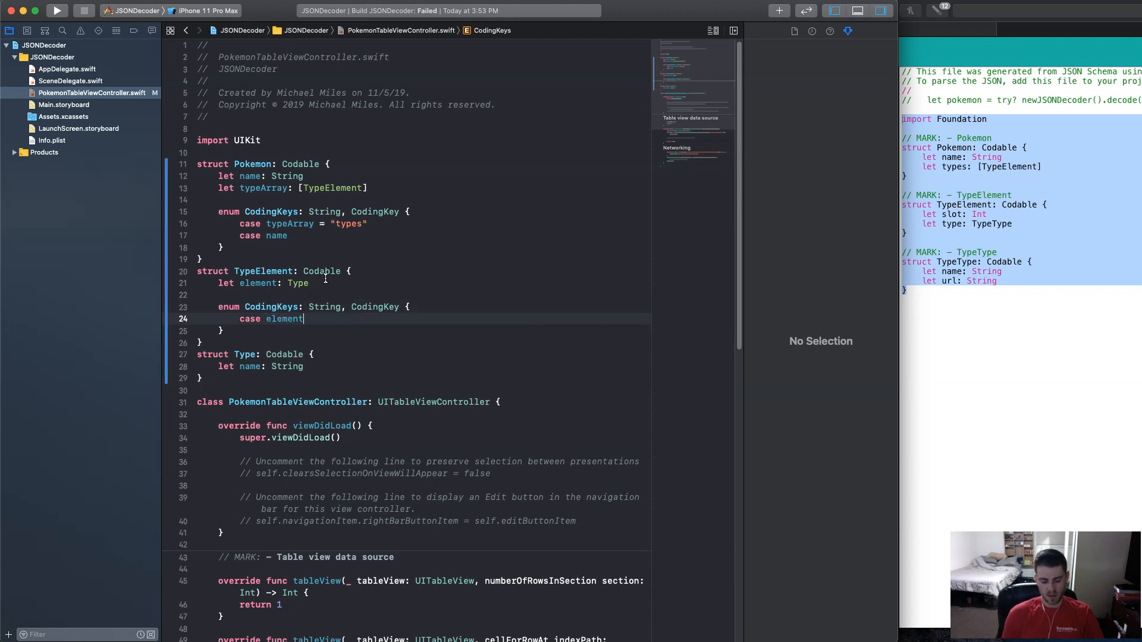
pyautogui.write('= "')
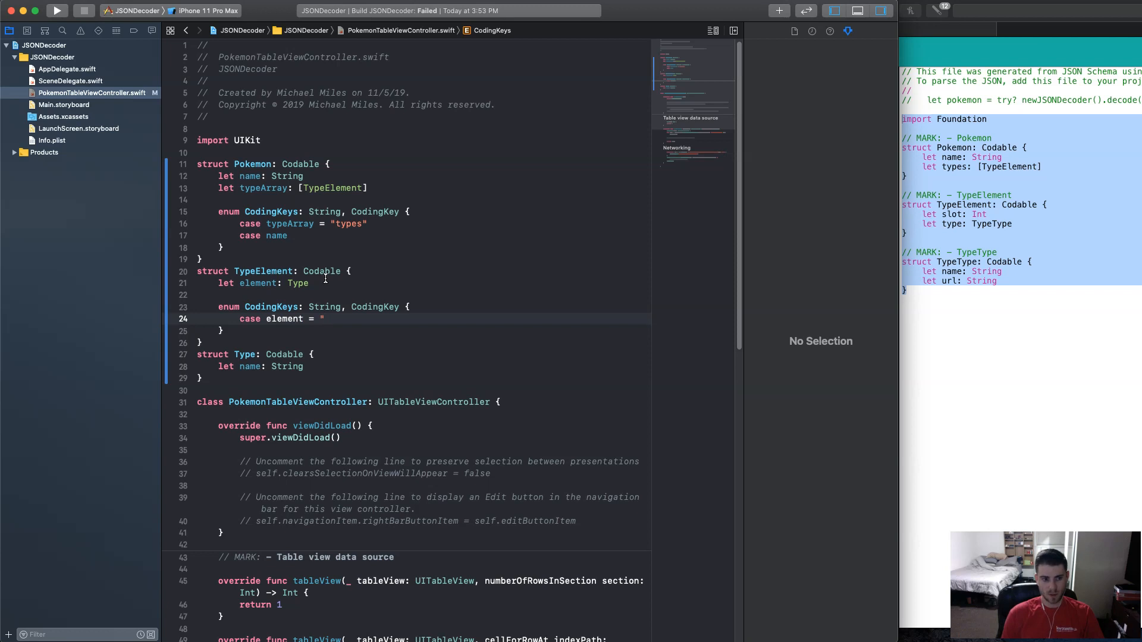
pyautogui.write('type')
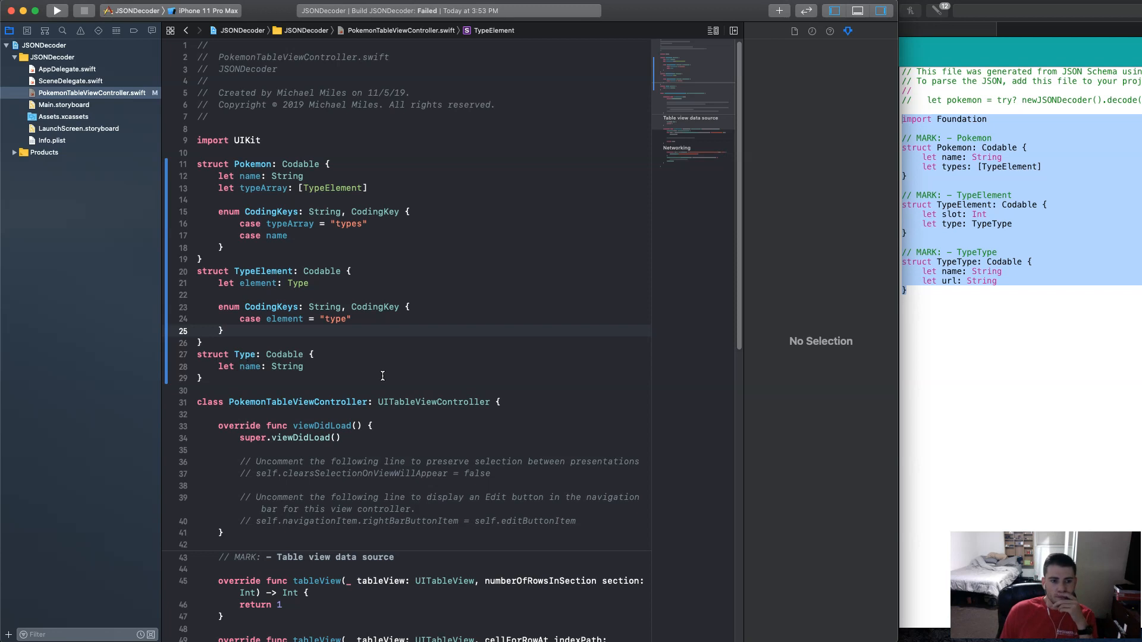
pyautogui.moveTo(318, 337)
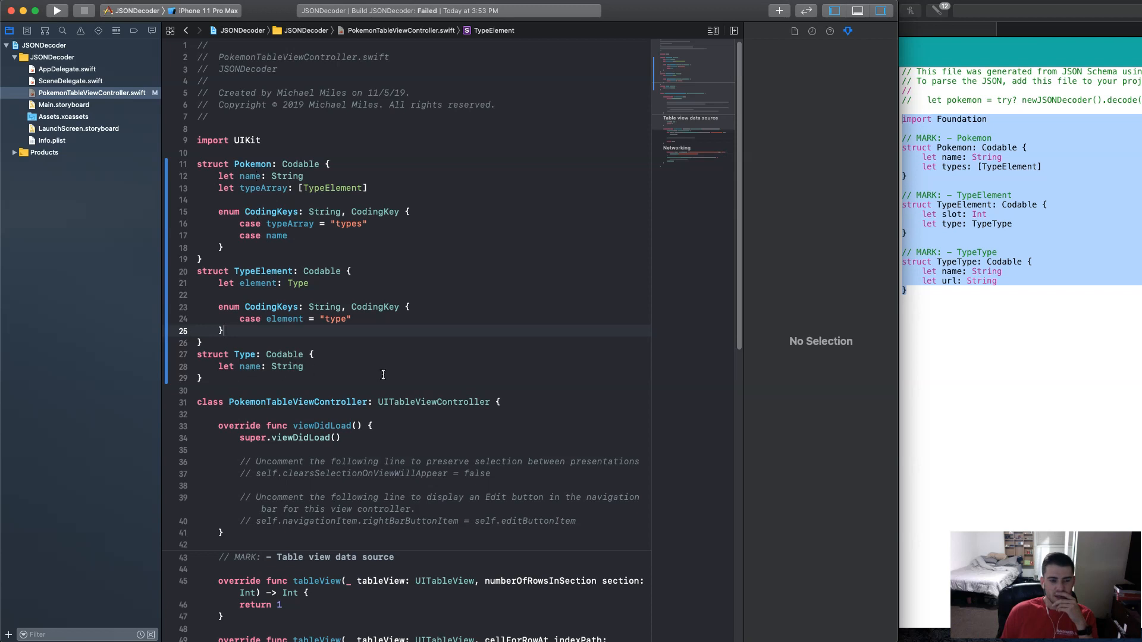
# Rename Type's name property to elementName.
pyautogui.doubleClick(250, 367)
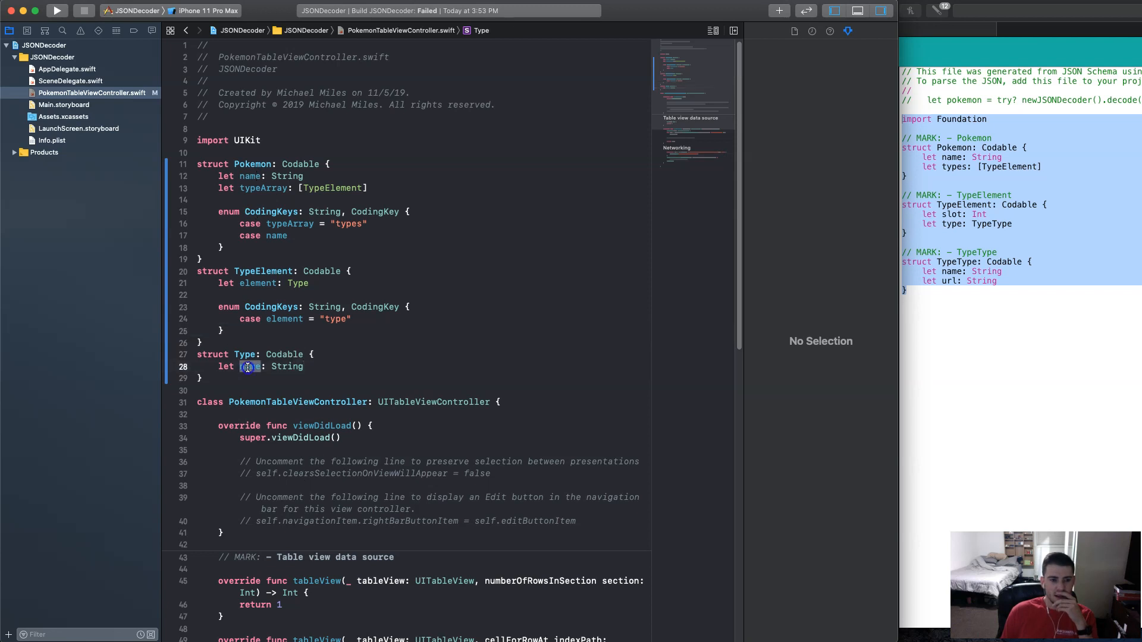
pyautogui.write('elemn')
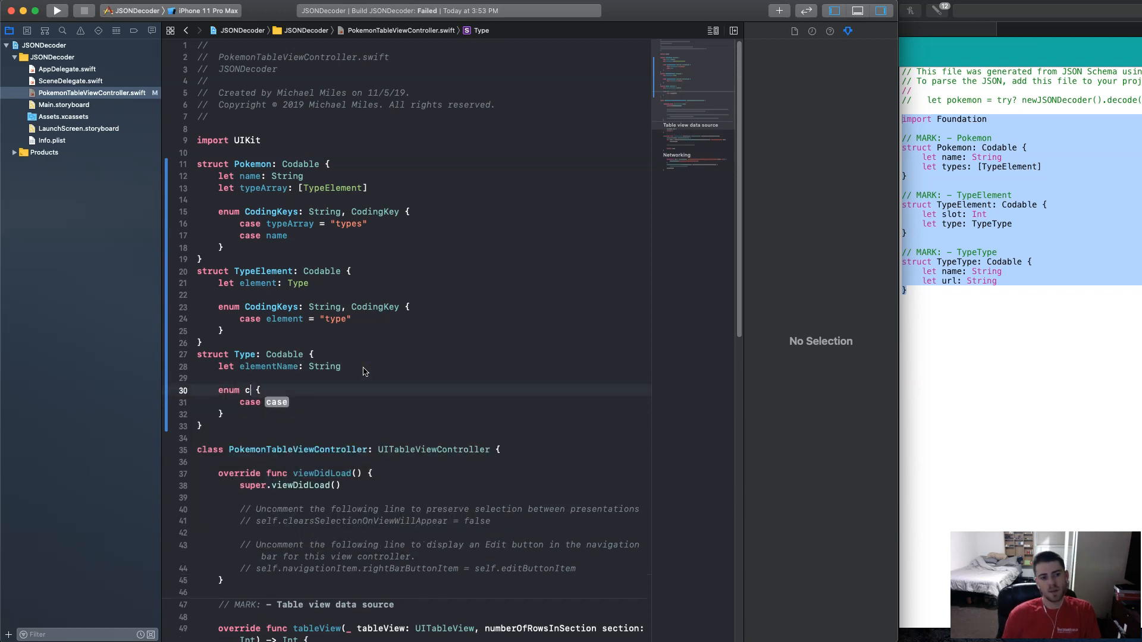
# Add enum CodingKeys: String, CodingKey to Type with case elementName = "name".
pyautogui.write('oding')
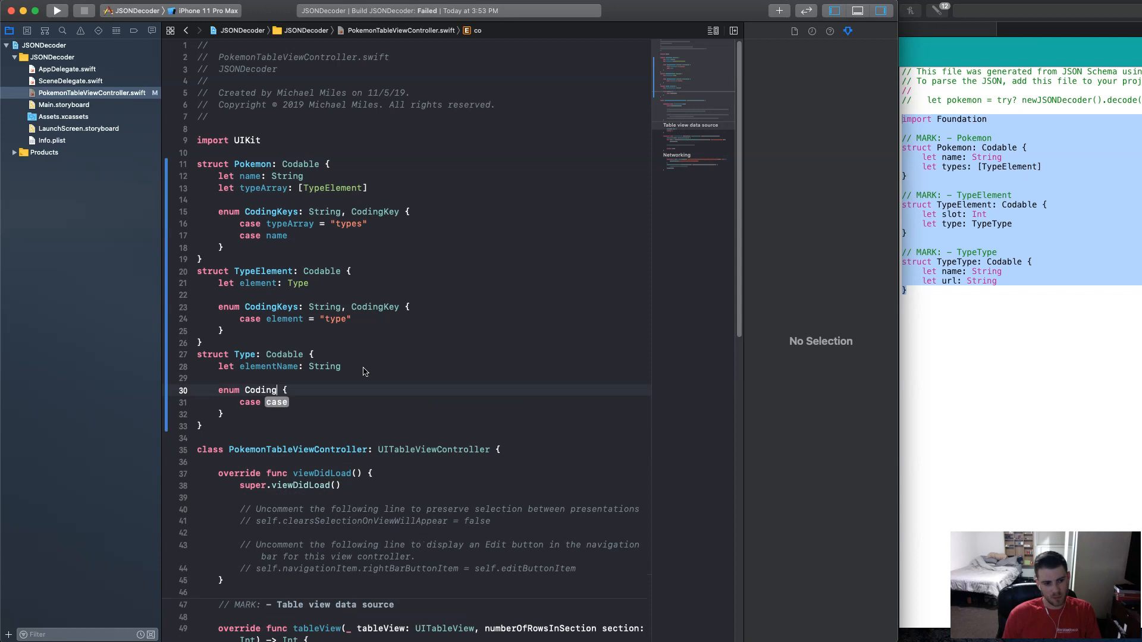
pyautogui.write('Keys:')
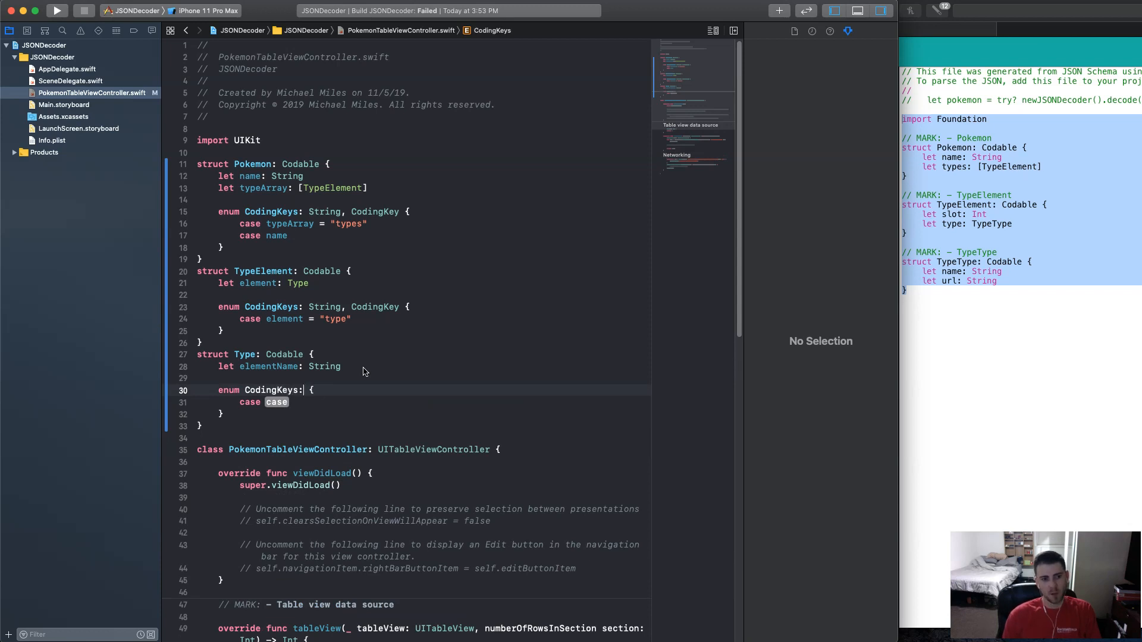
pyautogui.write('St')
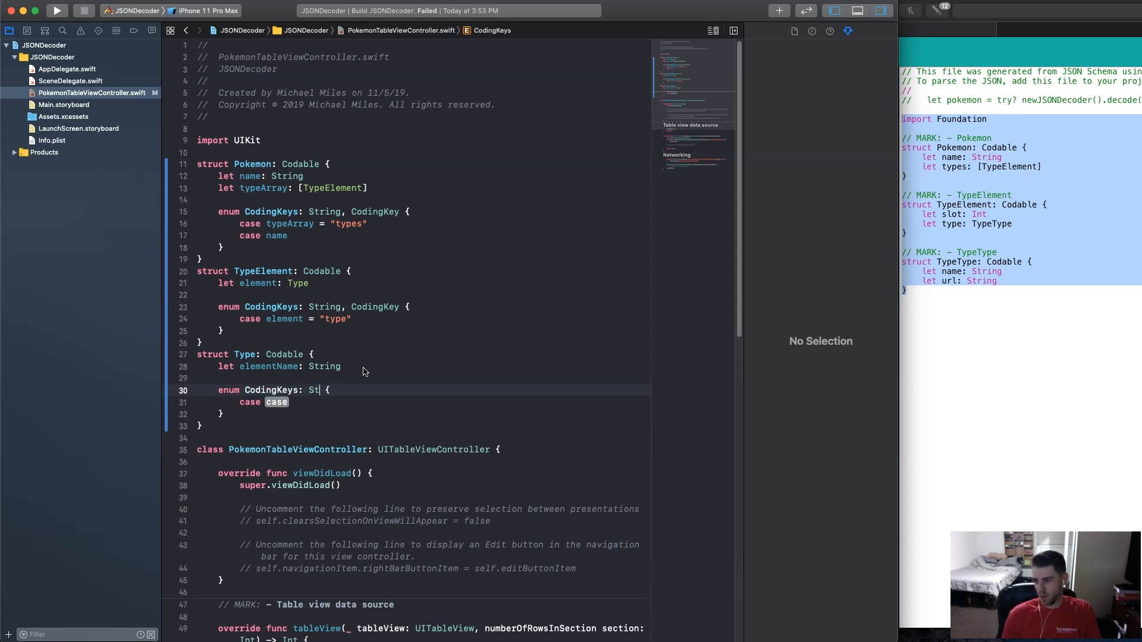
pyautogui.write('ring, C')
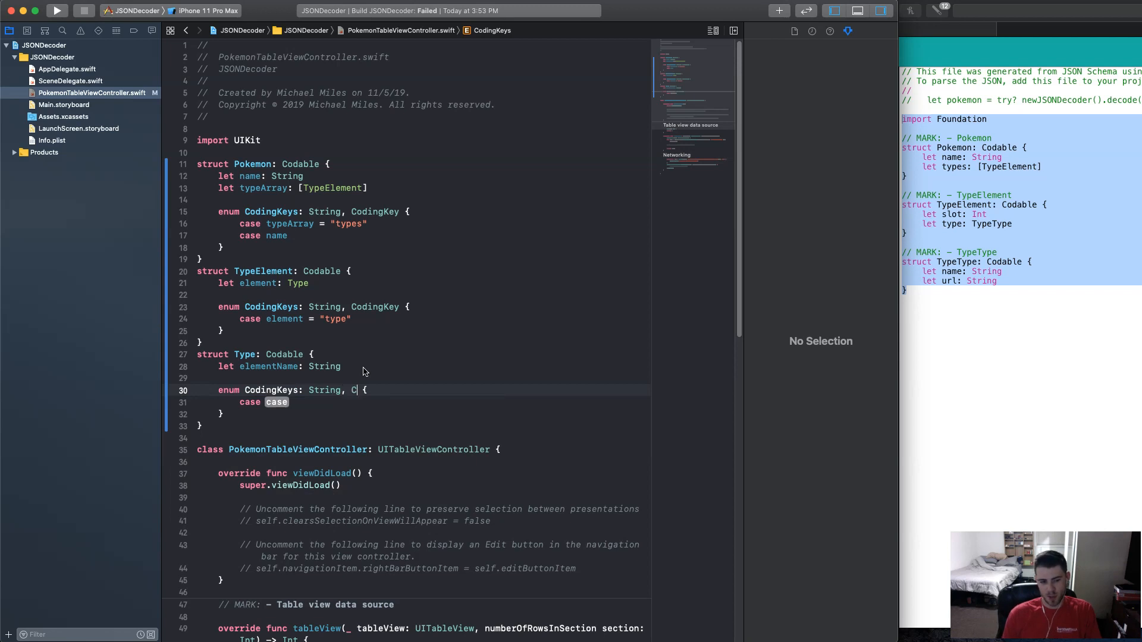
pyautogui.write('odingKey')
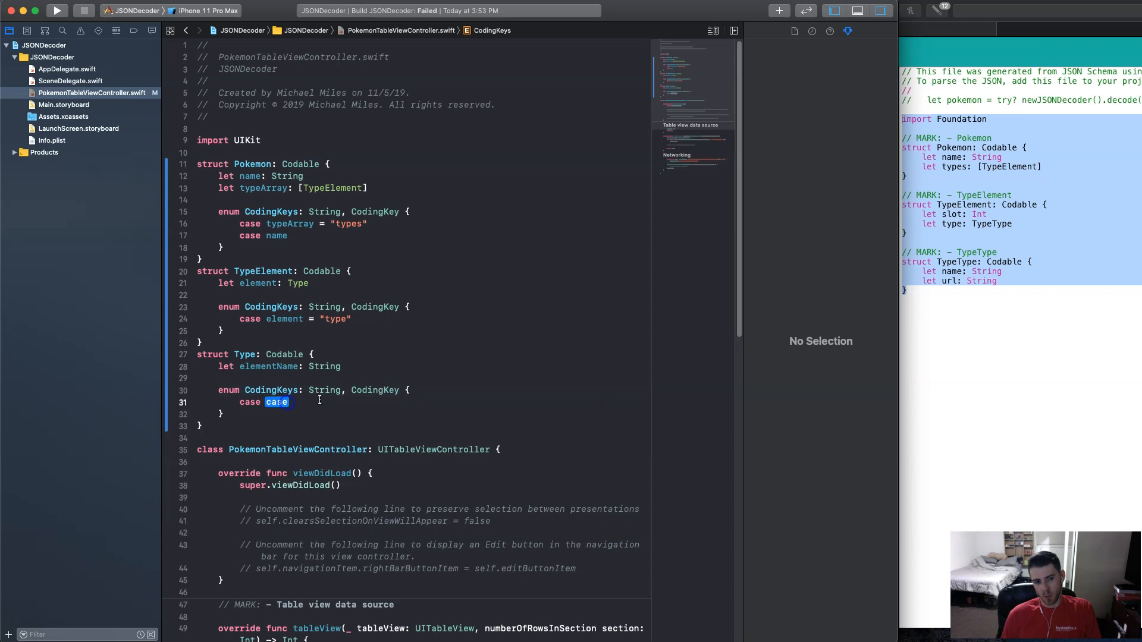
pyautogui.write('e')
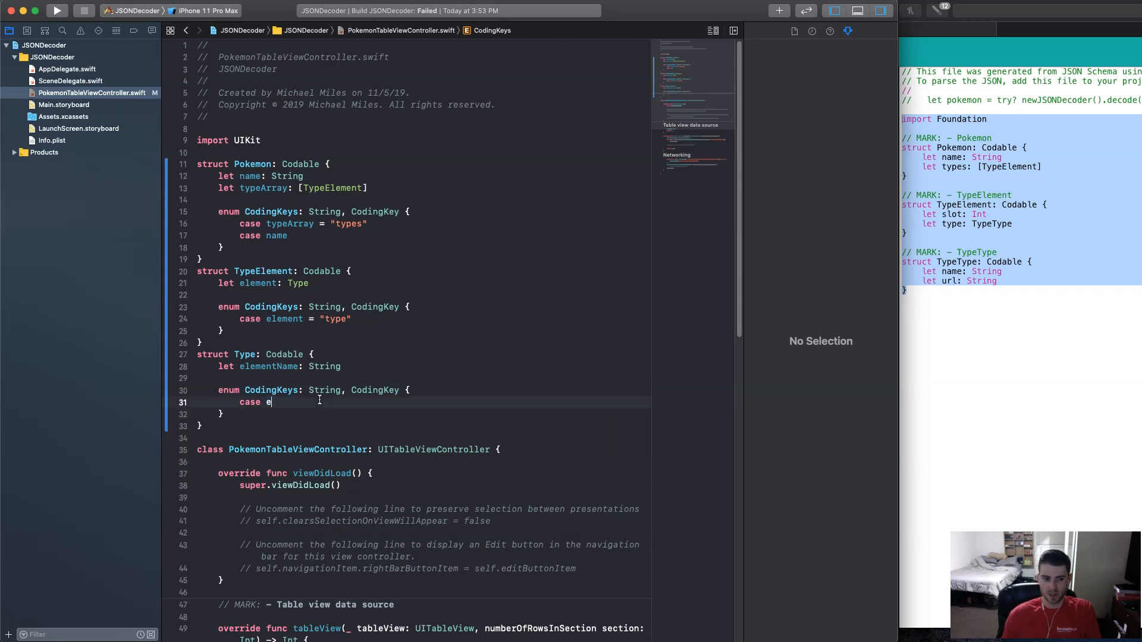
pyautogui.write('lementName =')
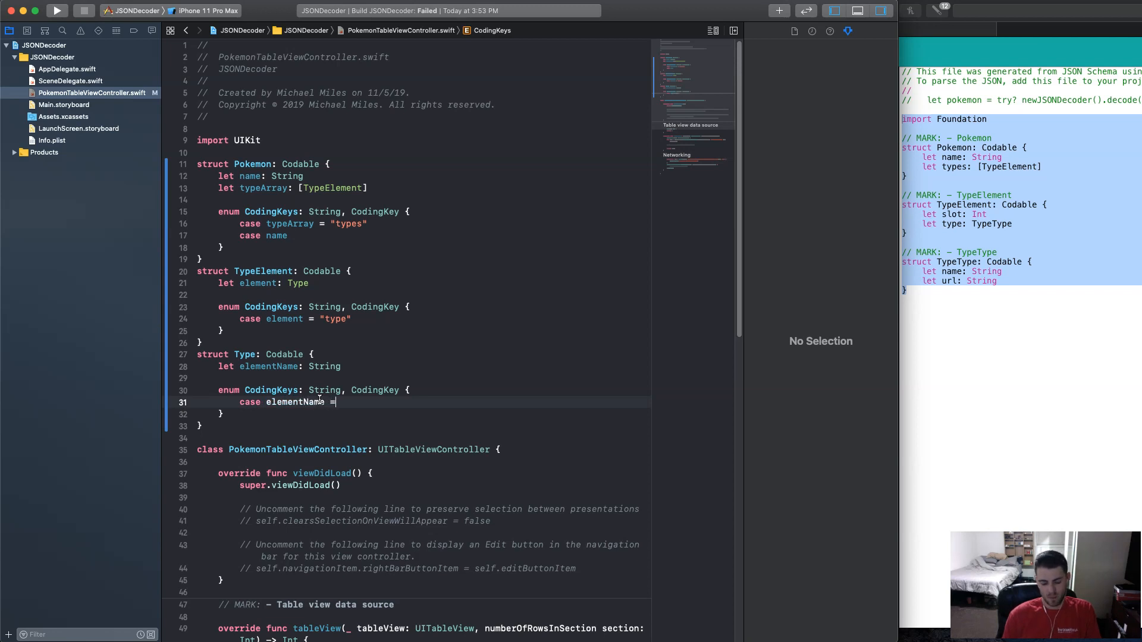
pyautogui.write('"nam"')
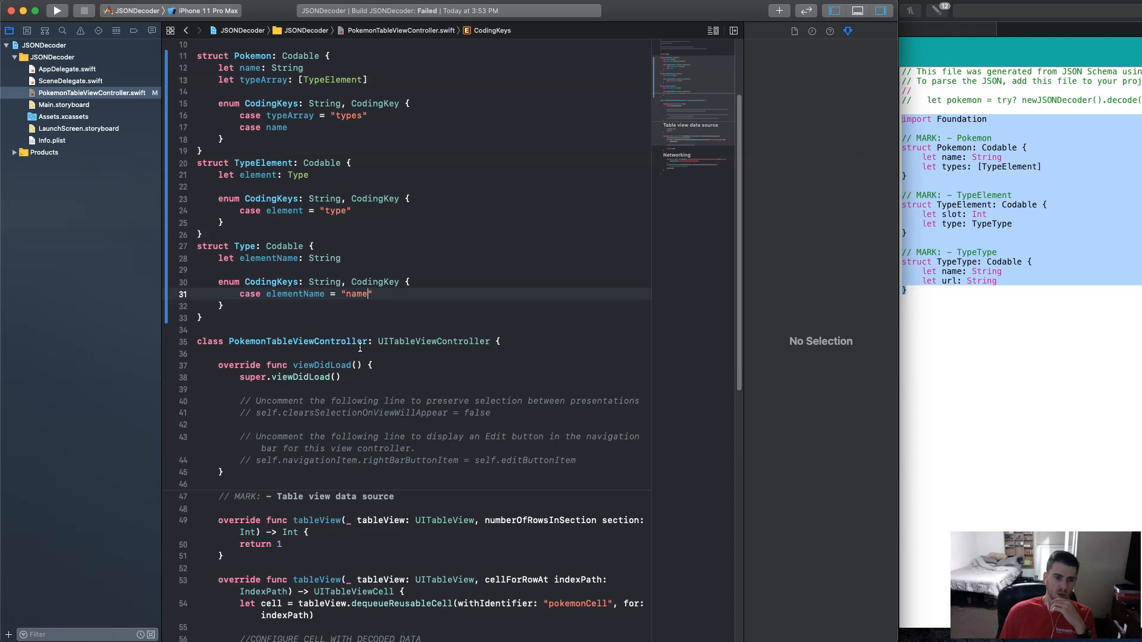
pyautogui.scroll(-3)
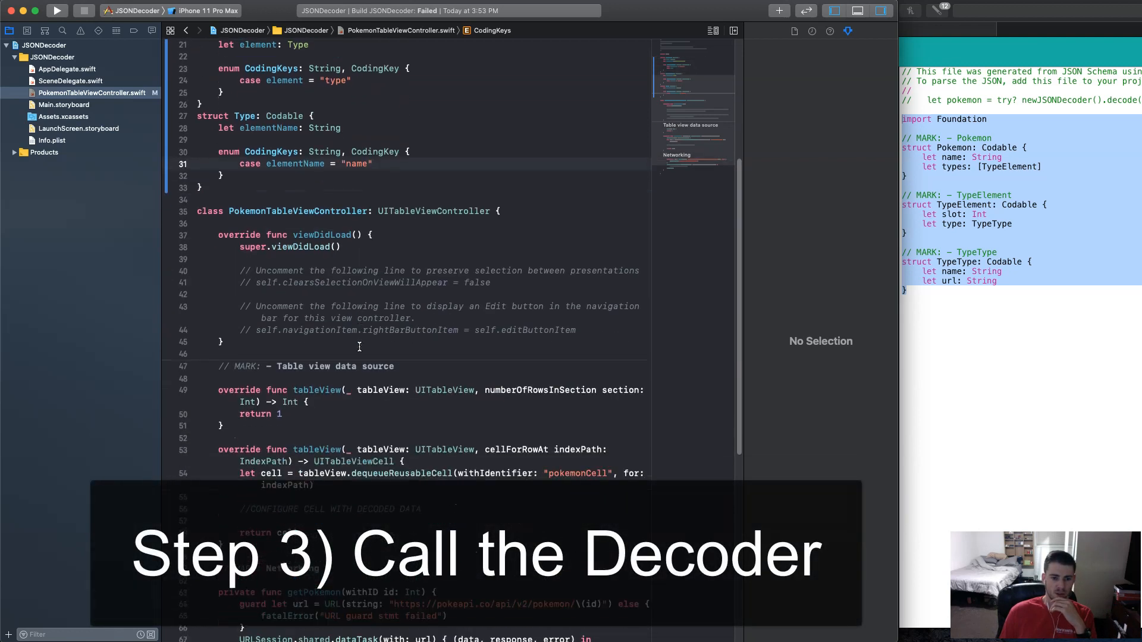
pyautogui.scroll(-3)
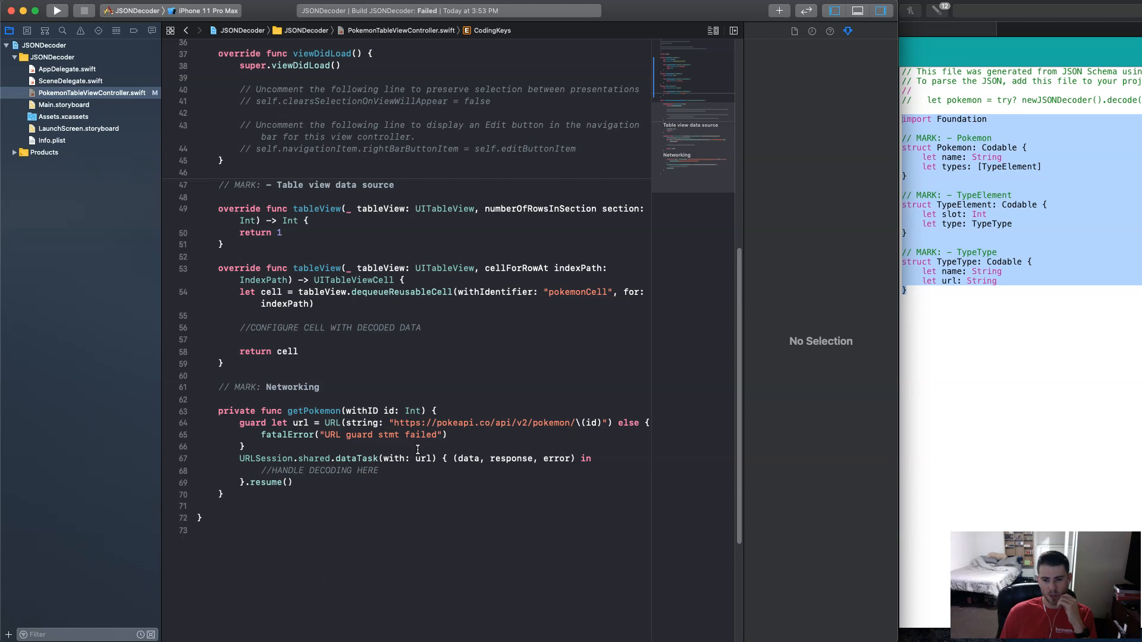
pyautogui.moveTo(288, 466)
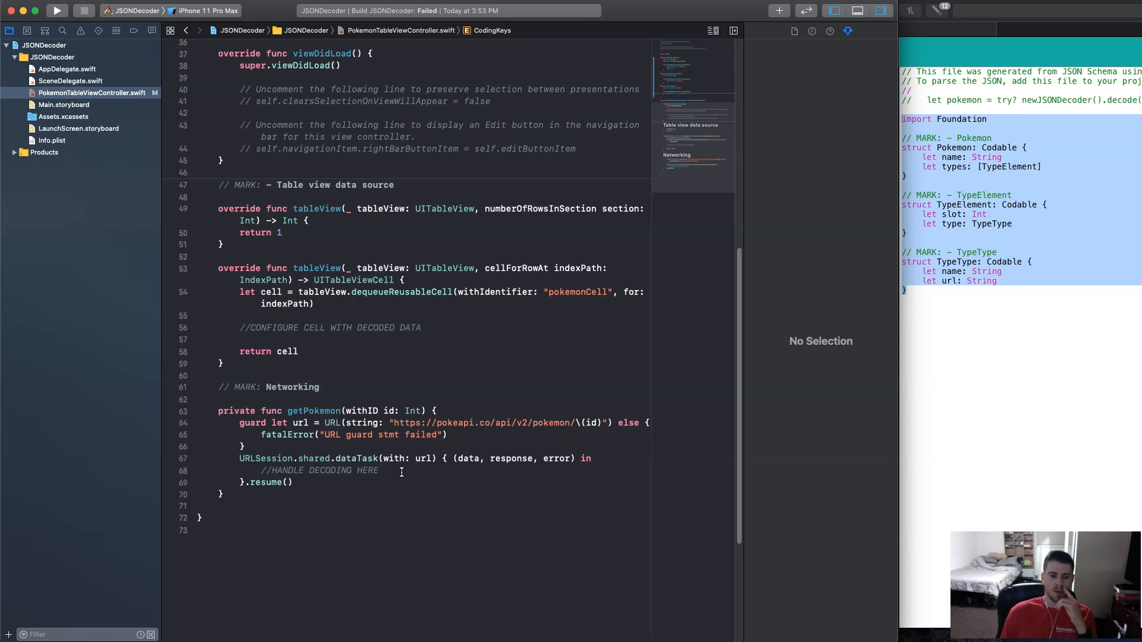
pyautogui.doubleClick(279, 471)
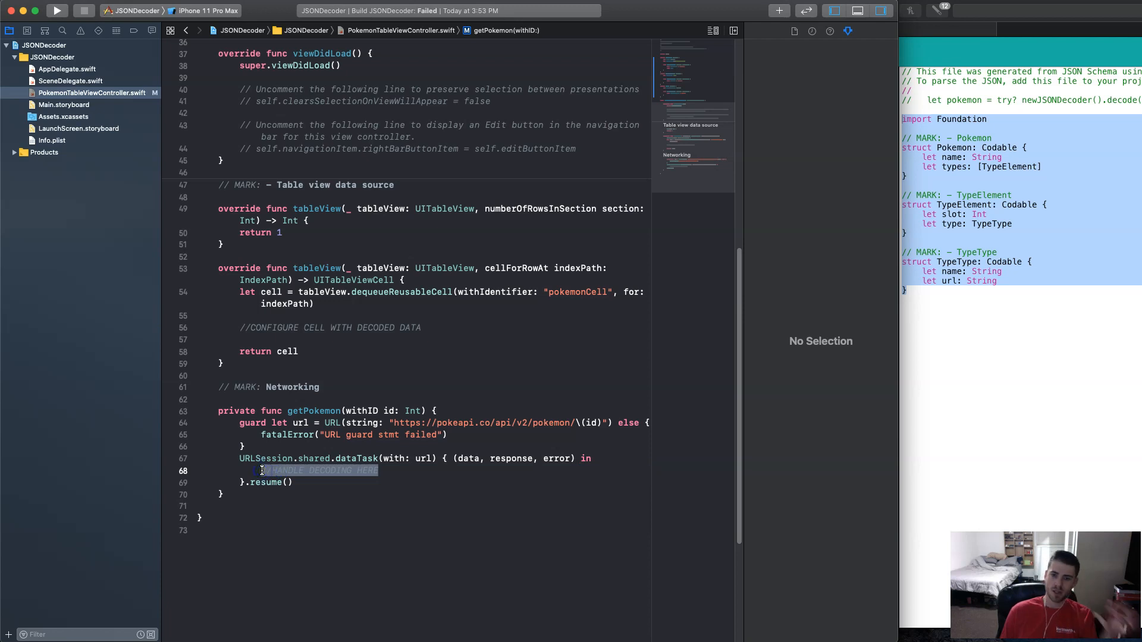
# Replace the placeholder in the data task with an if let data = data block.
pyautogui.press('Delete')
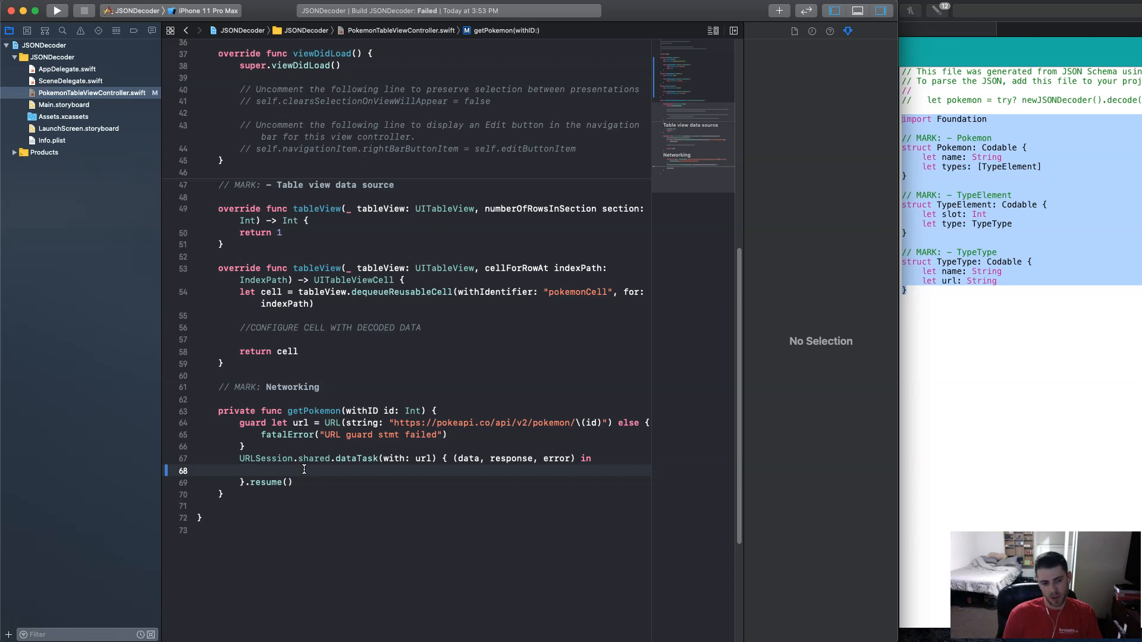
pyautogui.moveTo(489, 450)
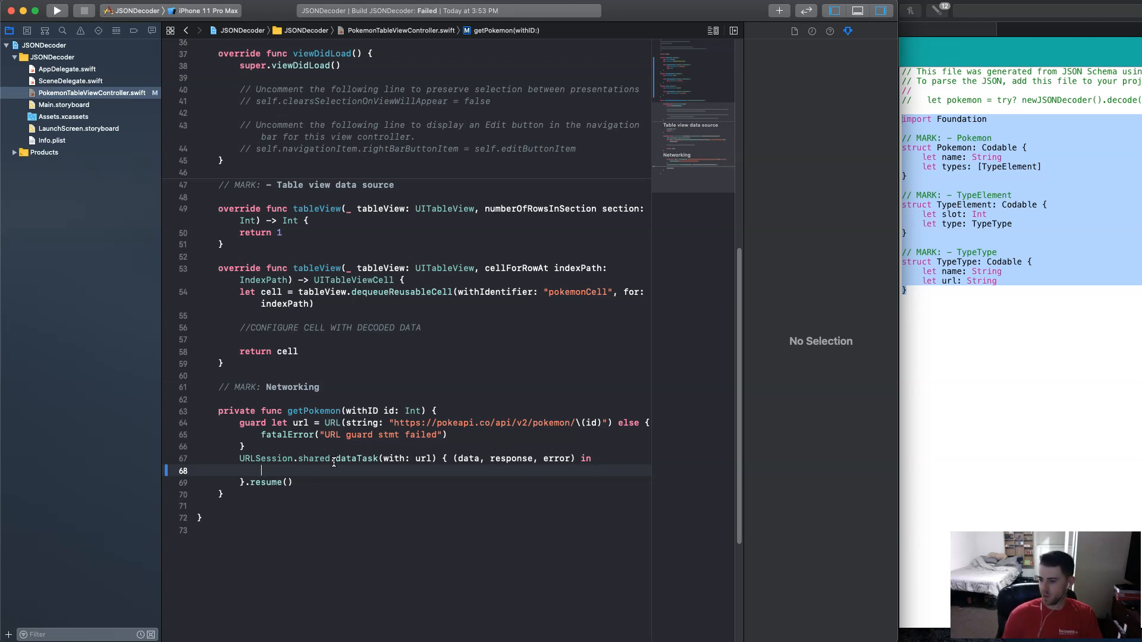
pyautogui.write('if')
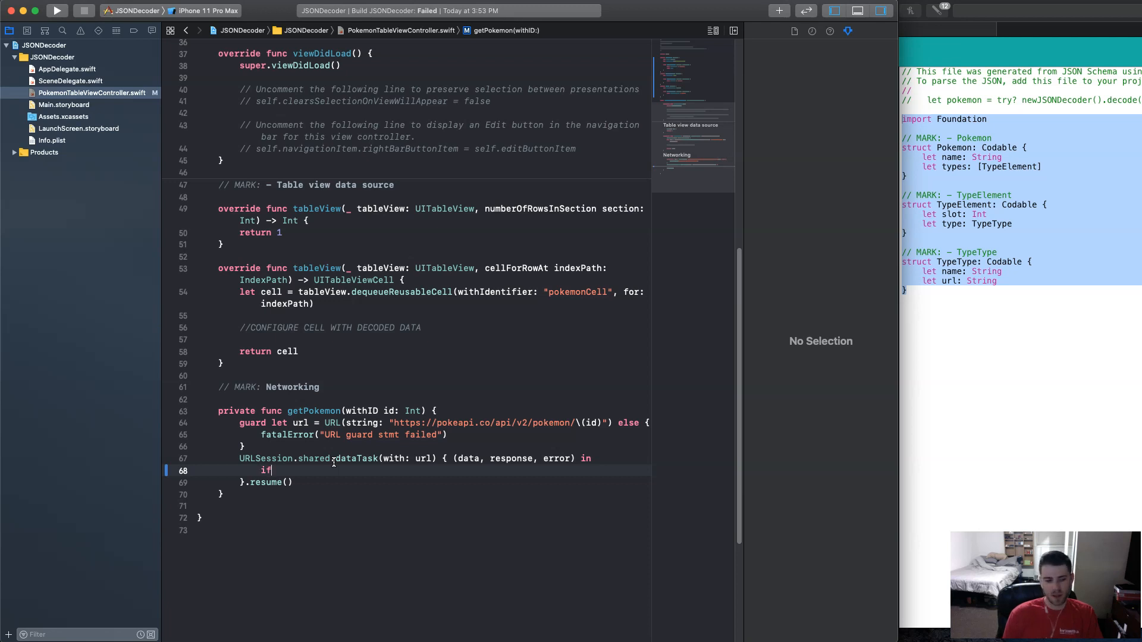
pyautogui.write('let data')
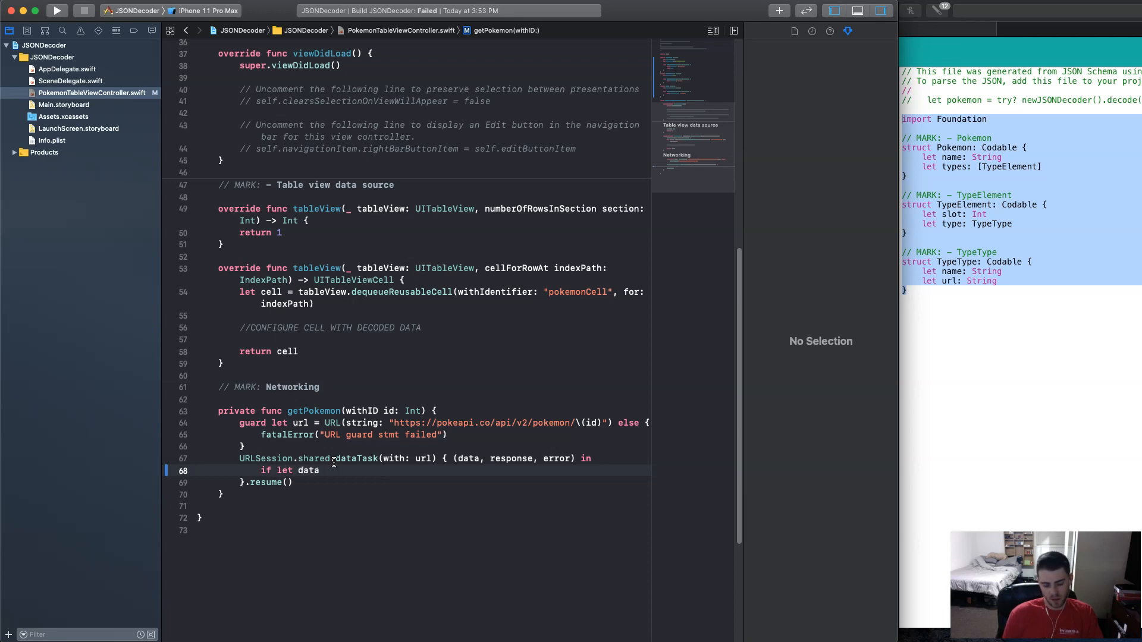
pyautogui.write('= data {')
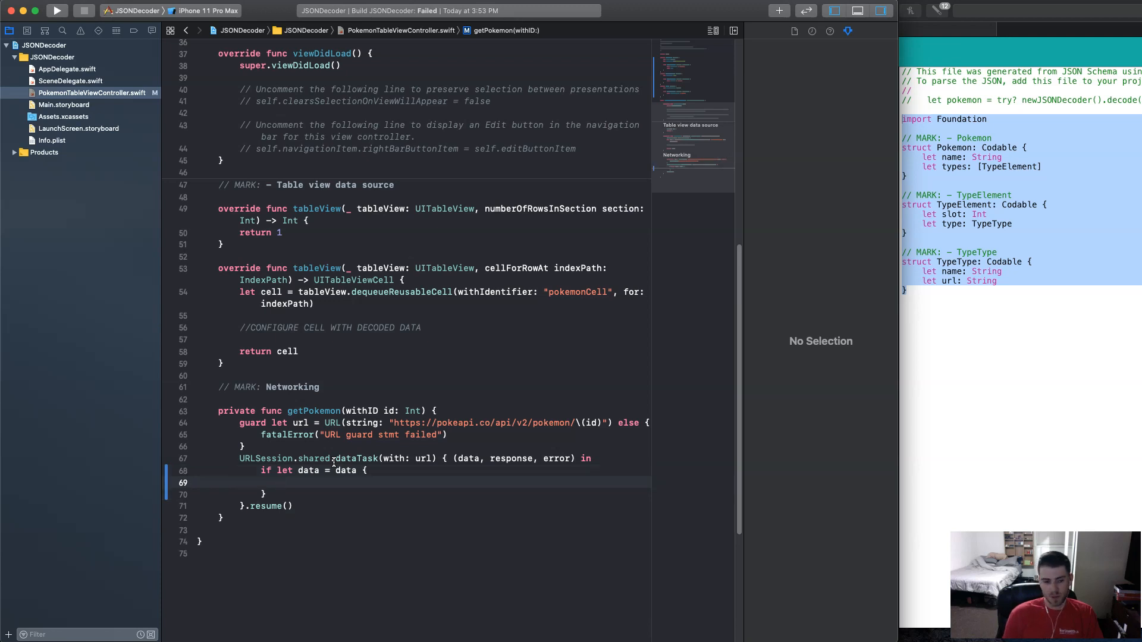
# Begin guard let pokemon = try? JSONDecoder().decode(...) inside the data block.
pyautogui.write('guard')
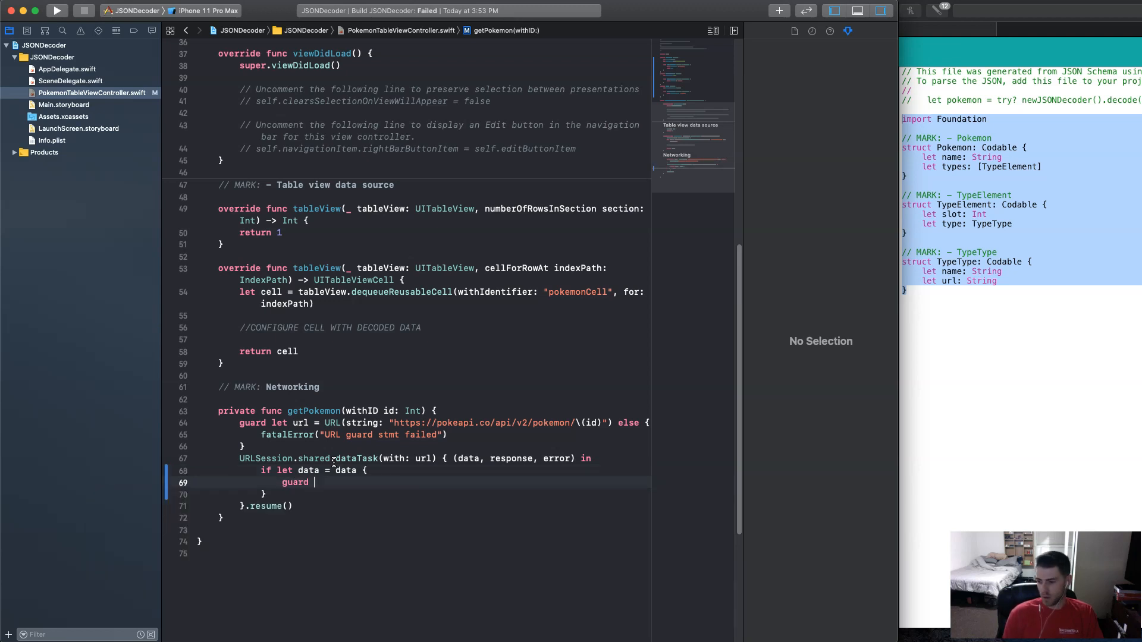
pyautogui.write('let')
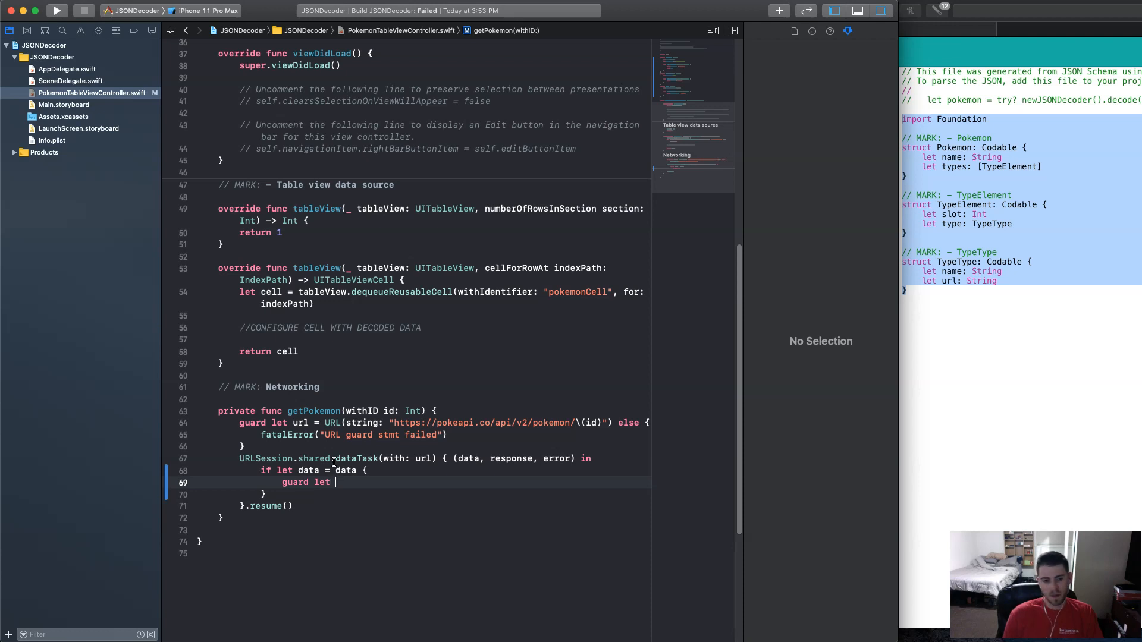
pyautogui.write('pokemon =')
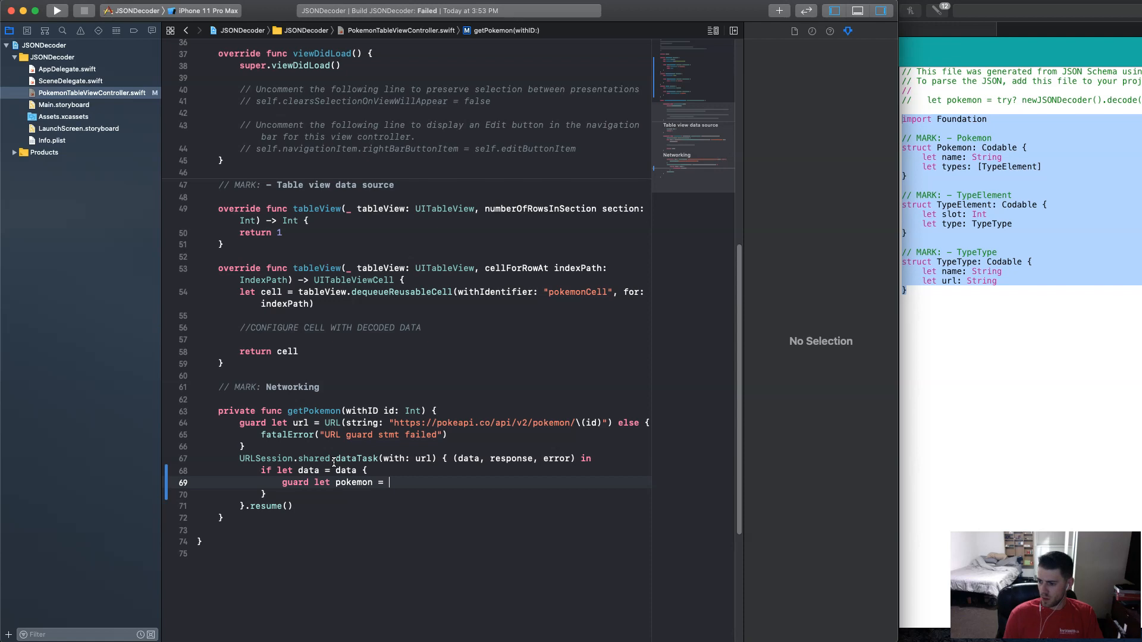
pyautogui.write('ty')
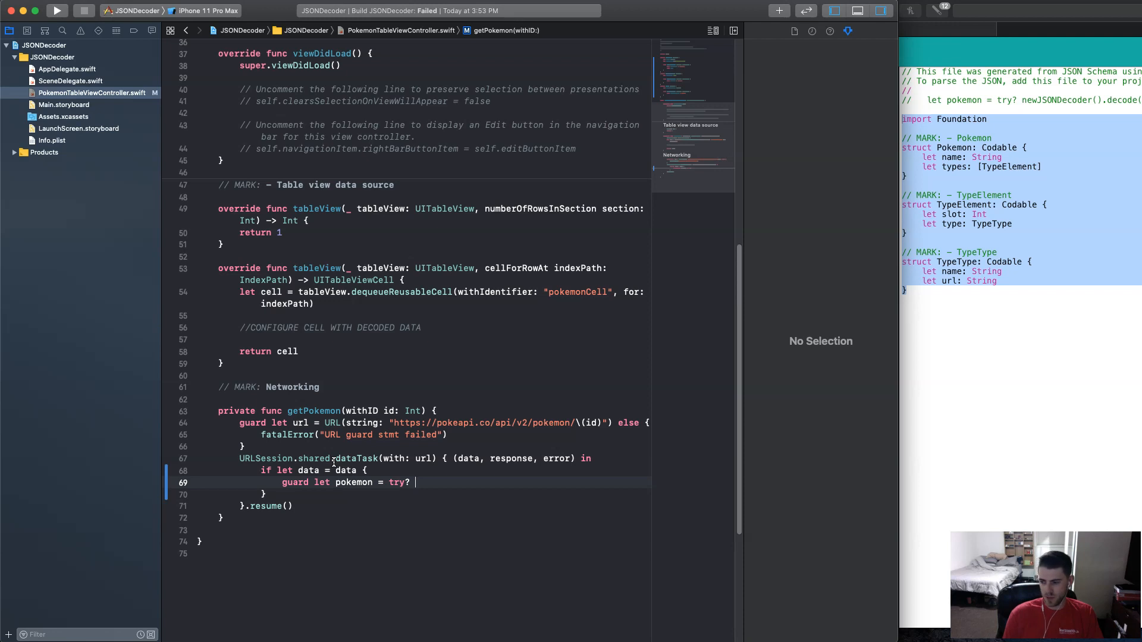
pyautogui.write('Js')
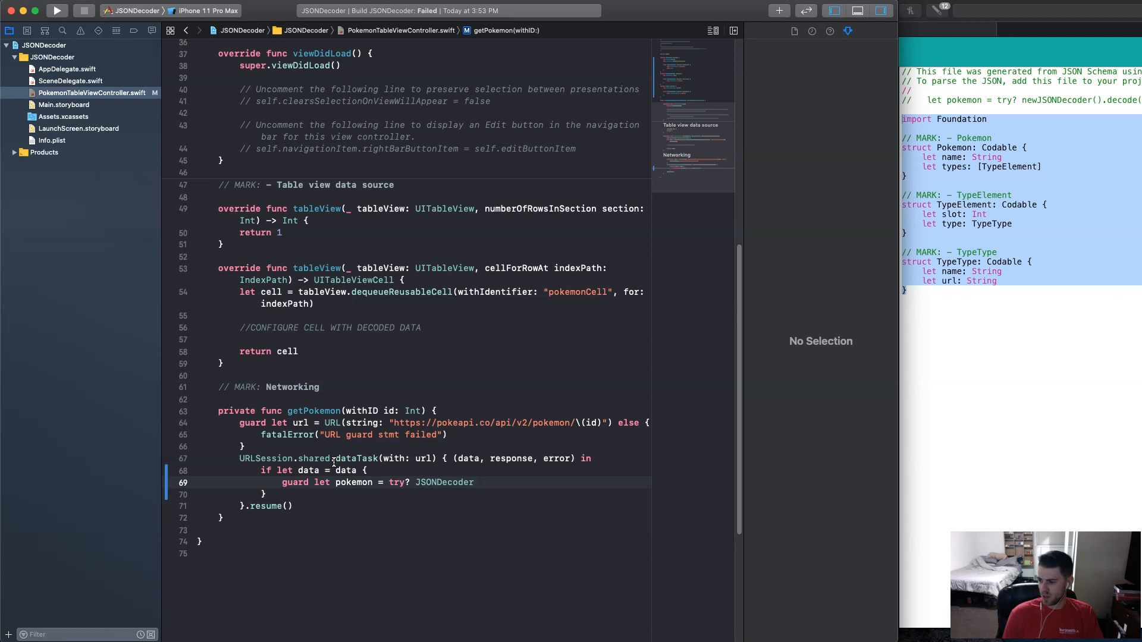
pyautogui.write('().decode(type: Decodable.Protocol, from: Data')
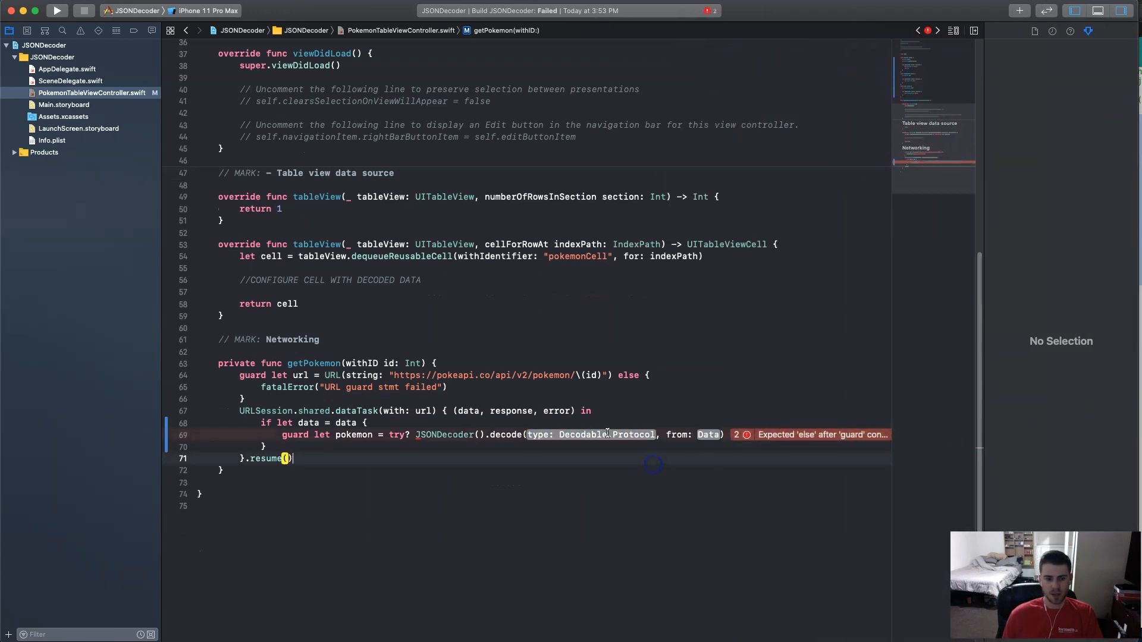
# Fill the decode call with Pokemon.self as the type and data as the argument.
pyautogui.doubleClick(590, 435)
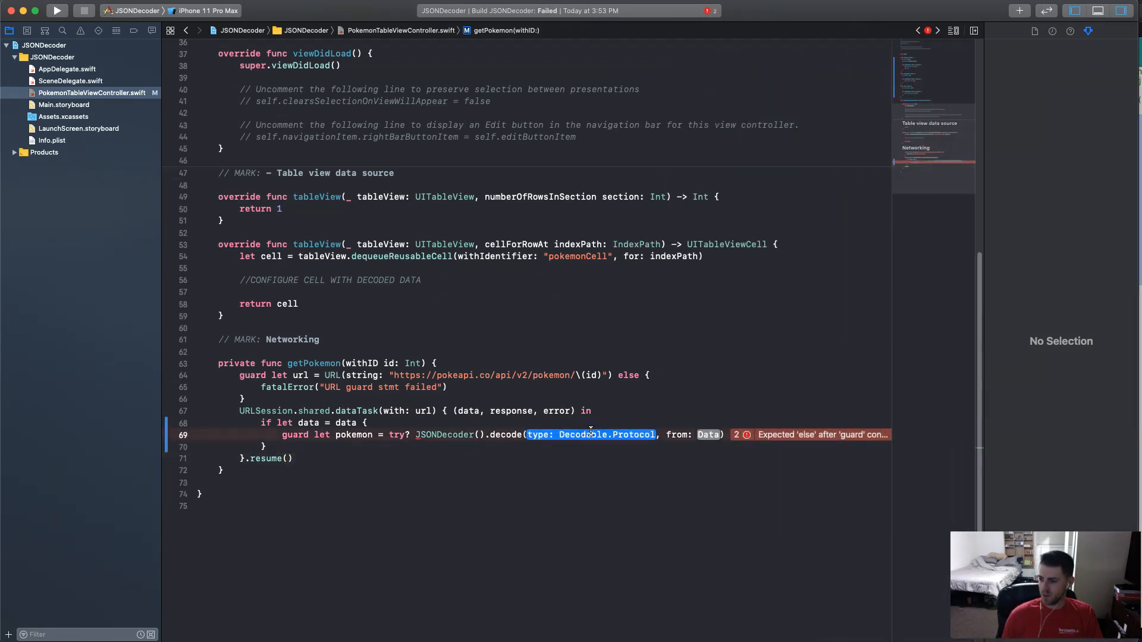
pyautogui.write('pok')
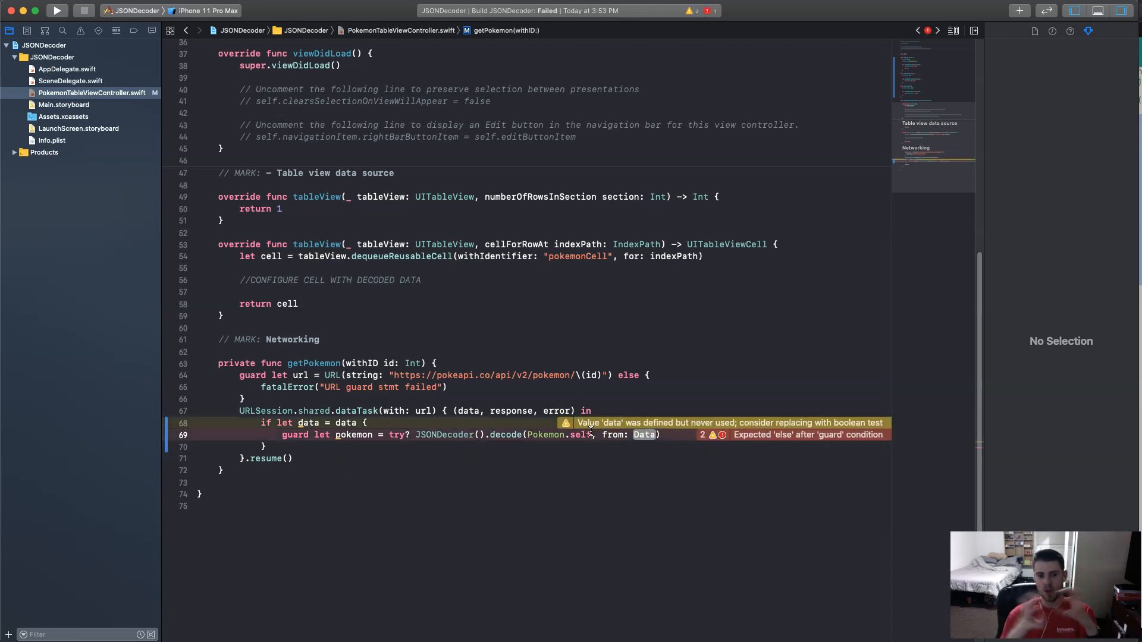
pyautogui.doubleClick(644, 435)
pyautogui.write('d')
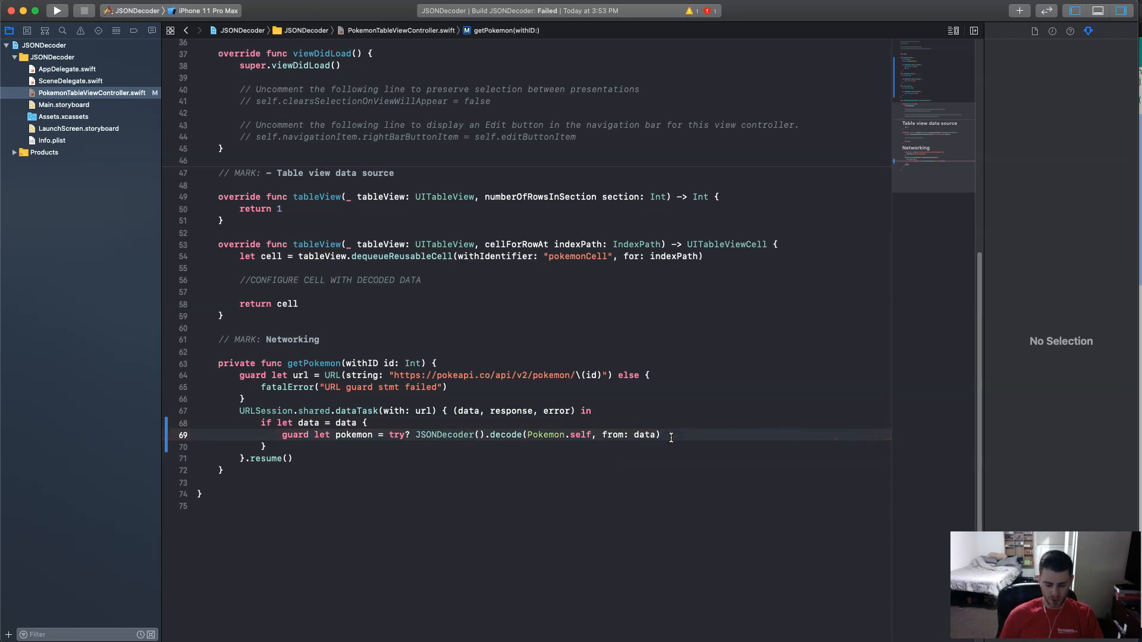
# Add else { fatalError("Error decoding data \(error!)") } to the decode guard.
pyautogui.write('else')
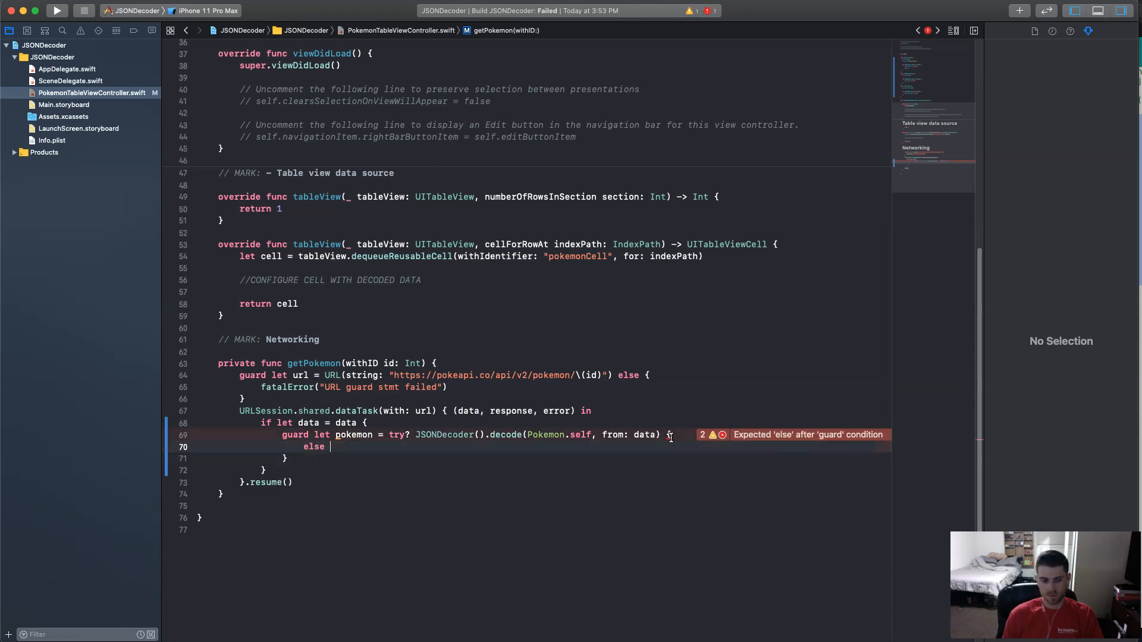
pyautogui.press('Backspace')
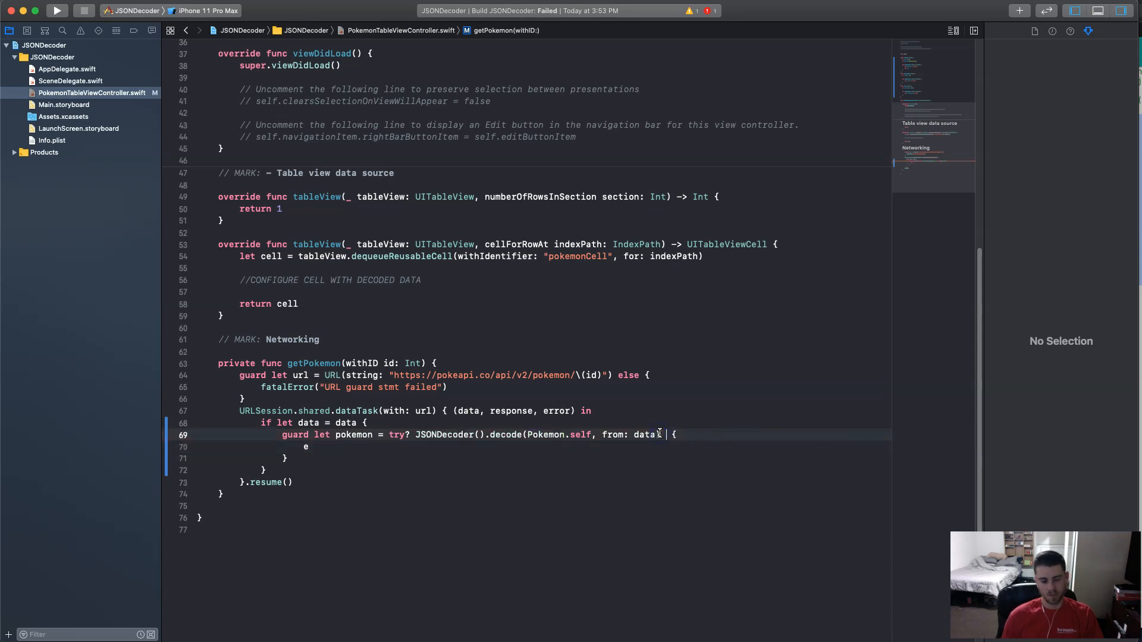
pyautogui.write('else {')
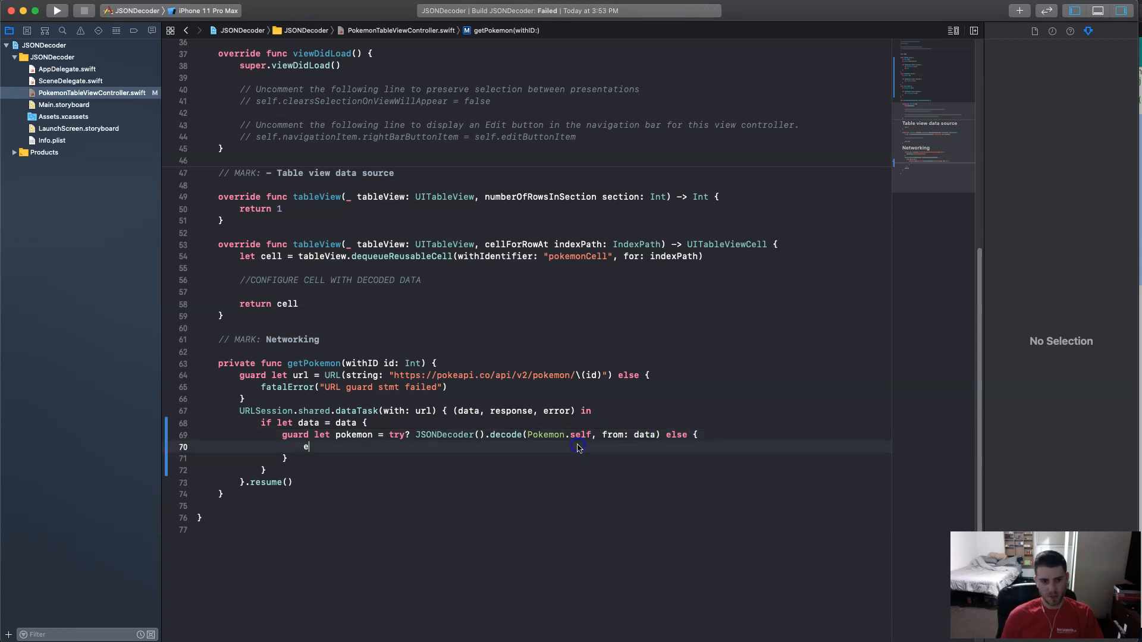
pyautogui.write('fatalError(message: String')
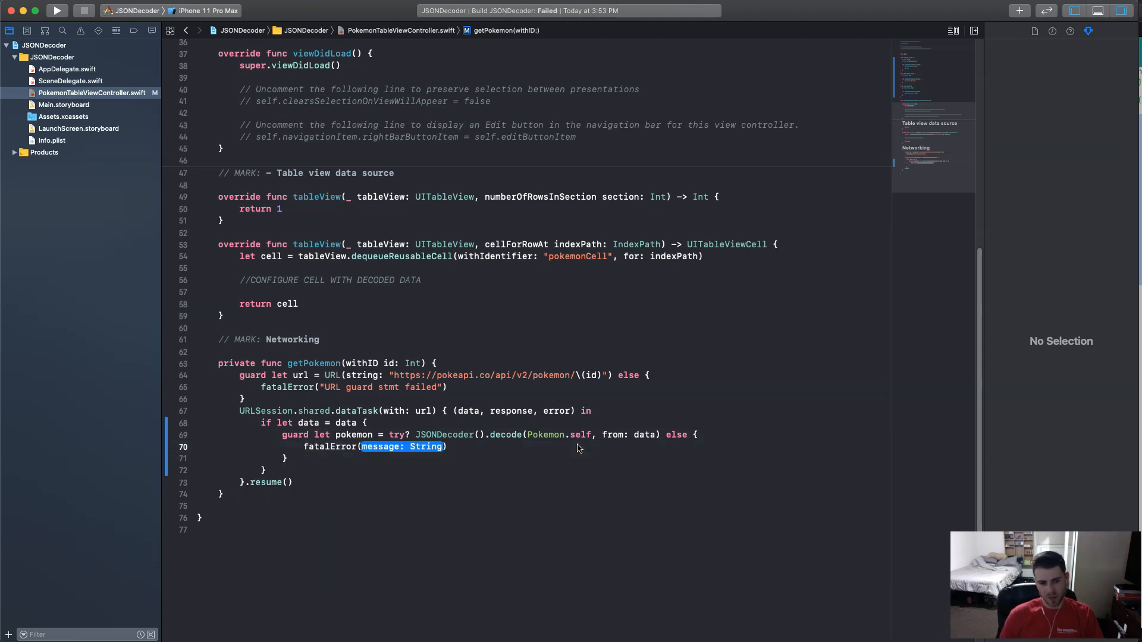
pyautogui.write('""')
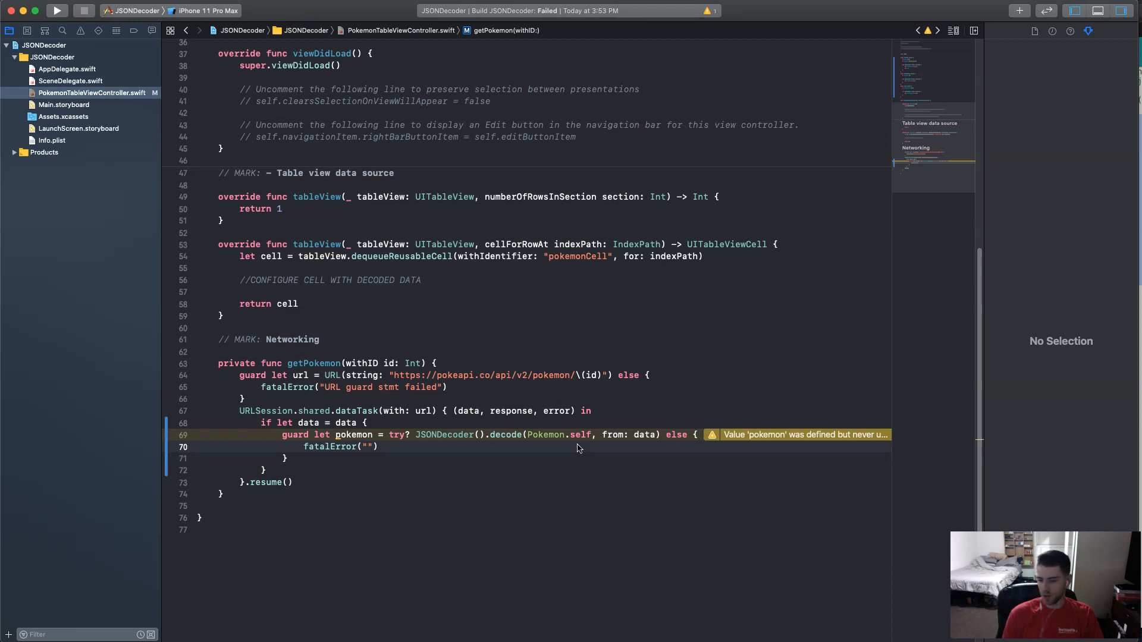
pyautogui.write('E')
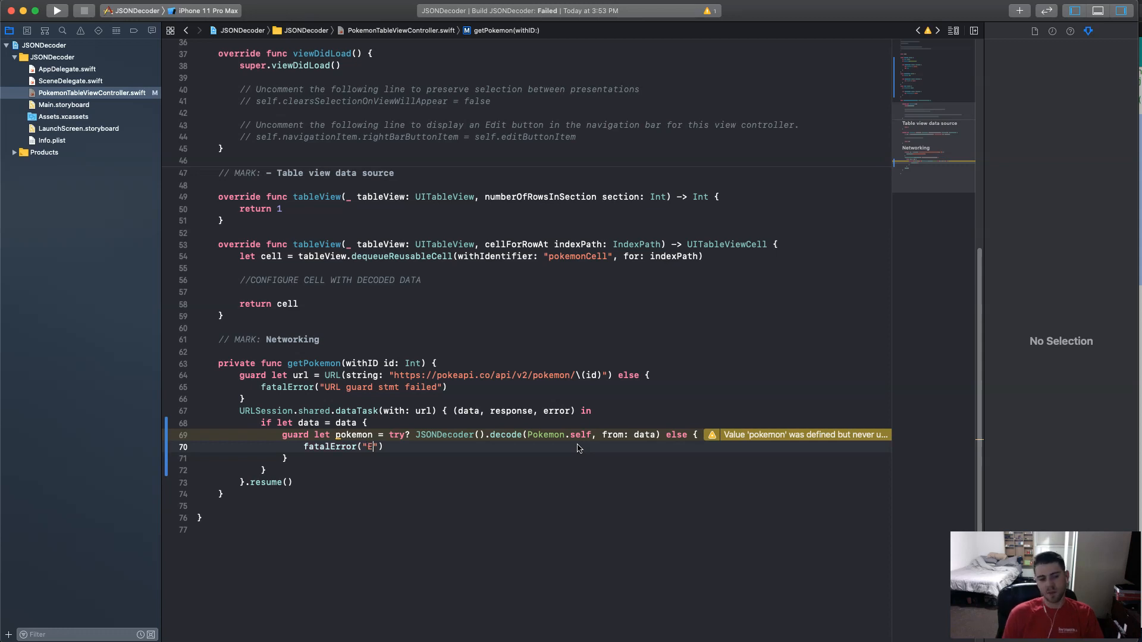
pyautogui.write('rro')
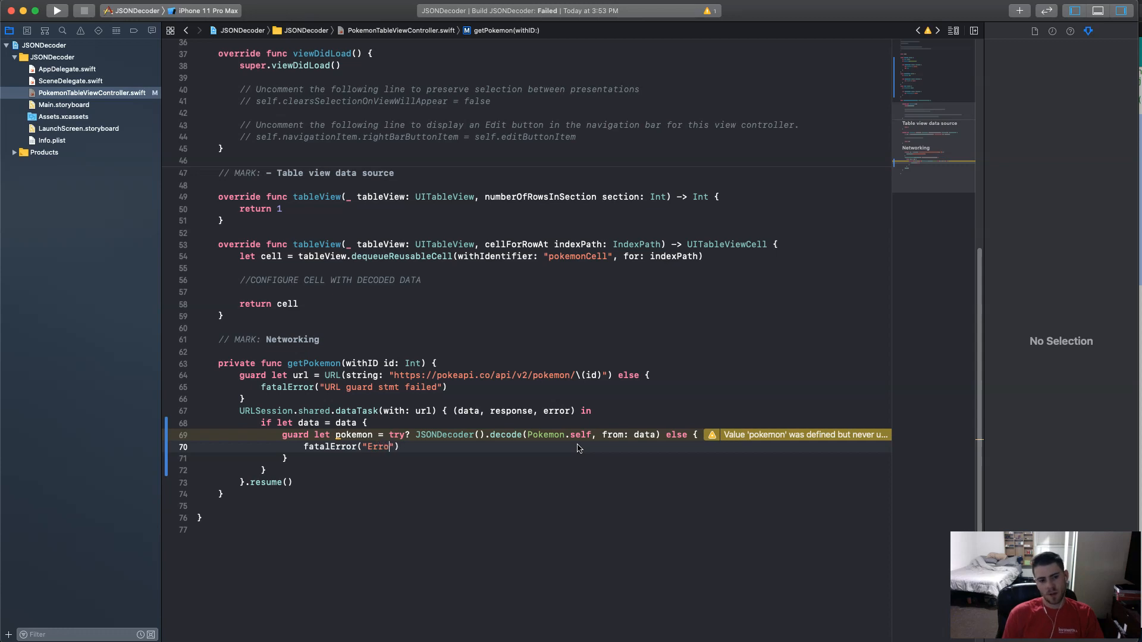
pyautogui.write('decoding')
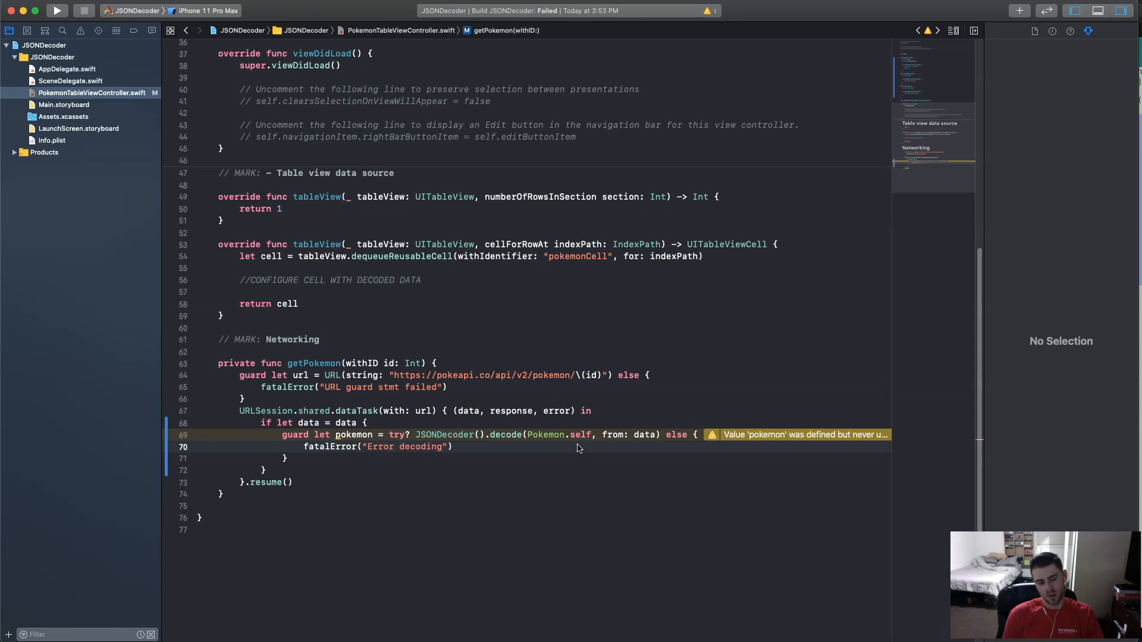
pyautogui.write('data \\')
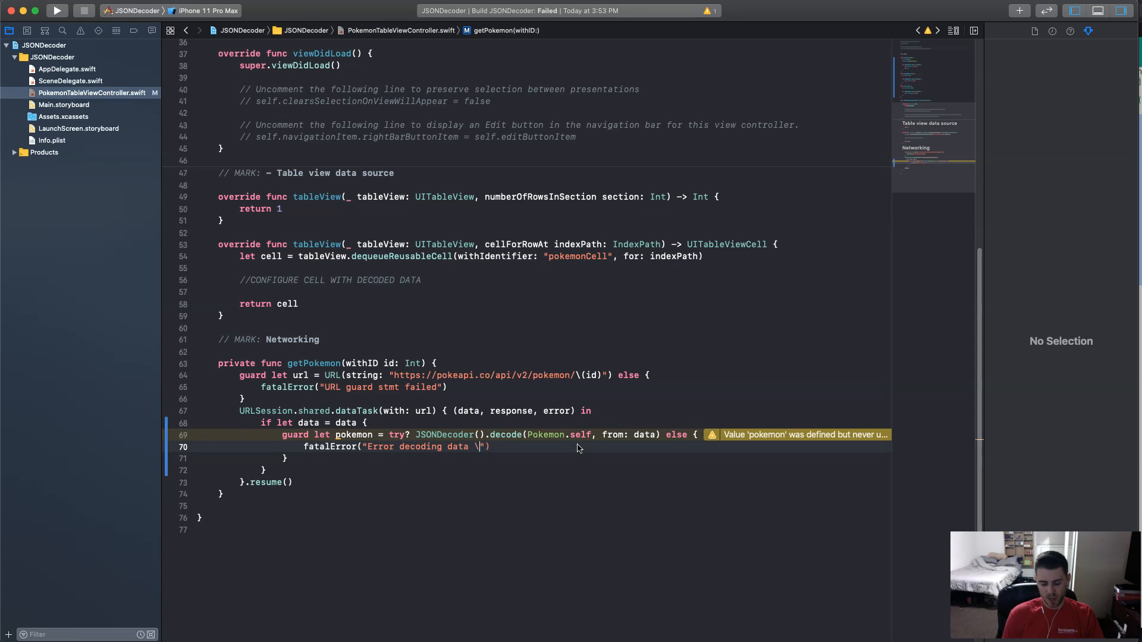
pyautogui.write('()')
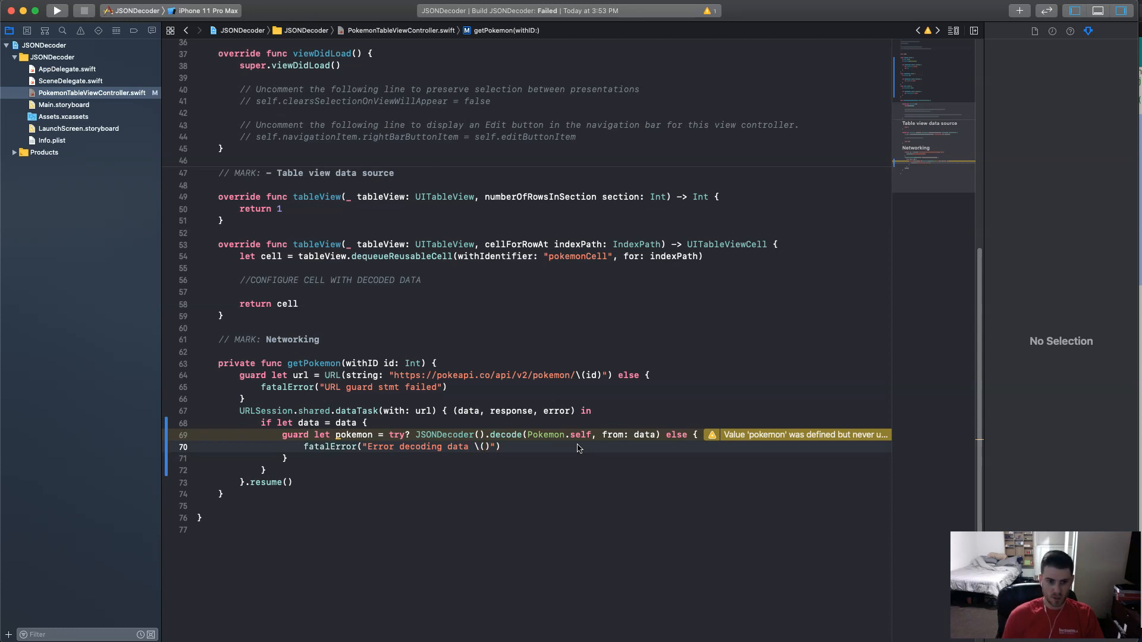
pyautogui.write('error')
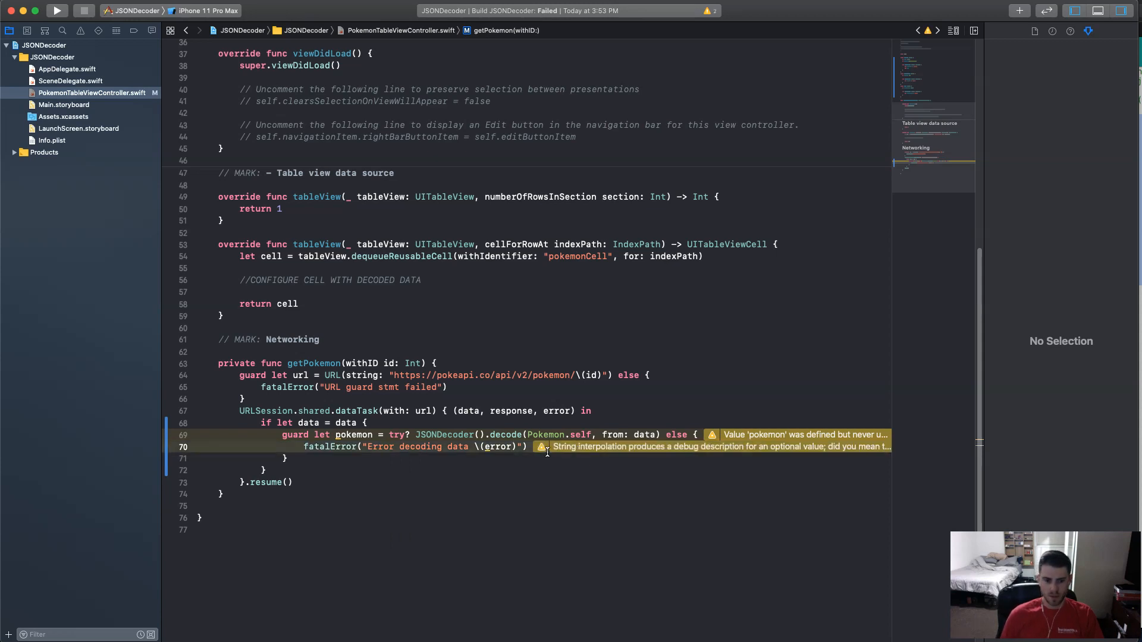
# Apply Xcode's Fix-it for the optional error interpolation warning.
pyautogui.click(543, 447)
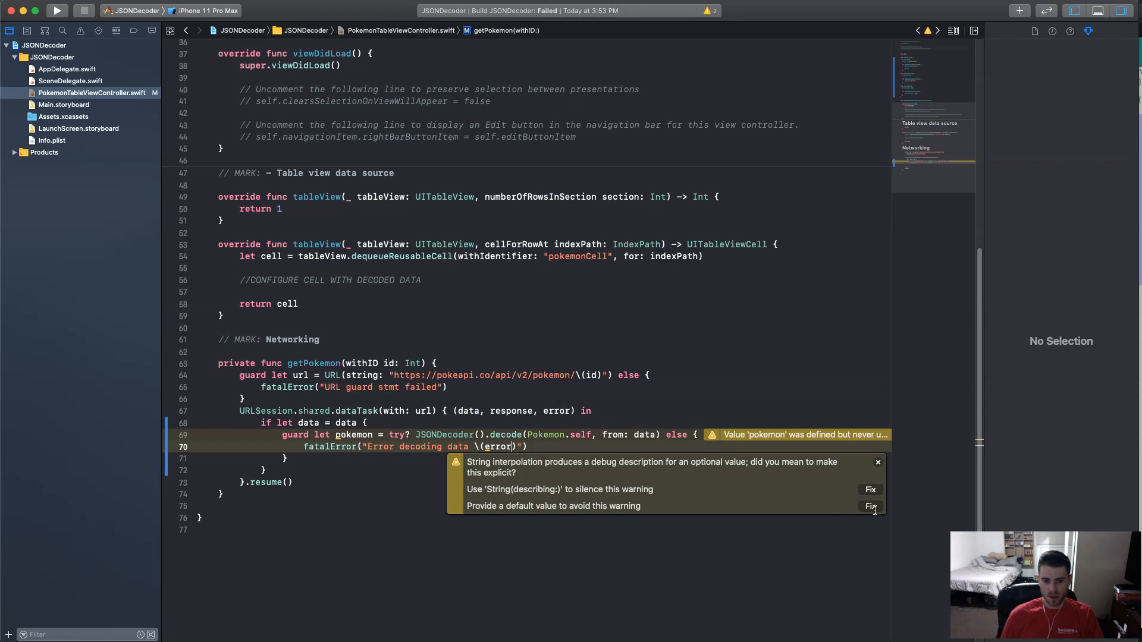
pyautogui.click(871, 507)
pyautogui.write('!')
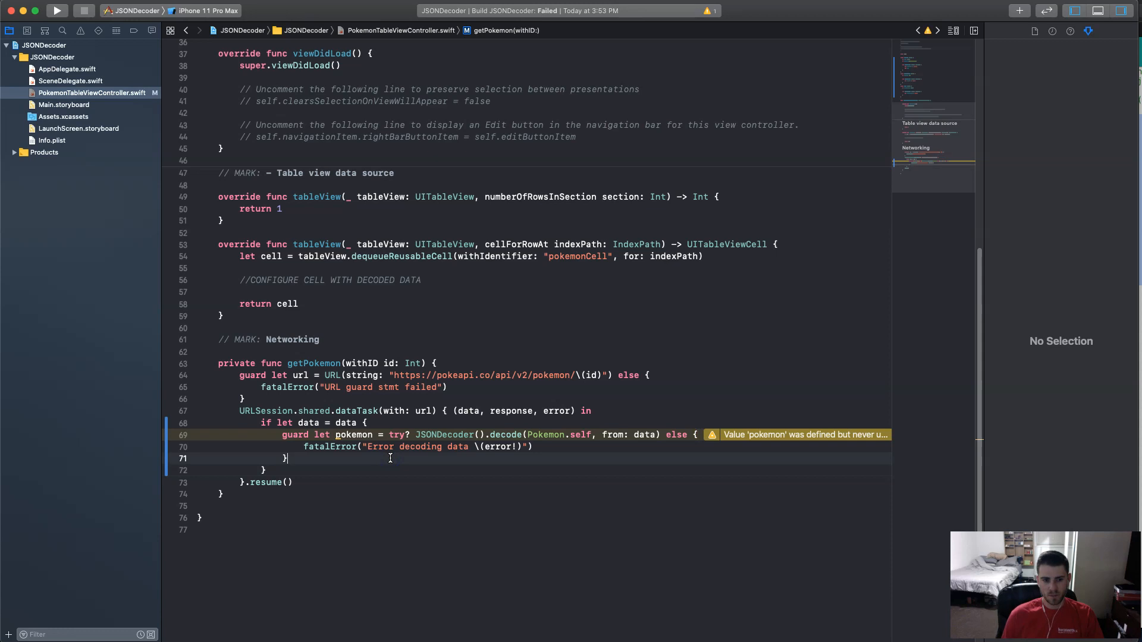
# Add print(pokemon) after the decode guard.
pyautogui.write('p')
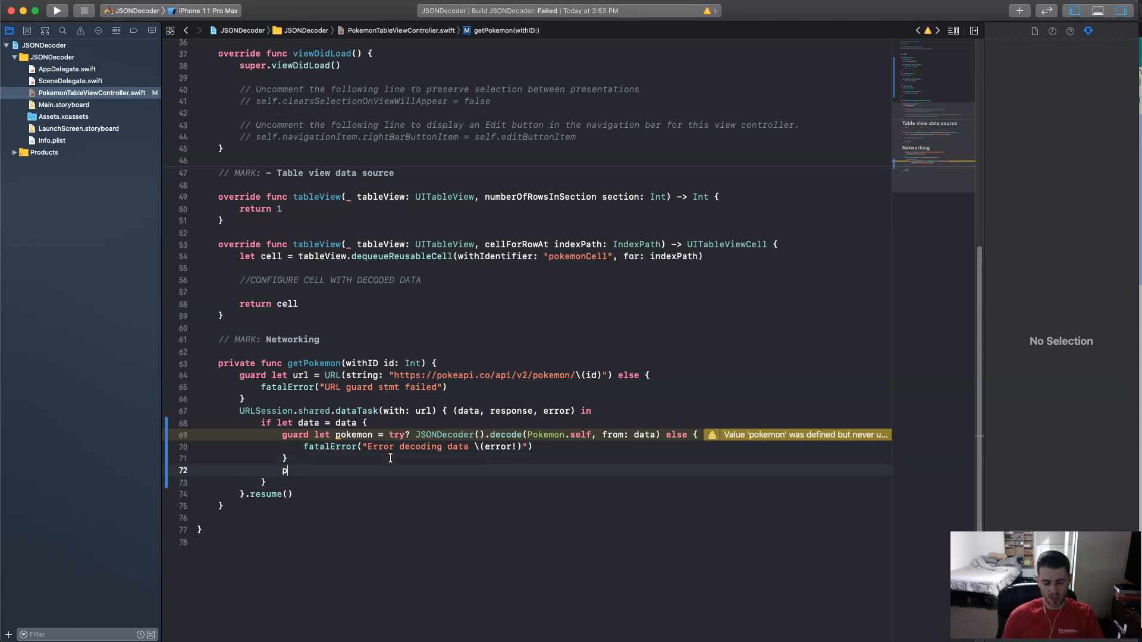
pyautogui.write('rint(p)')
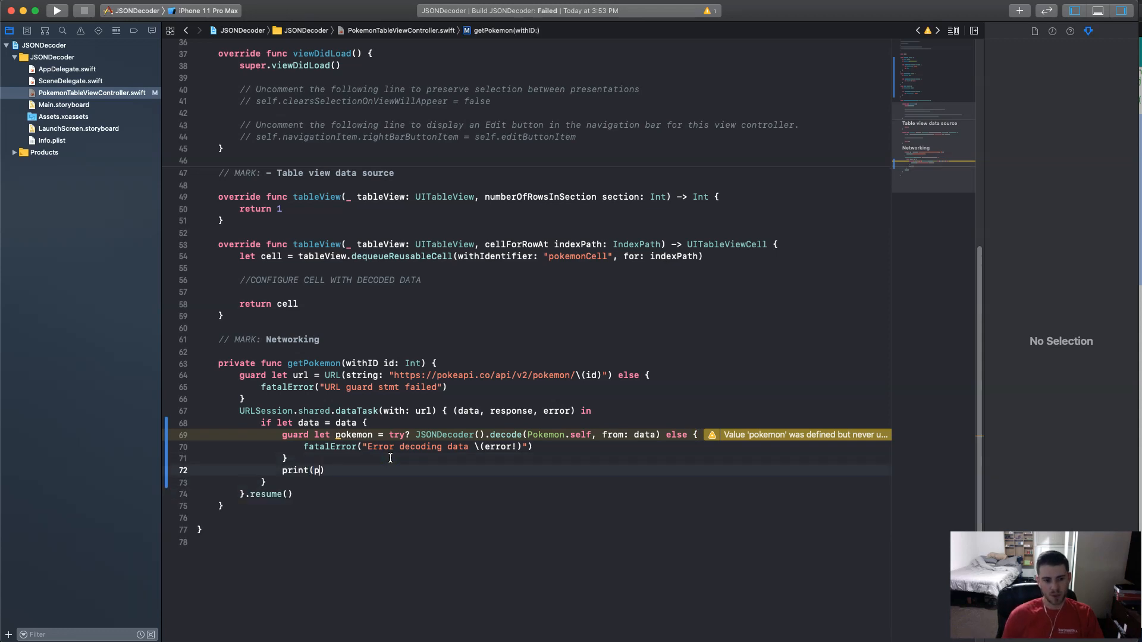
pyautogui.write('okemon')
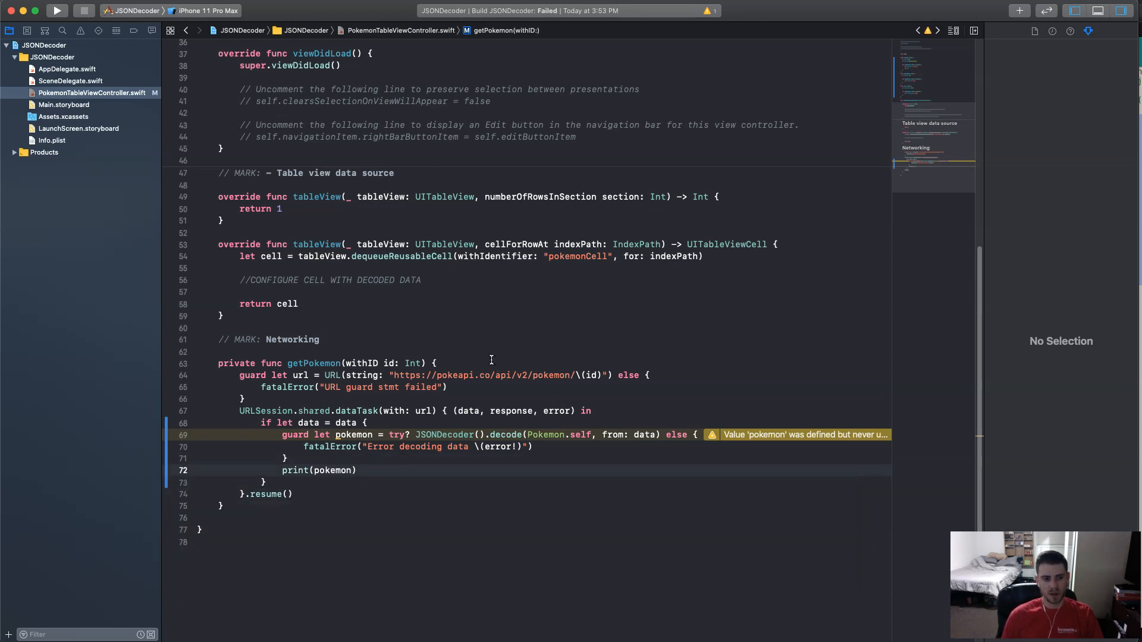
# Replace viewDidLoad's template comments with getPokemon(withID: 1).
pyautogui.scroll(3)
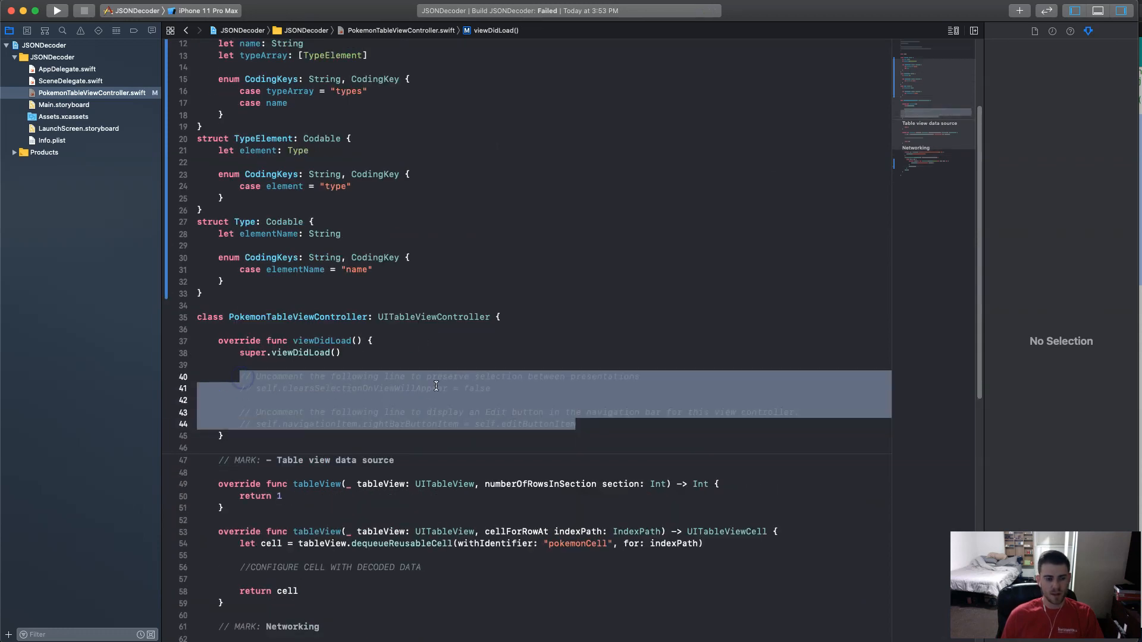
pyautogui.write('getp')
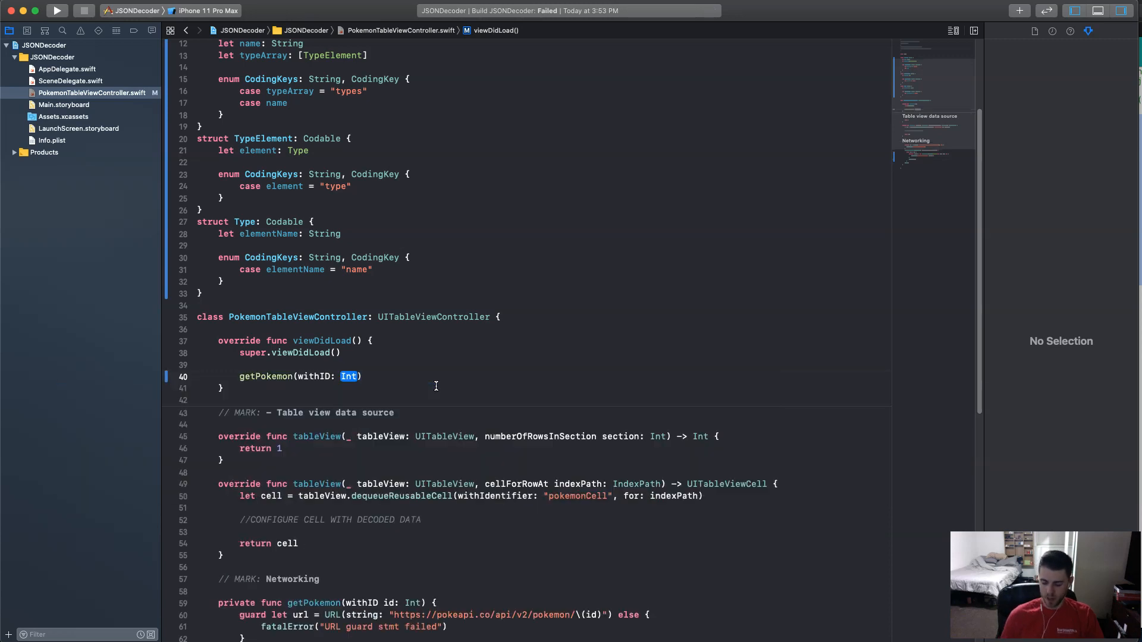
pyautogui.write('1')
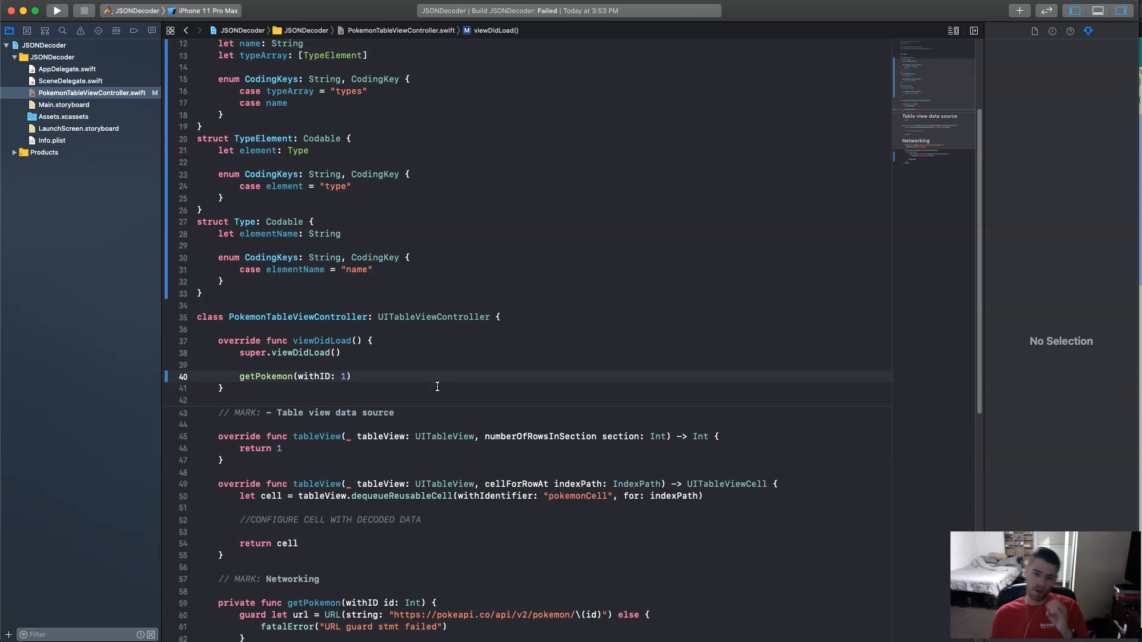
pyautogui.scroll(-3)
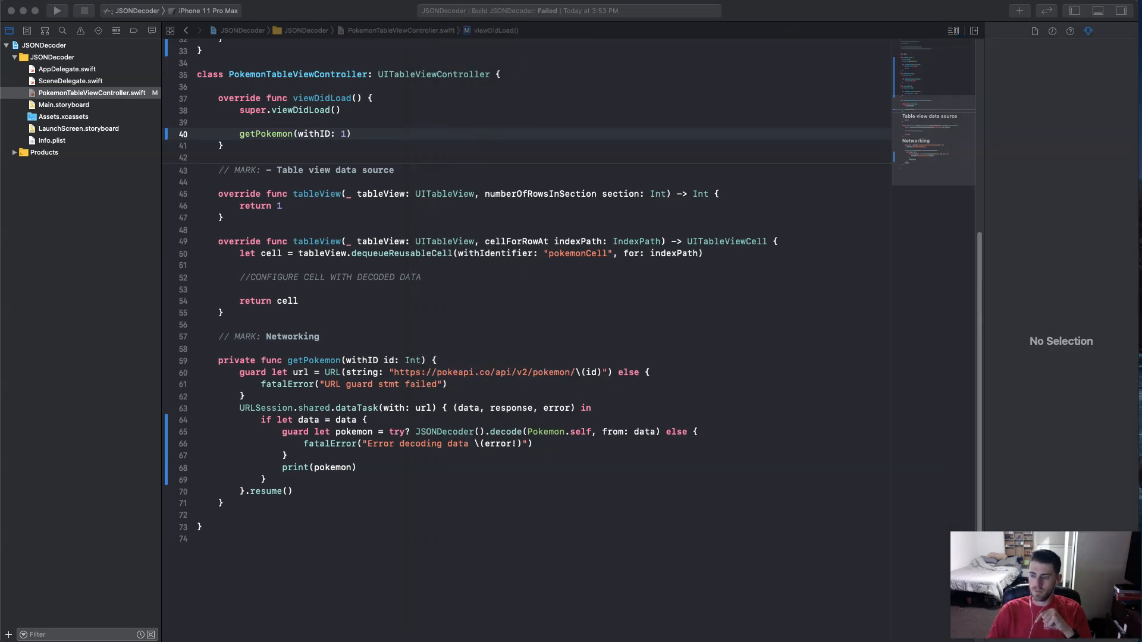
# Run the app on the iPhone 11 simulator so the decoded bulbasaur prints to the console.
pyautogui.click(207, 11)
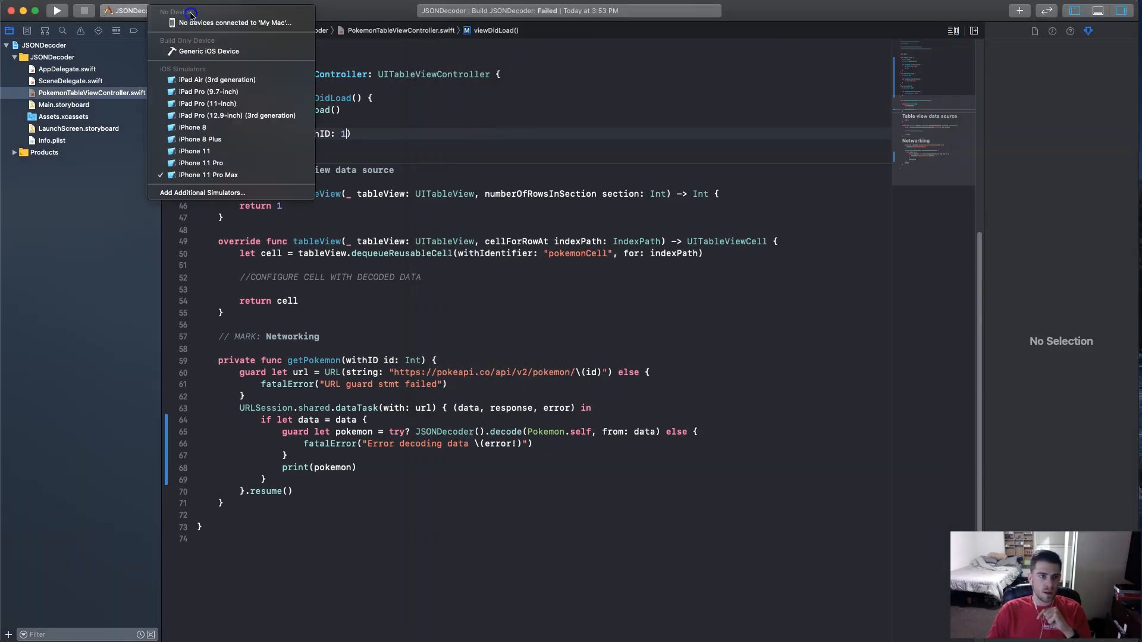
pyautogui.click(194, 151)
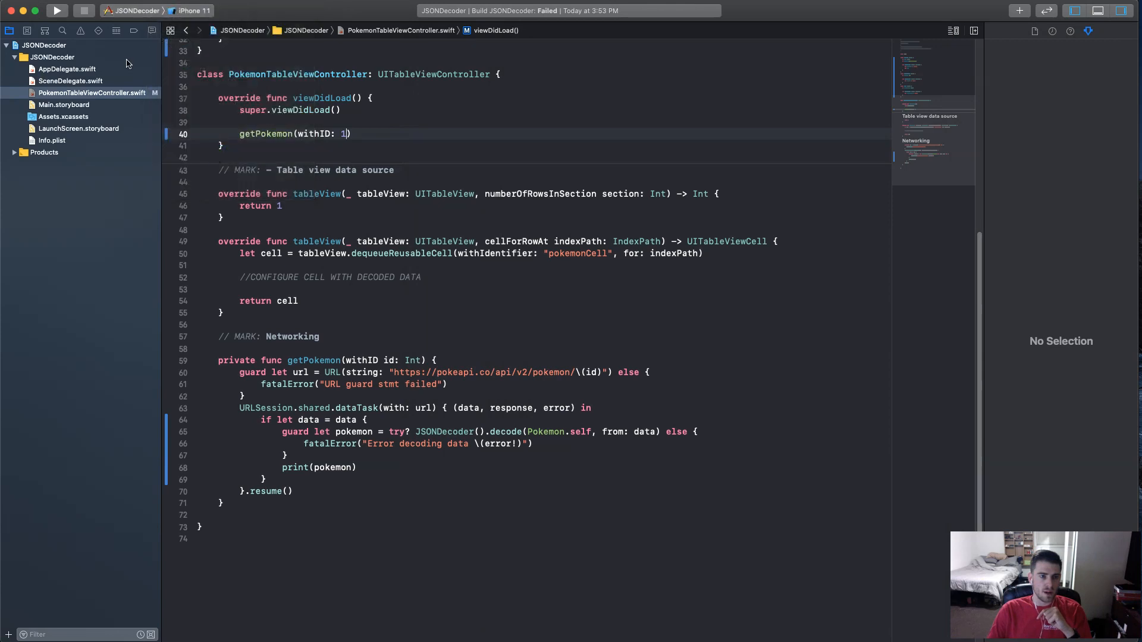
pyautogui.click(56, 10)
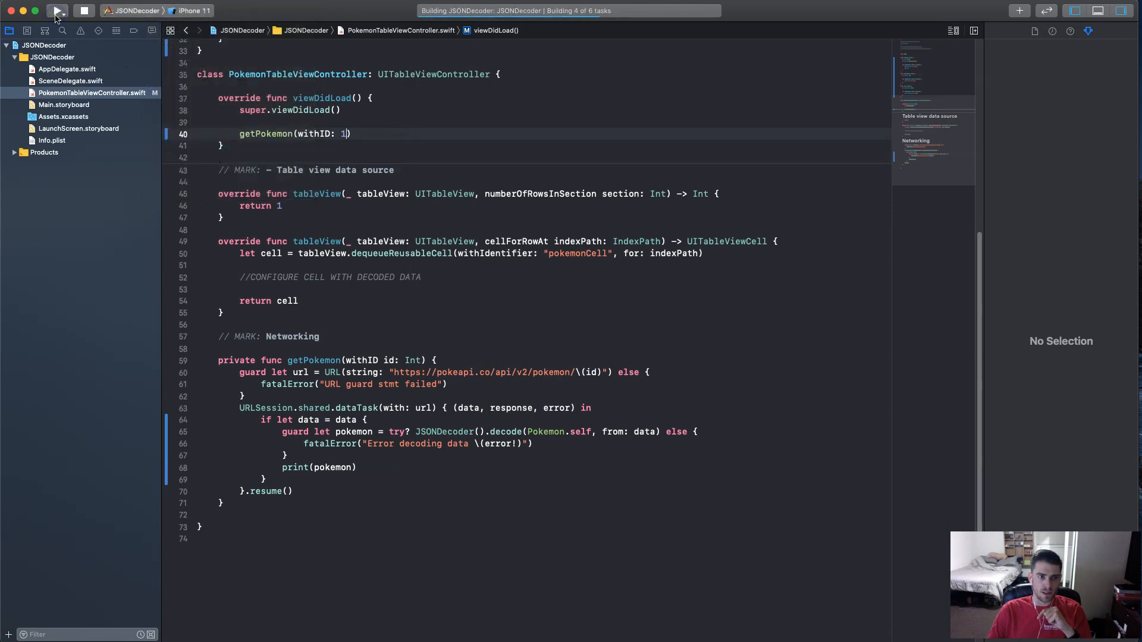
pyautogui.click(56, 10)
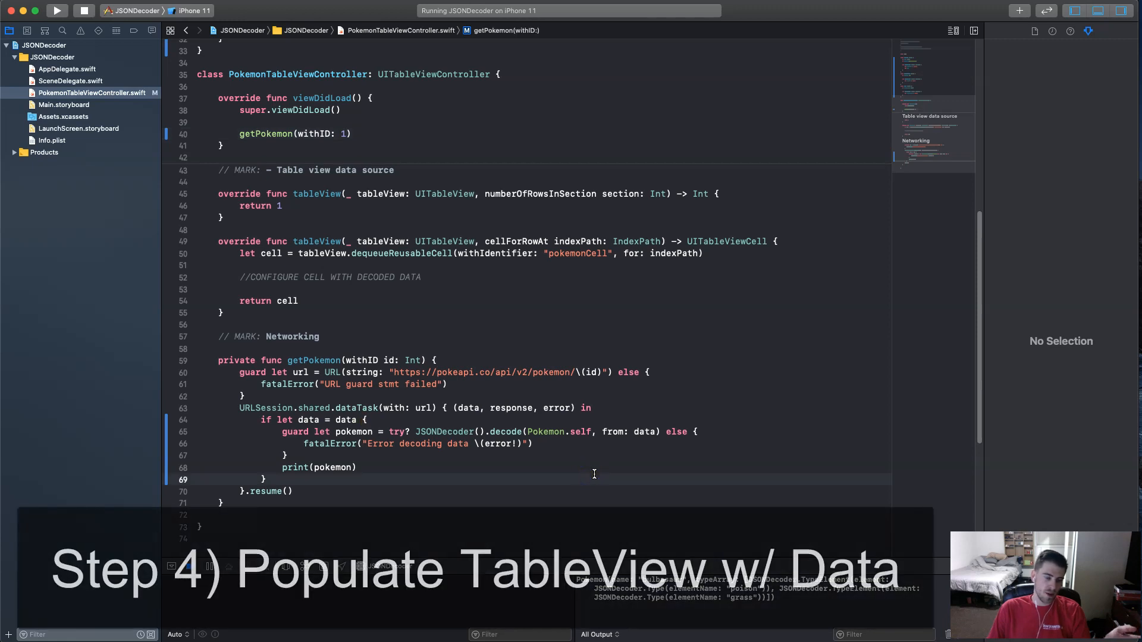
# Insert a blank line after PokemonTableViewController's opening brace for new properties.
pyautogui.scroll(3)
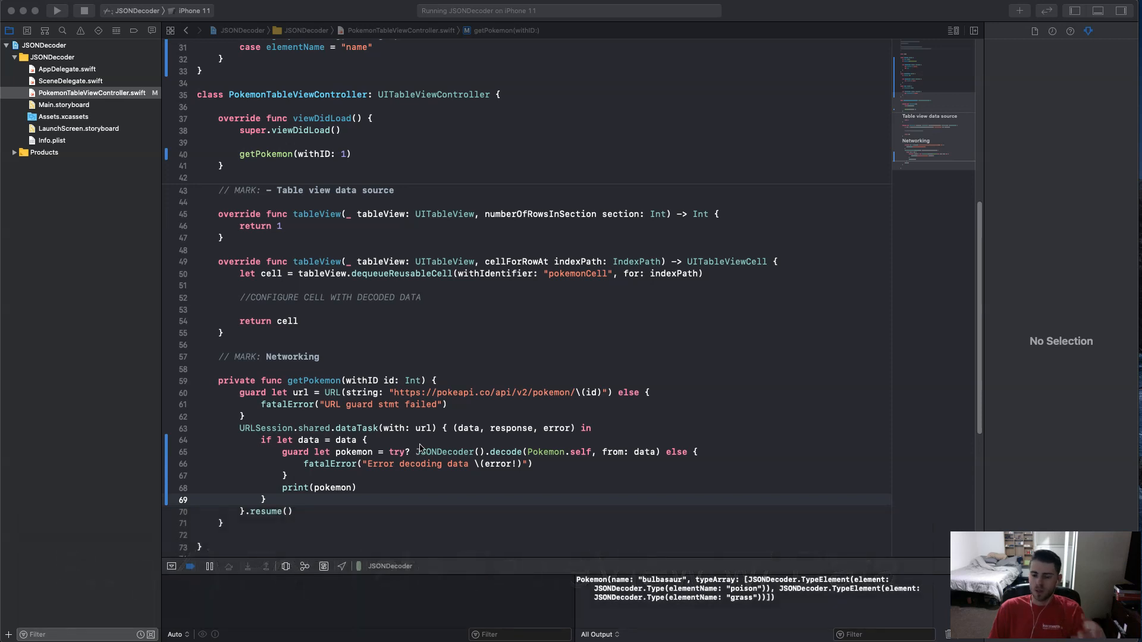
pyautogui.moveTo(454, 373)
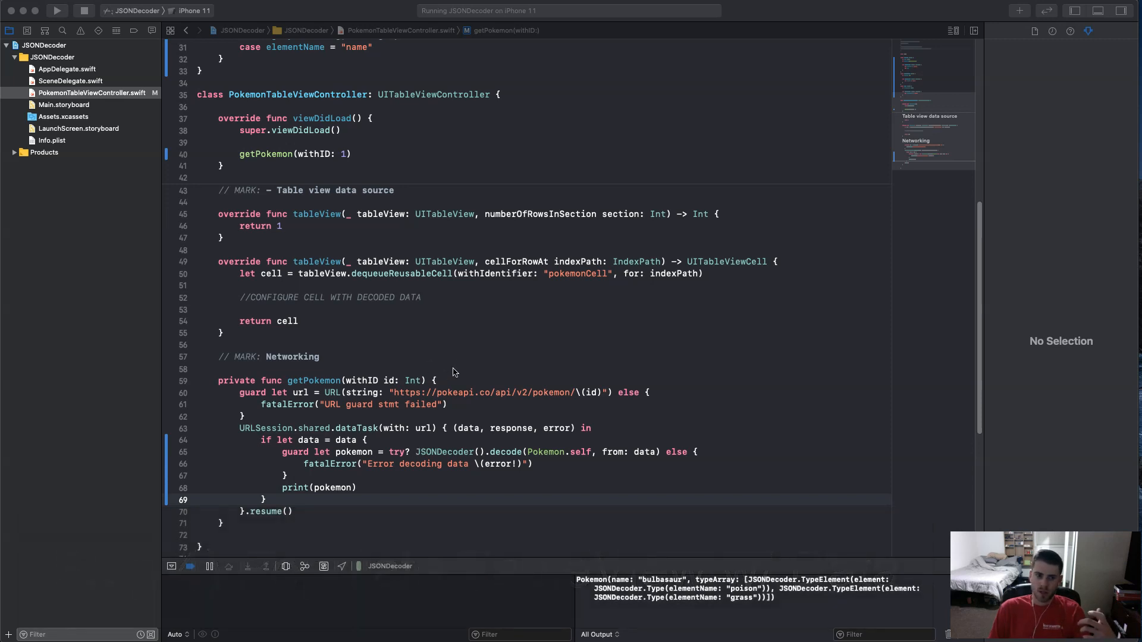
pyautogui.click(422, 297)
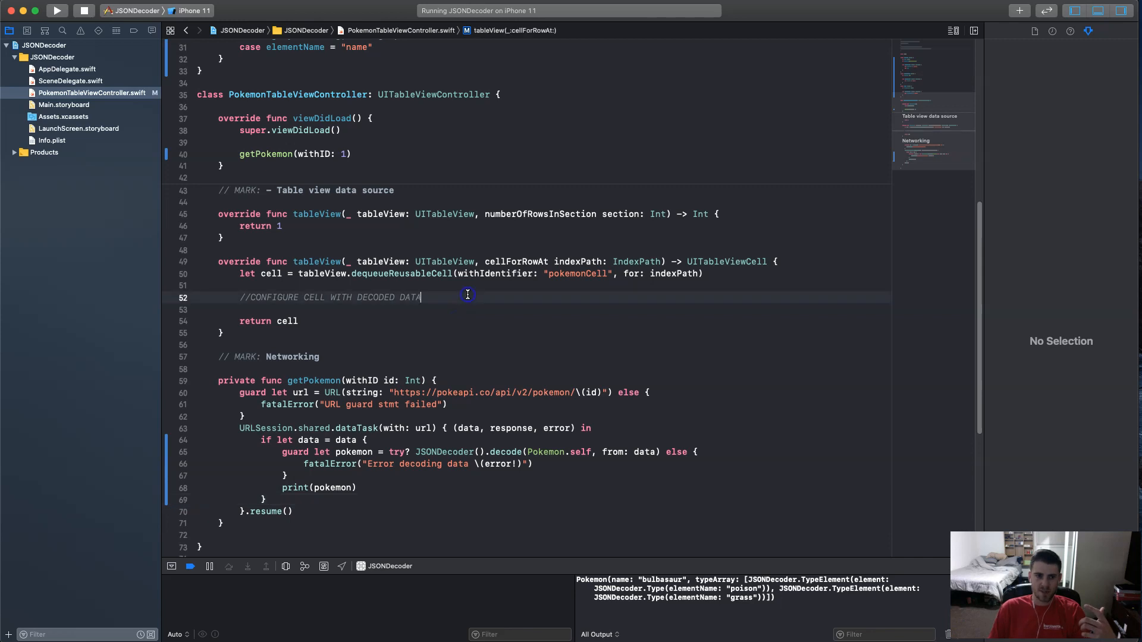
pyautogui.scroll(3)
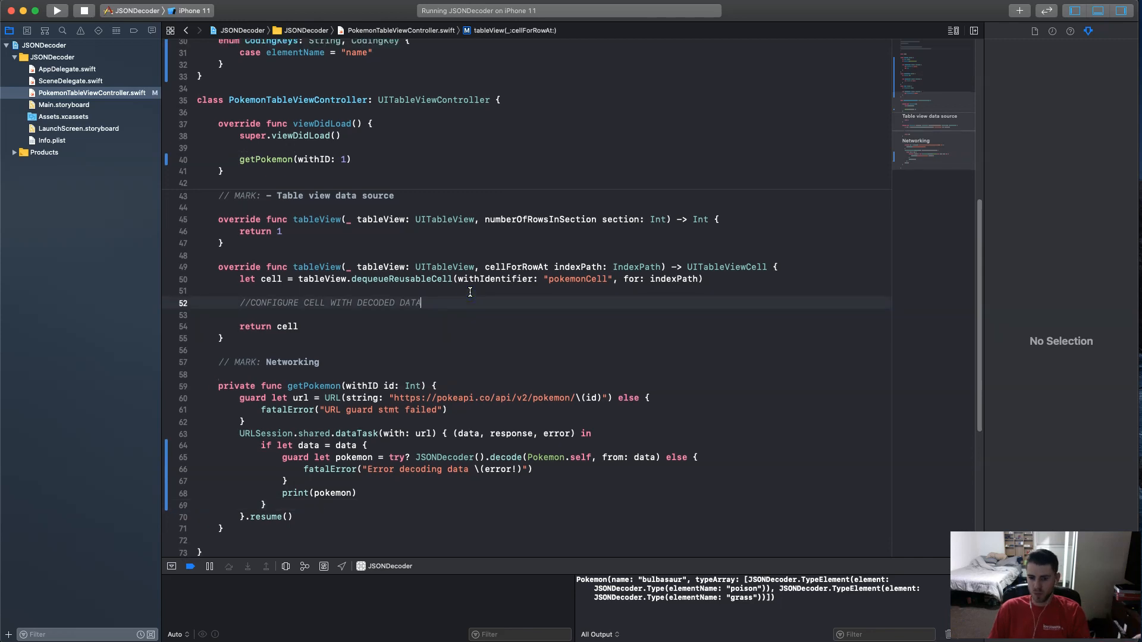
pyautogui.scroll(3)
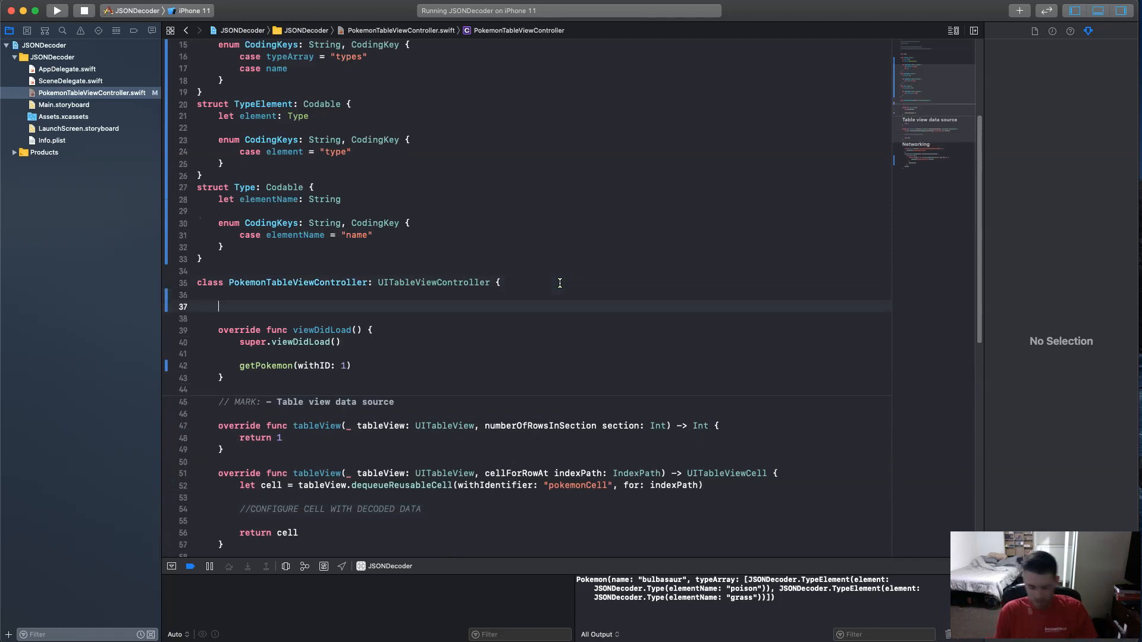
# Declare private var pokemonArray = [Pokemon]() in the table view controller.
pyautogui.write('var p')
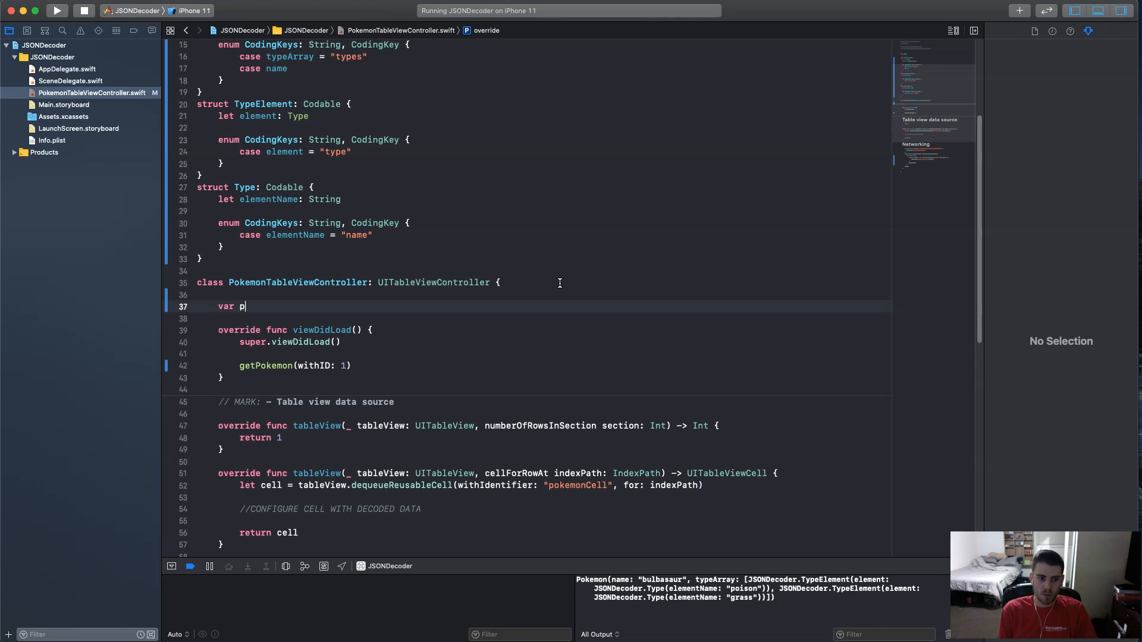
pyautogui.press('Backspace')
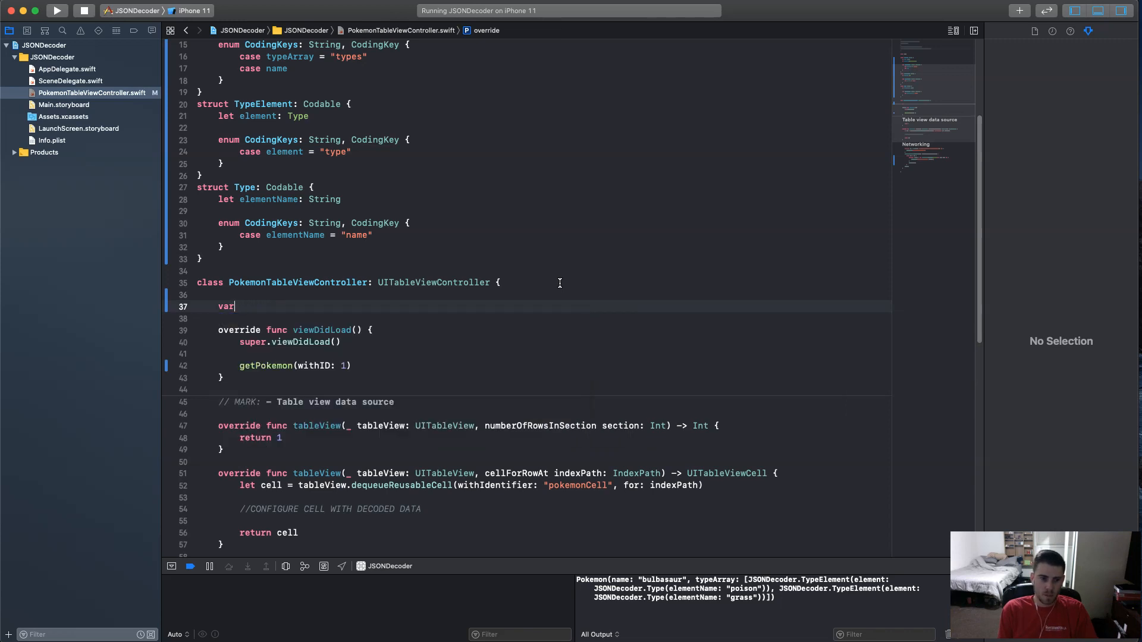
pyautogui.write('private')
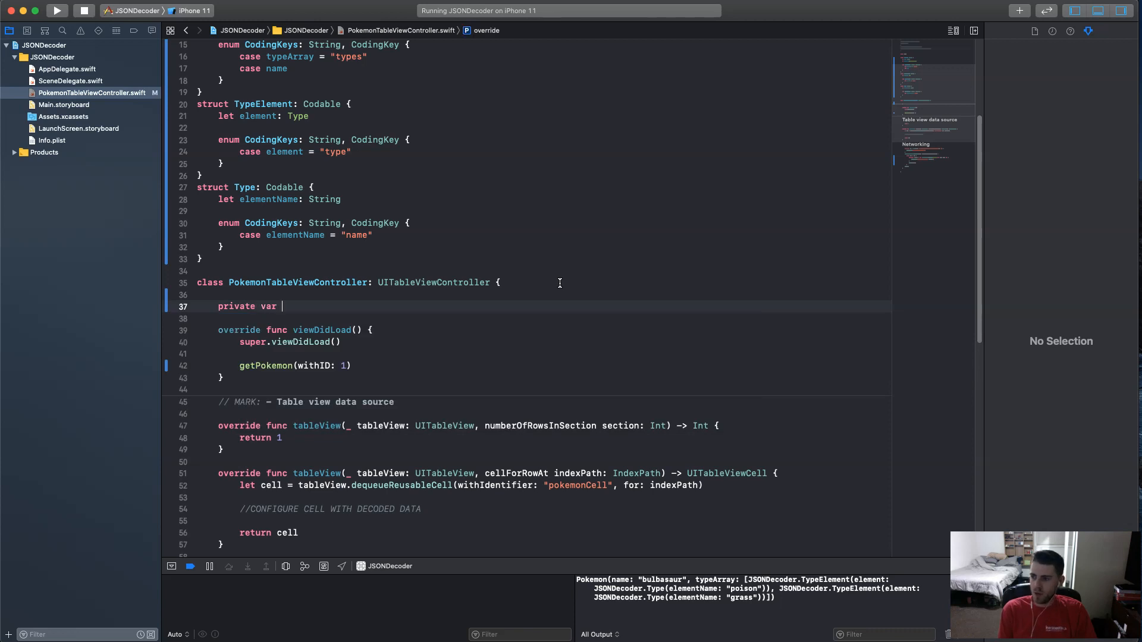
pyautogui.write('pokemon')
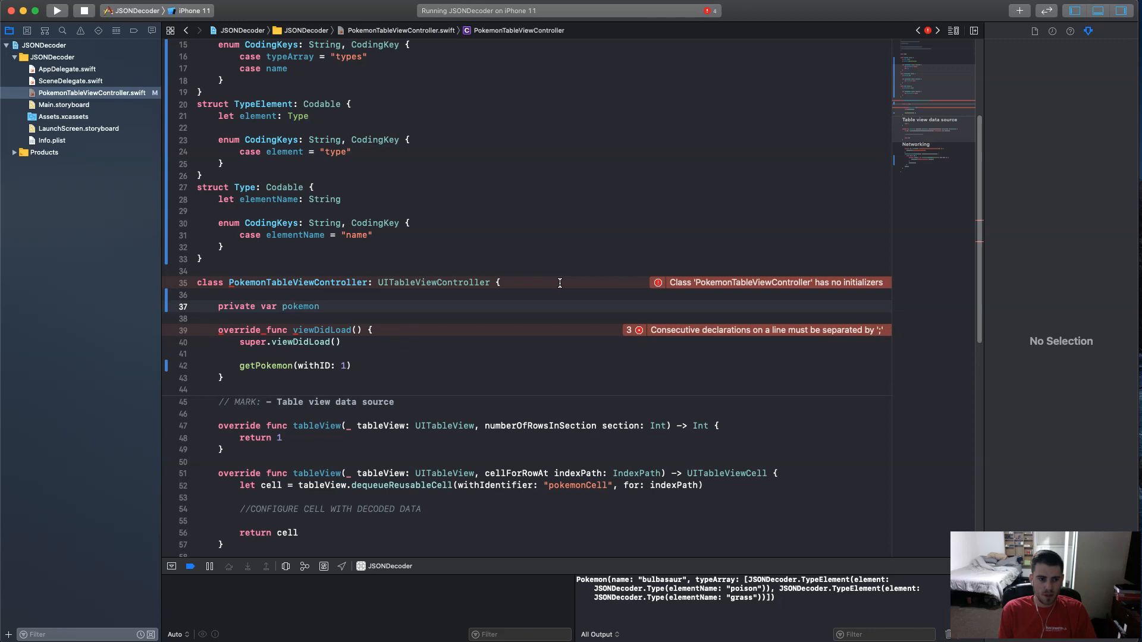
pyautogui.write('Array =')
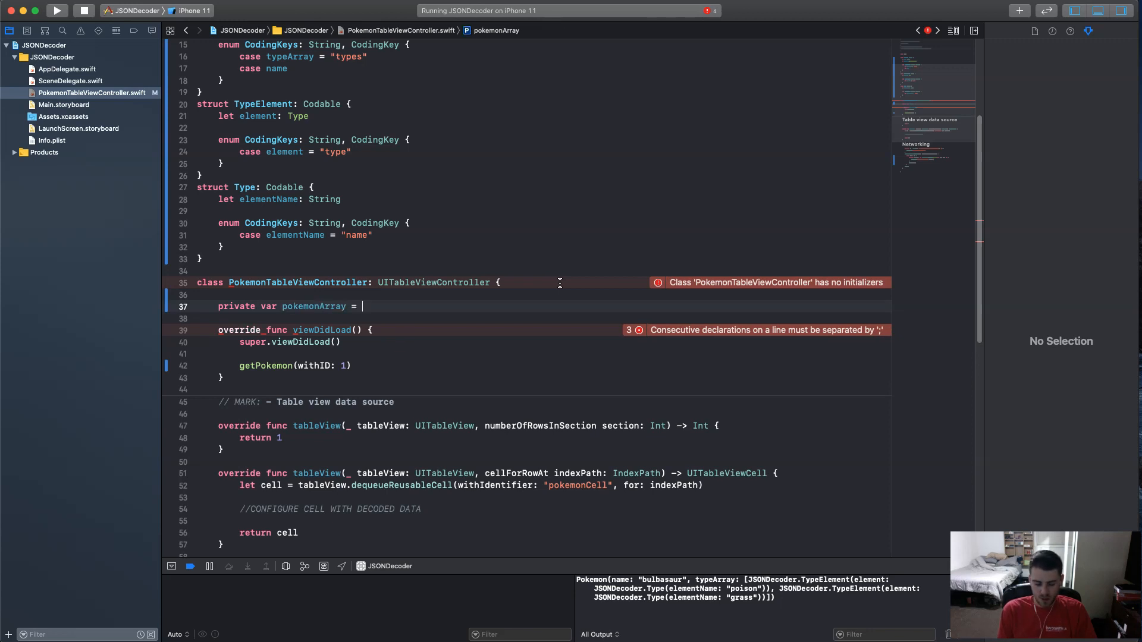
pyautogui.write('[p')
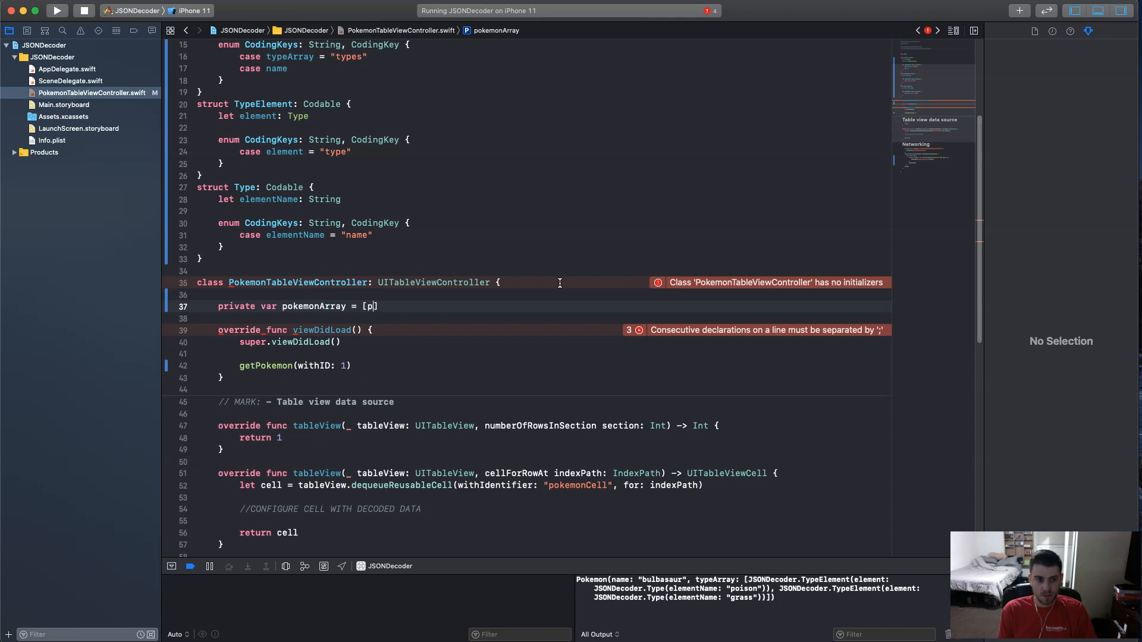
pyautogui.write('Pokemon')
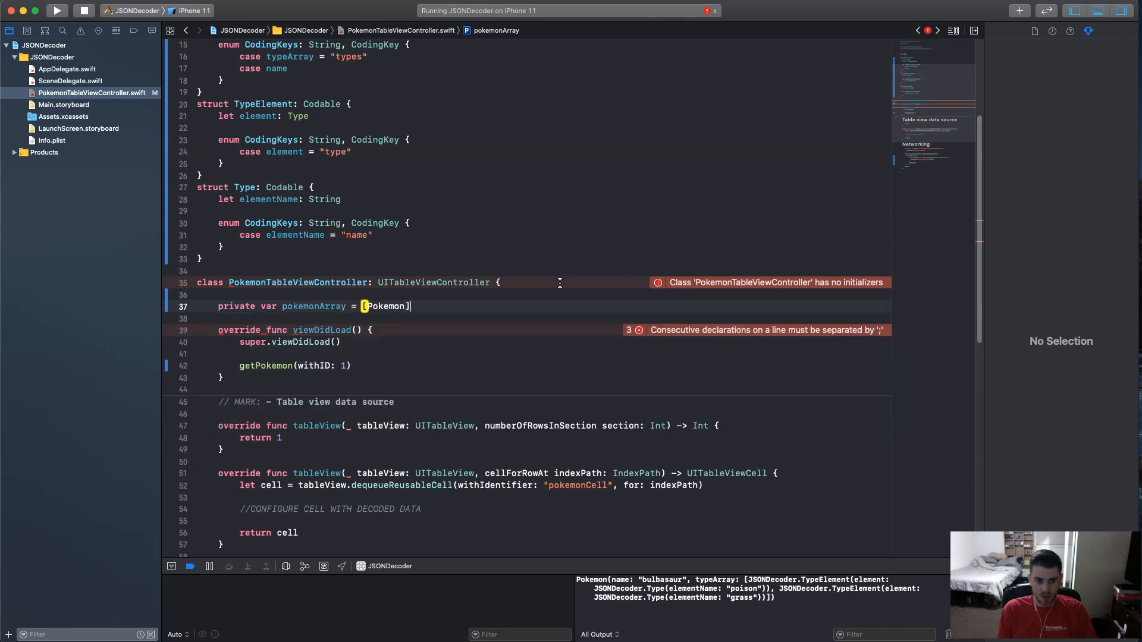
pyautogui.write('()')
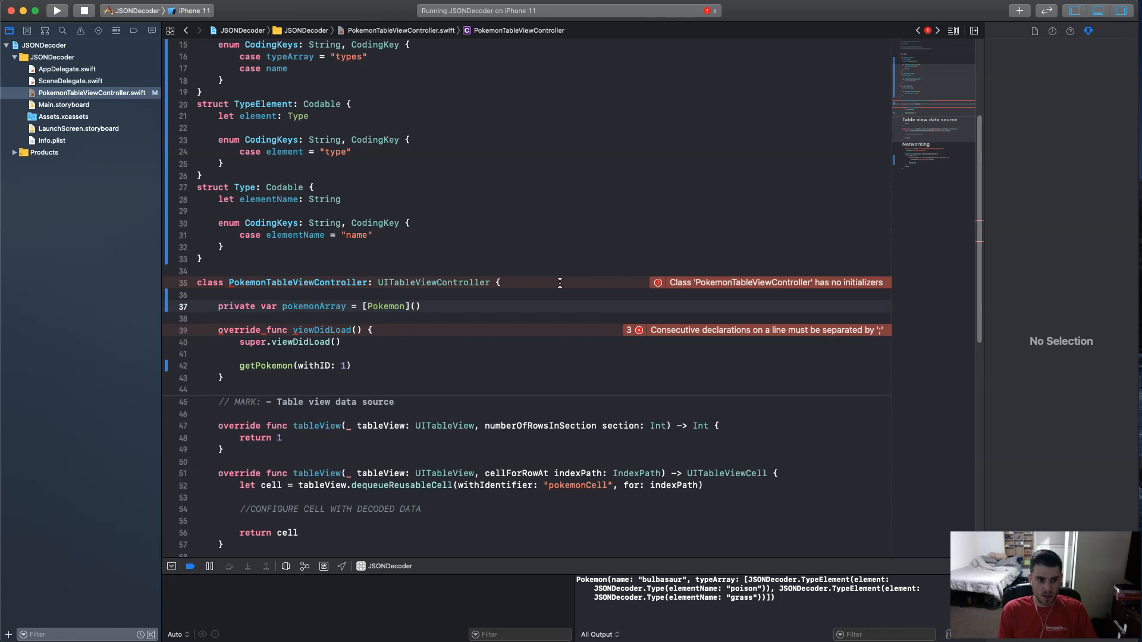
# Declare private var loading = true below it, dismissing the autocomplete suggestion.
pyautogui.write('private v')
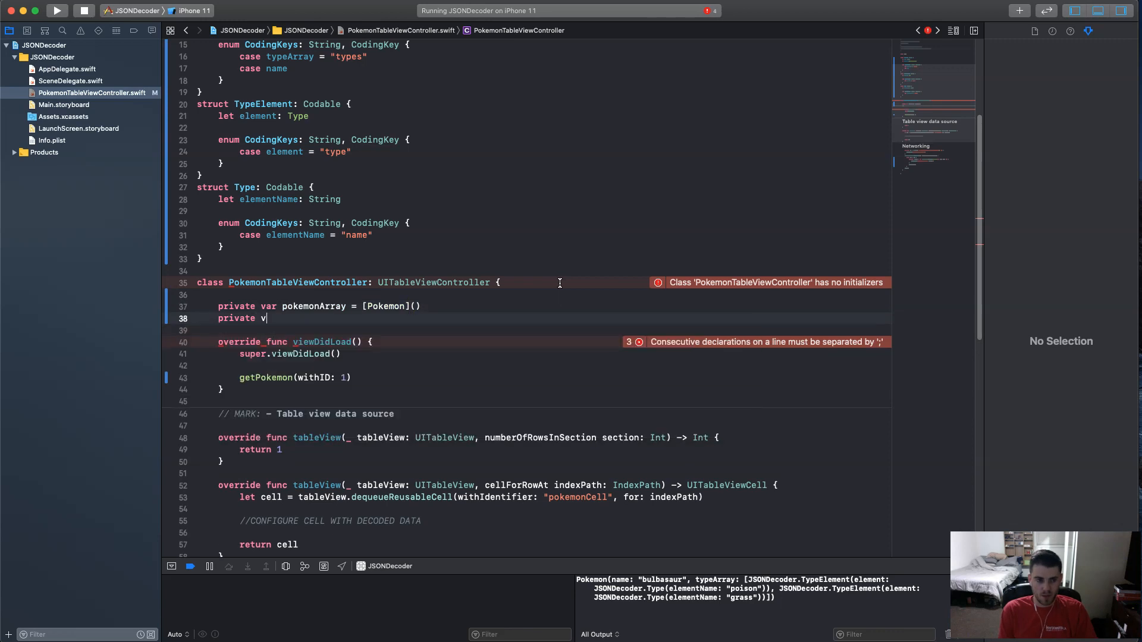
pyautogui.write('ar')
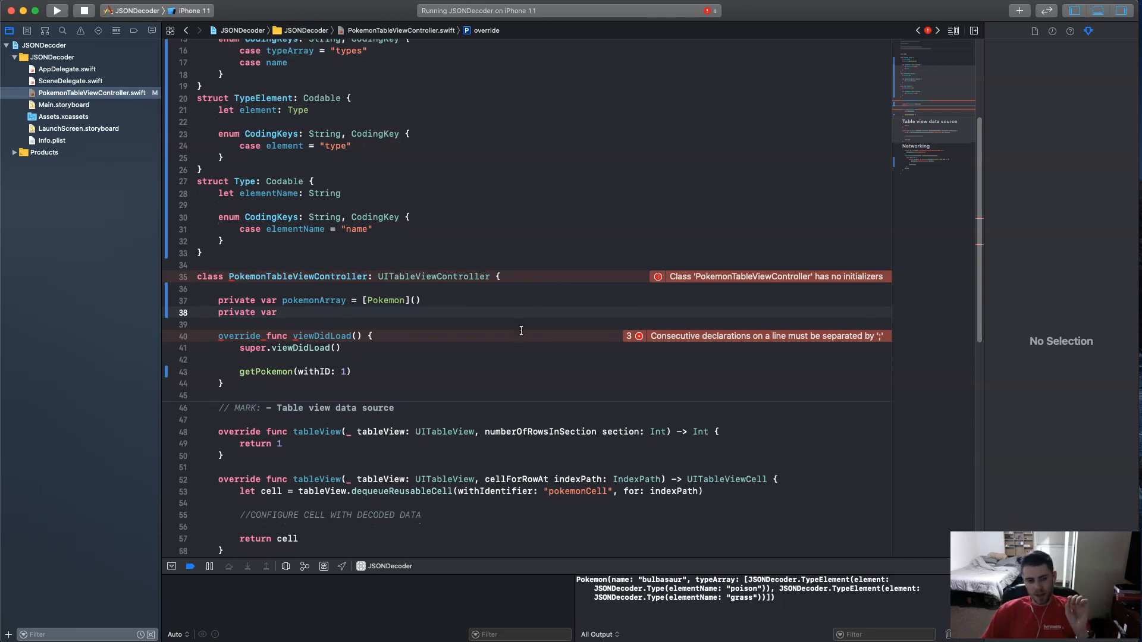
pyautogui.scroll(-3)
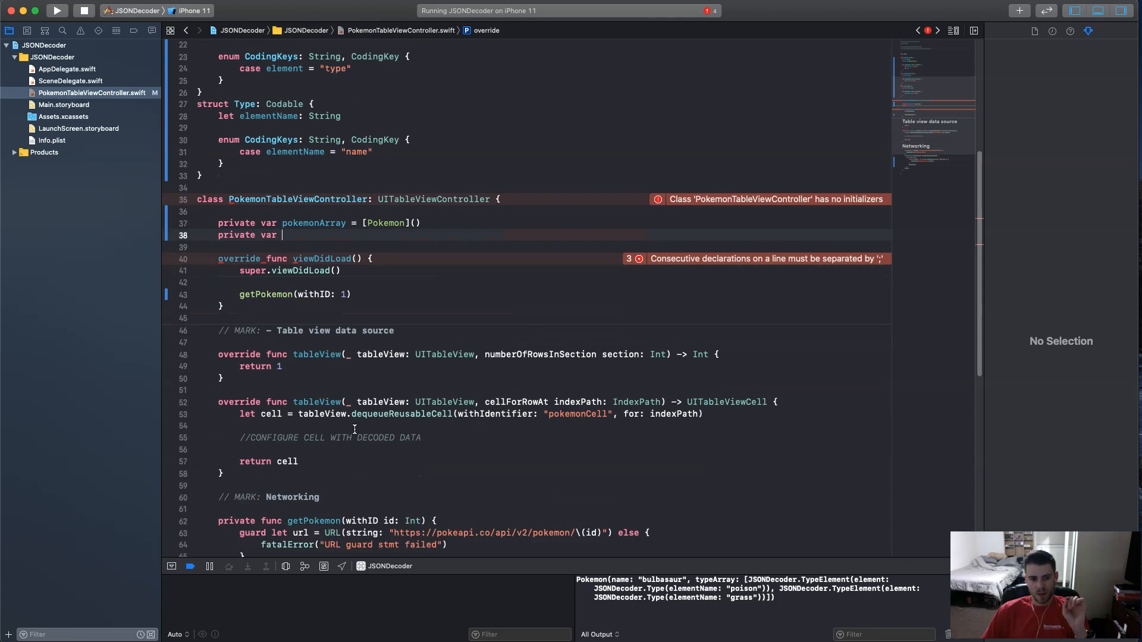
pyautogui.scroll(-3)
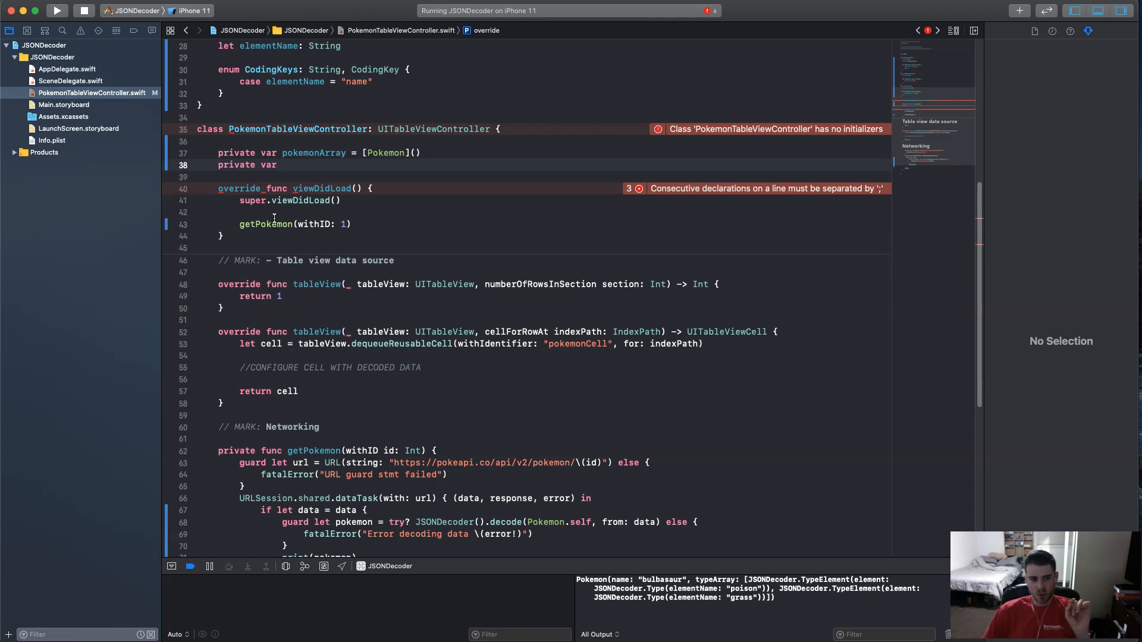
pyautogui.moveTo(519, 350)
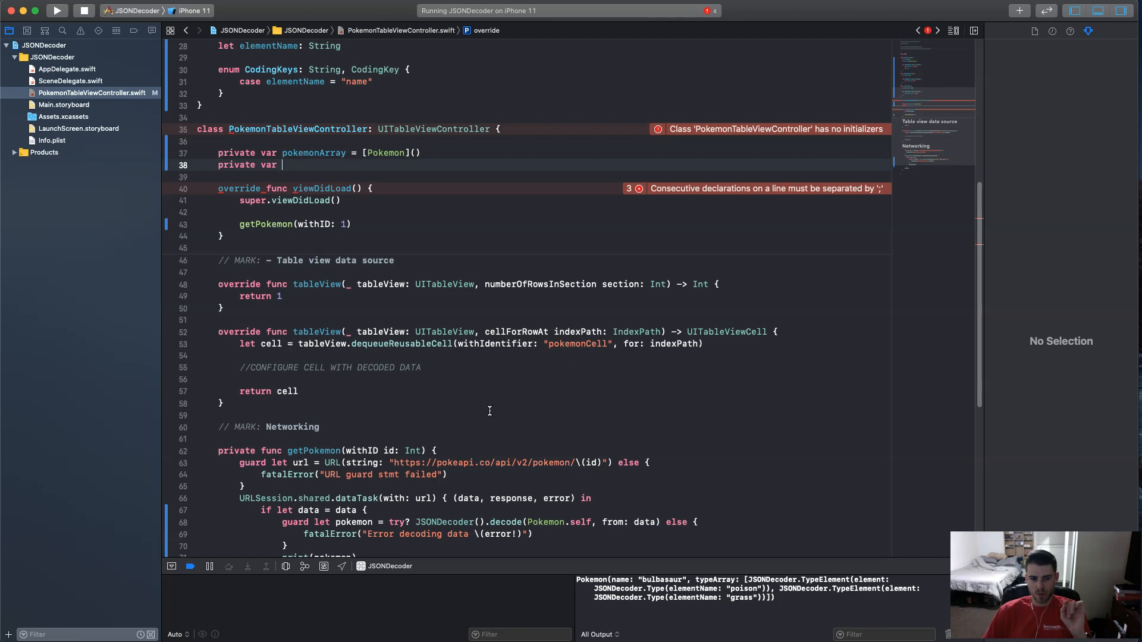
pyautogui.scroll(-3)
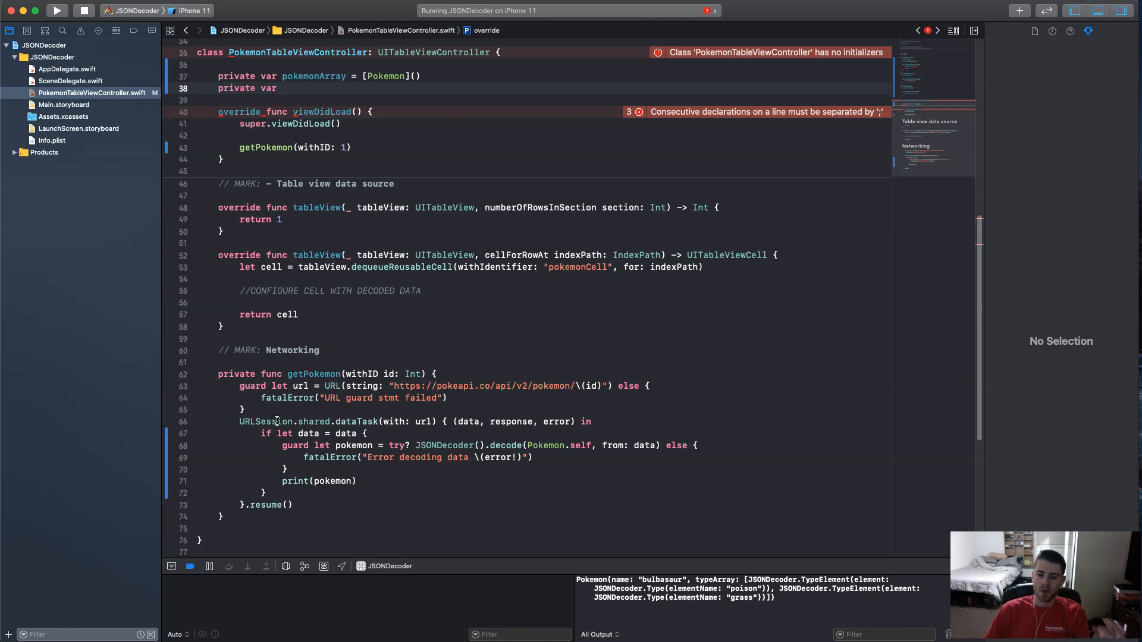
pyautogui.click(283, 88)
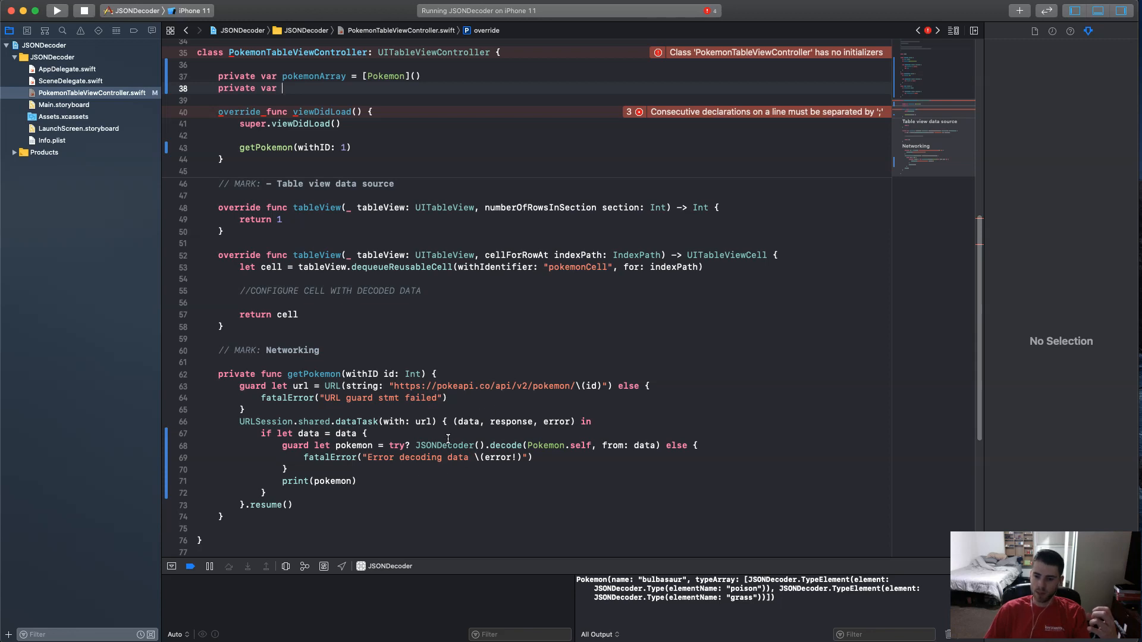
pyautogui.scroll(3)
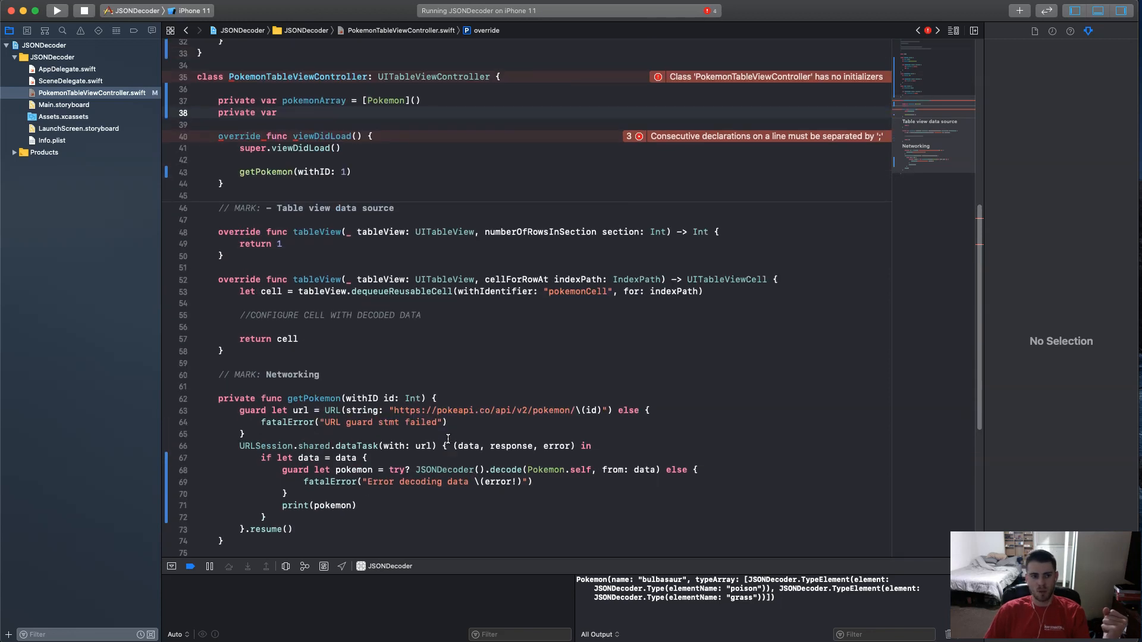
pyautogui.scroll(3)
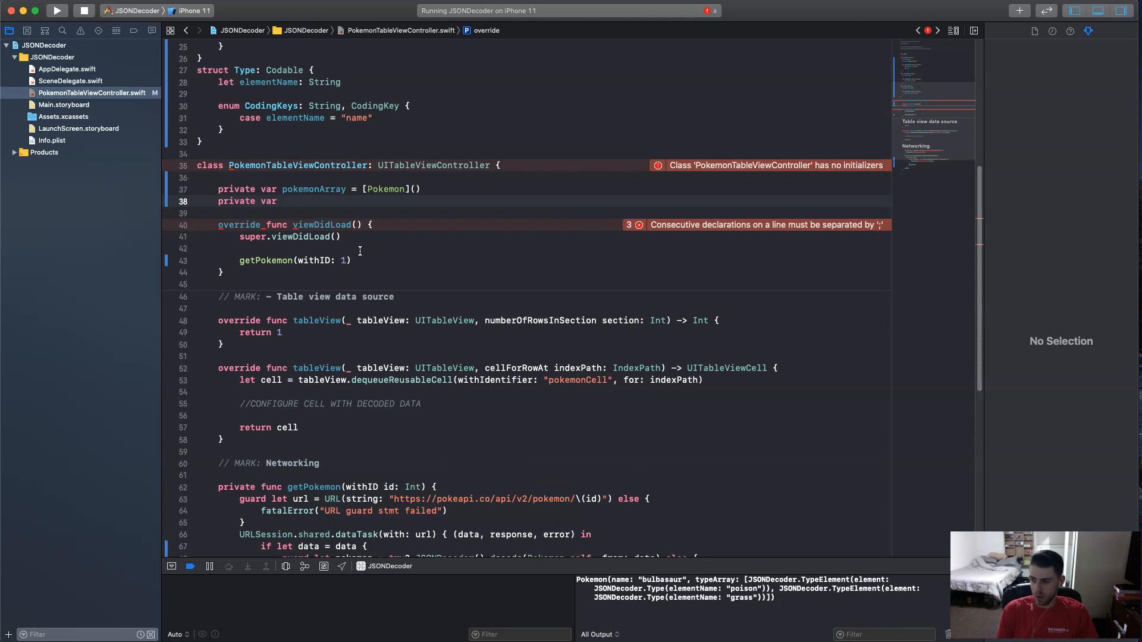
pyautogui.write('loading')
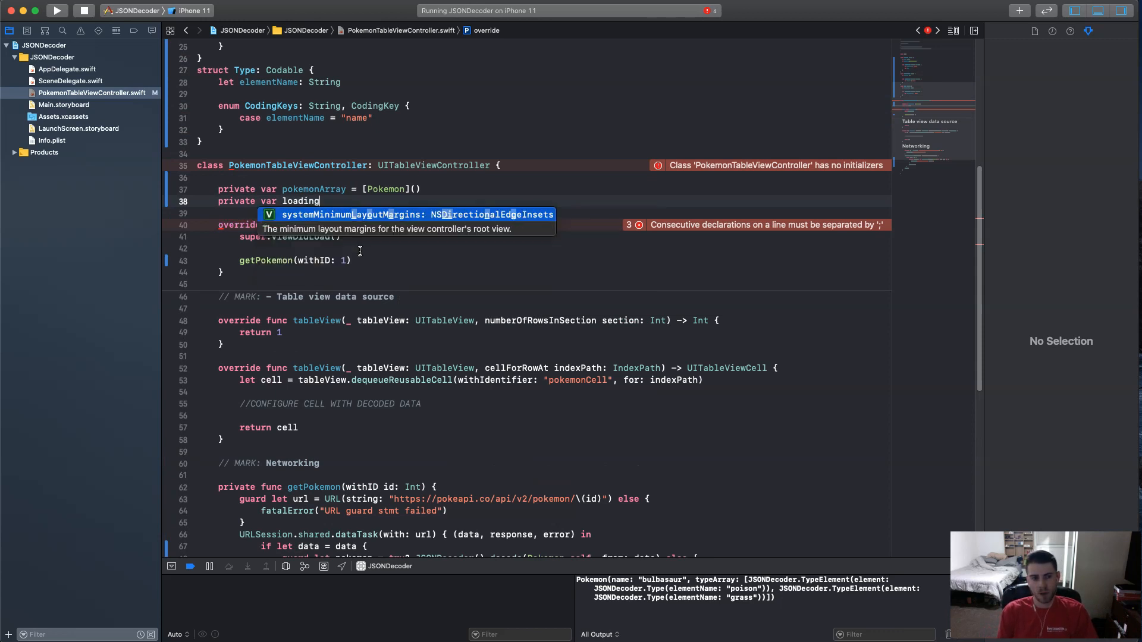
pyautogui.write('= true')
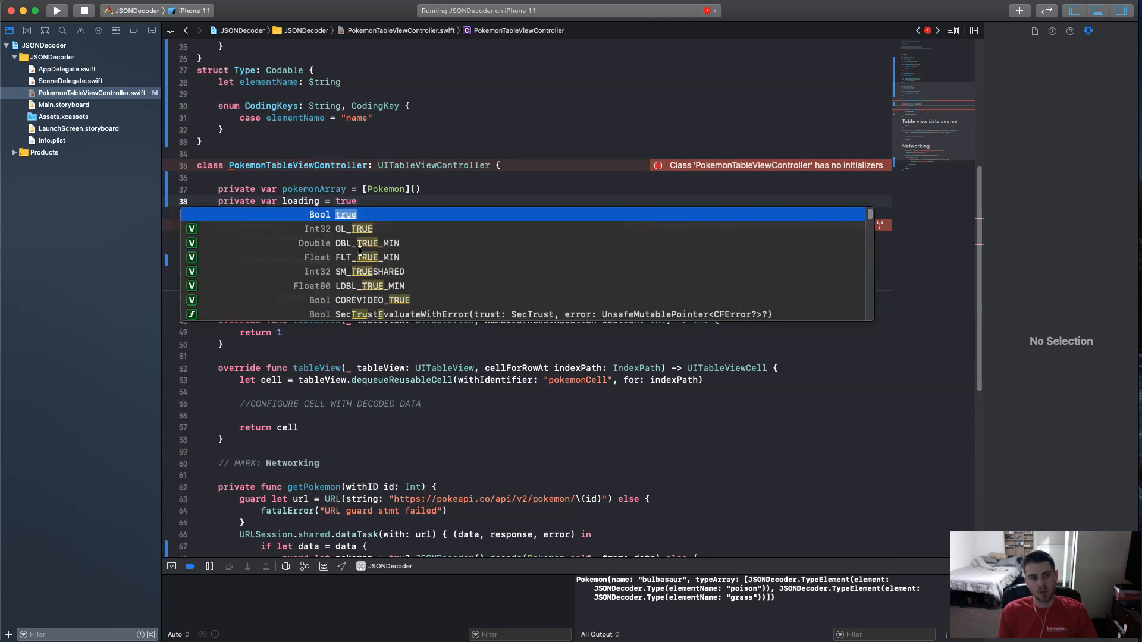
pyautogui.press('escape')
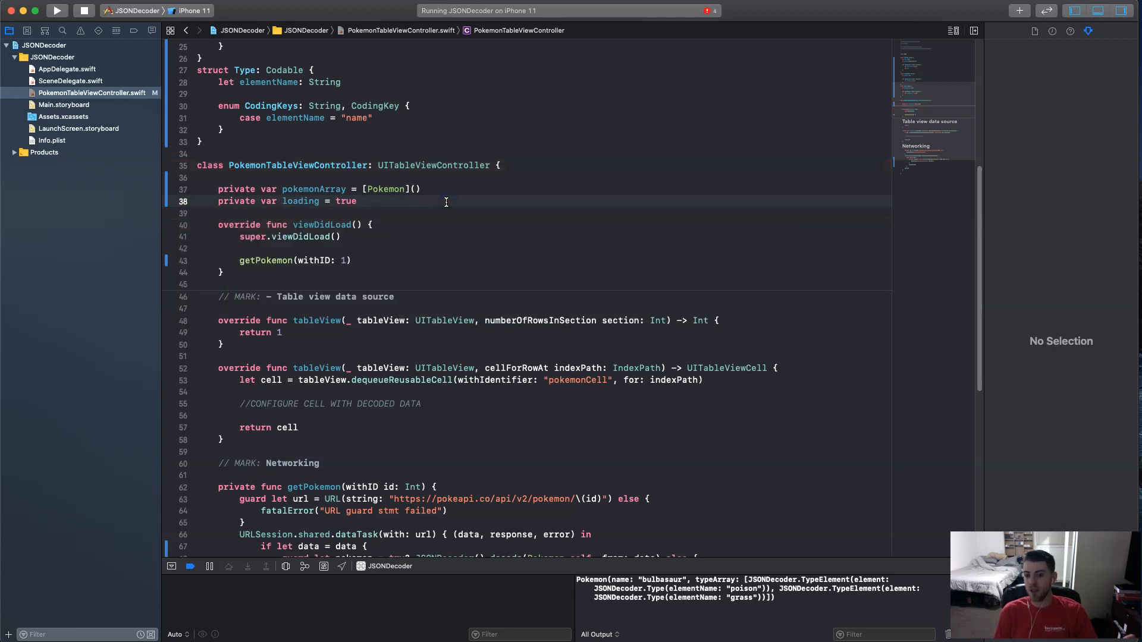
pyautogui.write('private var')
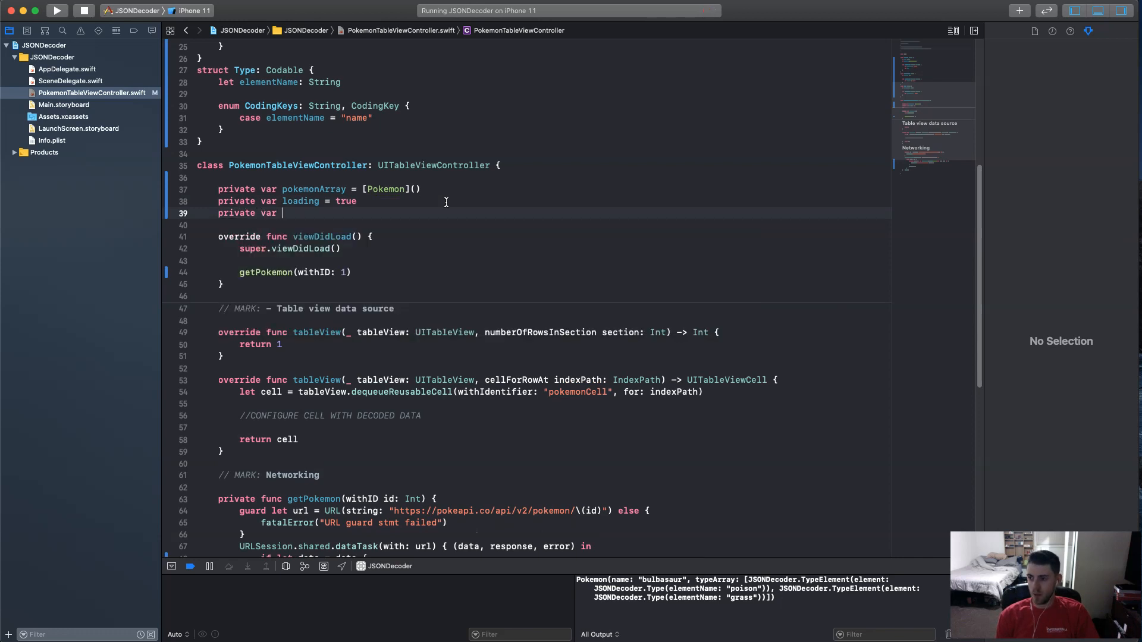
# Declare private var pokemonCount = 9 so nine Pokémon will be fetched.
pyautogui.write('pokemonC')
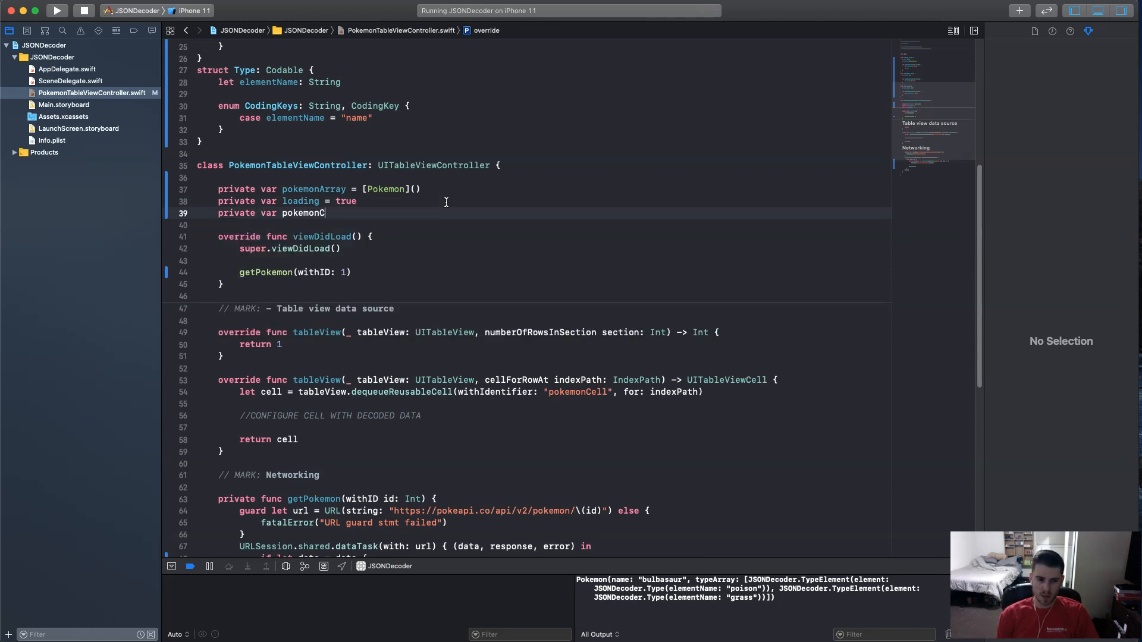
pyautogui.write('ount')
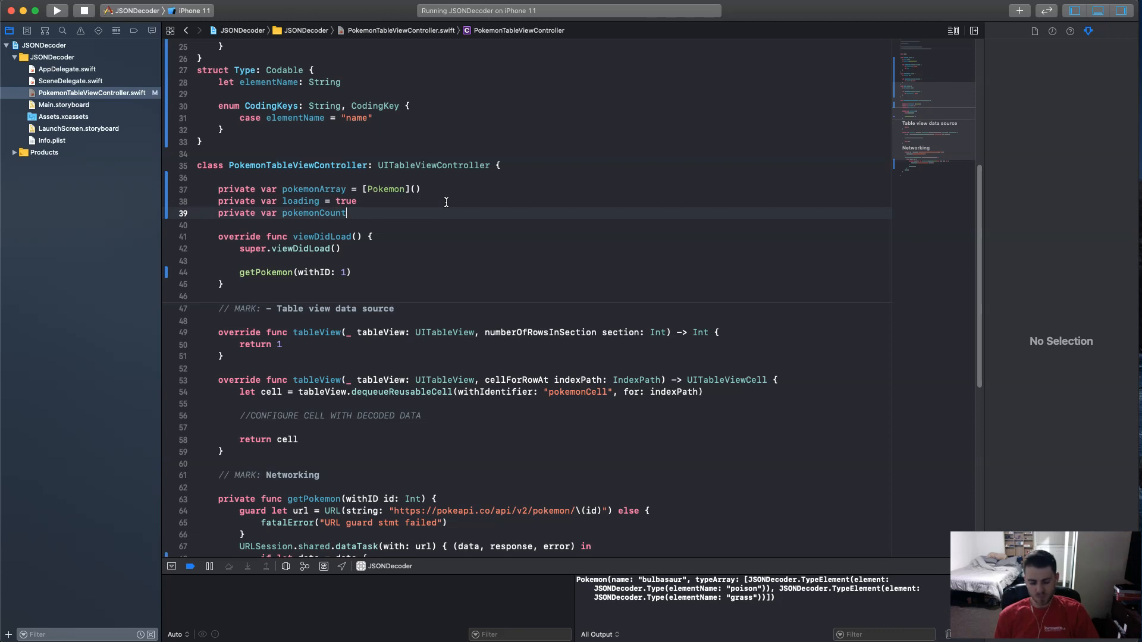
pyautogui.write('=')
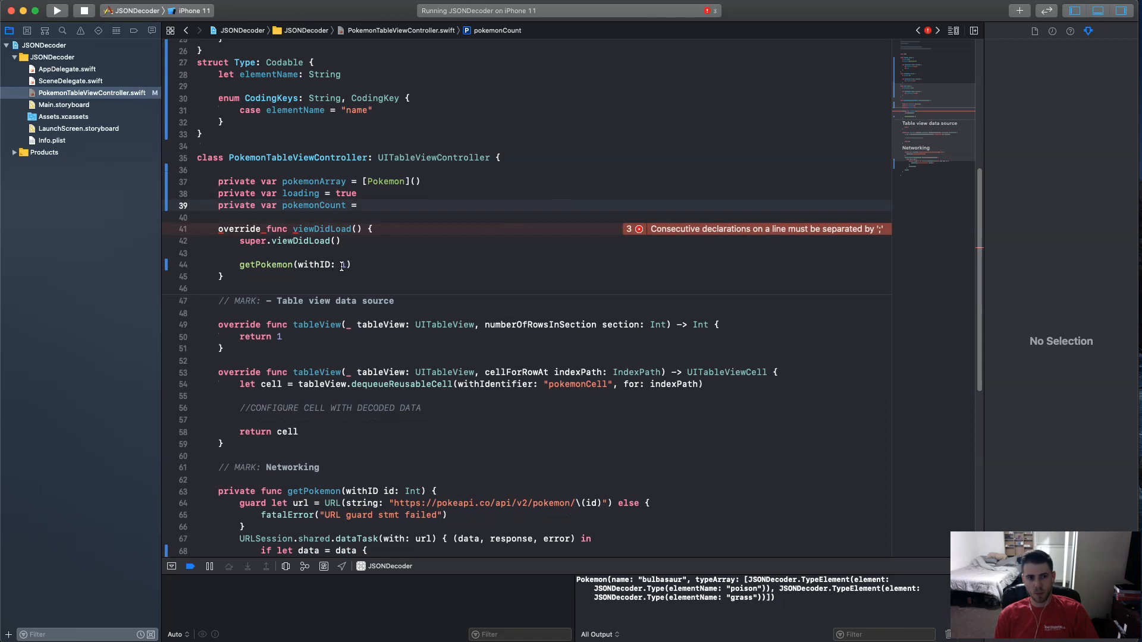
pyautogui.scroll(-3)
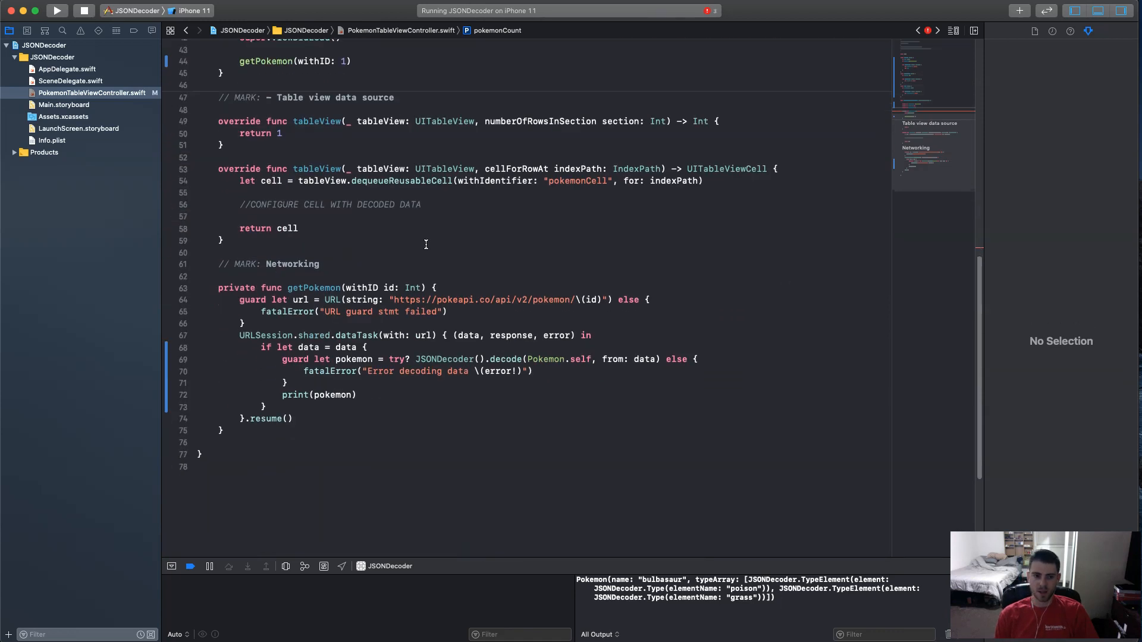
pyautogui.moveTo(575, 303)
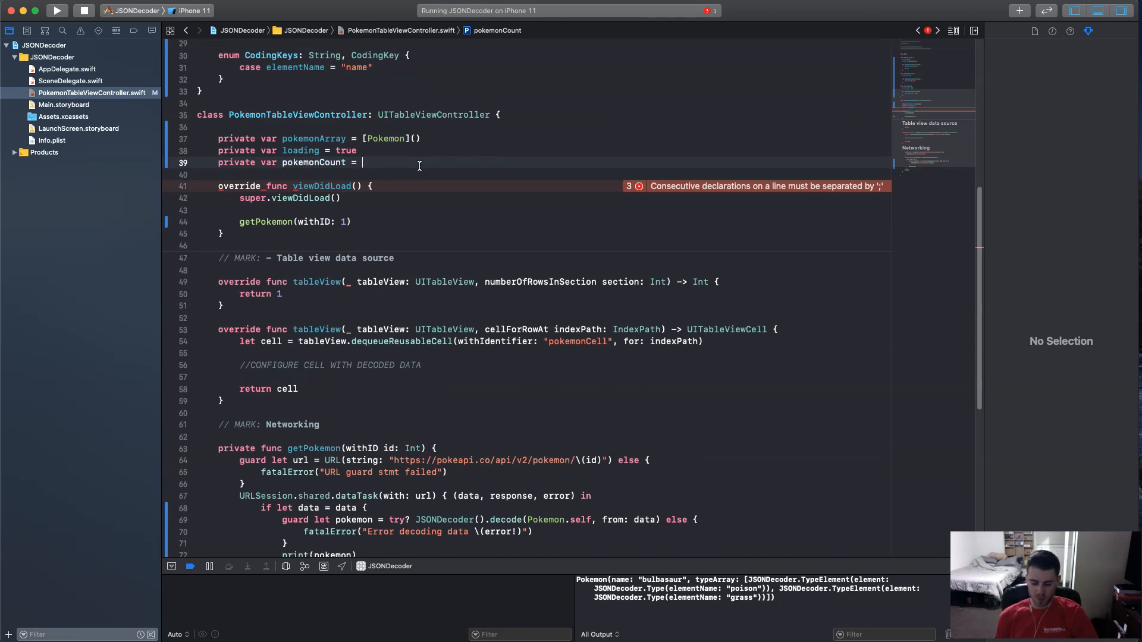
pyautogui.write('10')
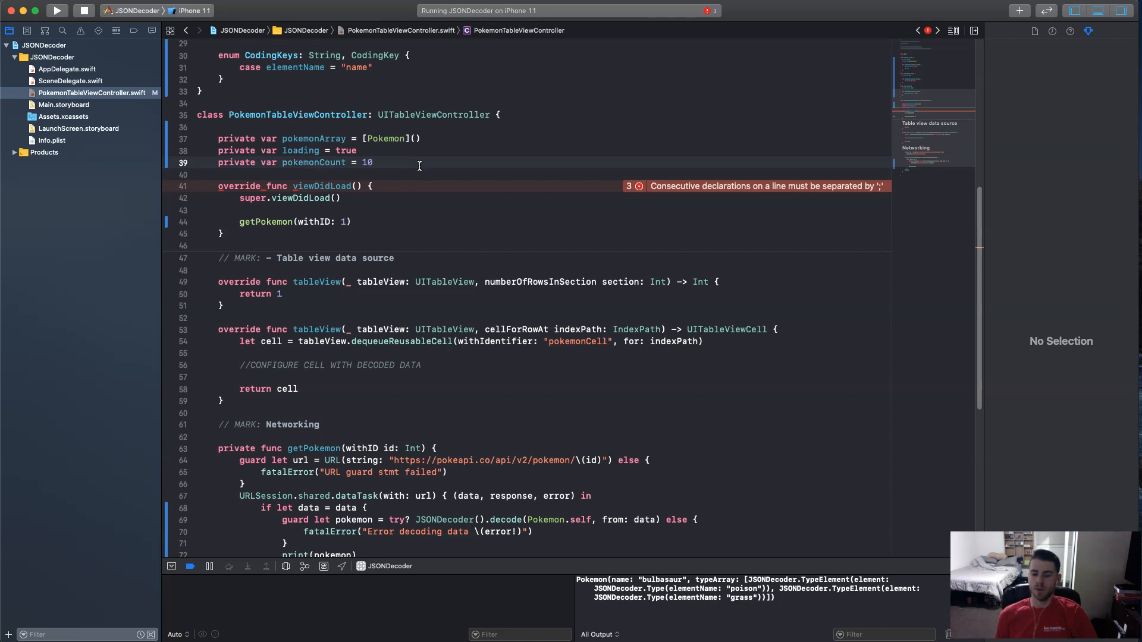
pyautogui.press('Backspace')
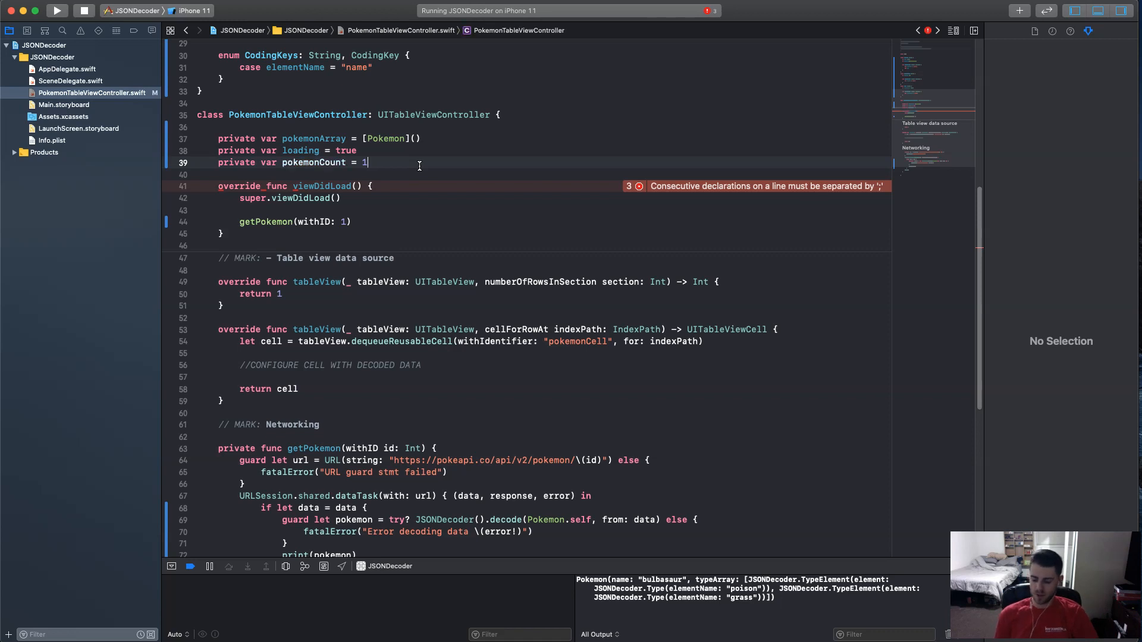
pyautogui.write('9')
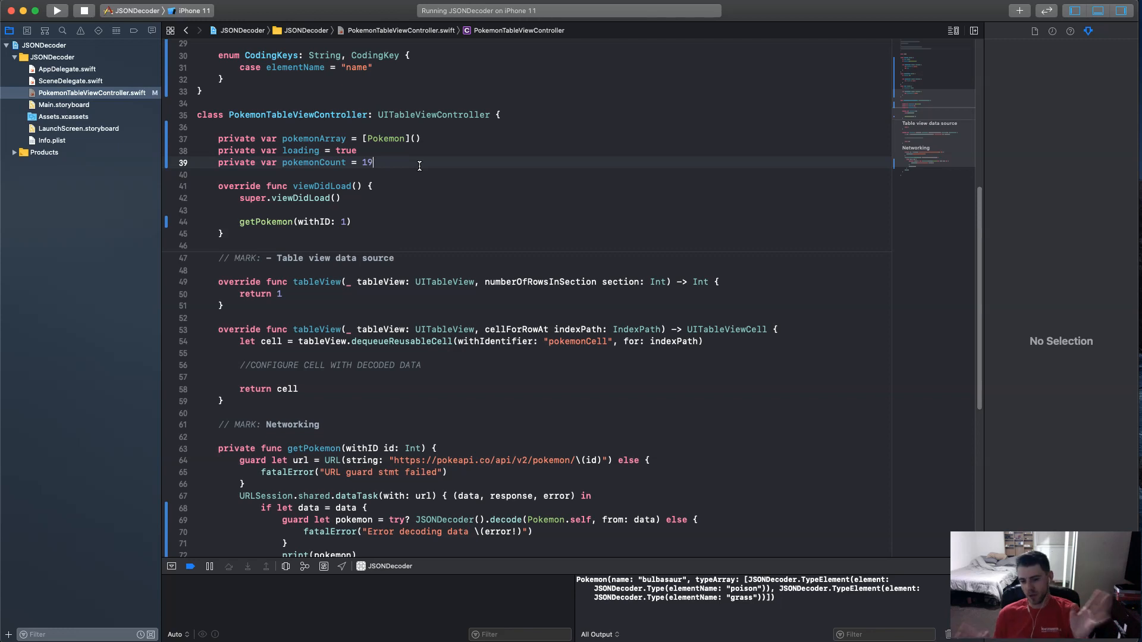
pyautogui.moveTo(404, 212)
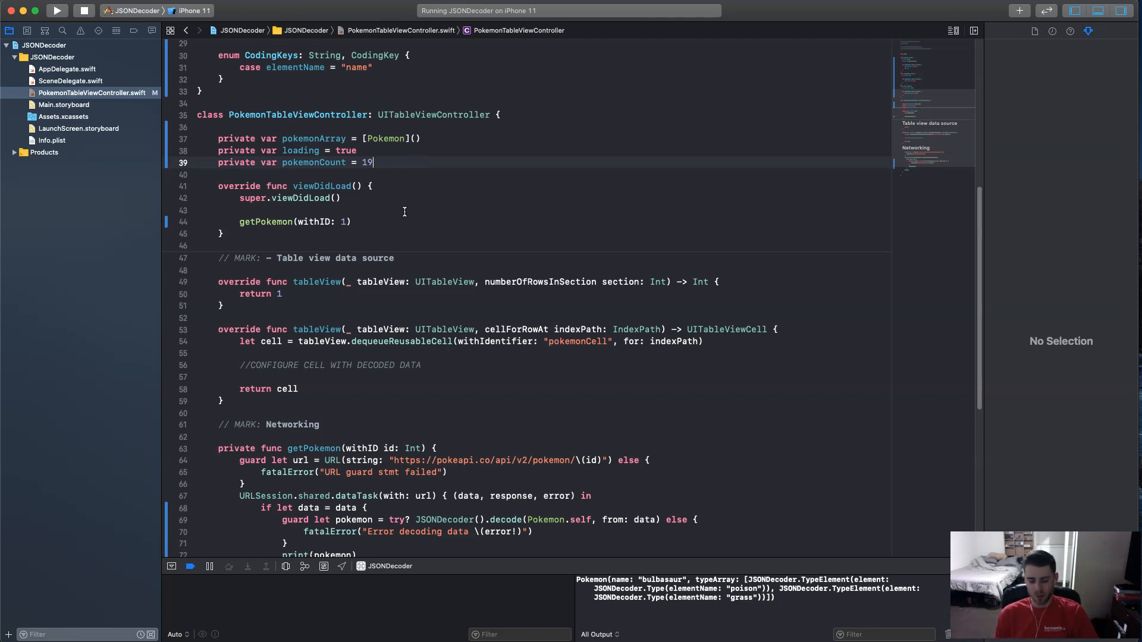
pyautogui.press('Backspace')
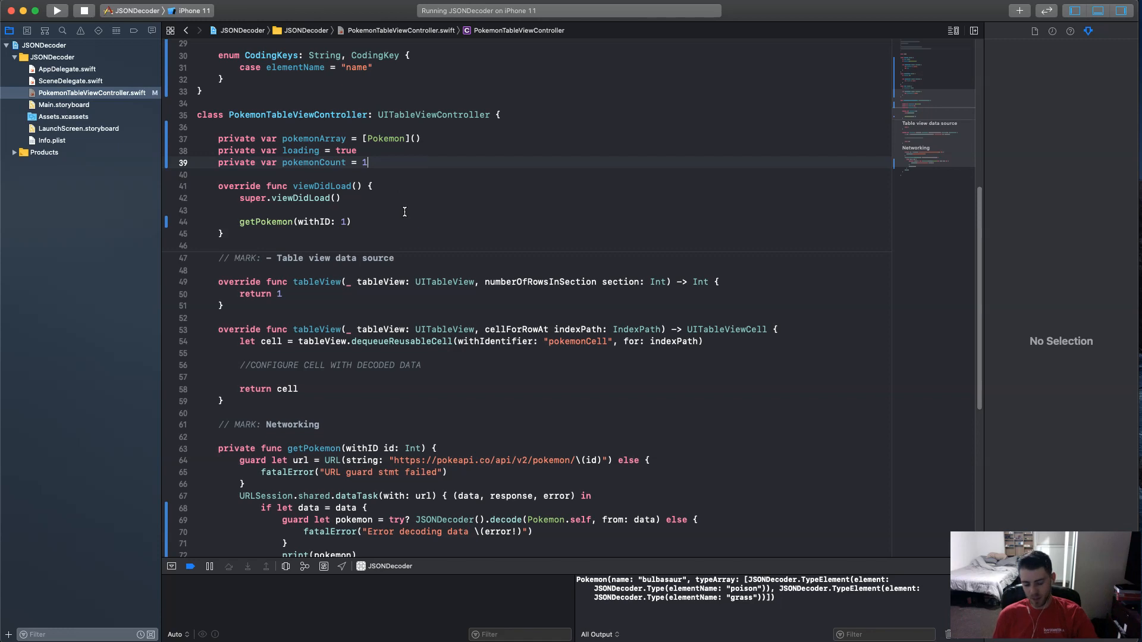
pyautogui.write('9')
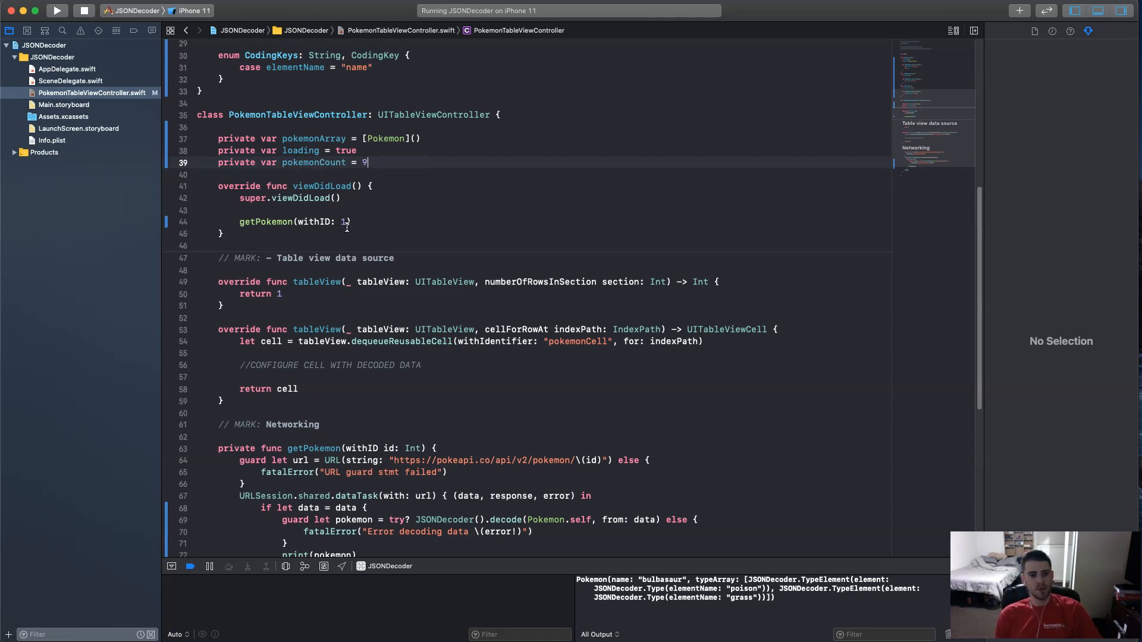
# Place the cursor on the blank line above getPokemon in viewDidLoad.
pyautogui.click(350, 223)
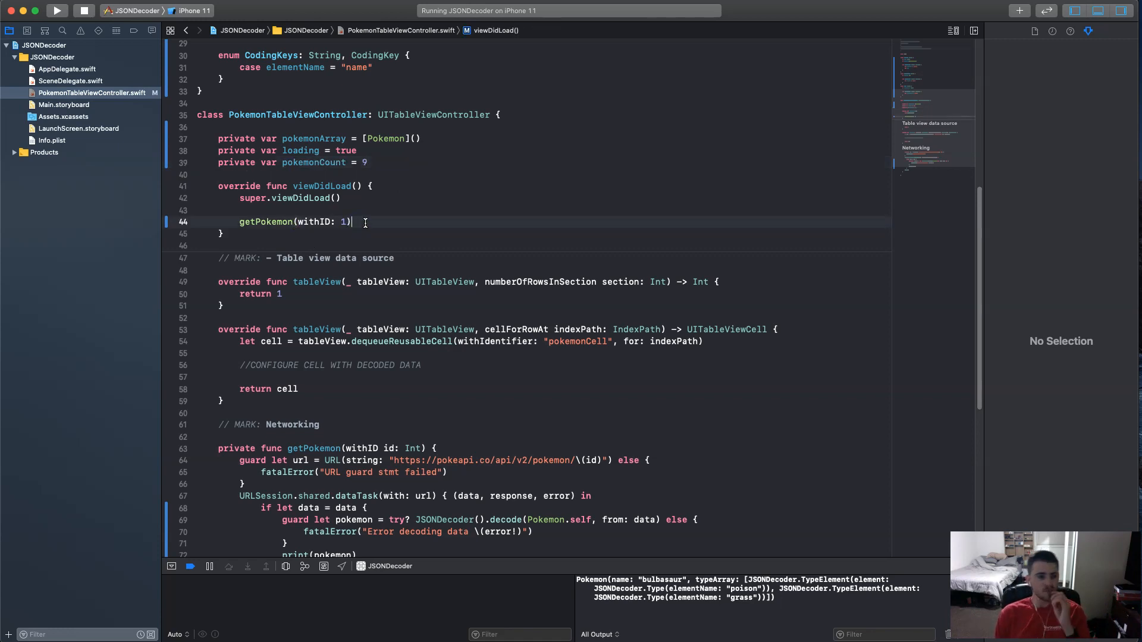
pyautogui.moveTo(384, 162)
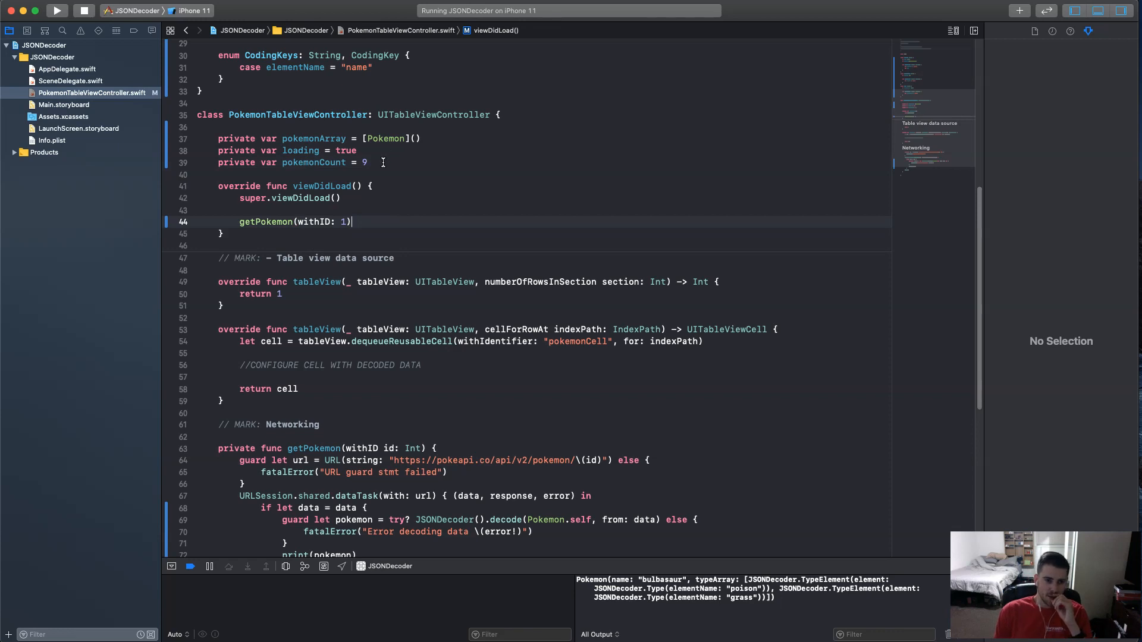
pyautogui.moveTo(394, 222)
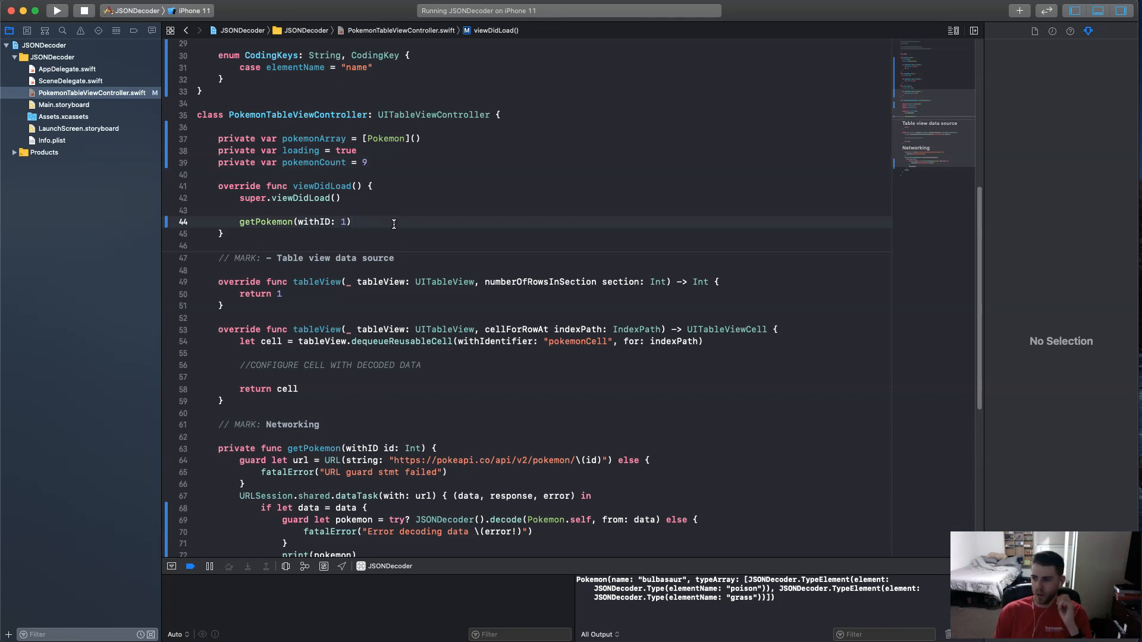
pyautogui.click(395, 211)
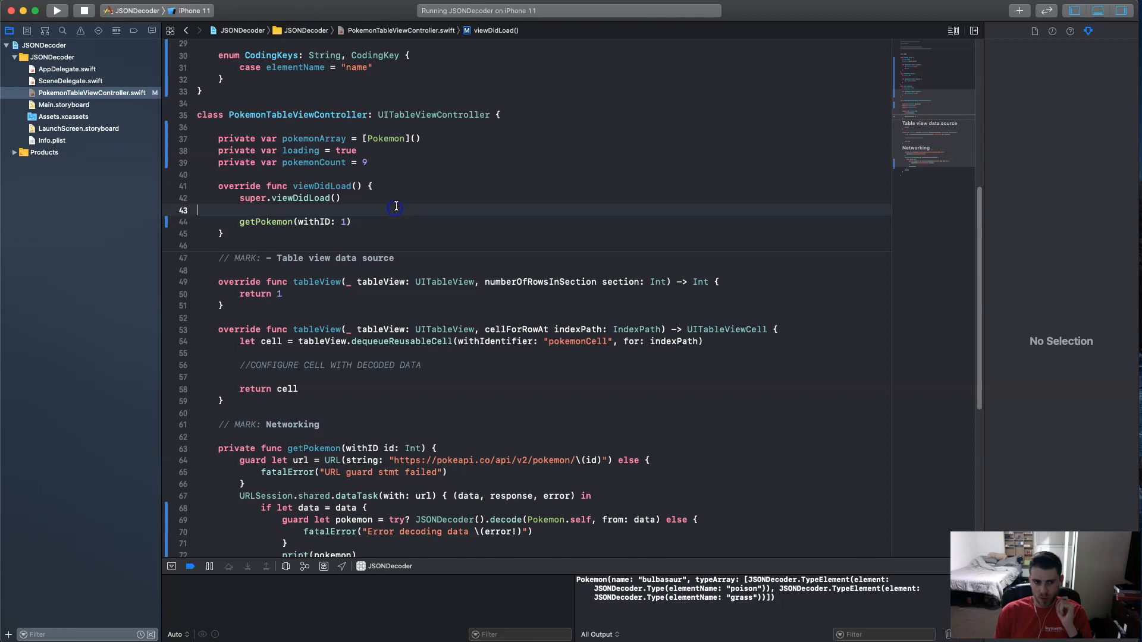
# Write for i in stride(from: 1, to: pokemonCount + 1, by: 1) in viewDidLoad.
pyautogui.press('Return')
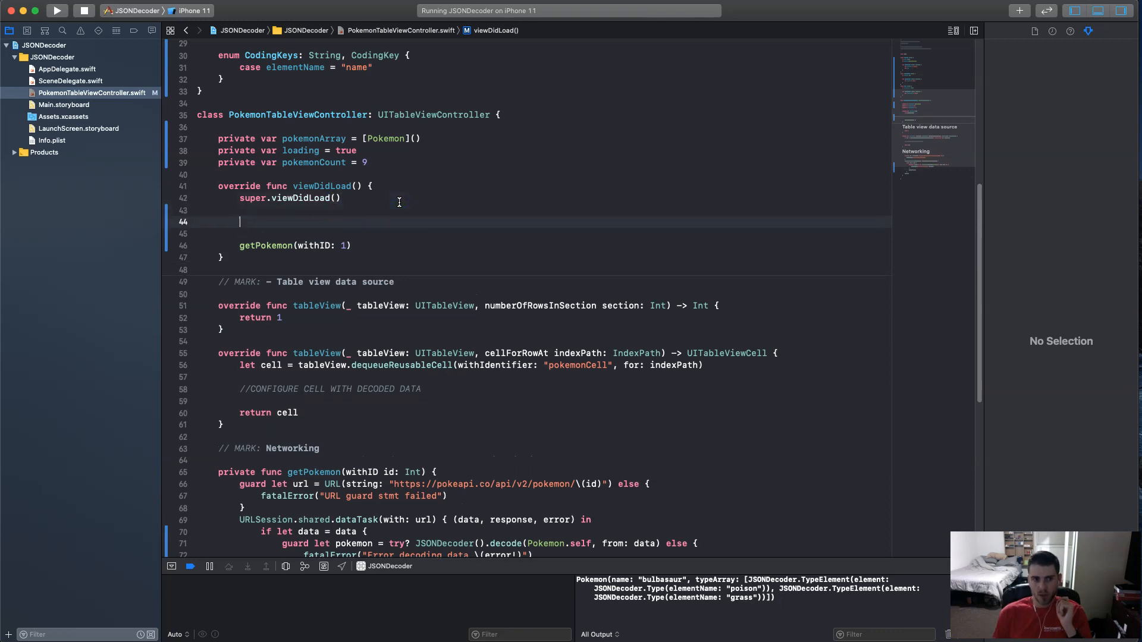
pyautogui.write('for')
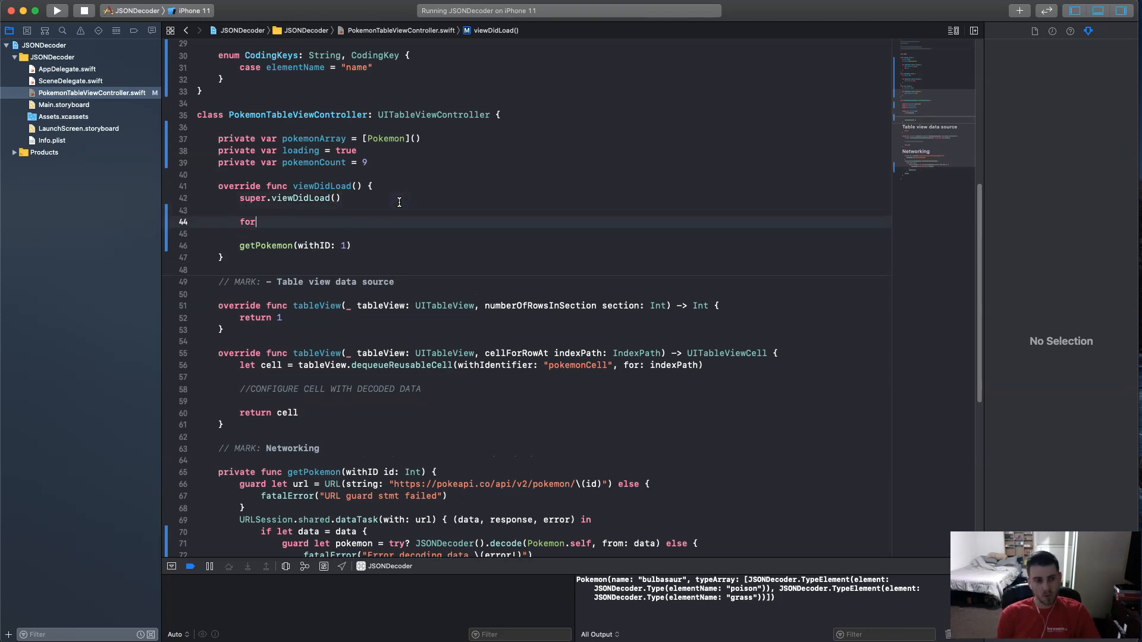
pyautogui.write('i in st')
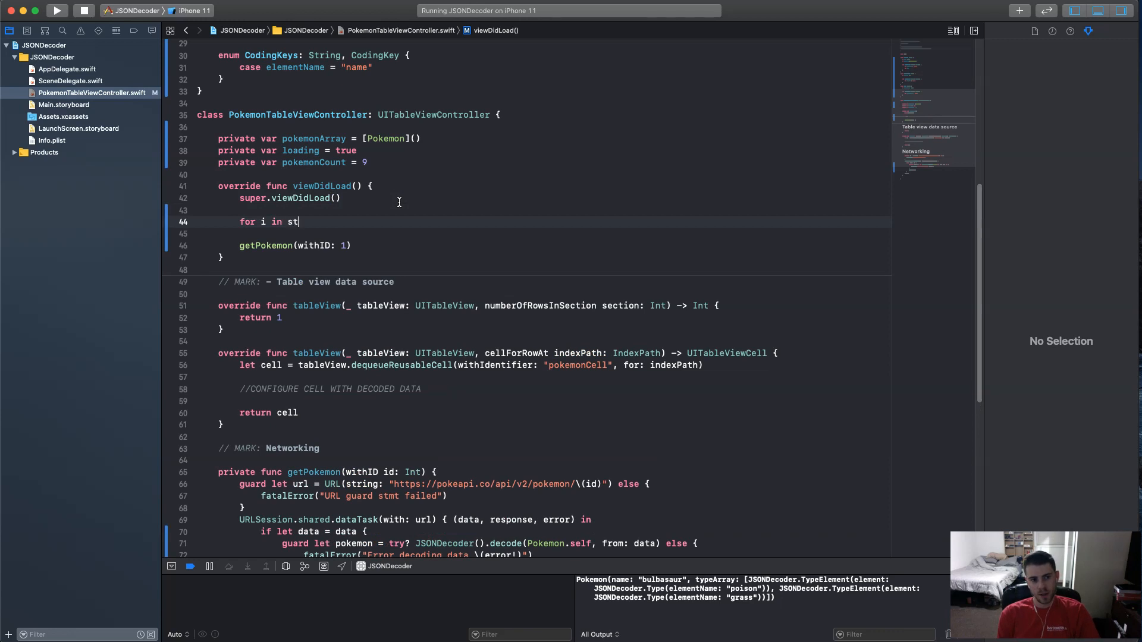
pyautogui.write('r')
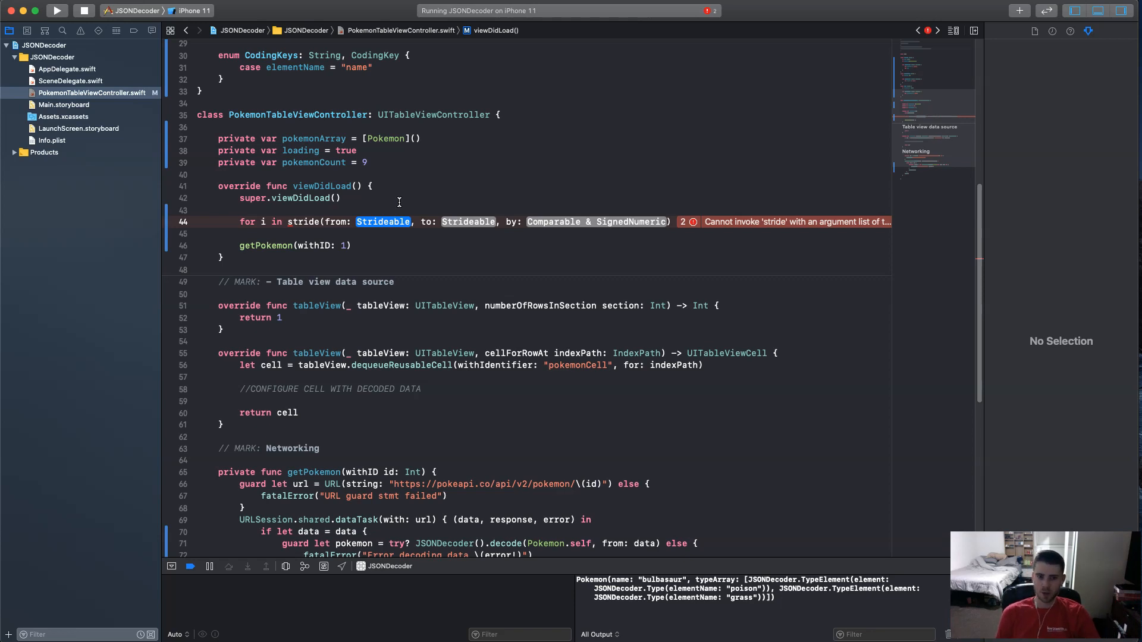
pyautogui.write('1')
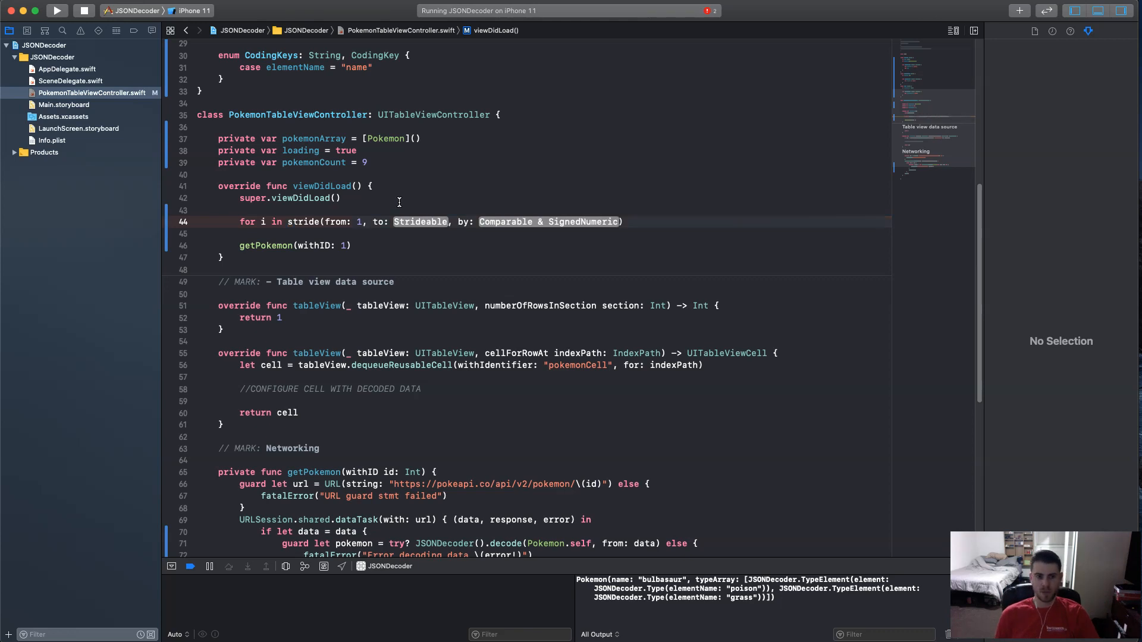
pyautogui.scroll(-3)
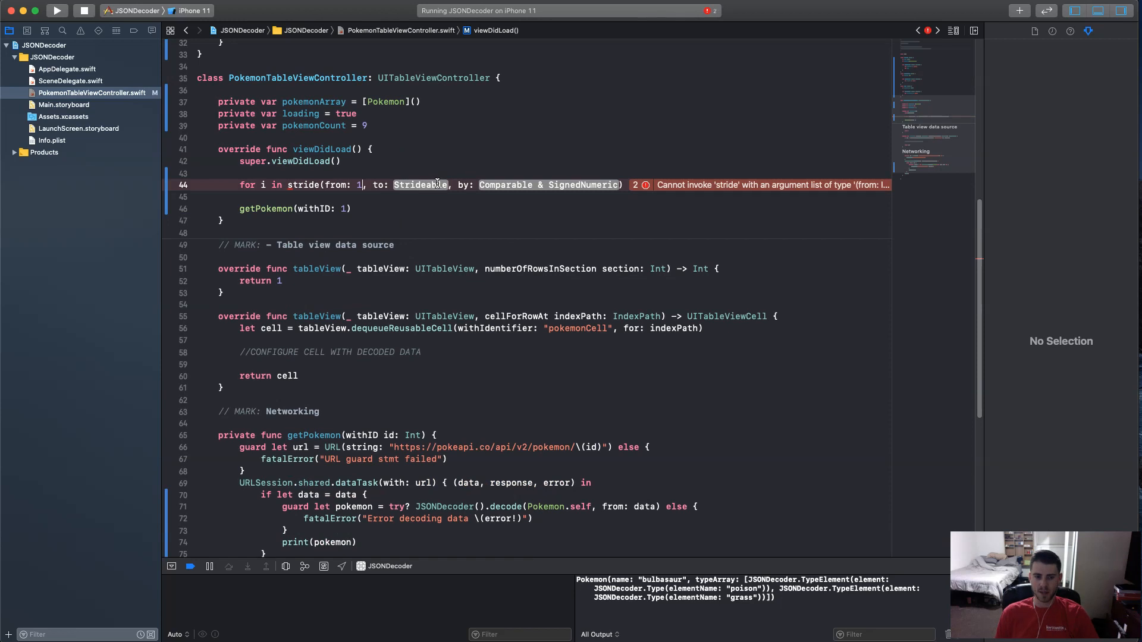
pyautogui.doubleClick(420, 185)
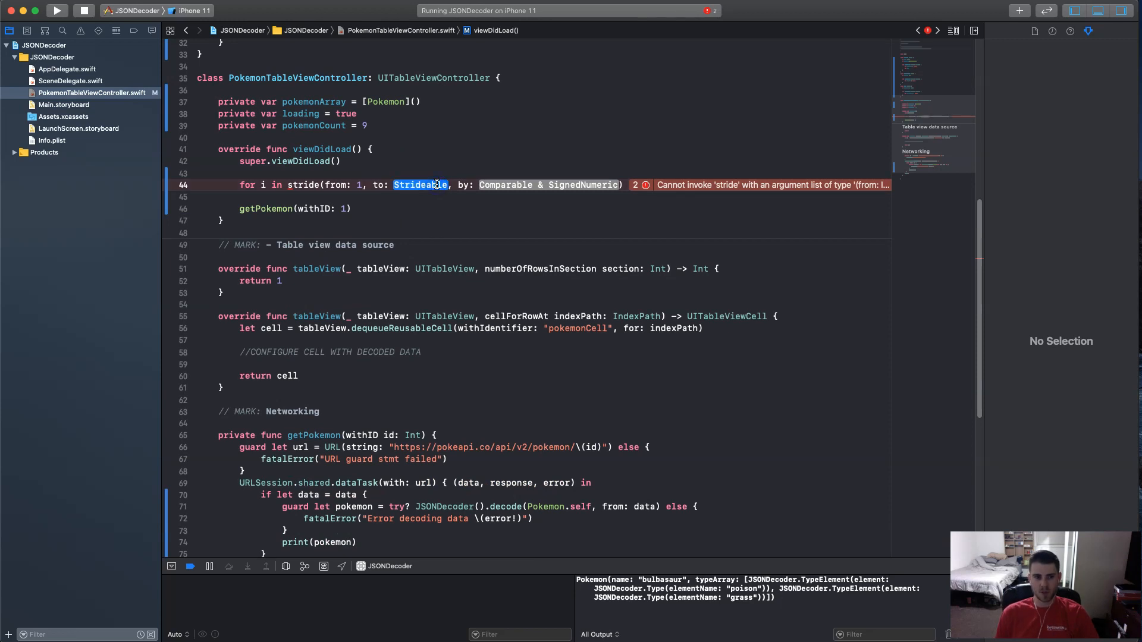
pyautogui.write('pokemonCount')
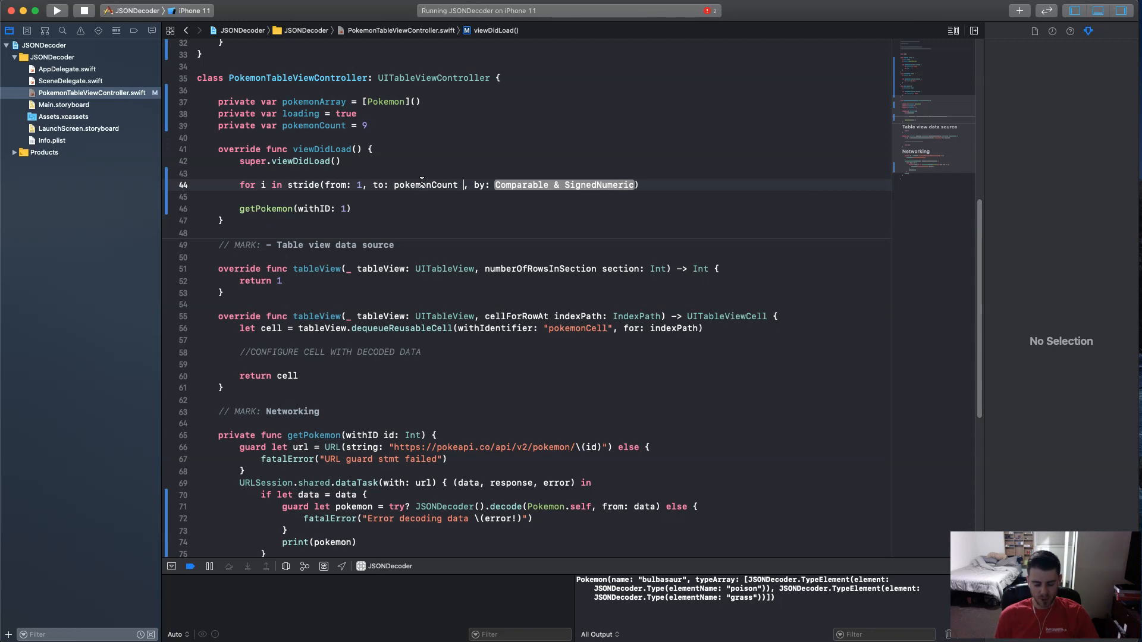
pyautogui.write('+ 1')
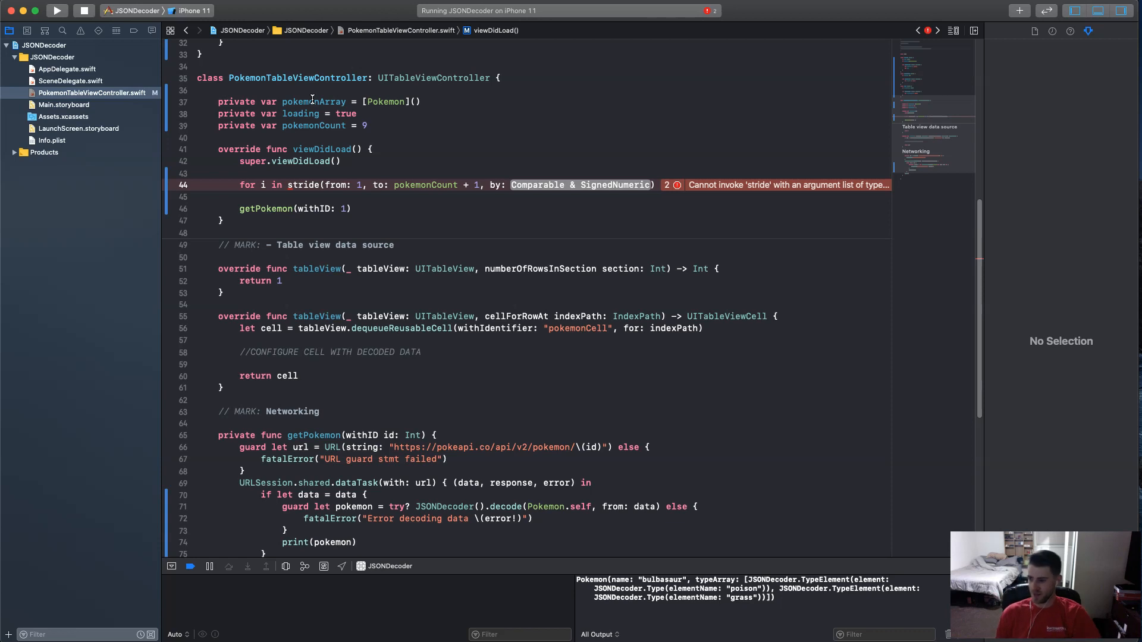
pyautogui.moveTo(524, 176)
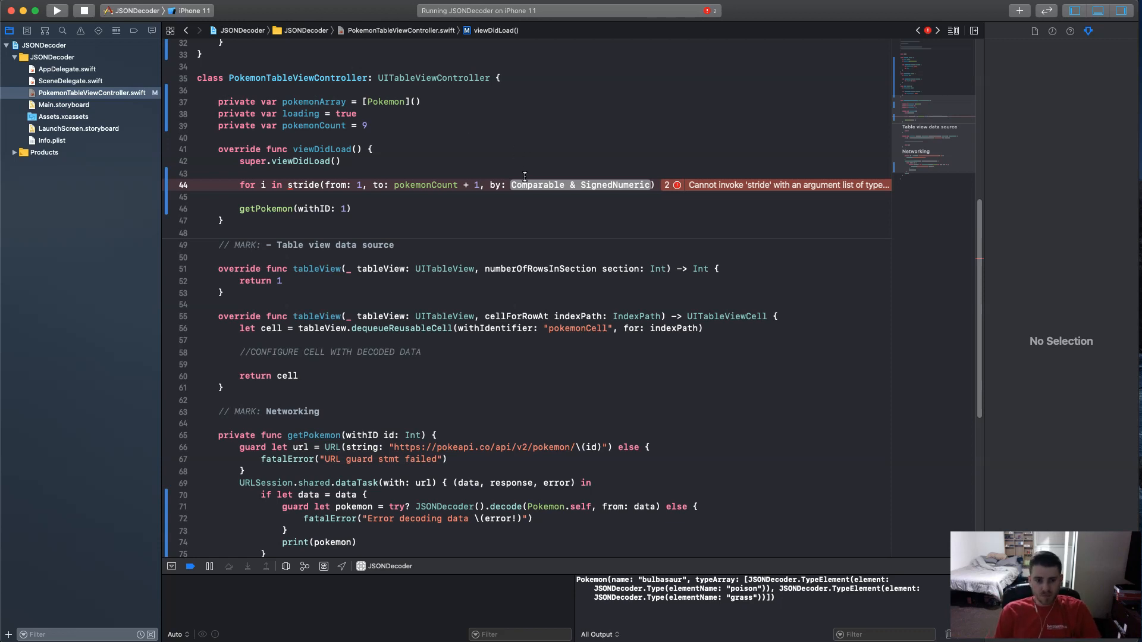
pyautogui.write('1)')
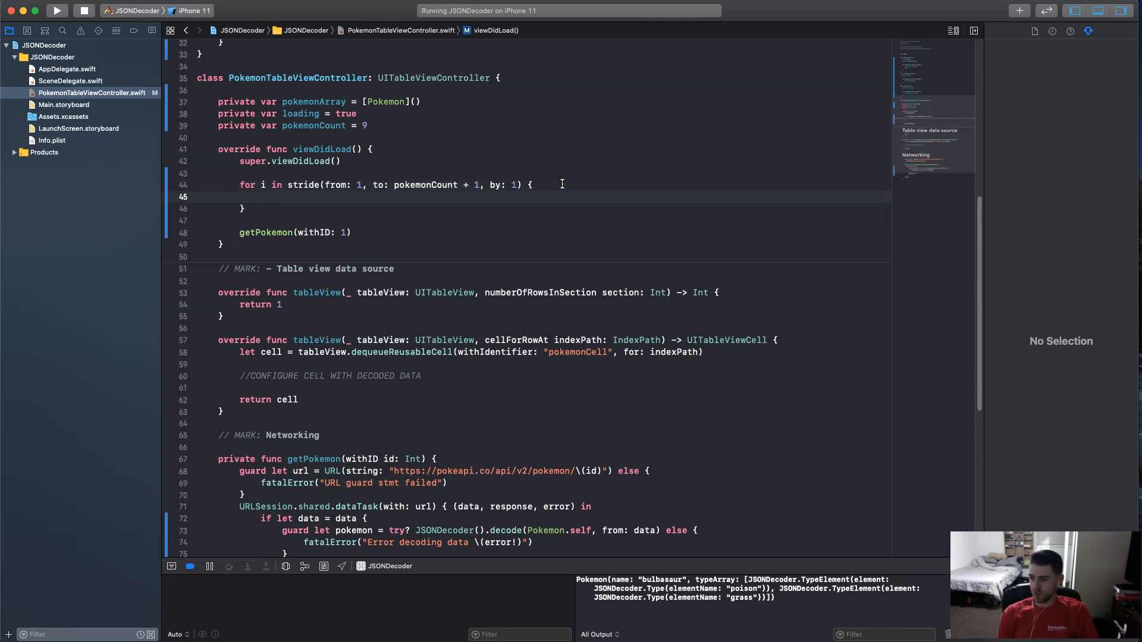
# Call getPokemon(withID: i) inside the loop, replacing the single ID 1 call.
pyautogui.write('getPokemon(withID: Int')
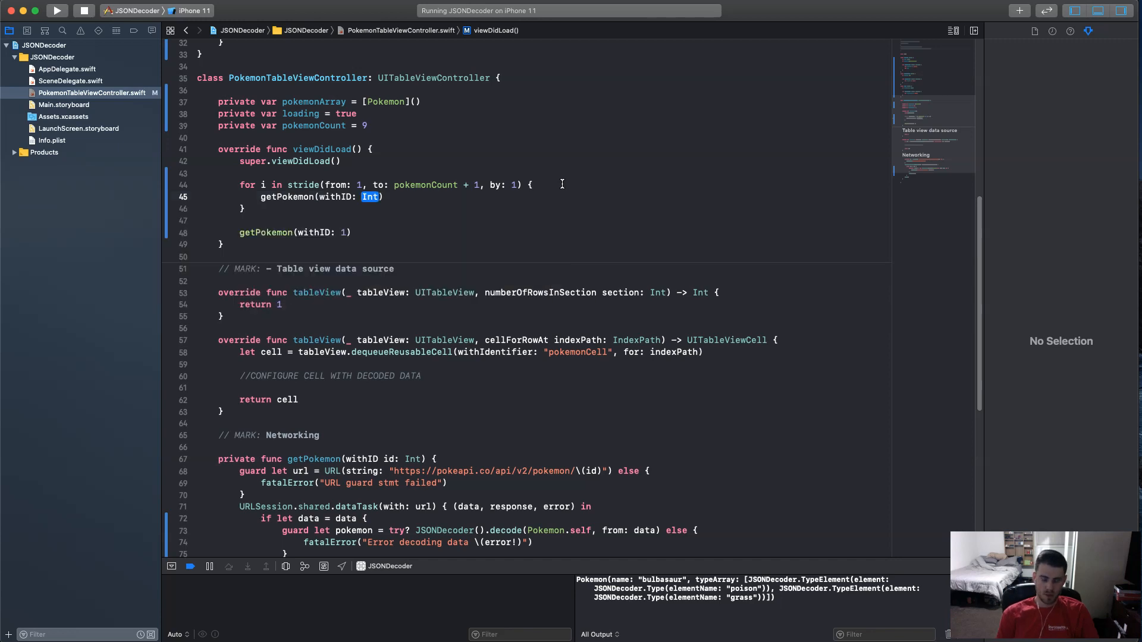
pyautogui.write('i')
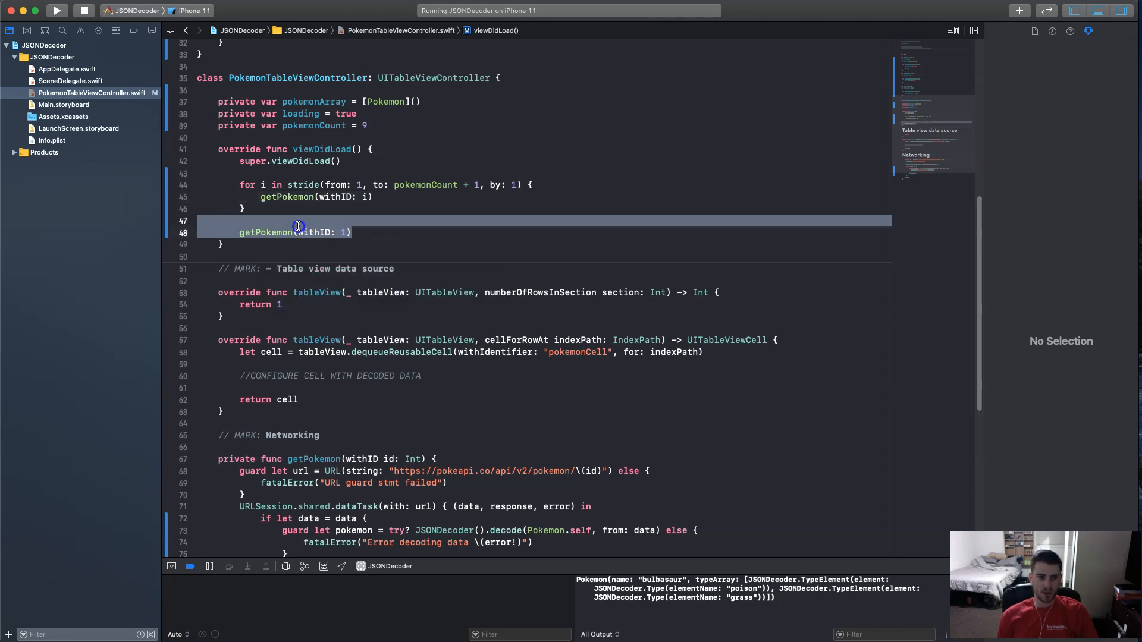
pyautogui.moveTo(238, 219)
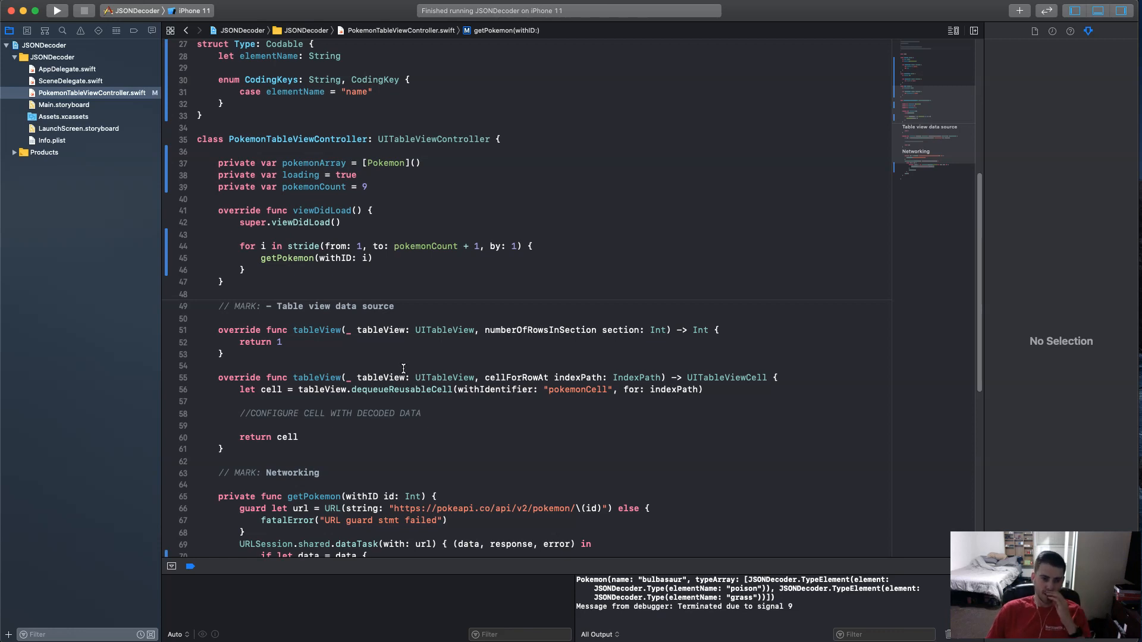
# Replace print(pokemon) in getPokemon with pokemonArray.append(pokemon).
pyautogui.scroll(-3)
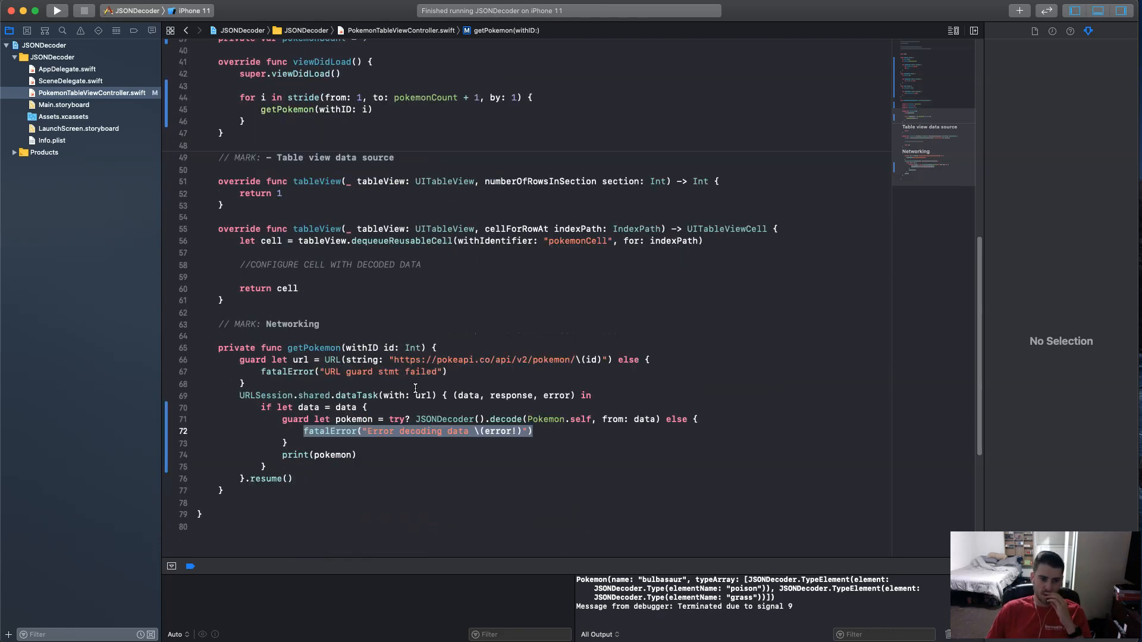
pyautogui.click(627, 419)
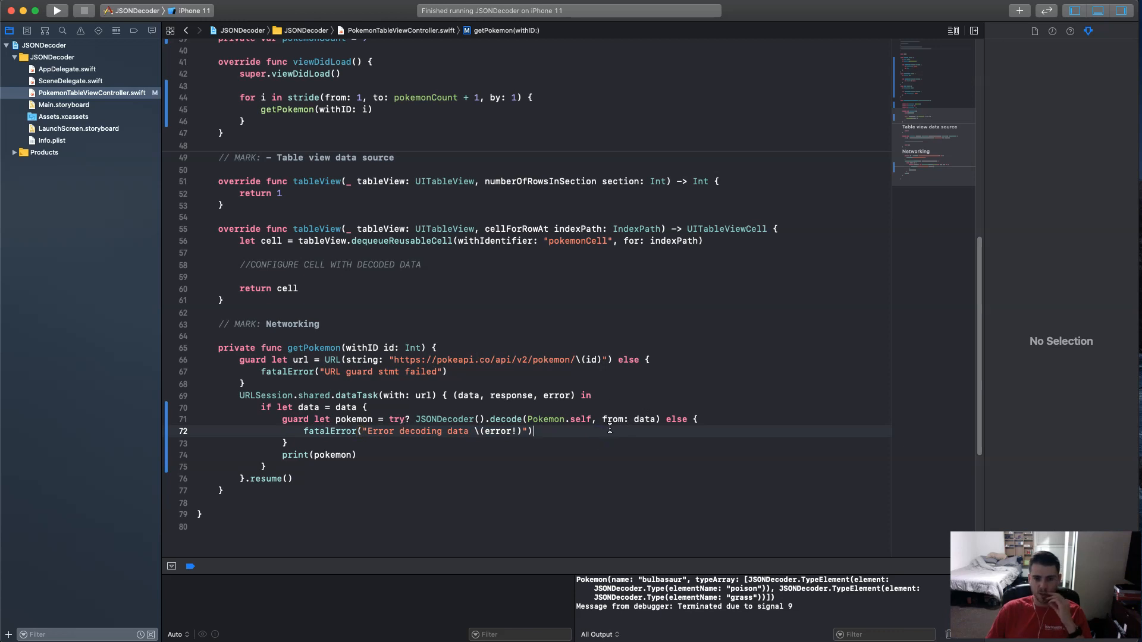
pyautogui.scroll(3)
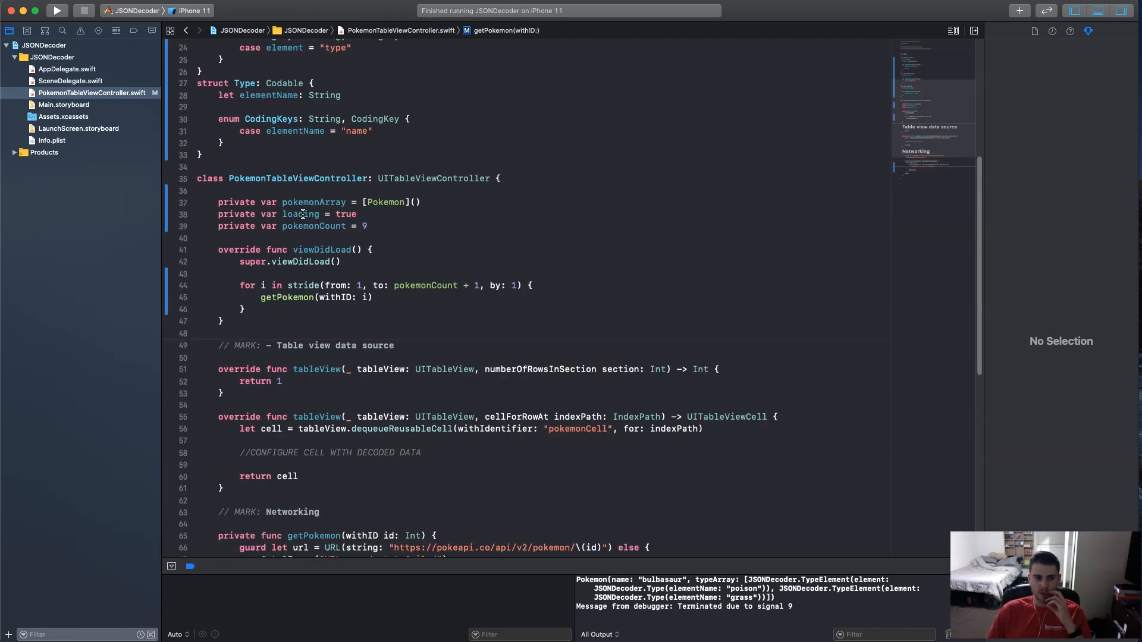
pyautogui.moveTo(401, 443)
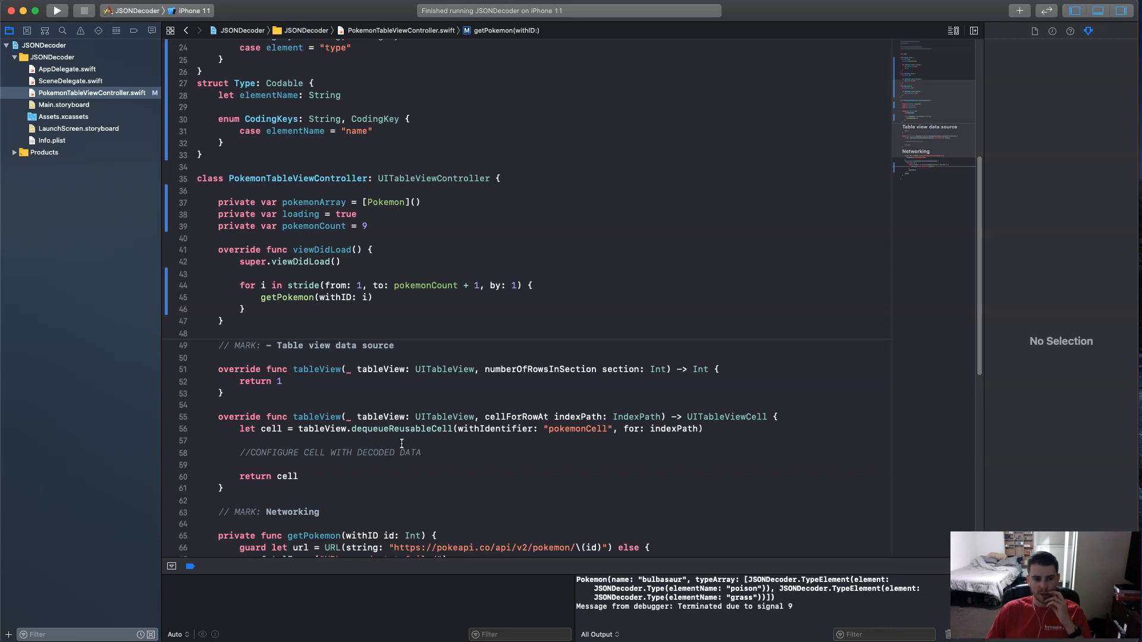
pyautogui.scroll(-3)
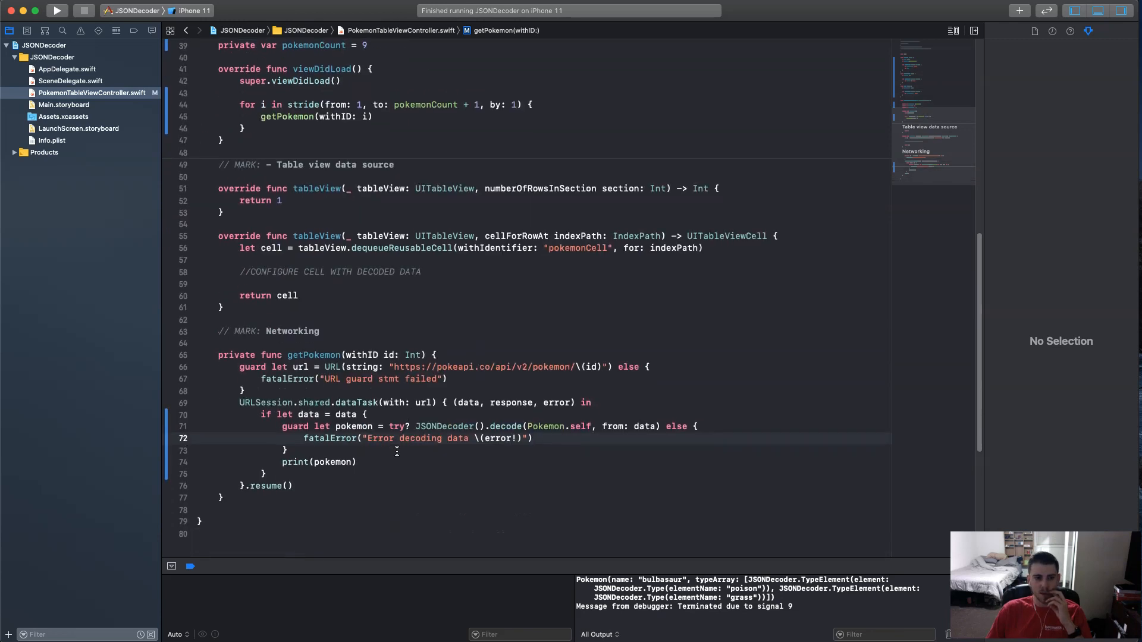
pyautogui.doubleClick(319, 462)
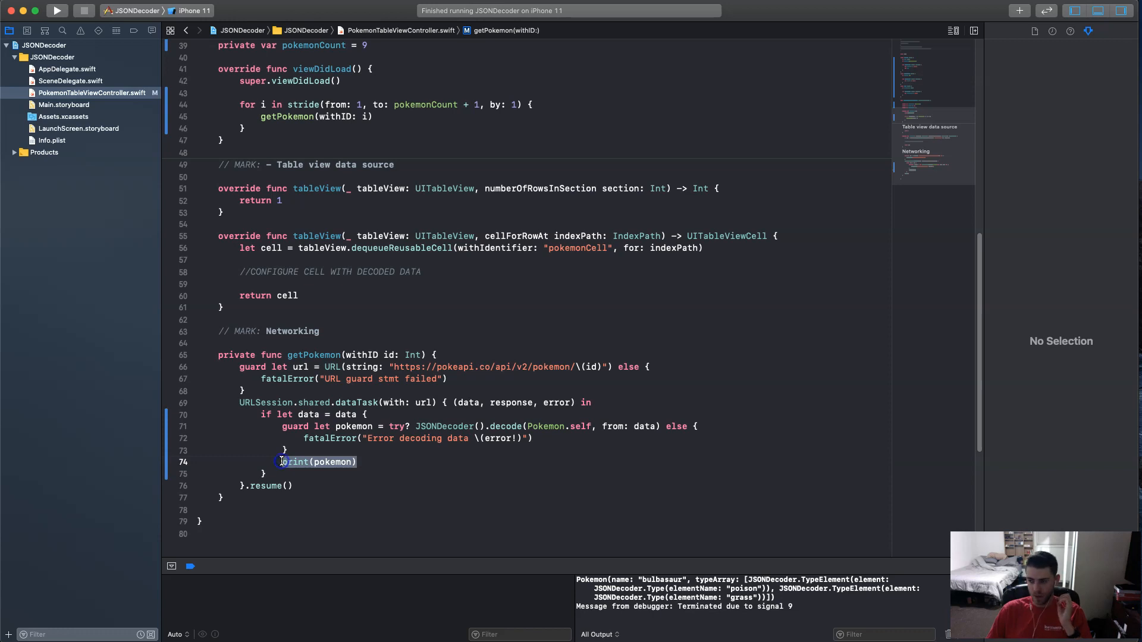
pyautogui.write('pokemon')
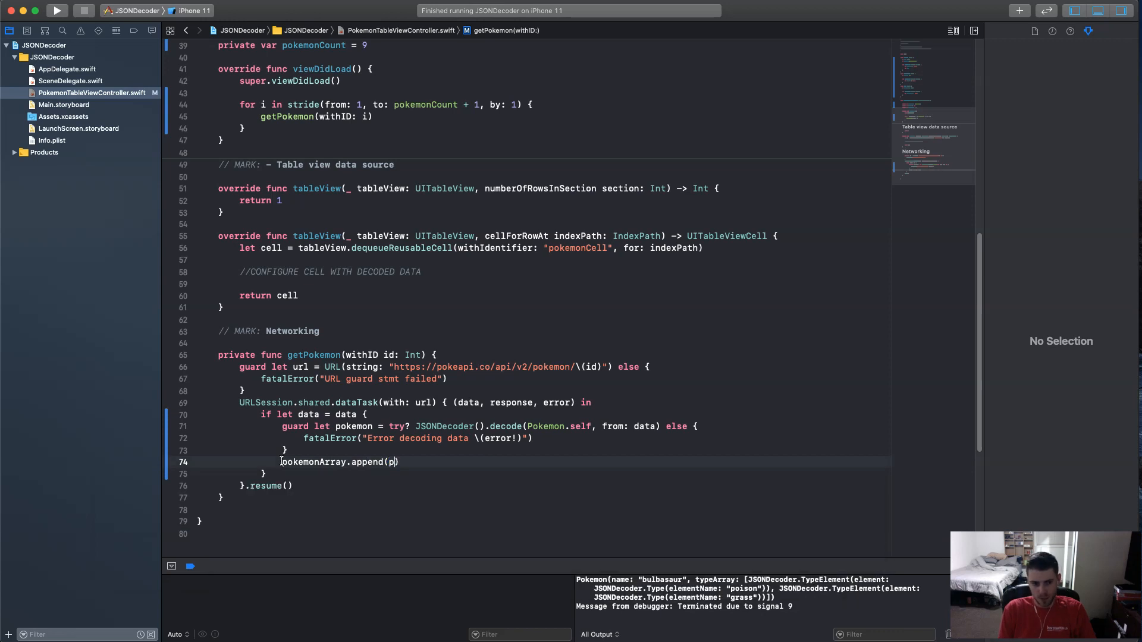
pyautogui.write('okemon')
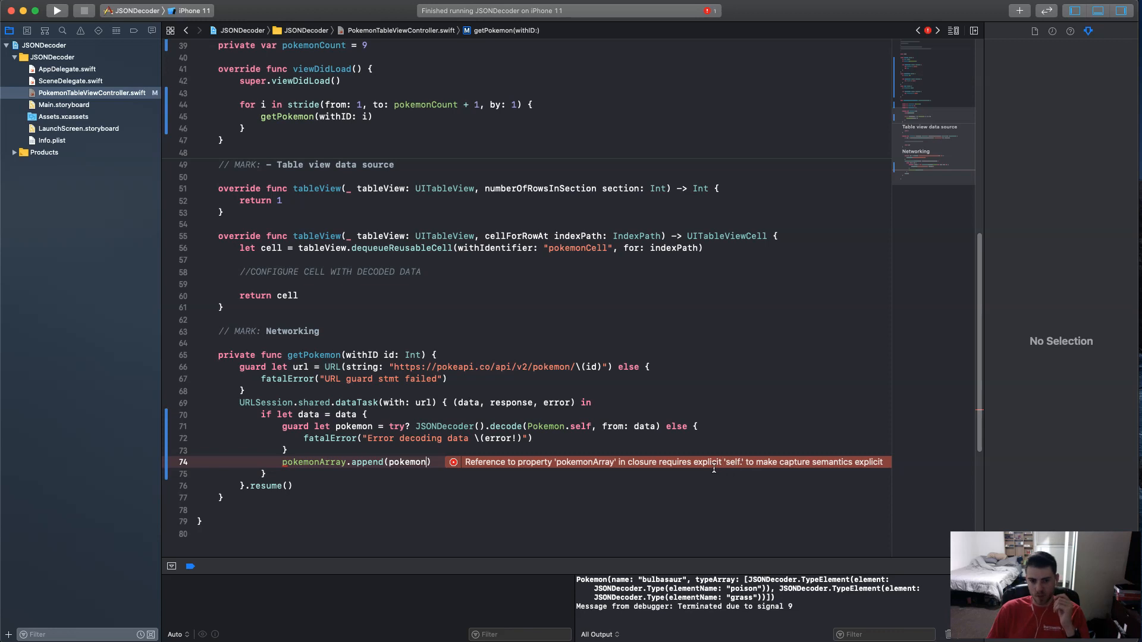
pyautogui.moveTo(731, 461)
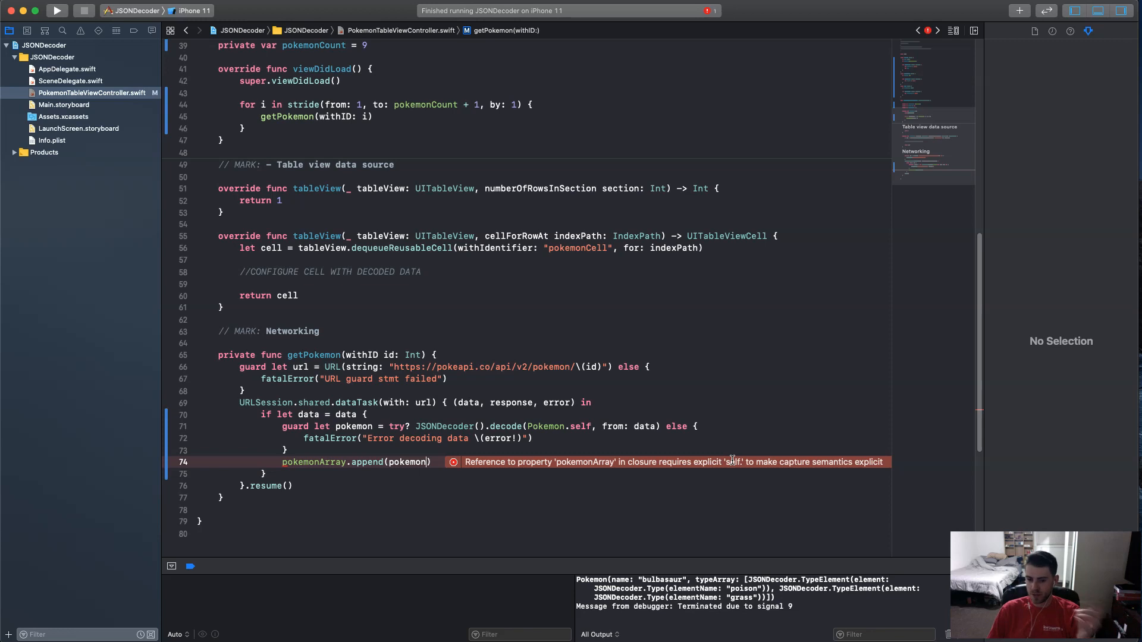
pyautogui.moveTo(508, 408)
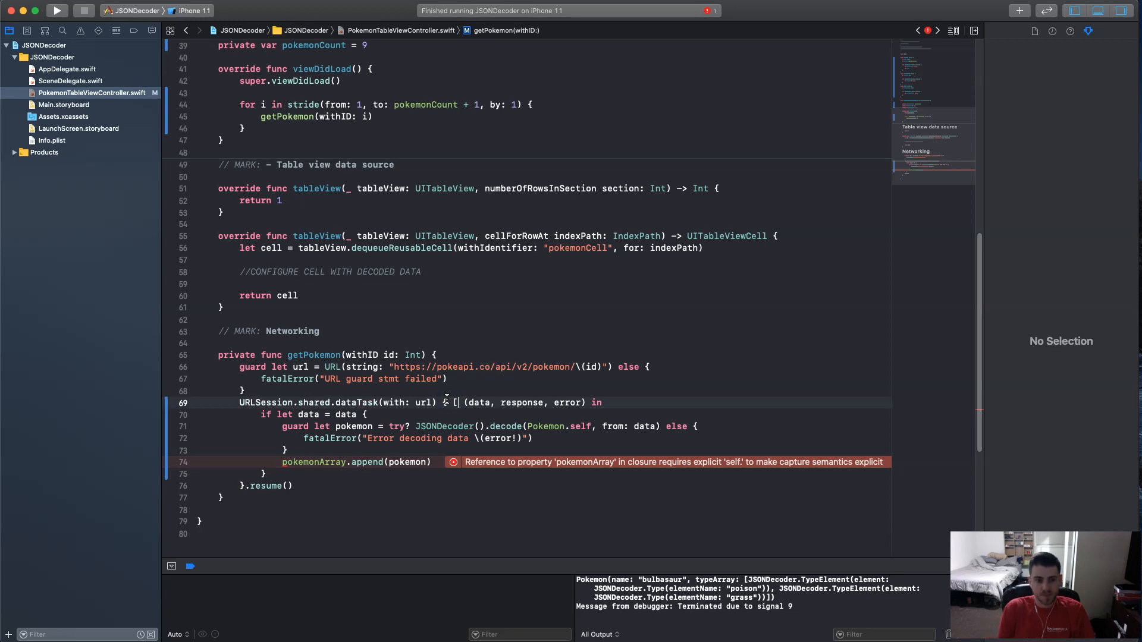
# Capture [weak self] in the dataTask closure and append via self?.pokemonArray.
pyautogui.write('[weak self]')
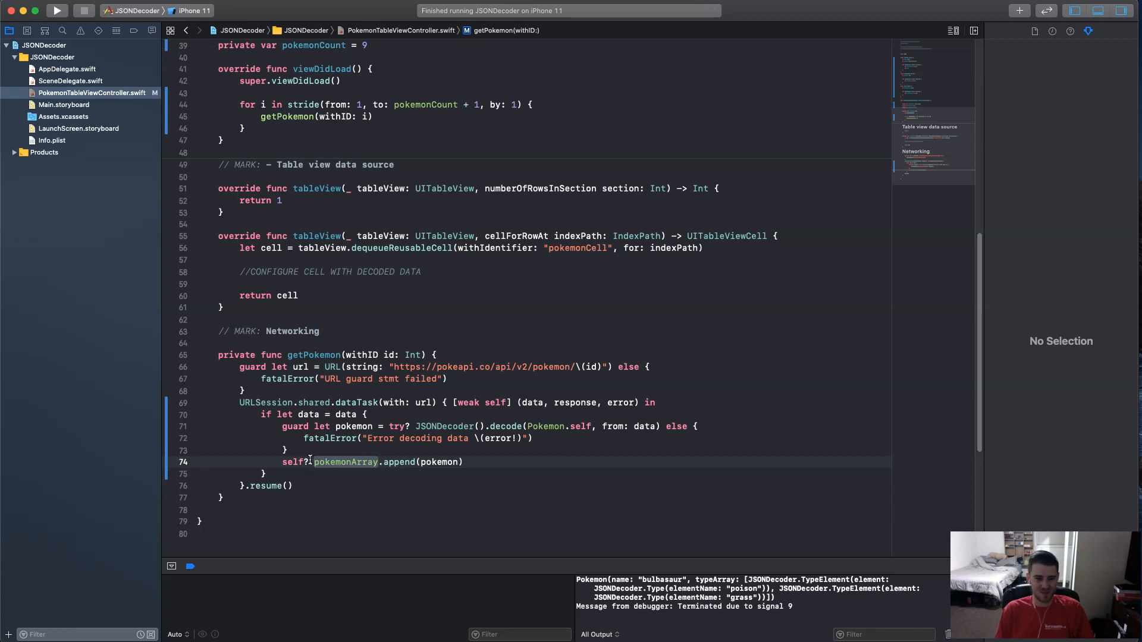
pyautogui.moveTo(571, 455)
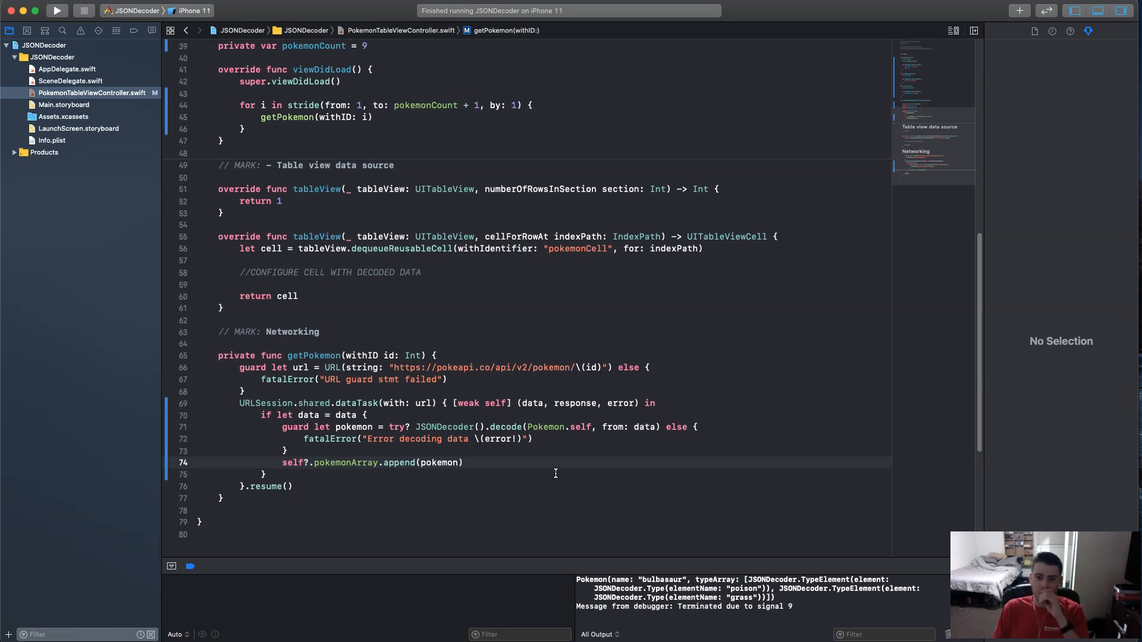
pyautogui.click(463, 463)
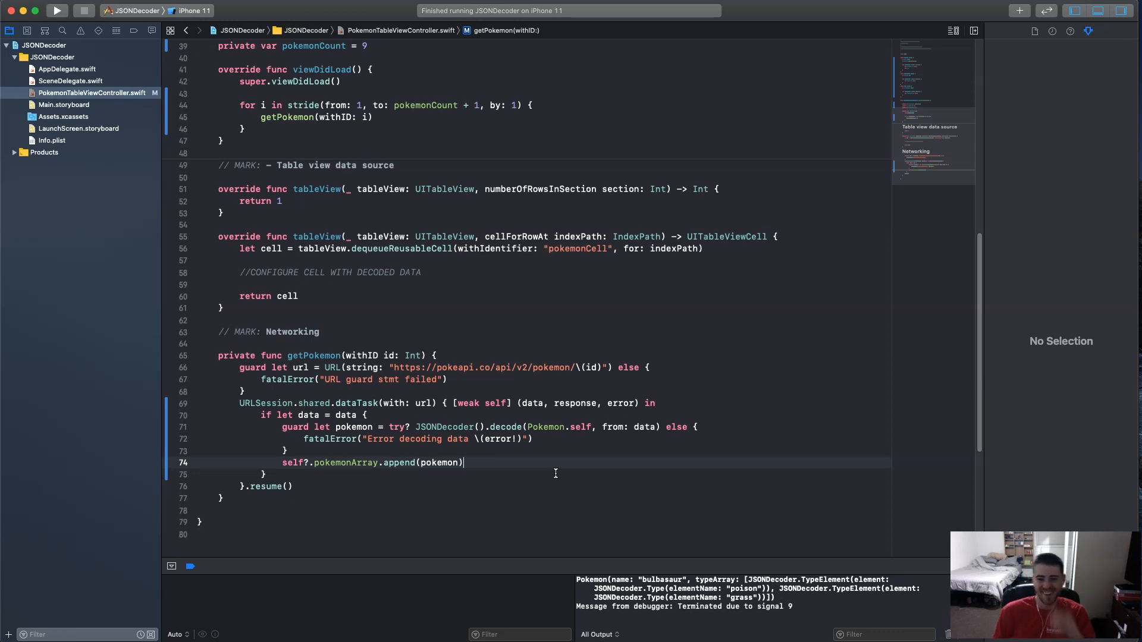
# Make numberOfRowsInSection return 1 if loading, else pokemonArray.count.
pyautogui.scroll(3)
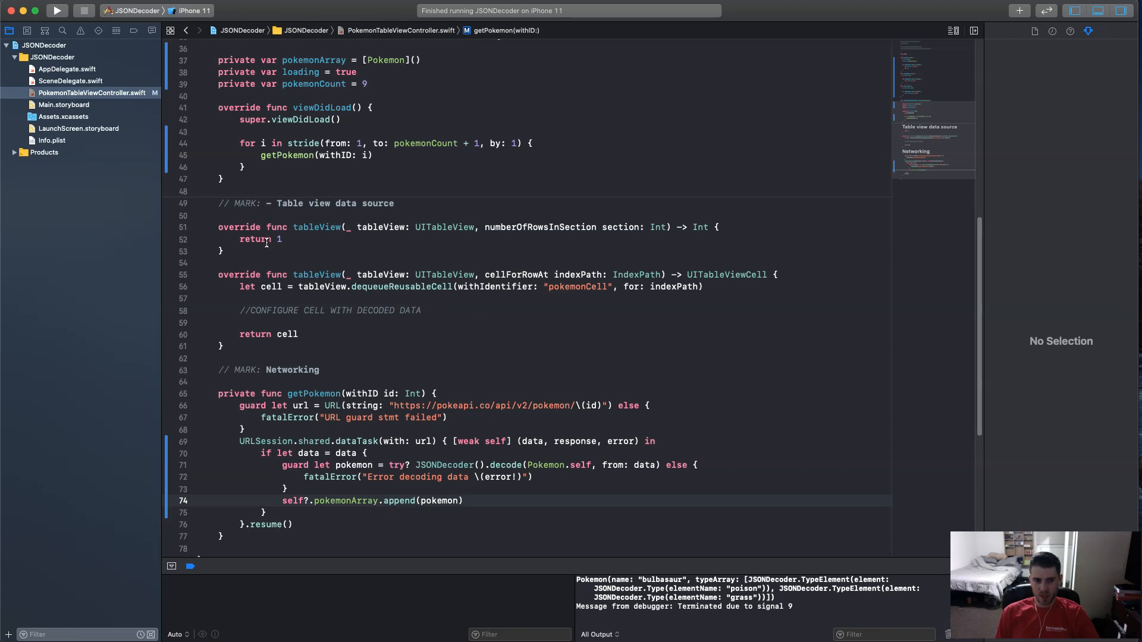
pyautogui.moveTo(301, 239)
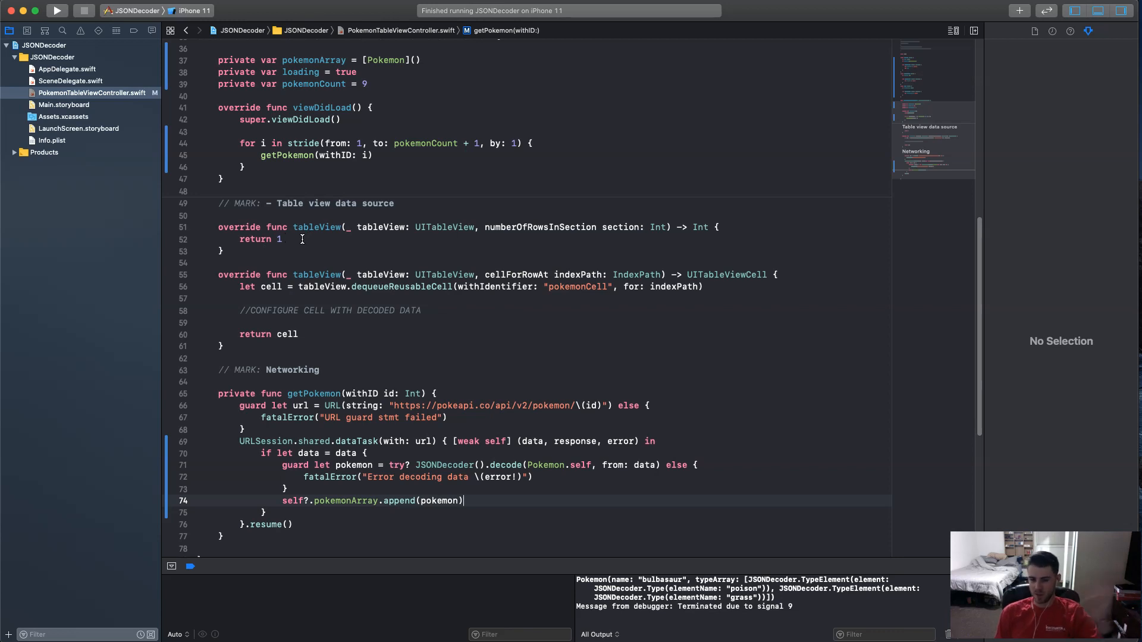
pyautogui.doubleClick(255, 240)
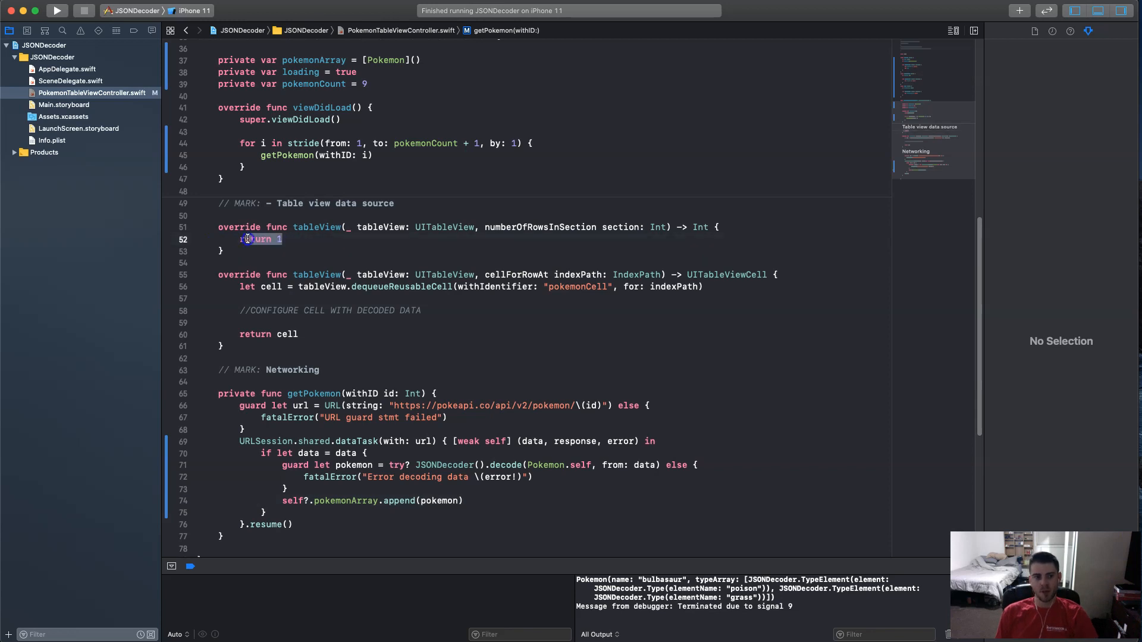
pyautogui.write('if')
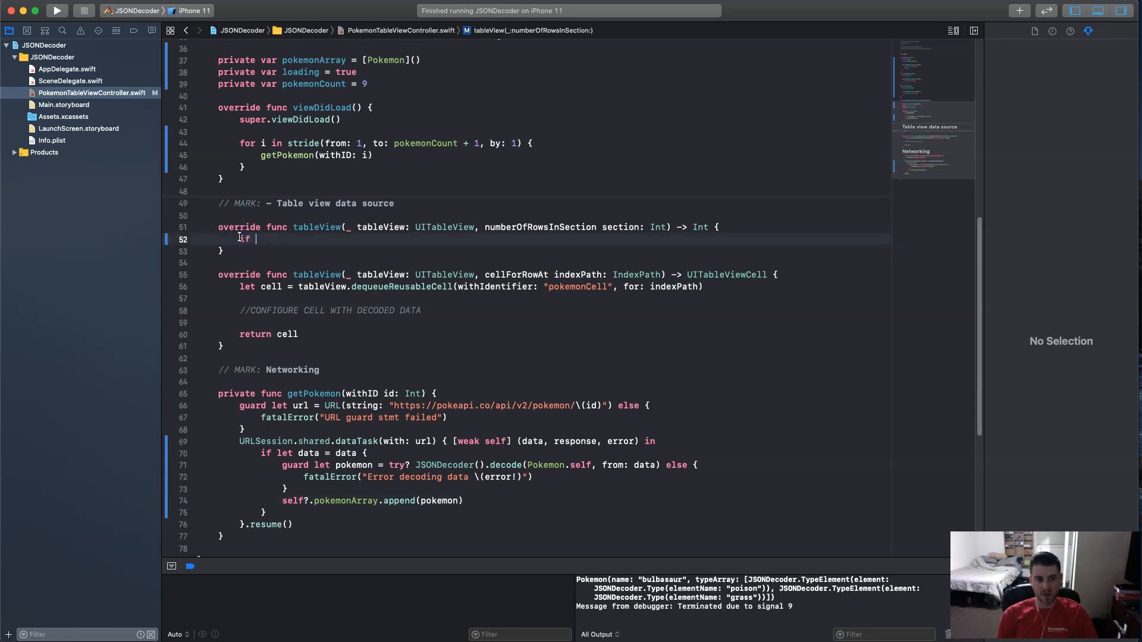
pyautogui.write('loading')
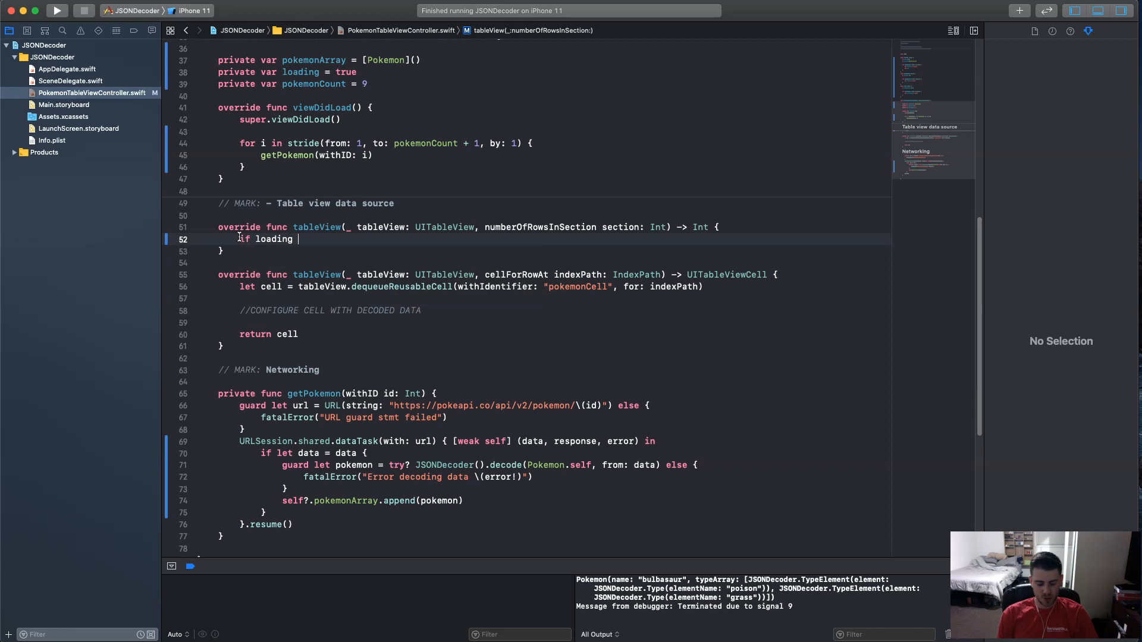
pyautogui.write('{')
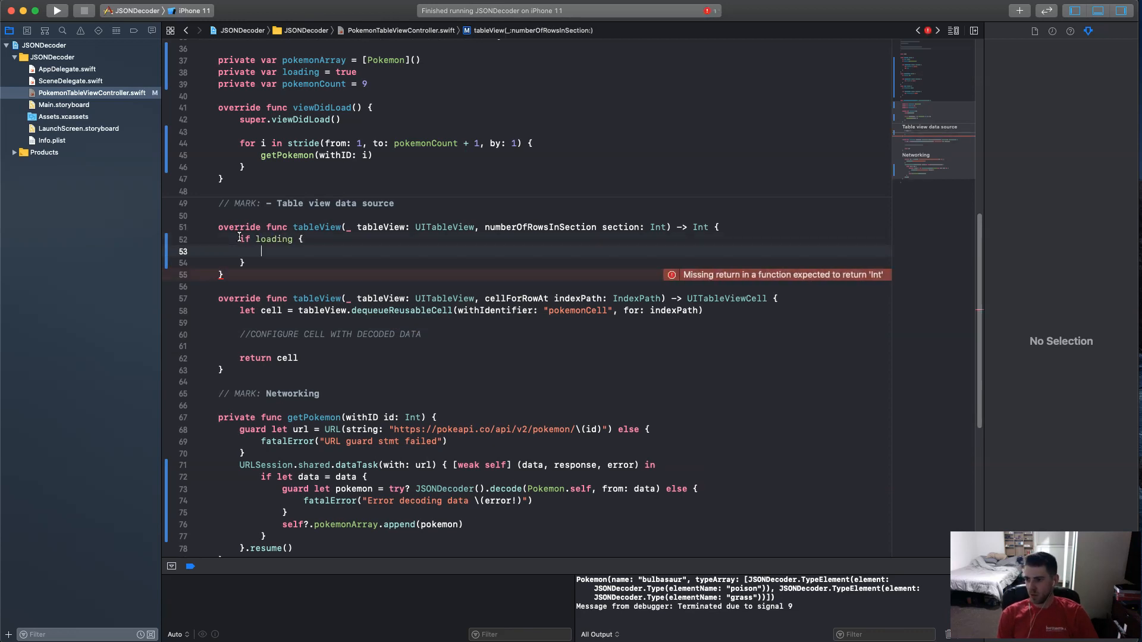
pyautogui.write('return')
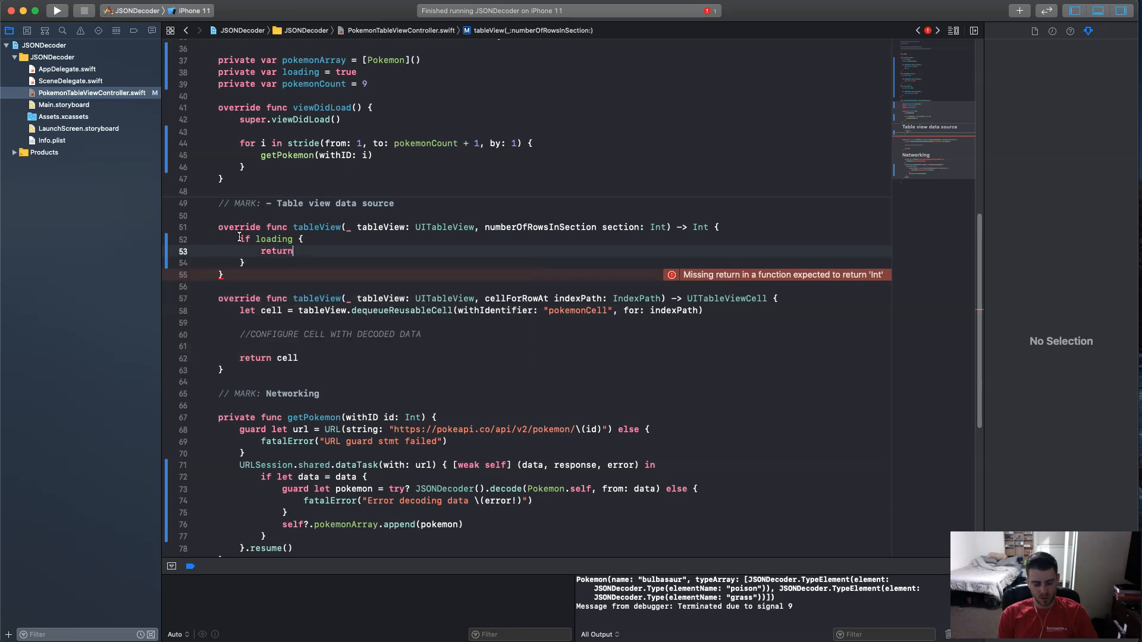
pyautogui.write('1')
pyautogui.click(555, 262)
pyautogui.write(' else {')
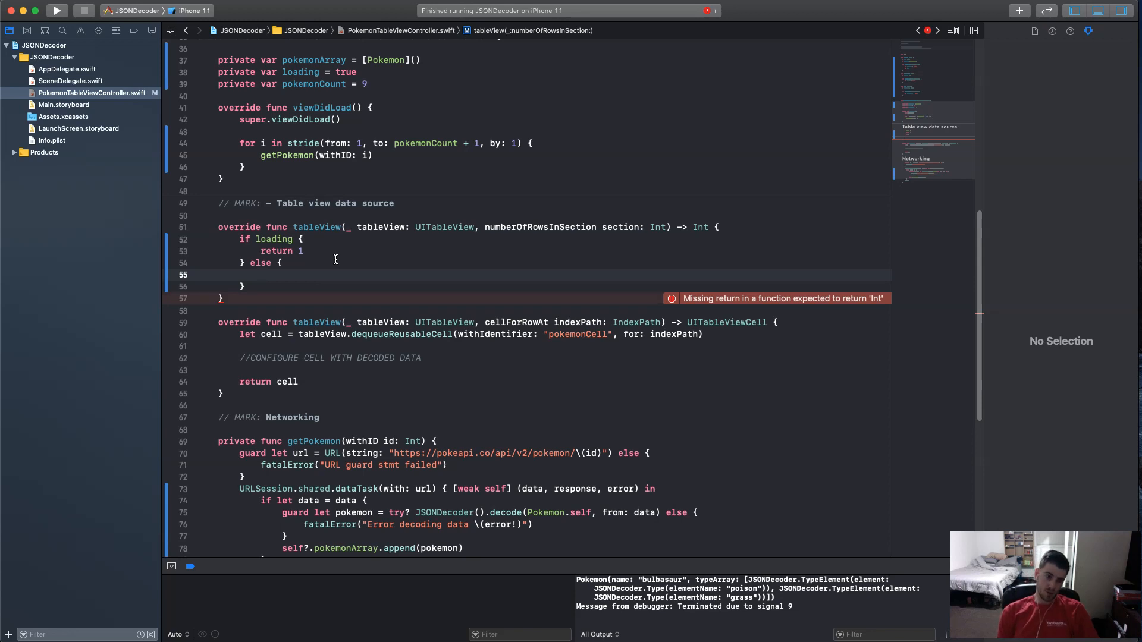
pyautogui.write('return')
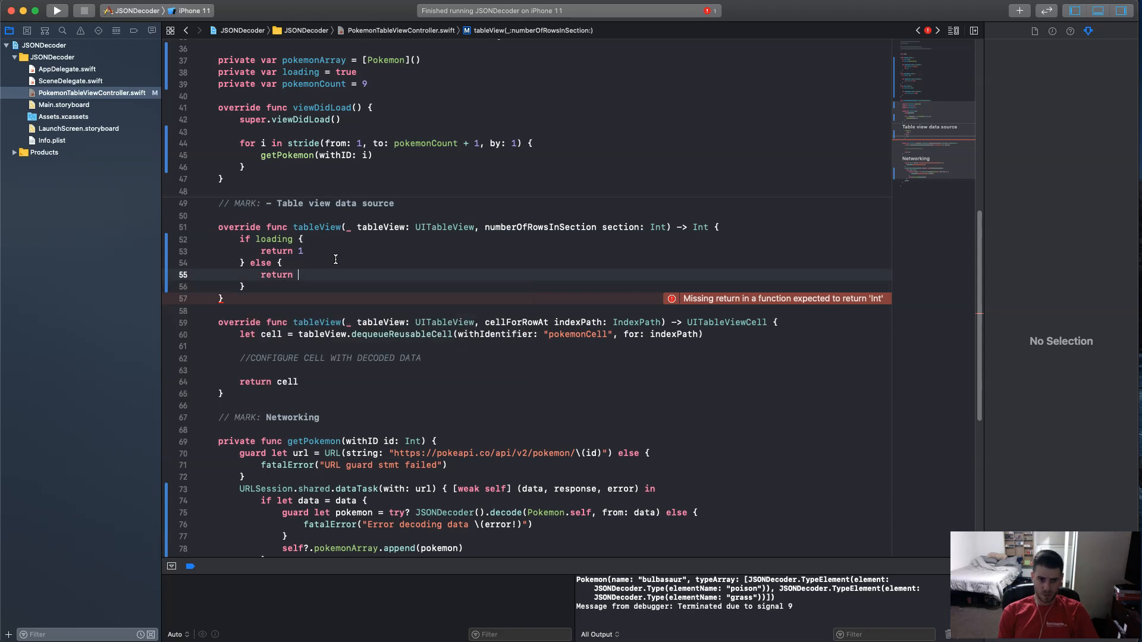
pyautogui.write('pokemonArray.c')
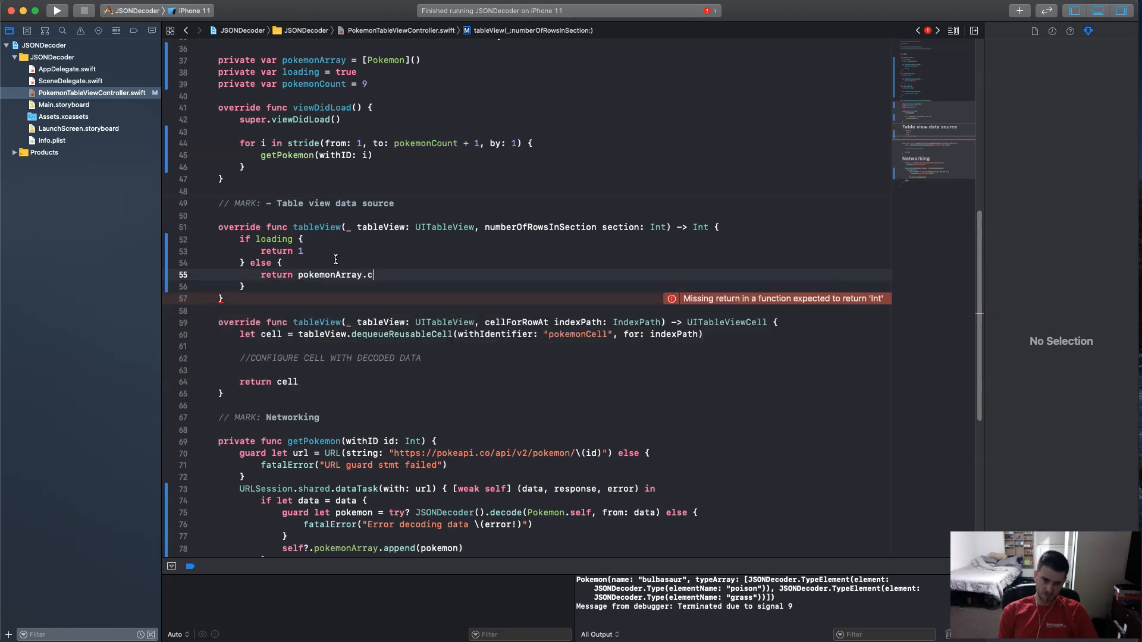
pyautogui.write('ount')
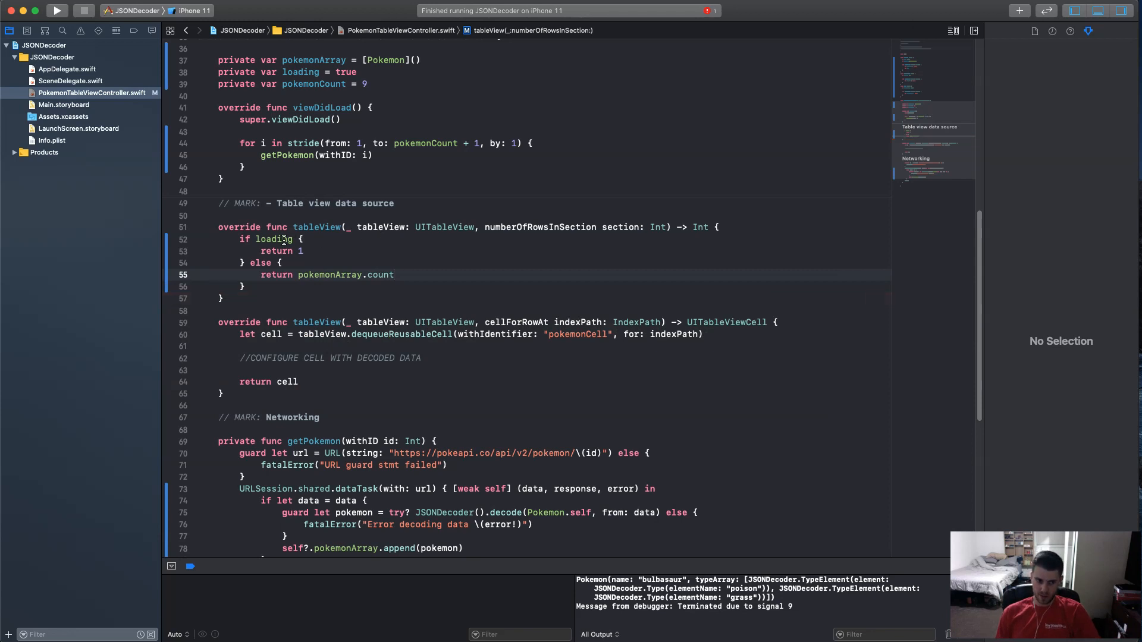
# Set self?.loading = false in the data task after the Pokémon is appended.
pyautogui.scroll(-3)
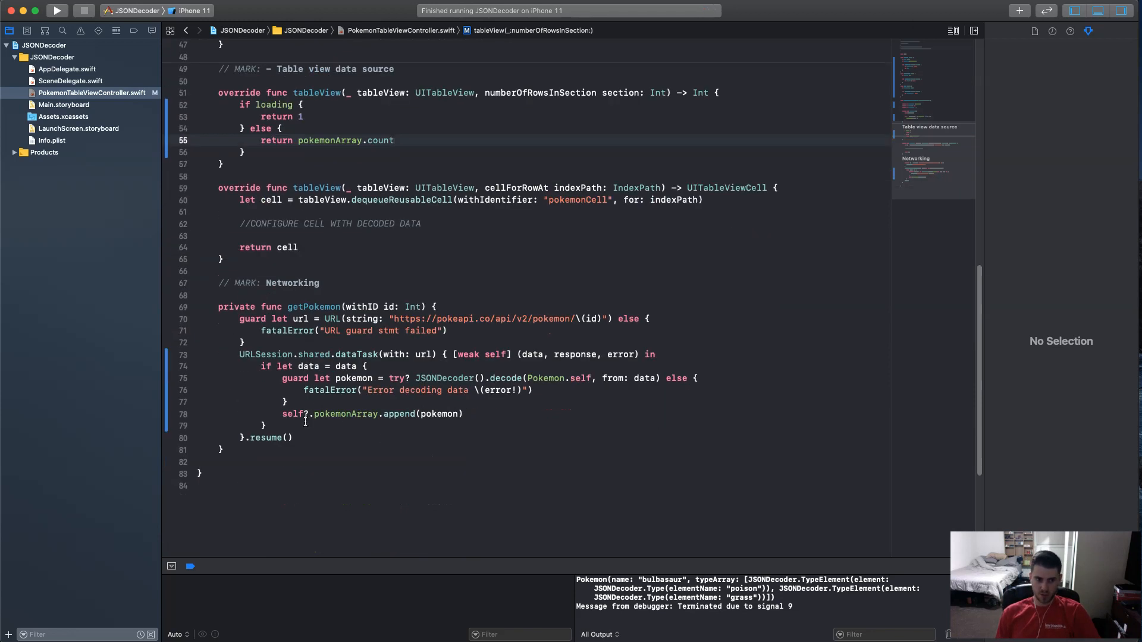
pyautogui.click(472, 426)
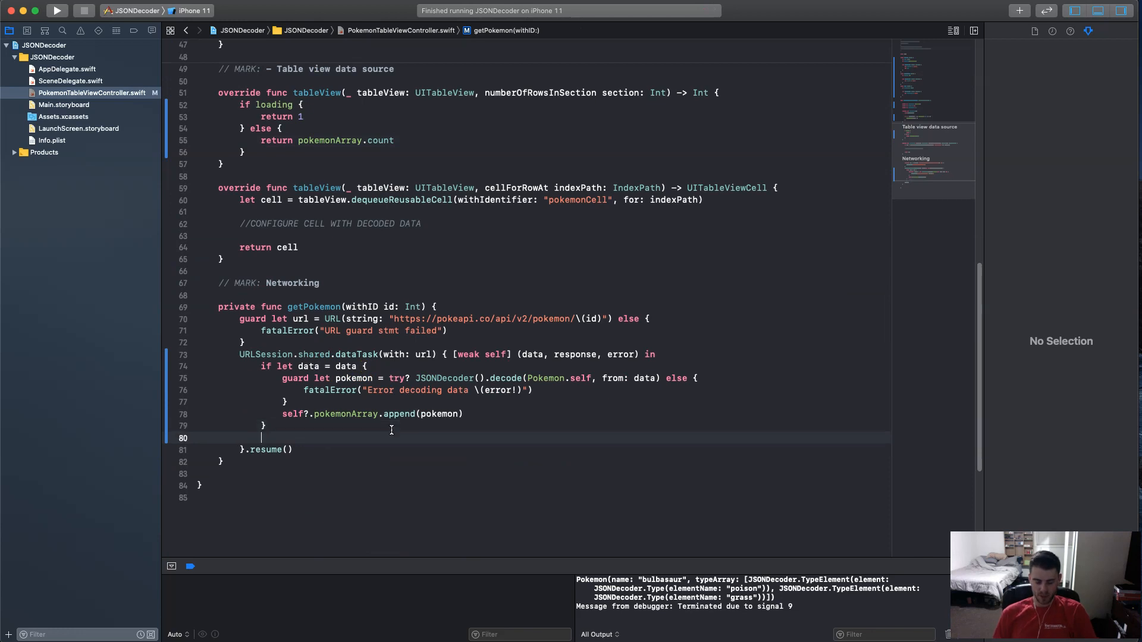
pyautogui.write('self?')
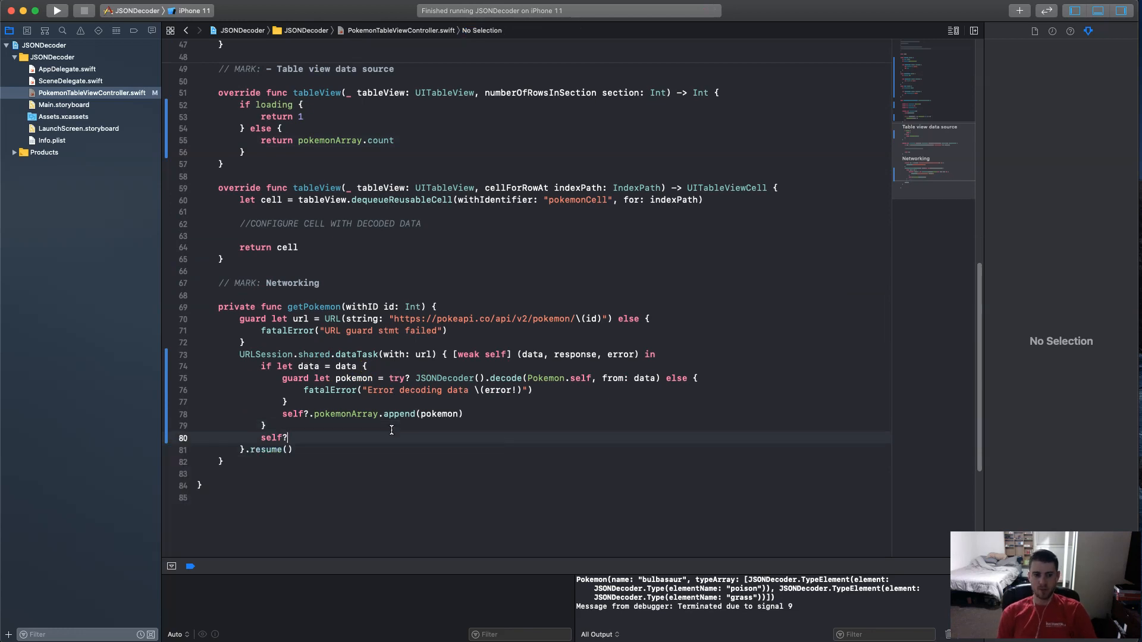
pyautogui.write('.loading =')
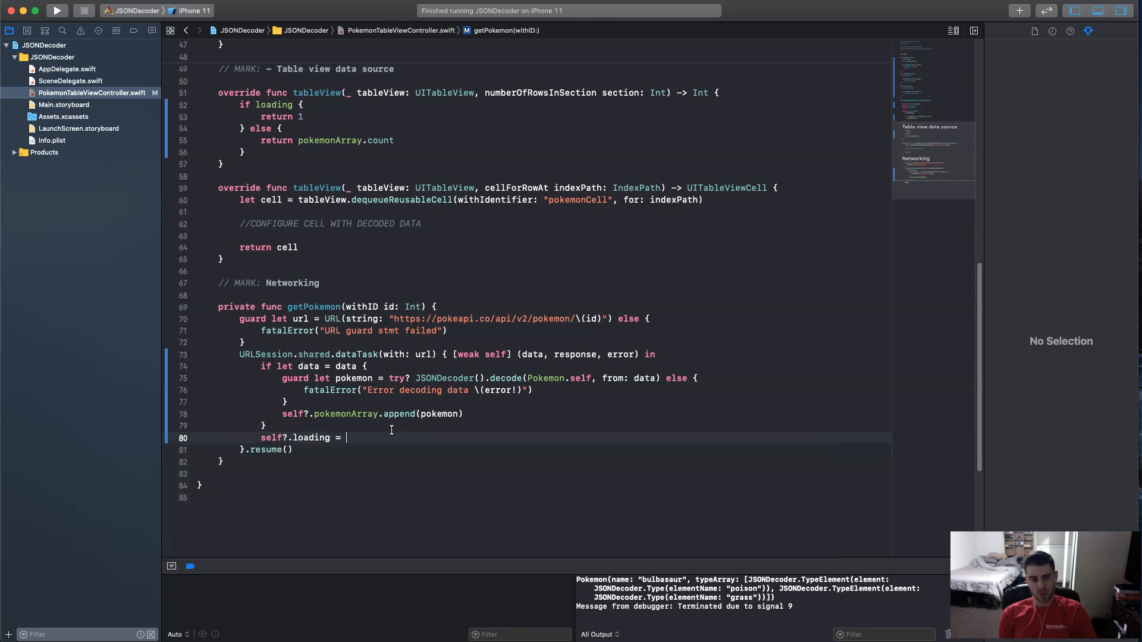
pyautogui.write('false')
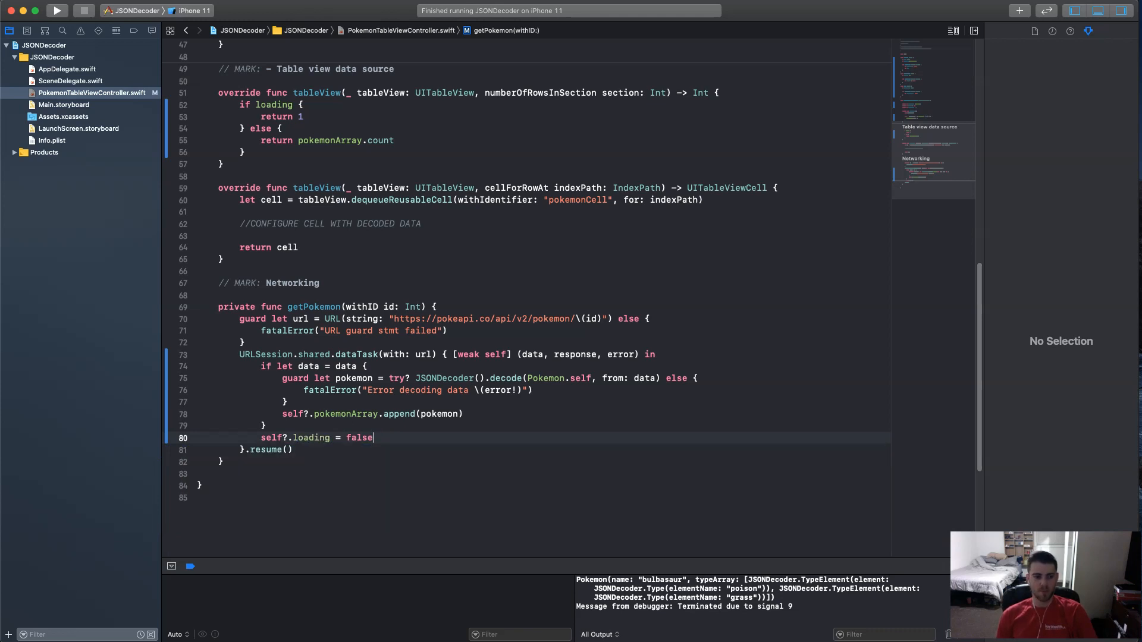
# Make the cell's title read "Loading..." while the loading flag is true.
pyautogui.click(873, 212)
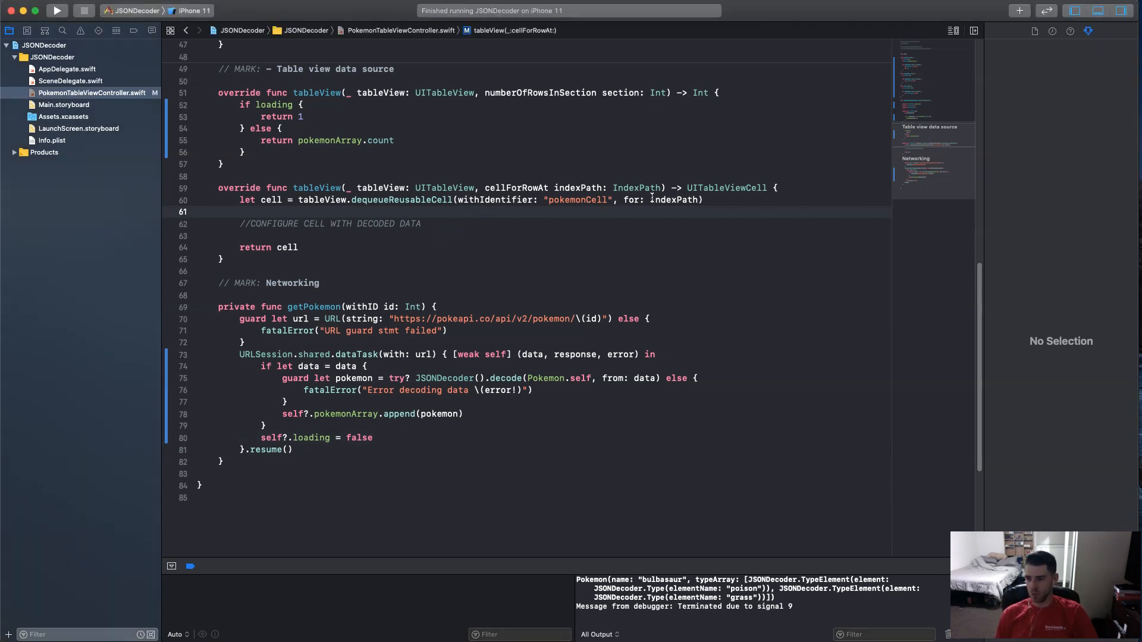
pyautogui.moveTo(477, 195)
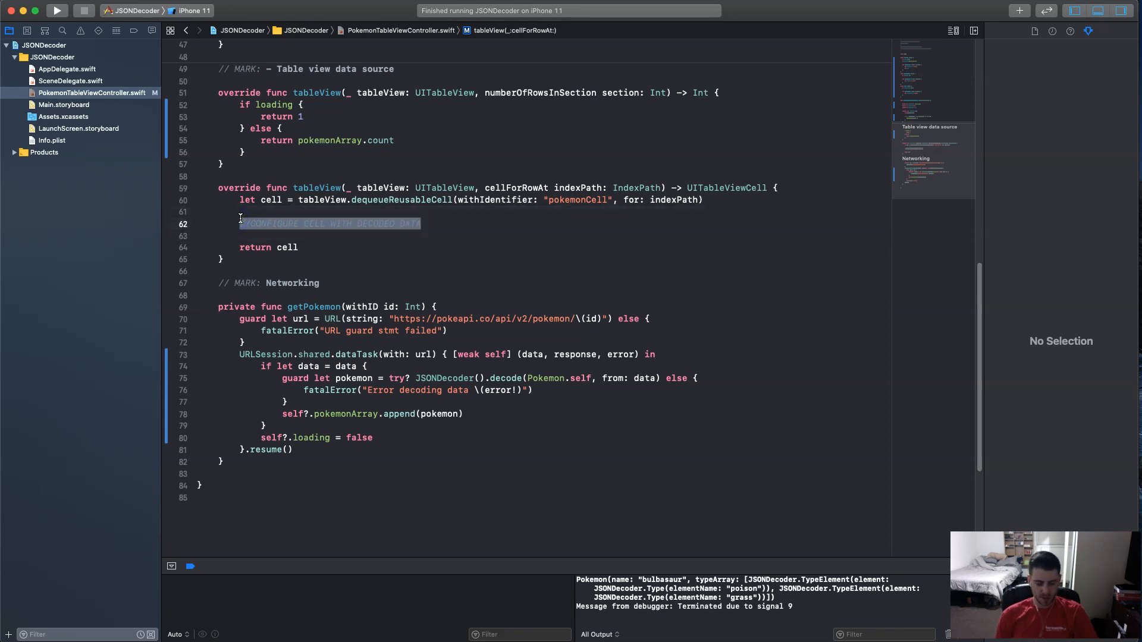
pyautogui.write('if loading {')
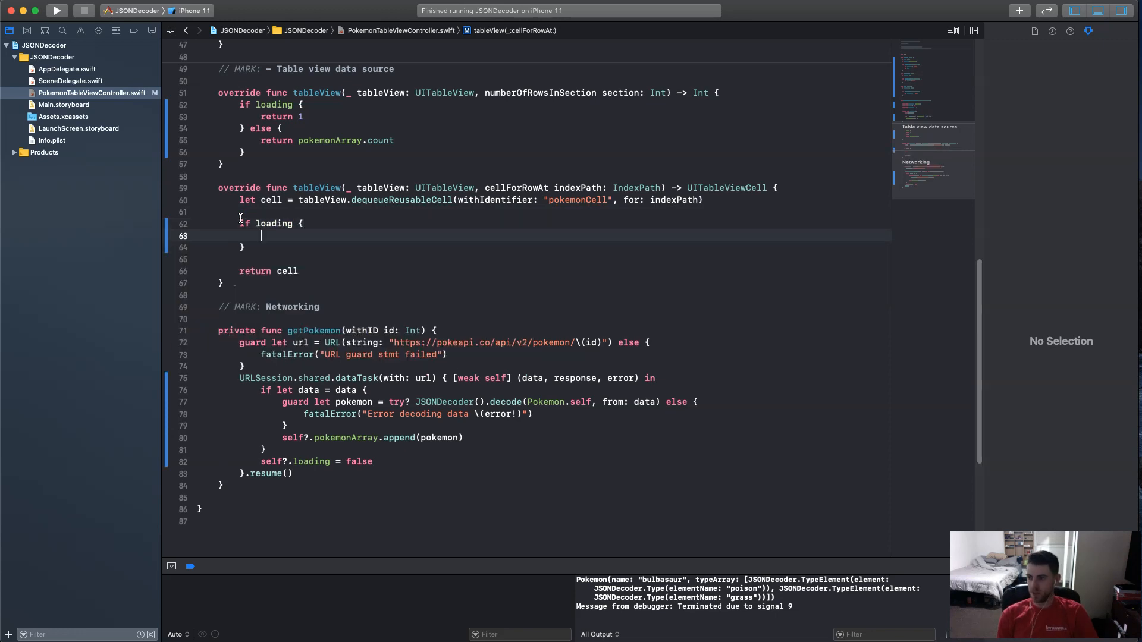
pyautogui.write('cell.textLabel?.text')
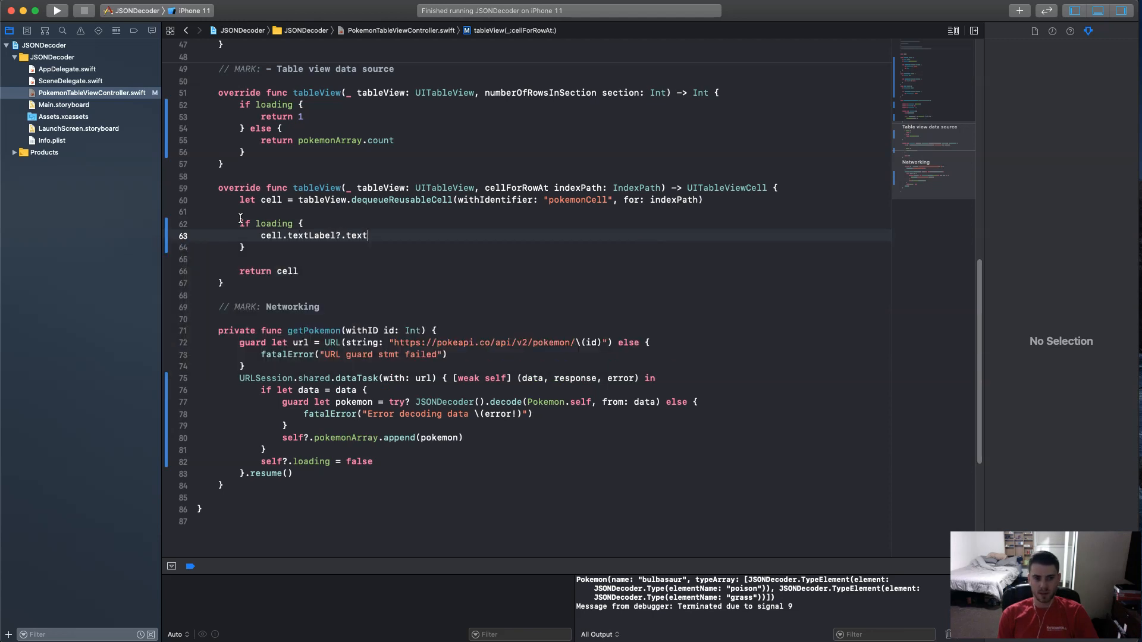
pyautogui.write('= "')
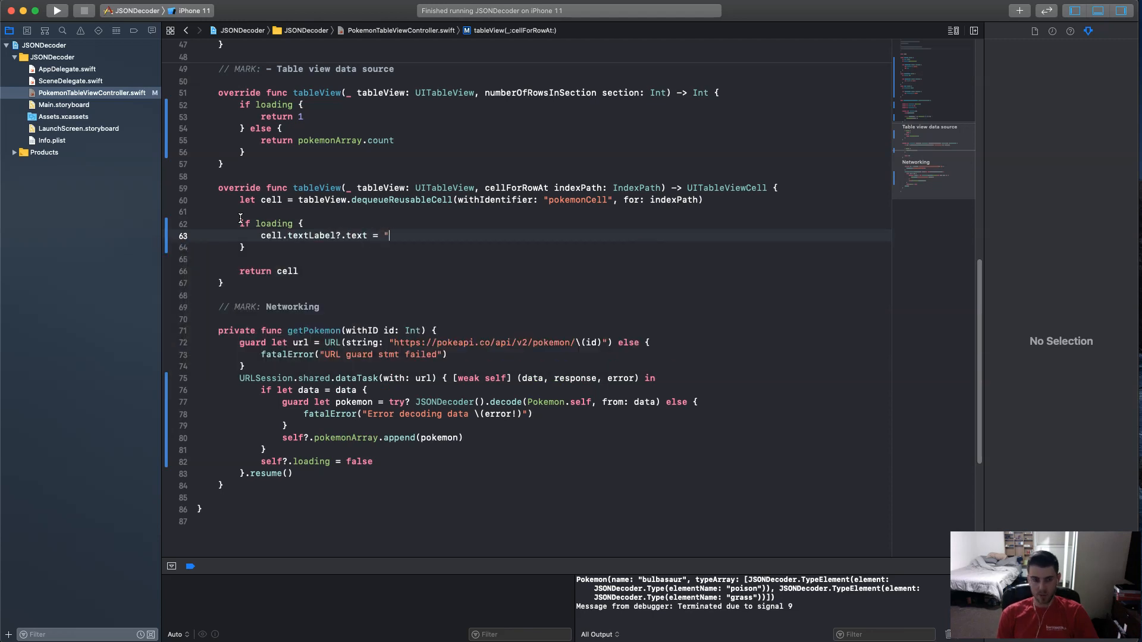
pyautogui.write('Load')
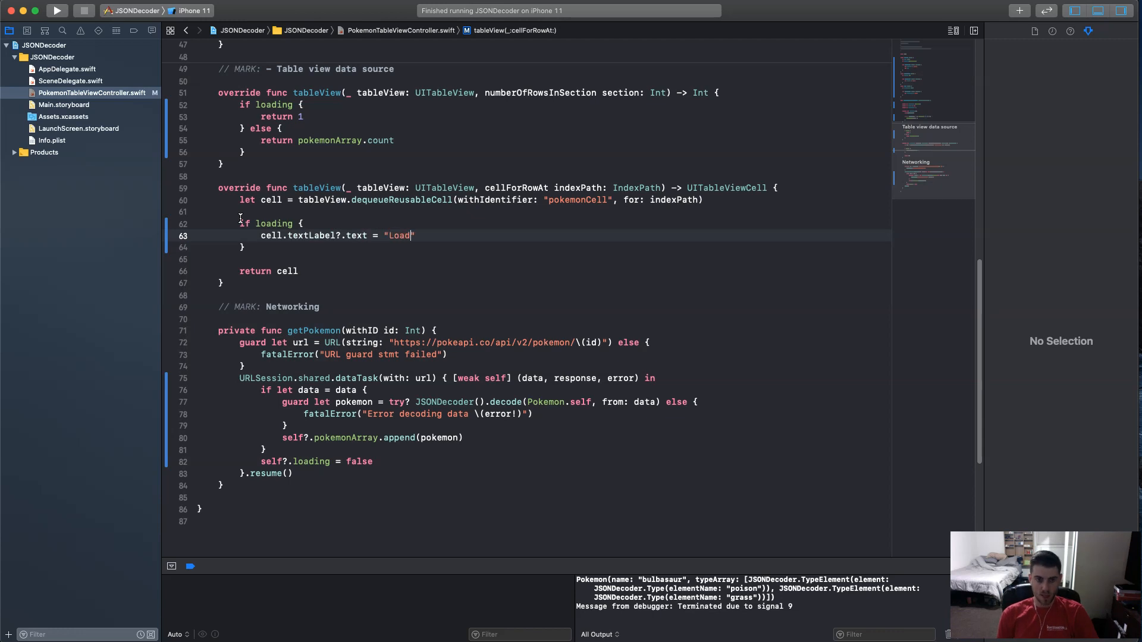
pyautogui.write('ing..."')
pyautogui.click(554, 246)
pyautogui.write(' else')
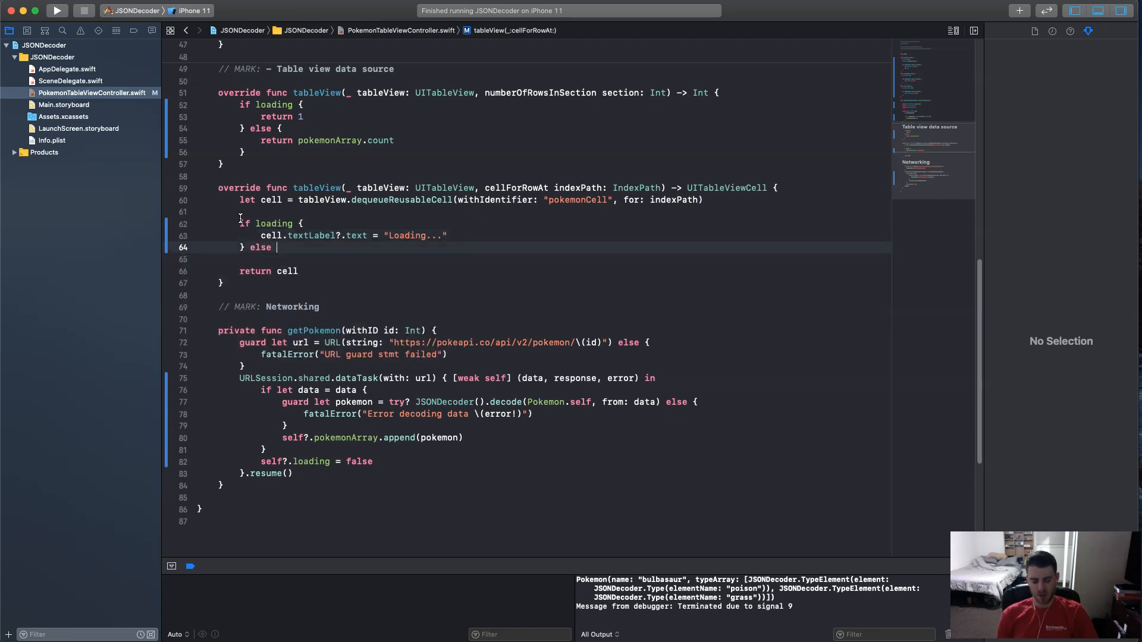
pyautogui.write('{')
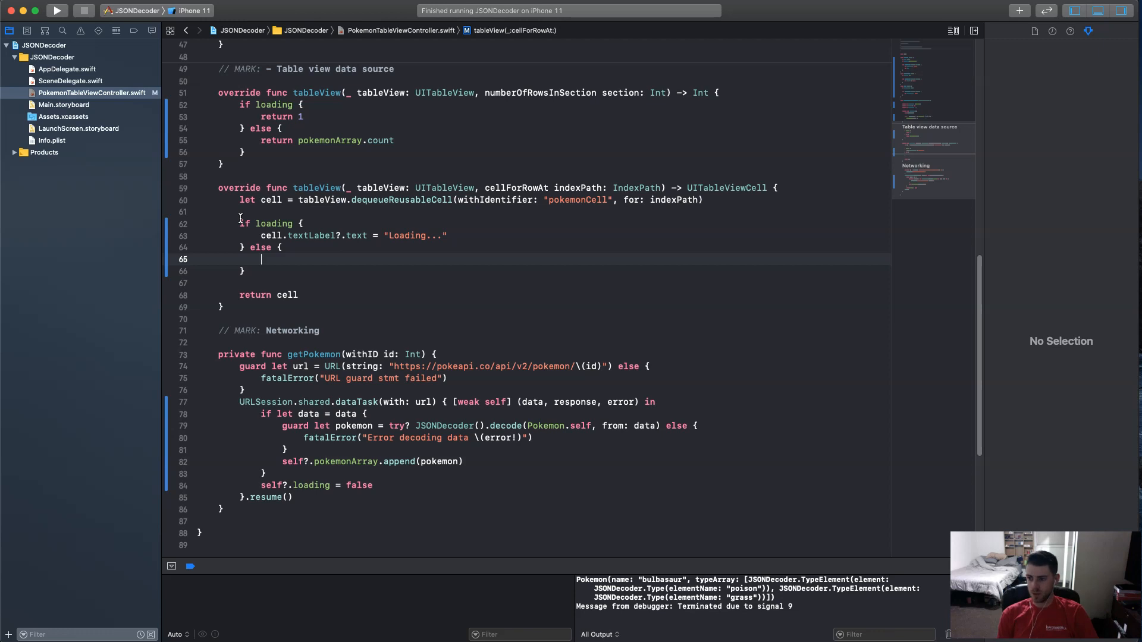
# Otherwise look up poke = pokemonArray[indexPath.row] and set the title to poke.name.
pyautogui.write('let poke = pokemonArray[i')
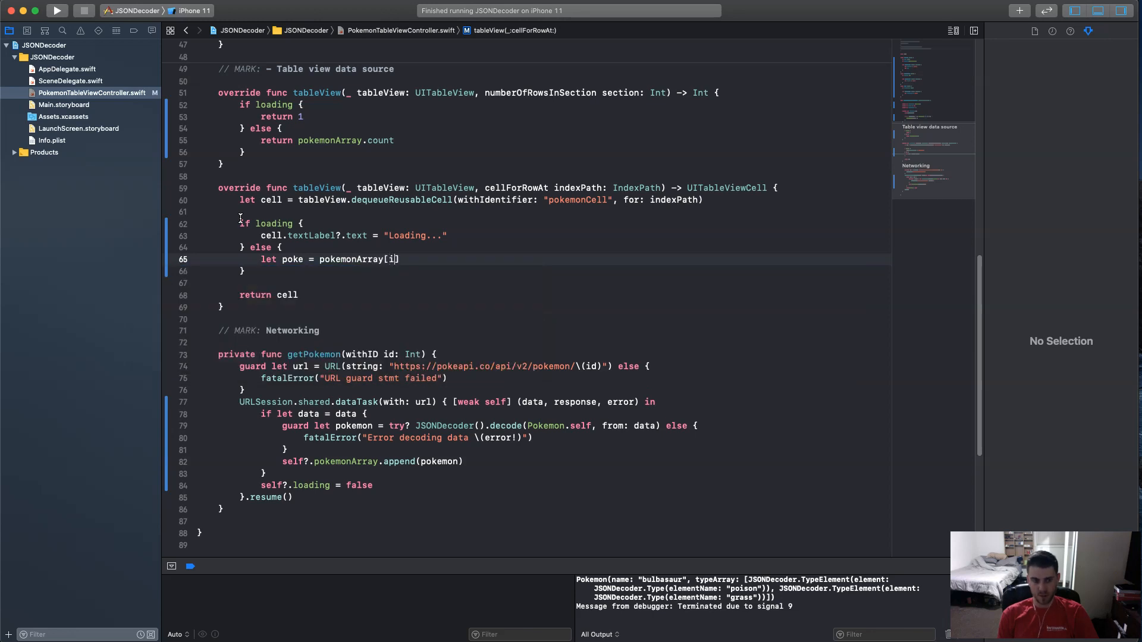
pyautogui.write('ndexPath.p')
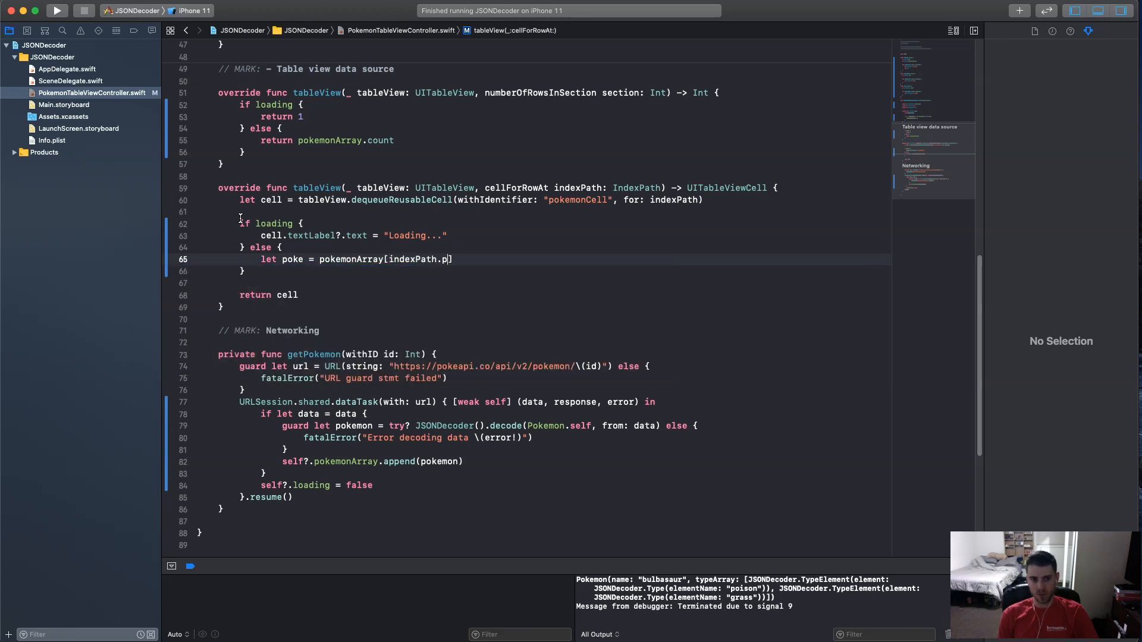
pyautogui.write('ow')
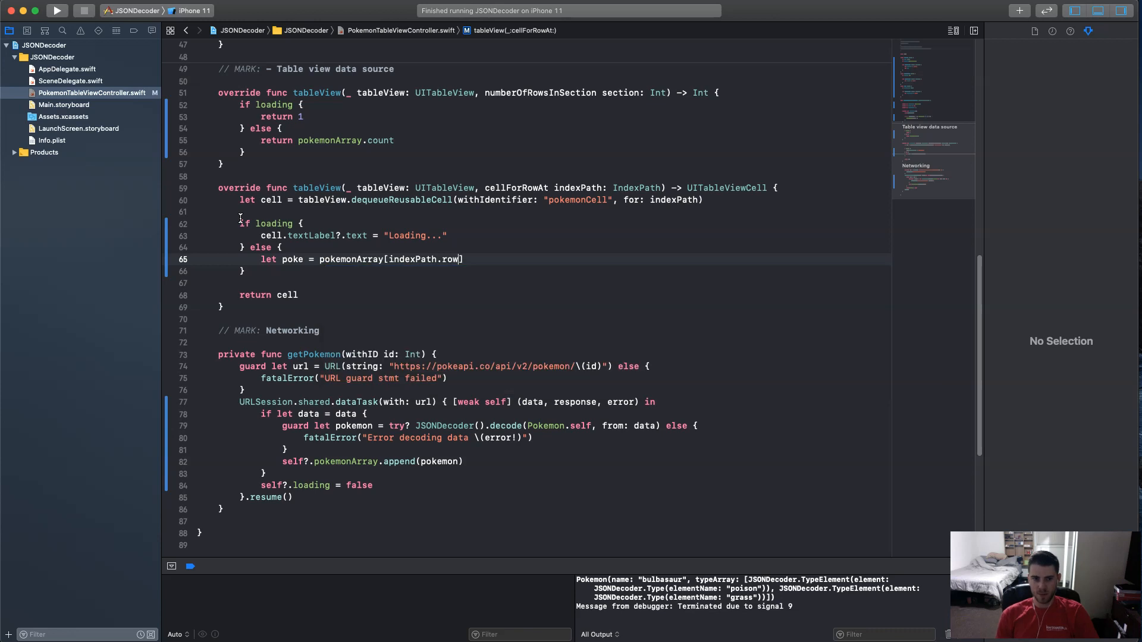
pyautogui.press('Return')
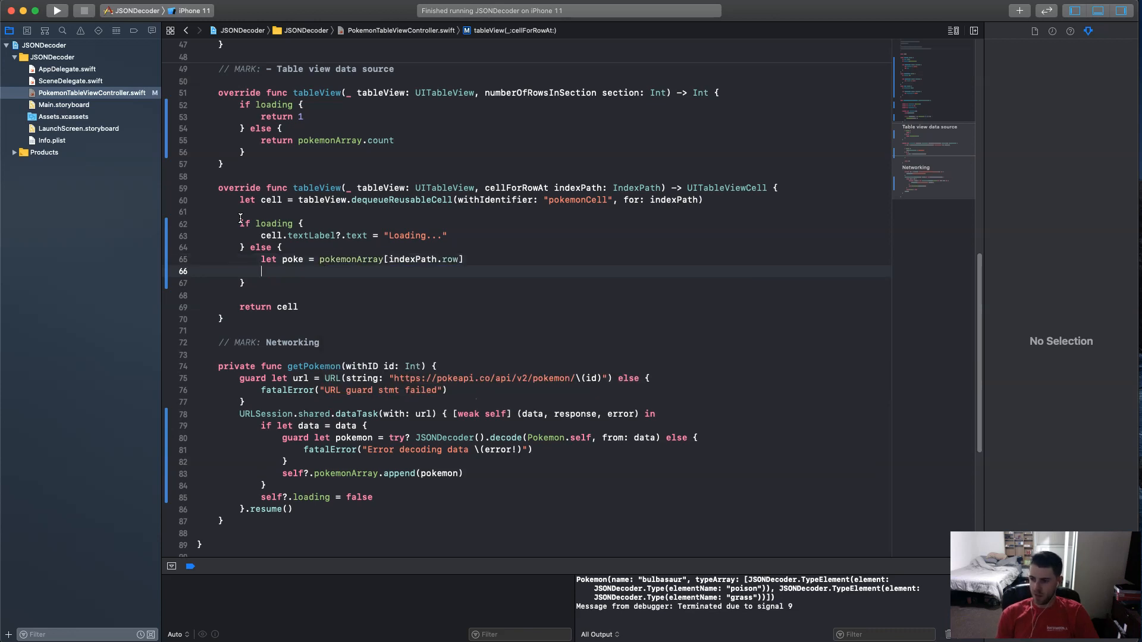
pyautogui.write('cell.textLabel?.text')
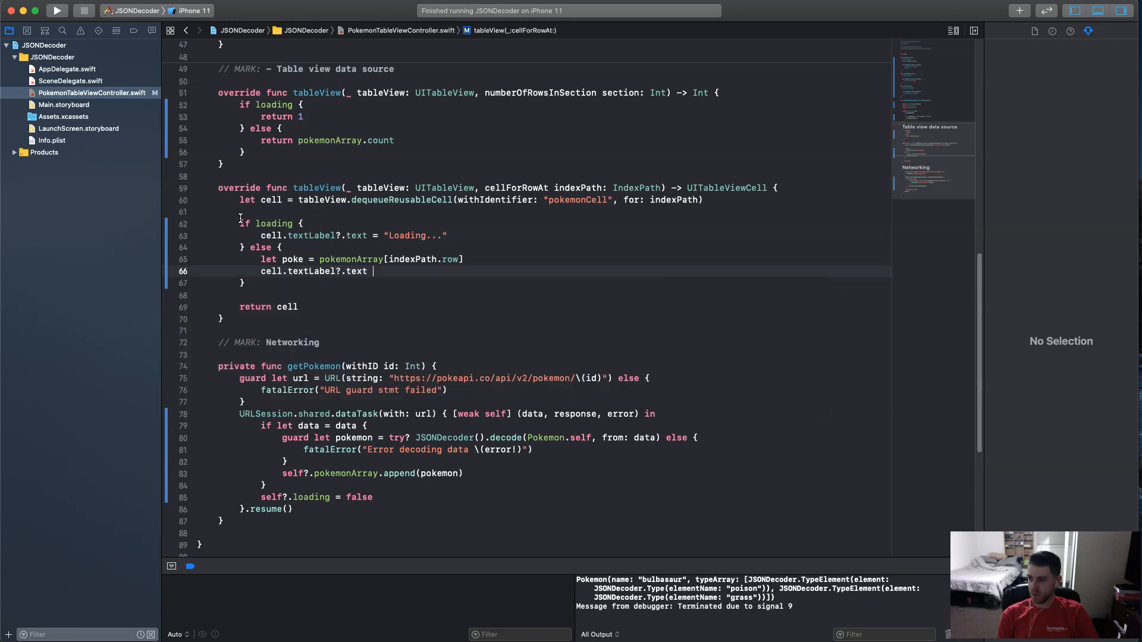
pyautogui.write('= po')
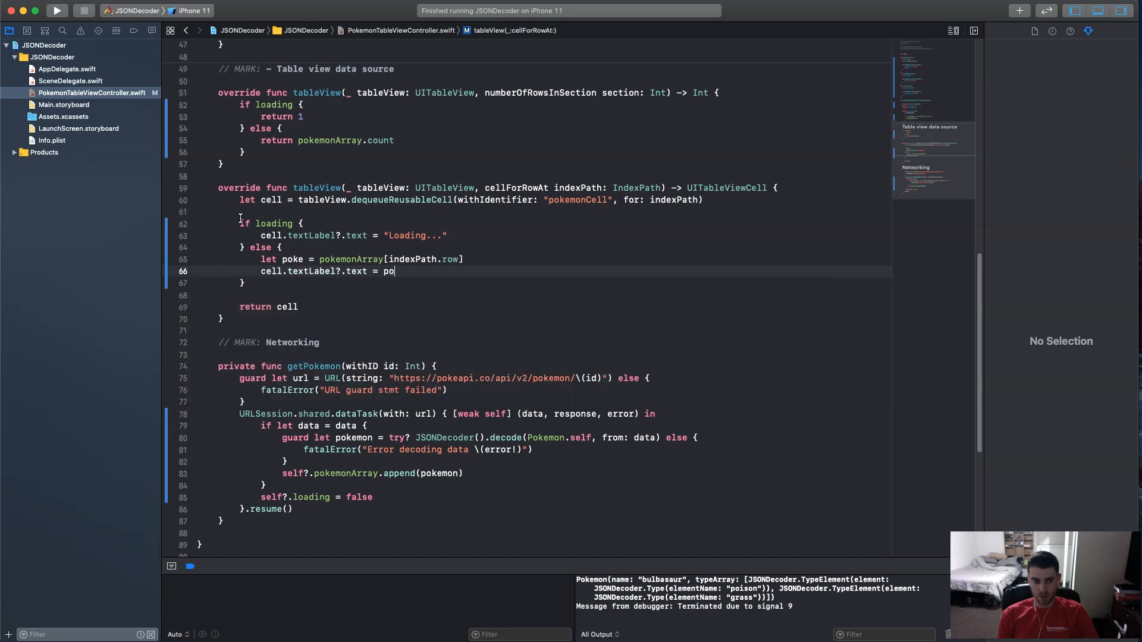
pyautogui.write('ke.name')
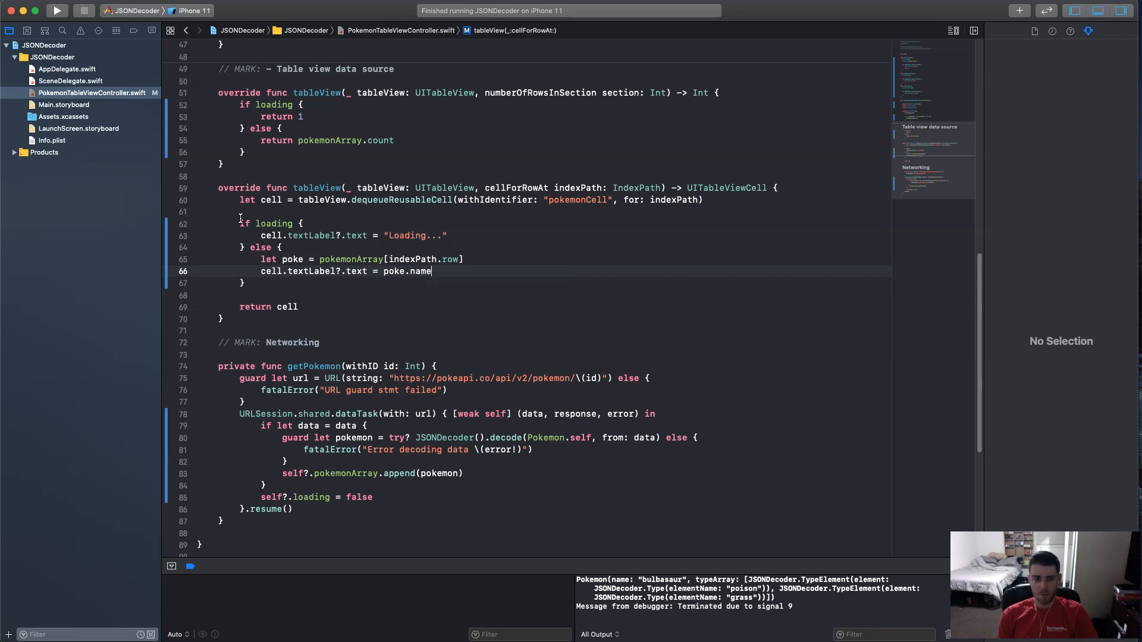
pyautogui.press('return')
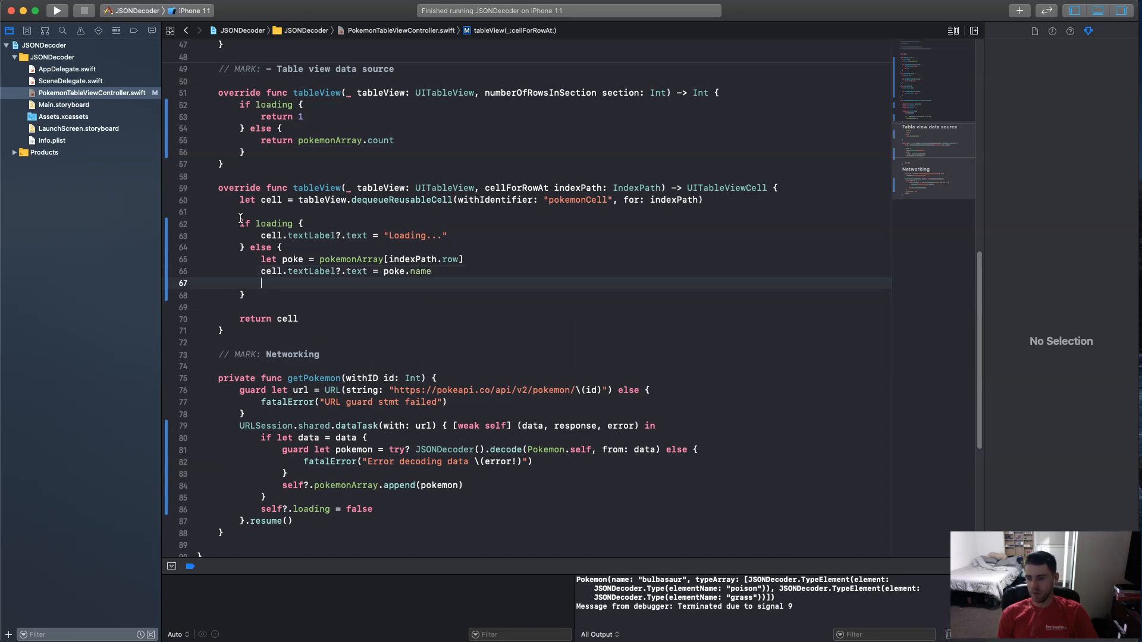
# Begin assigning cell.detailTextLabel?.text from the poke object.
pyautogui.write('cell.')
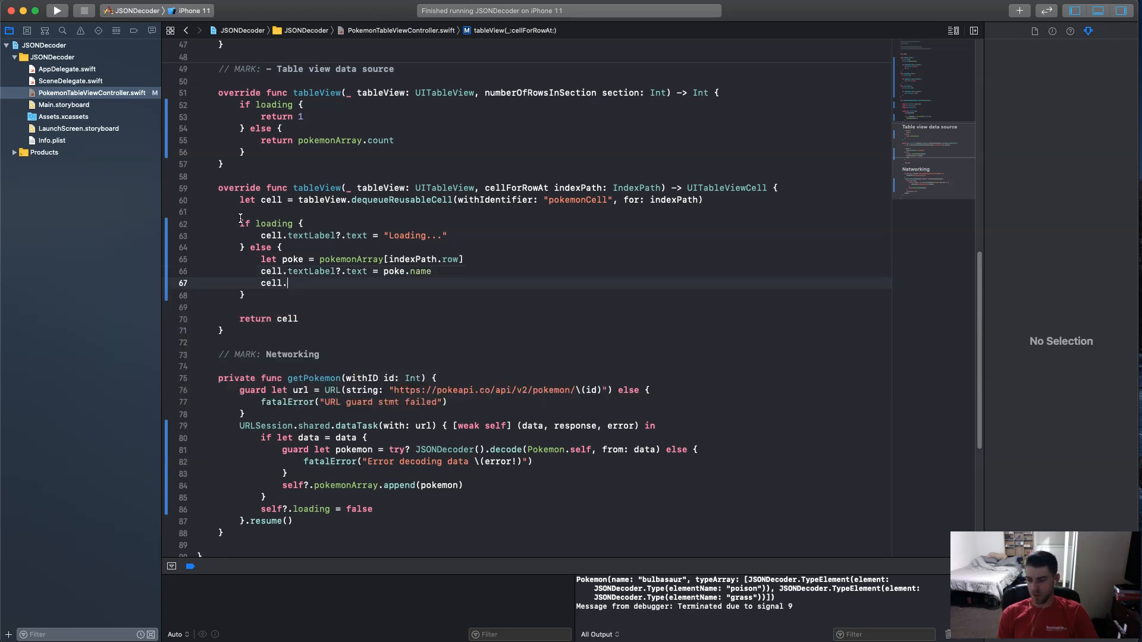
pyautogui.write('detailTextLabel.')
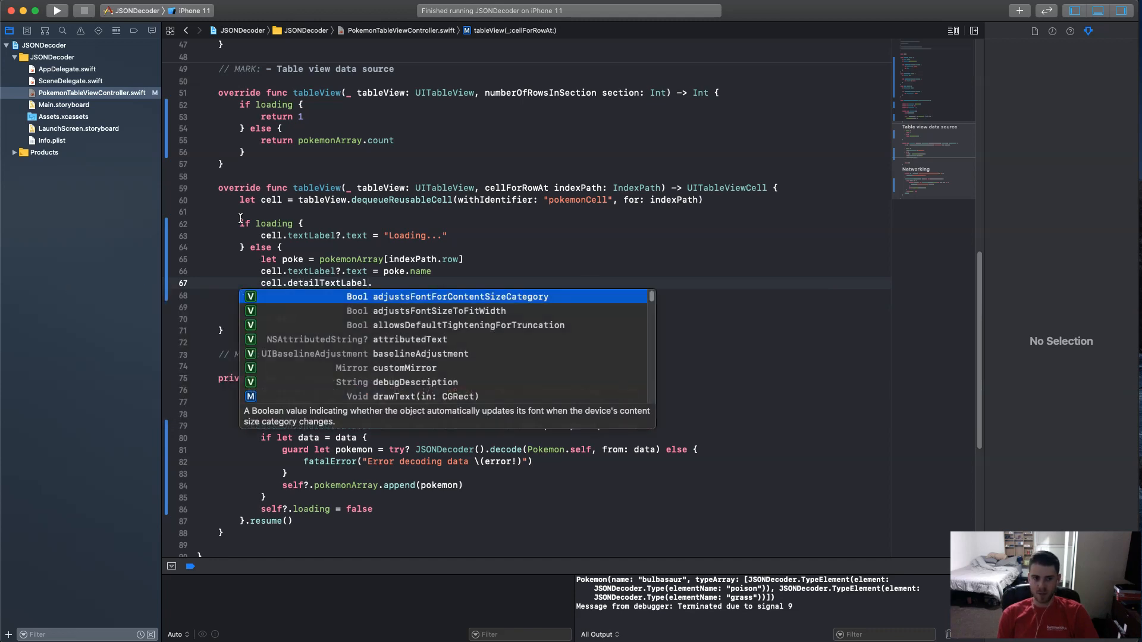
pyautogui.write('text')
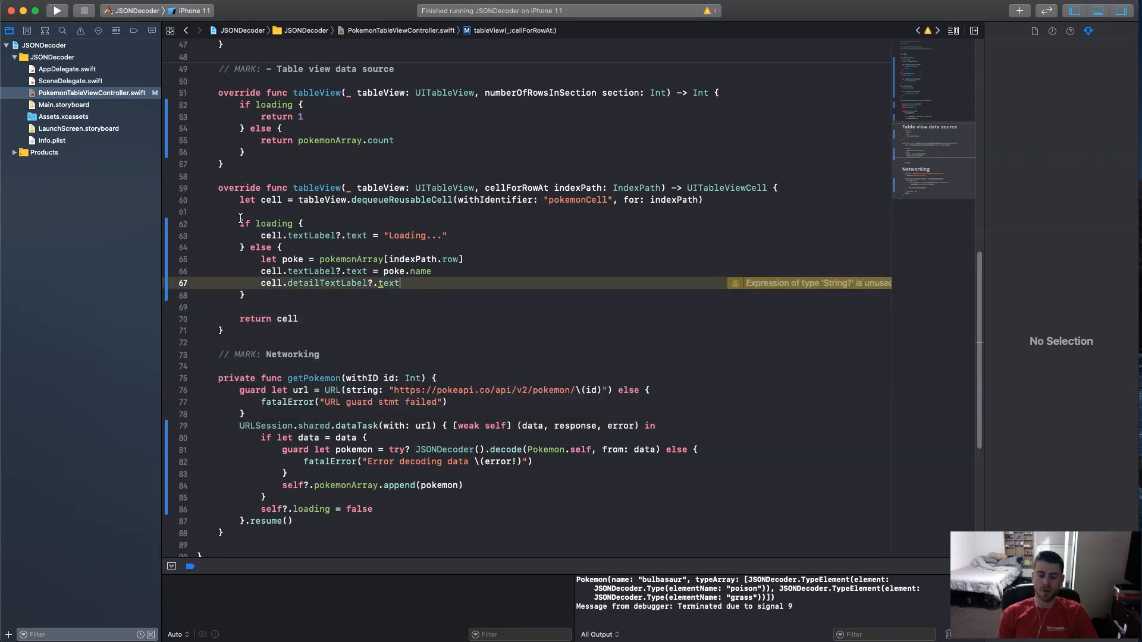
pyautogui.write('=')
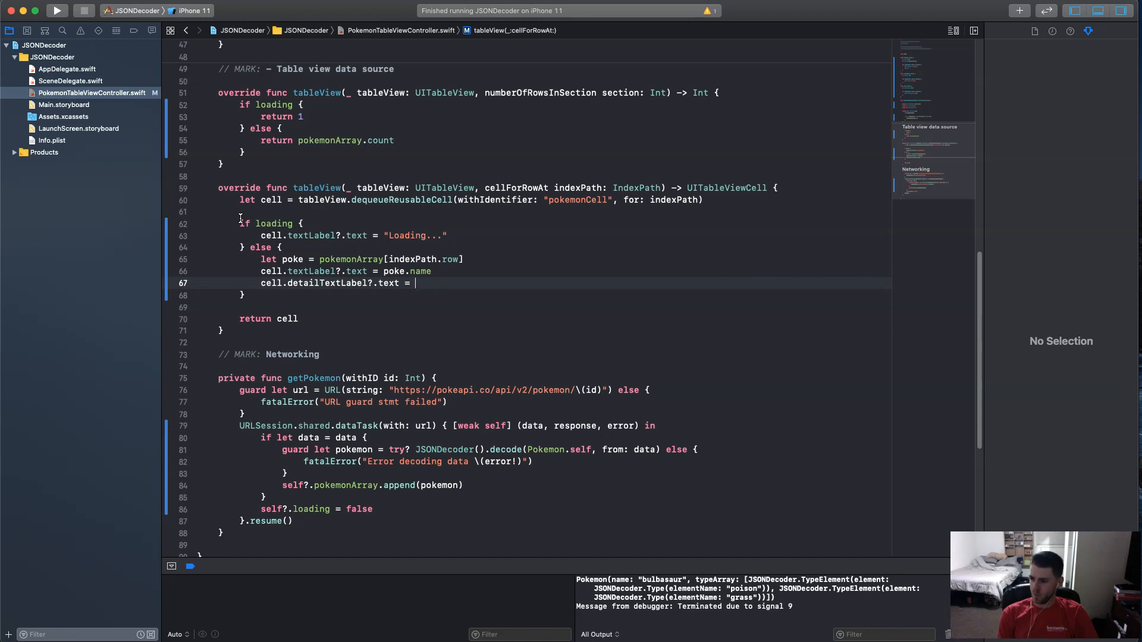
pyautogui.write('poke.typeArray')
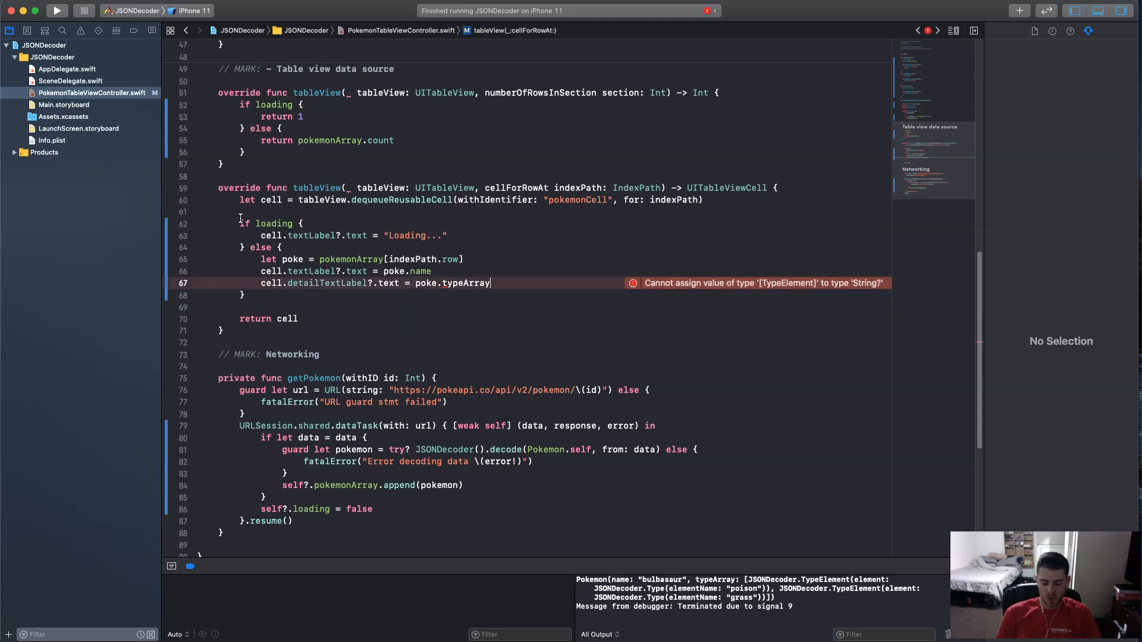
# Map typeArray with compactMap { $0.element.elementName } and review the type-mismatch error.
pyautogui.write('.compactMap(')
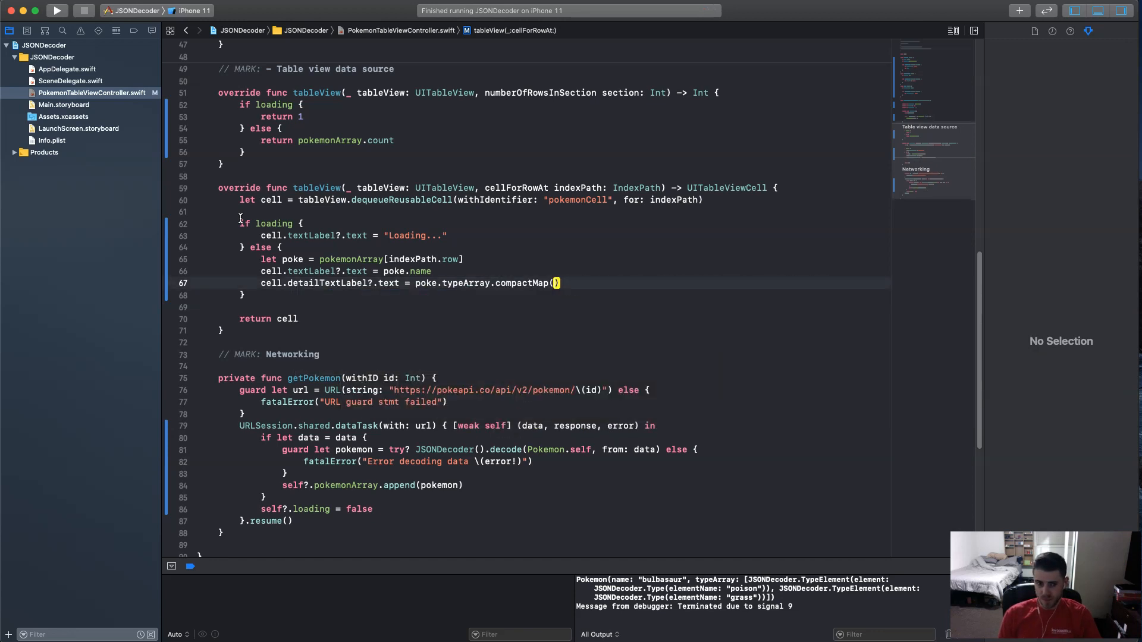
pyautogui.write('{')
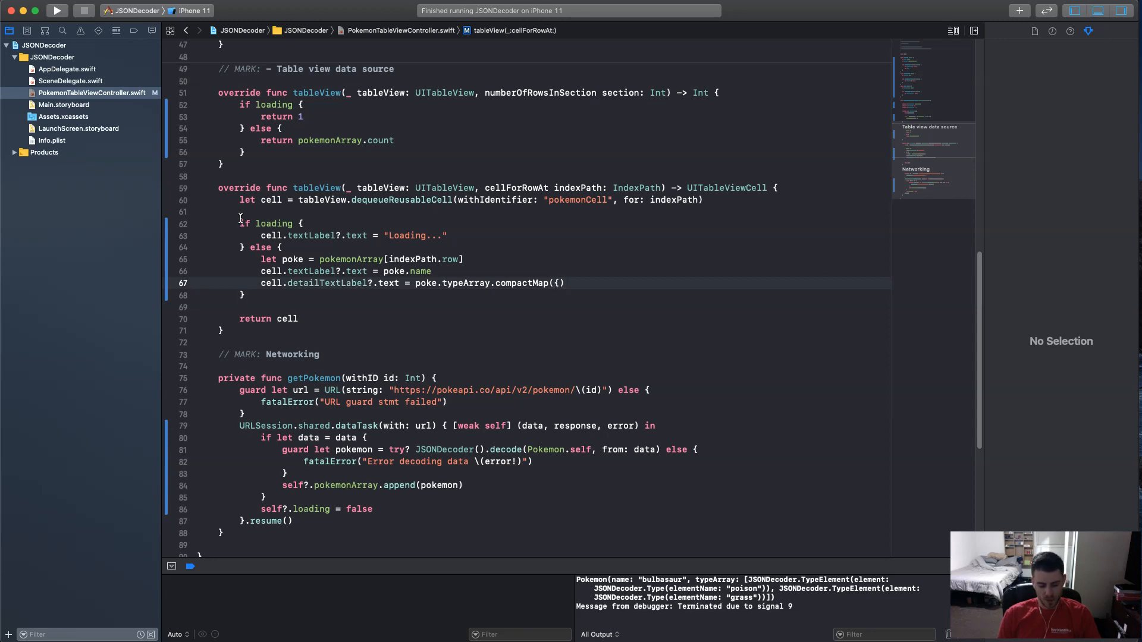
pyautogui.write('$')
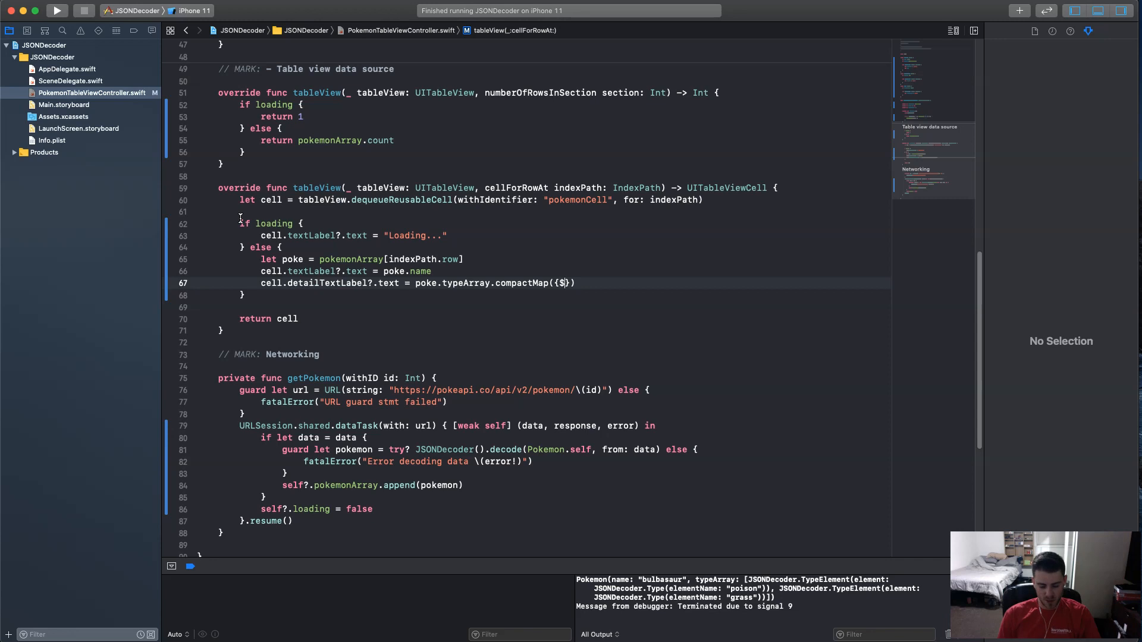
pyautogui.write('0')
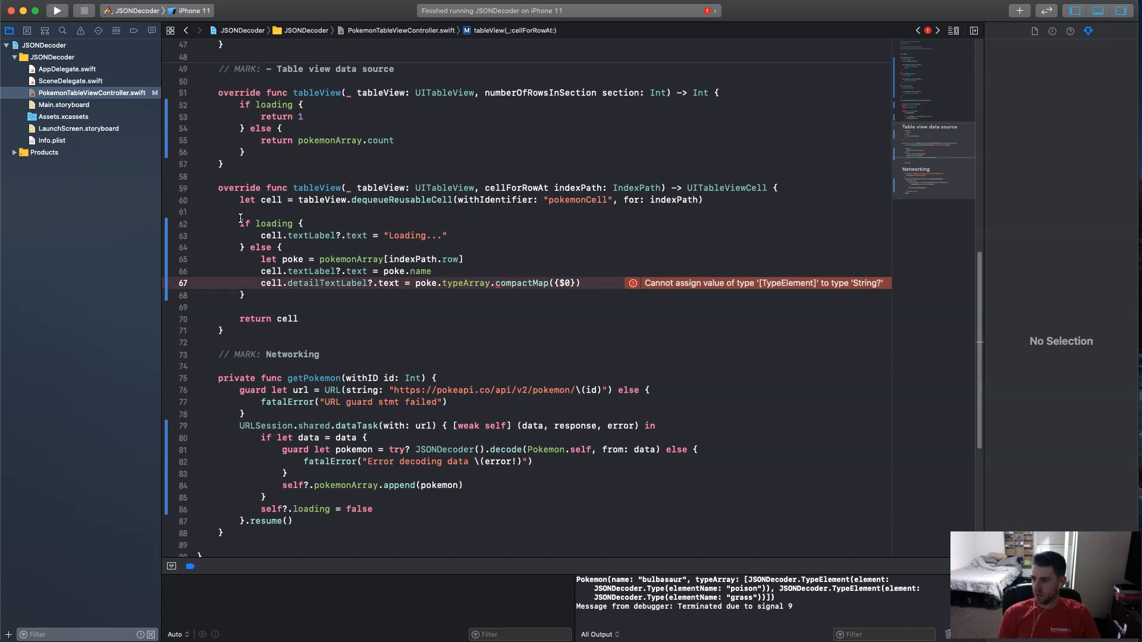
pyautogui.write('.element.elementName')
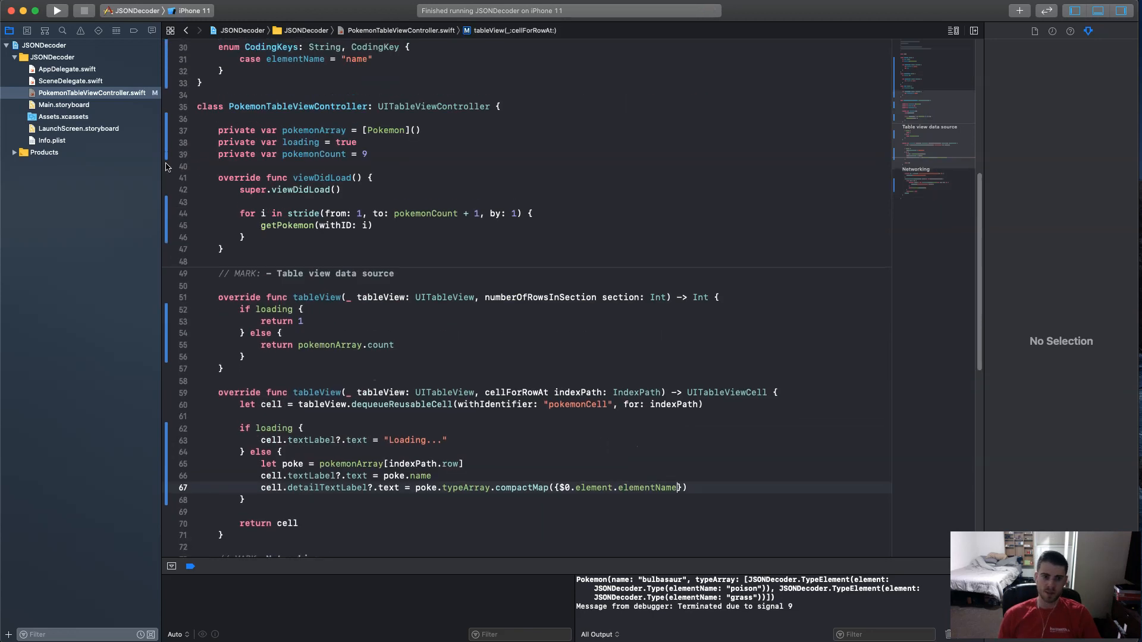
pyautogui.scroll(3)
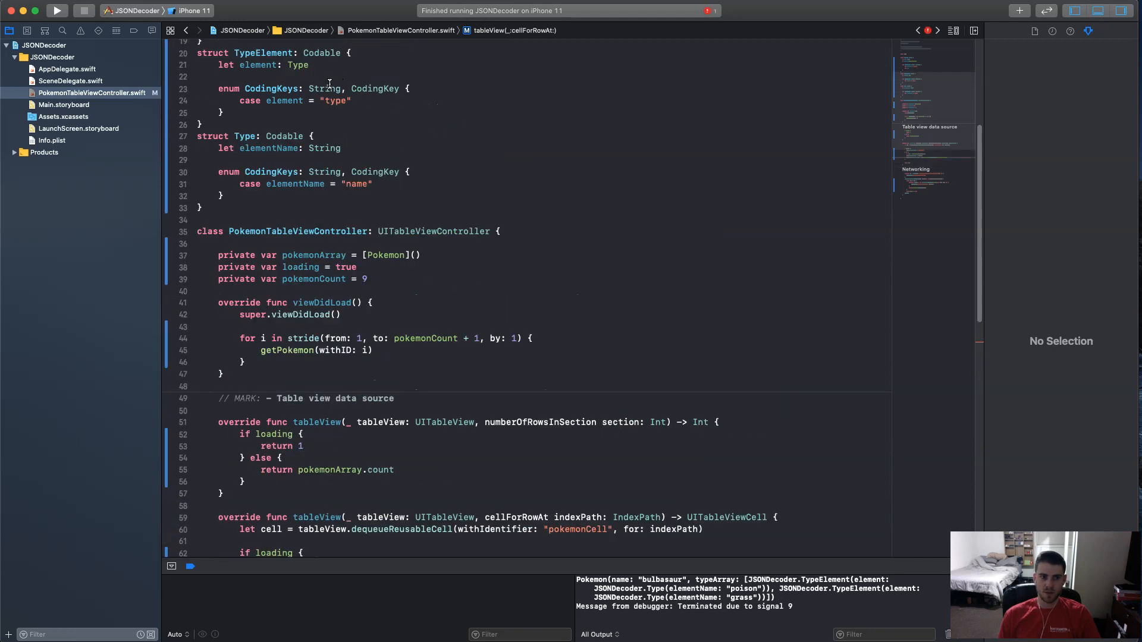
pyautogui.scroll(3)
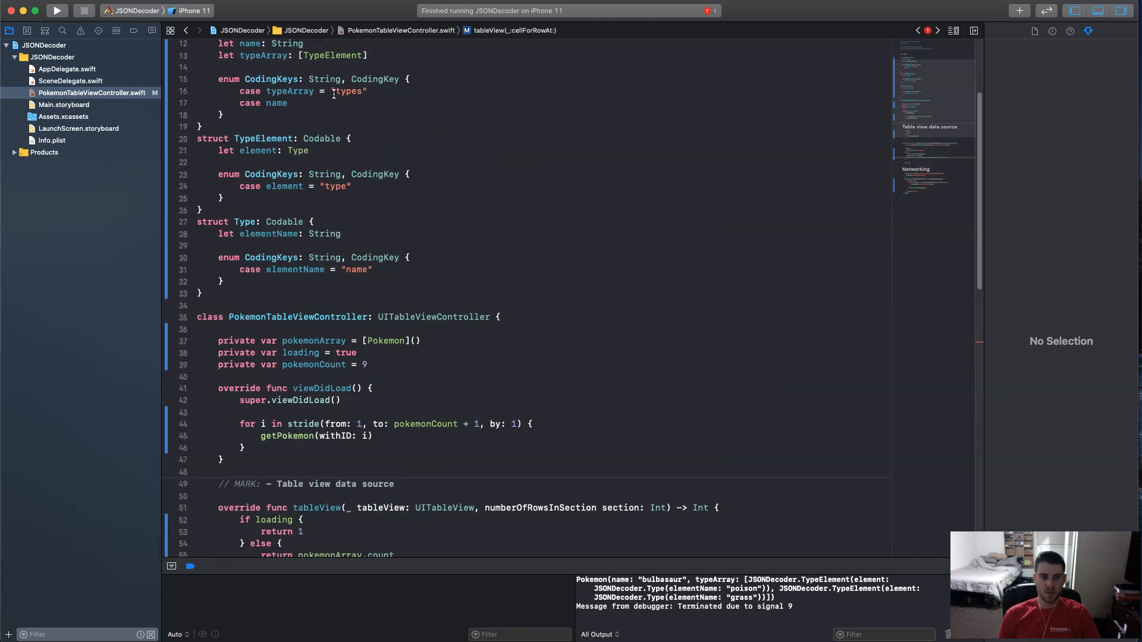
pyautogui.scroll(3)
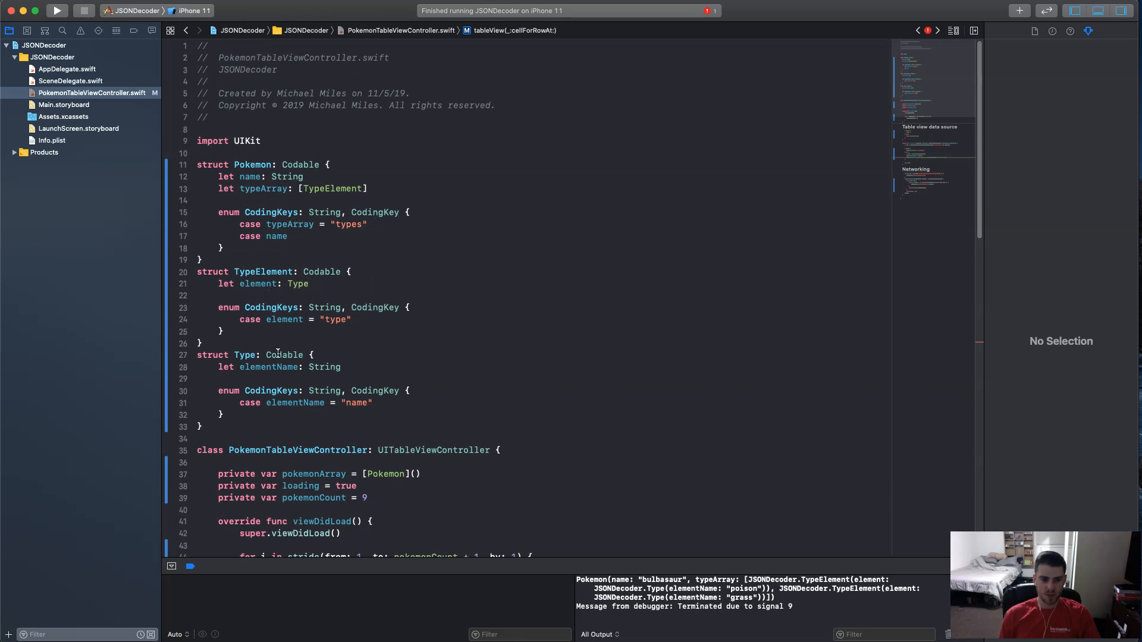
pyautogui.scroll(-3)
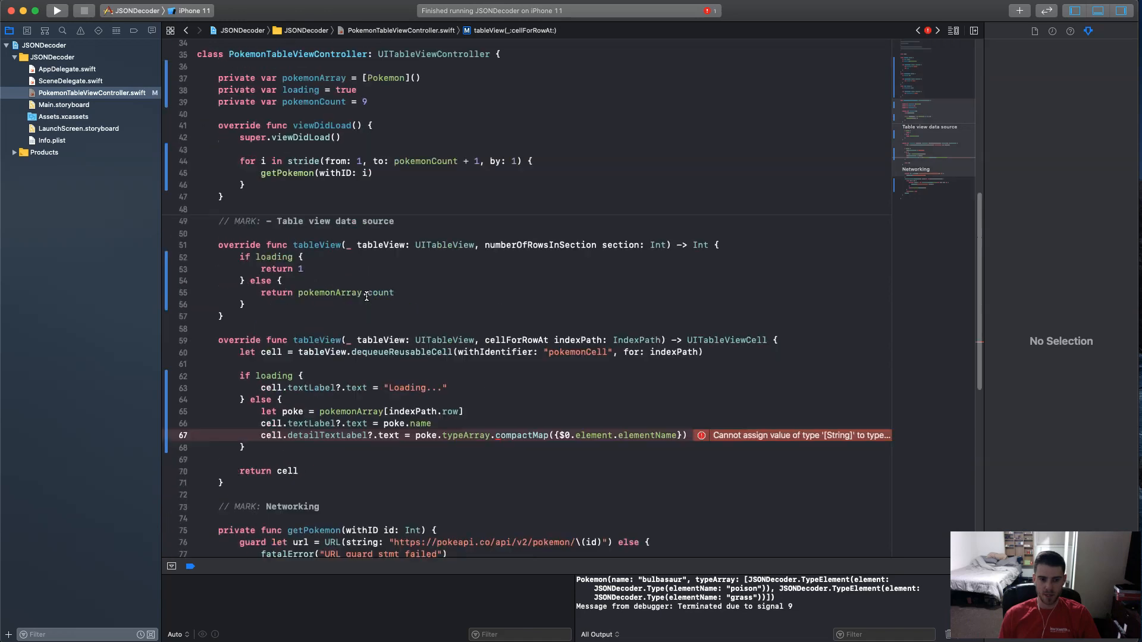
pyautogui.scroll(-3)
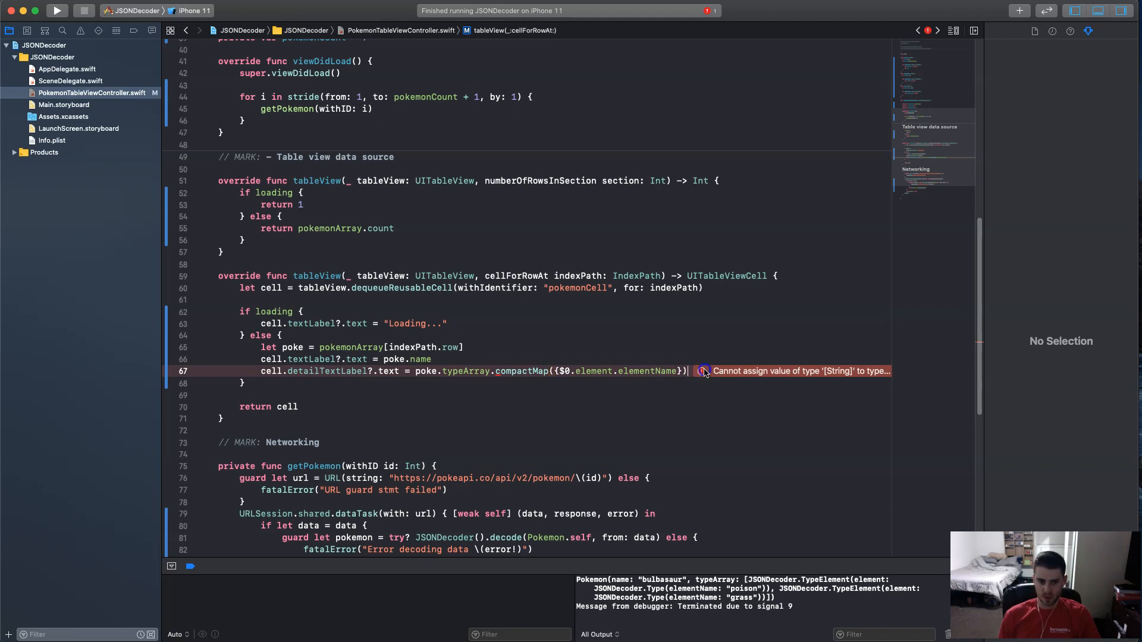
pyautogui.click(703, 372)
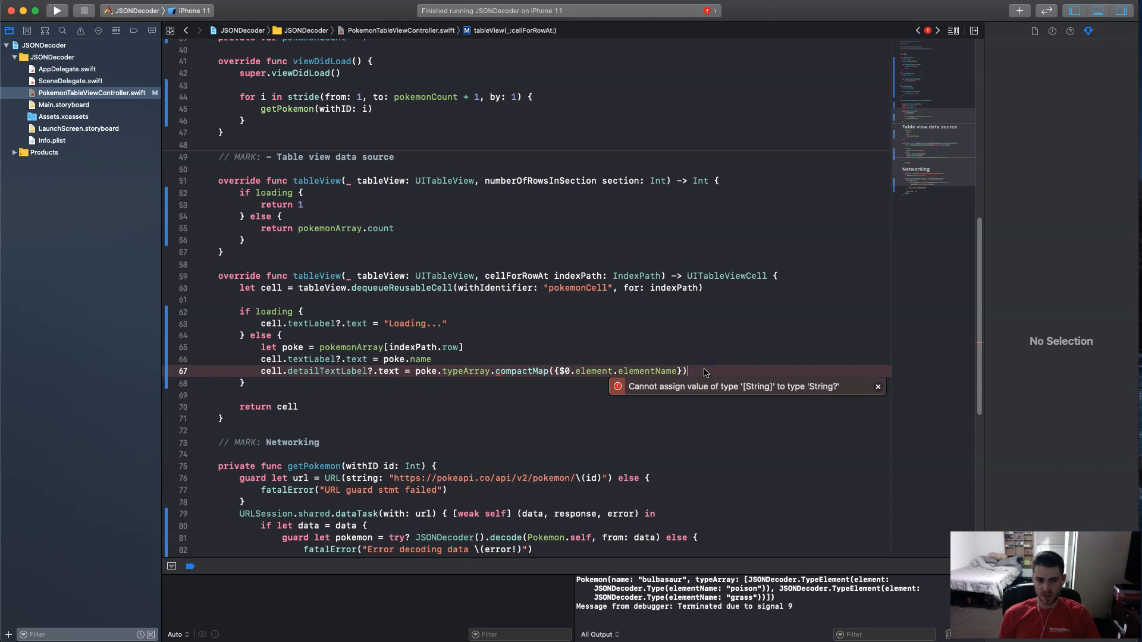
# Join the type names with joined(separator: ", ") to finish the subtitle line.
pyautogui.write('.')
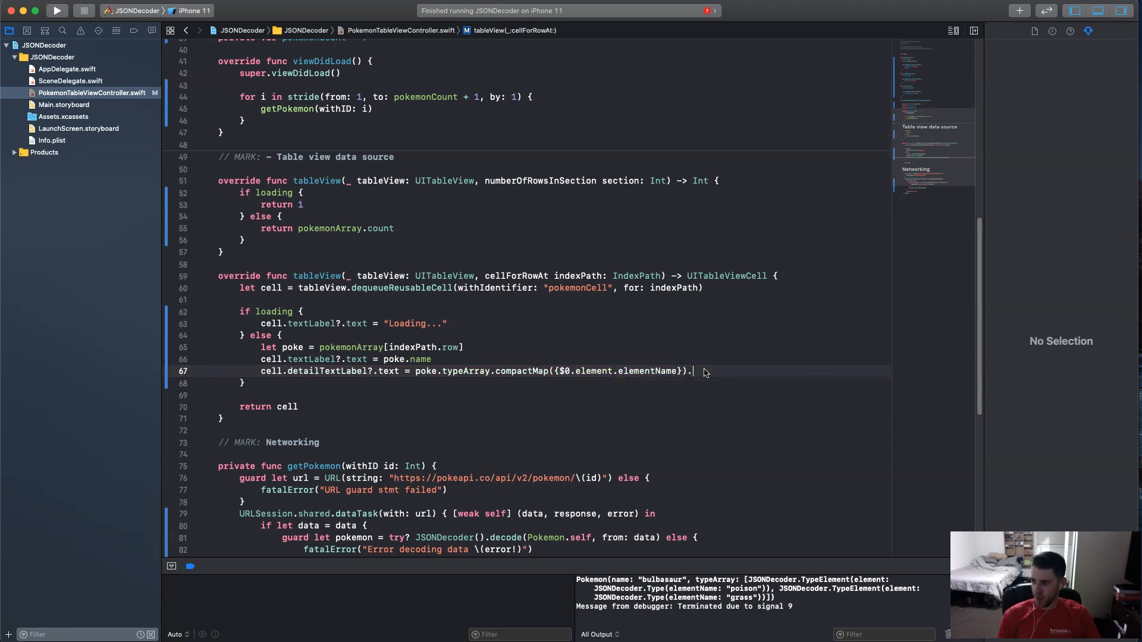
pyautogui.write('.joined')
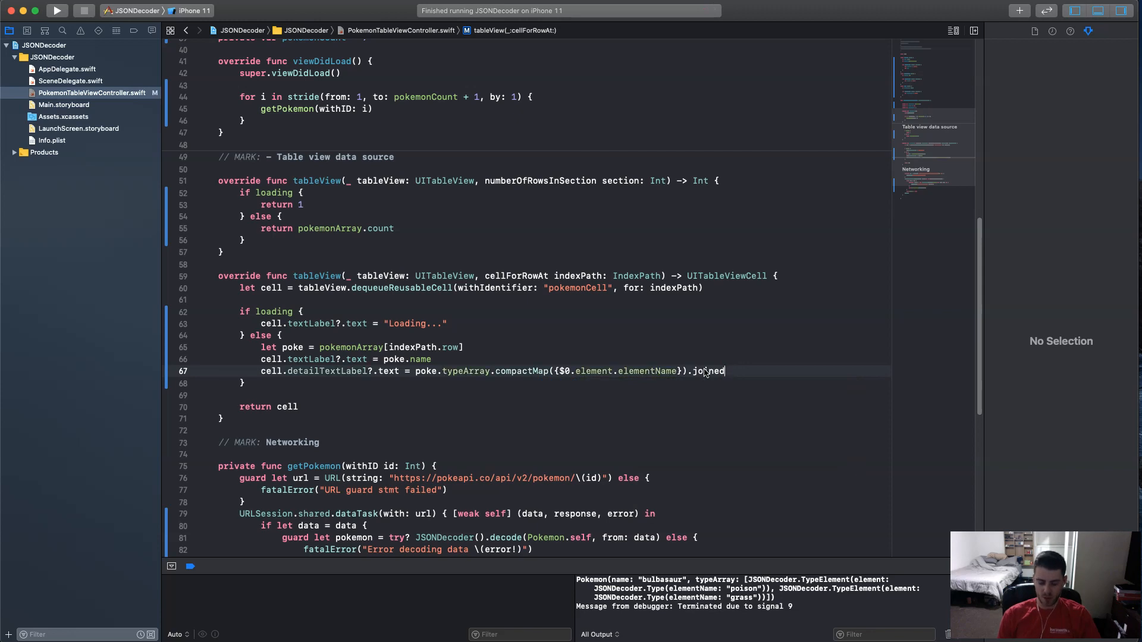
pyautogui.write('(')
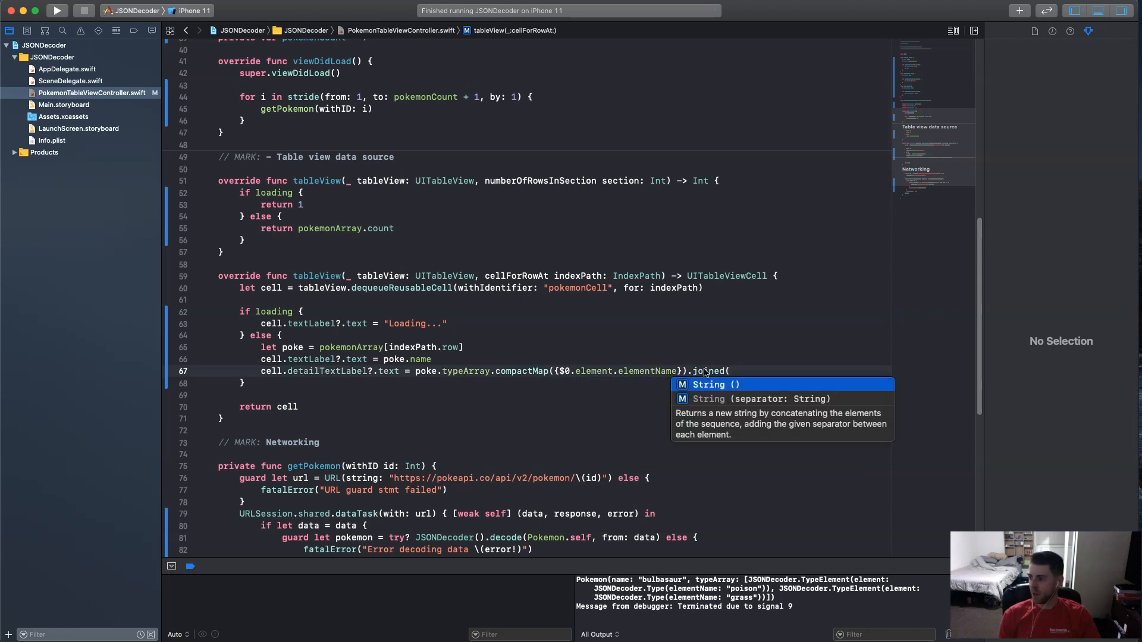
pyautogui.click(760, 399)
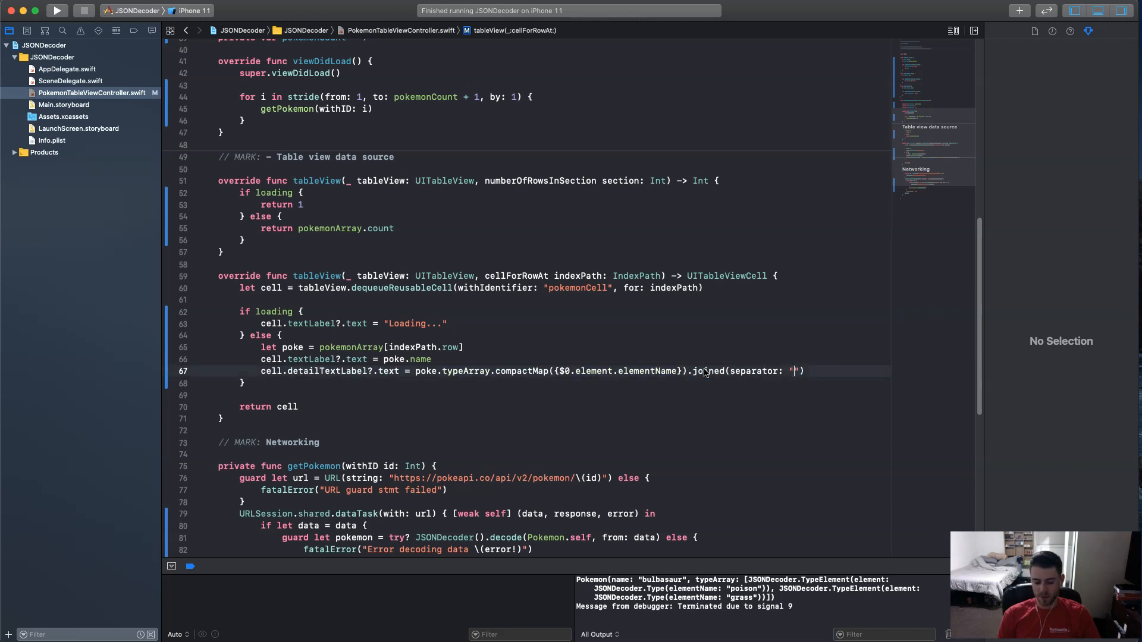
pyautogui.write(',')
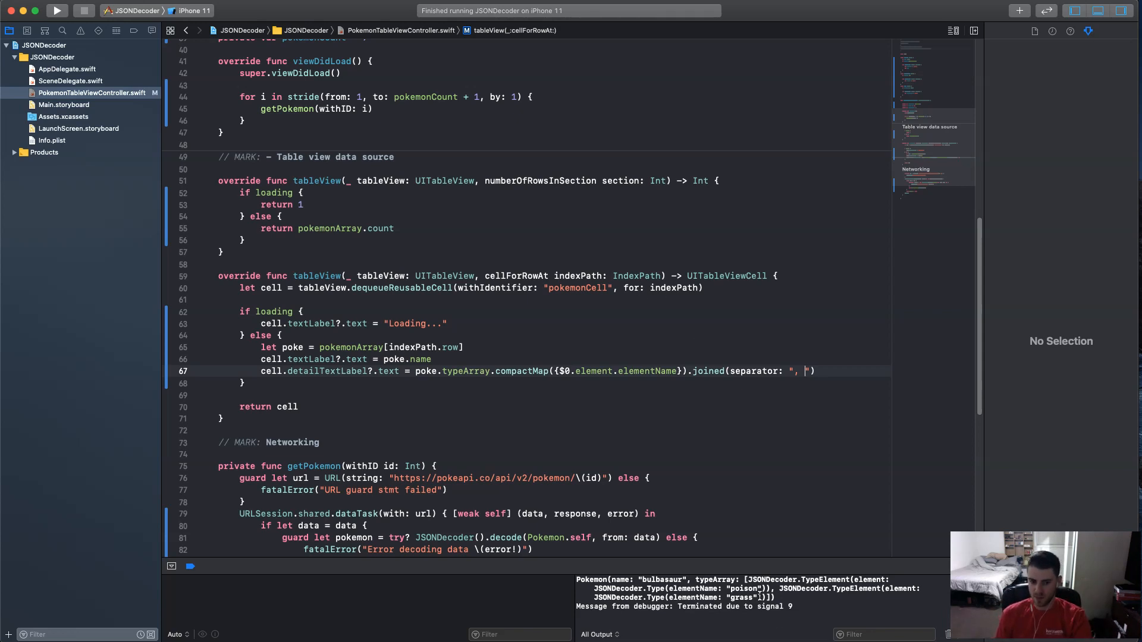
pyautogui.click(745, 417)
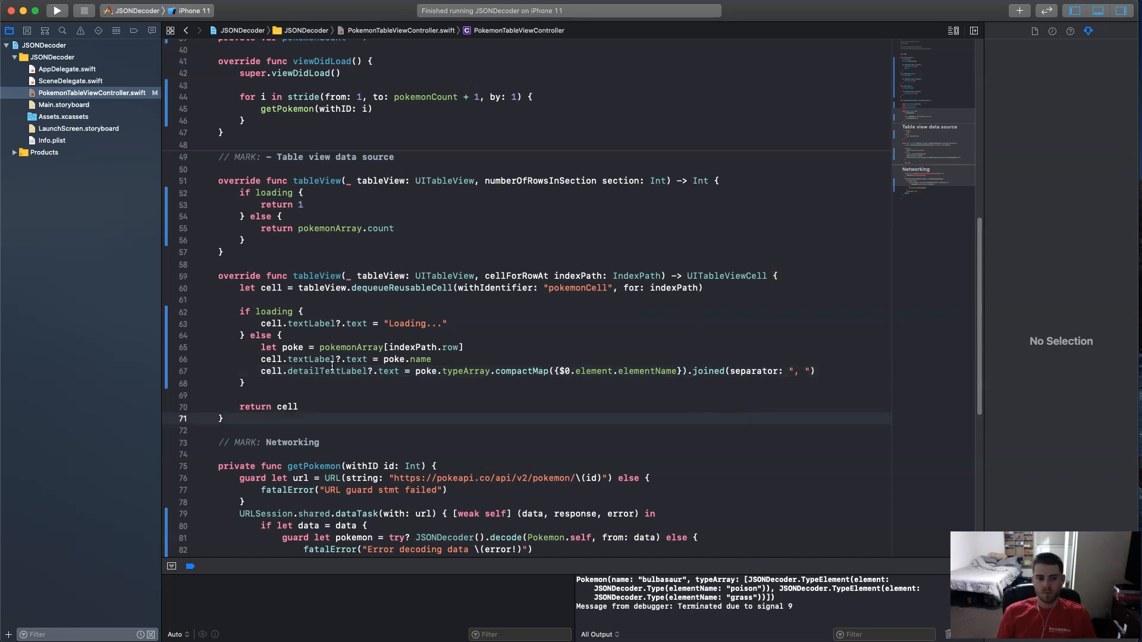
pyautogui.moveTo(292, 275)
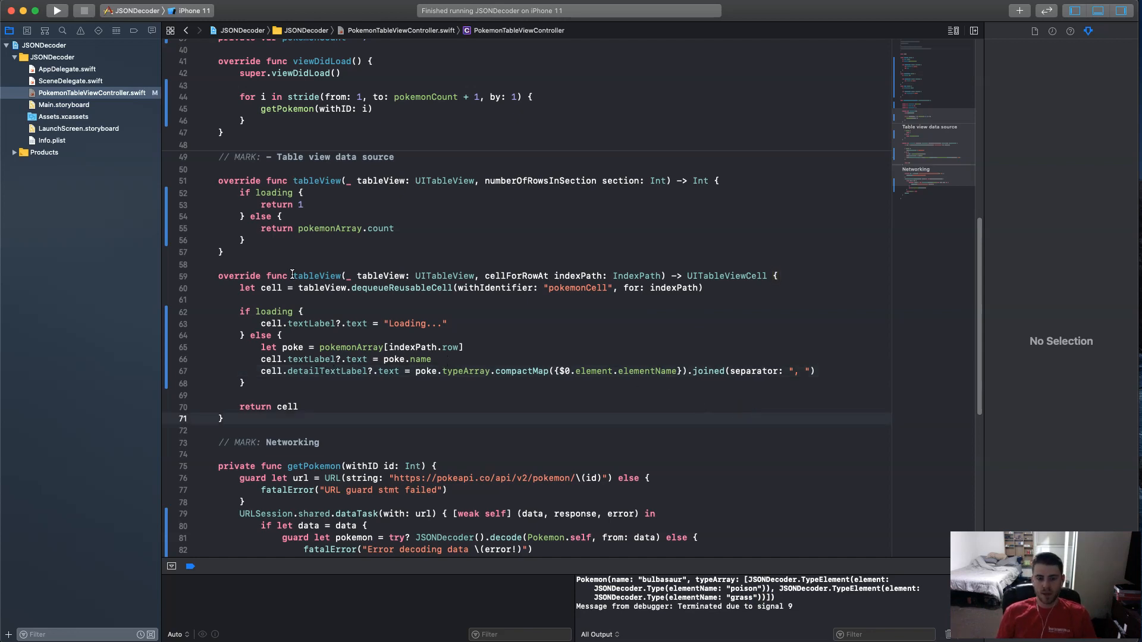
# Relaunch the app on the iPhone 11 simulator, still showing a single "Loading..." row.
pyautogui.click(56, 11)
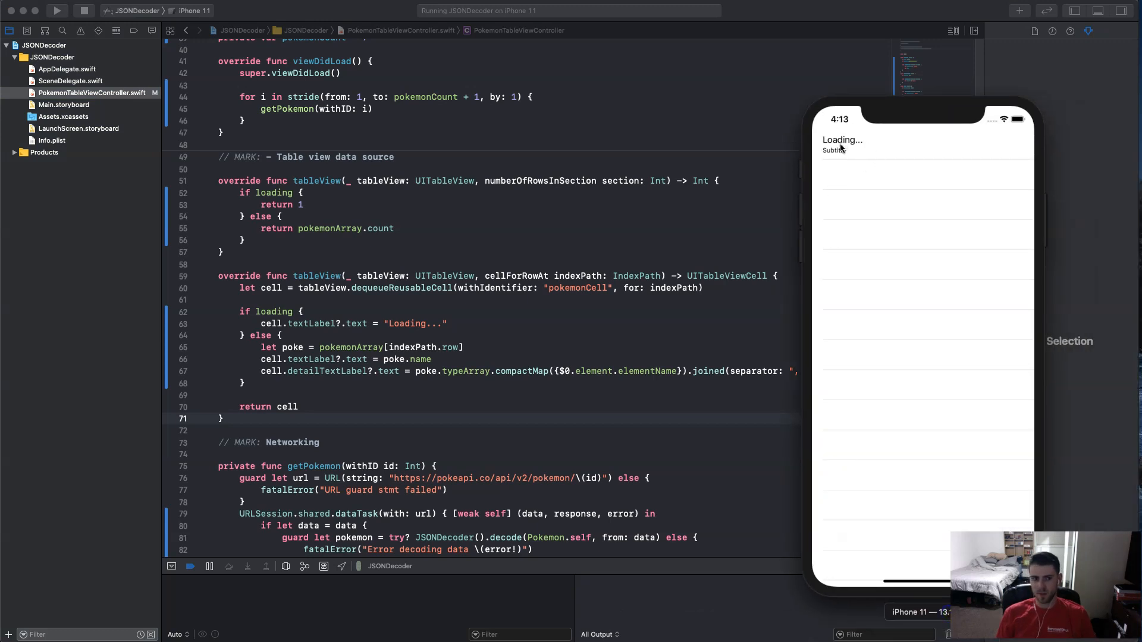
pyautogui.moveTo(850, 340)
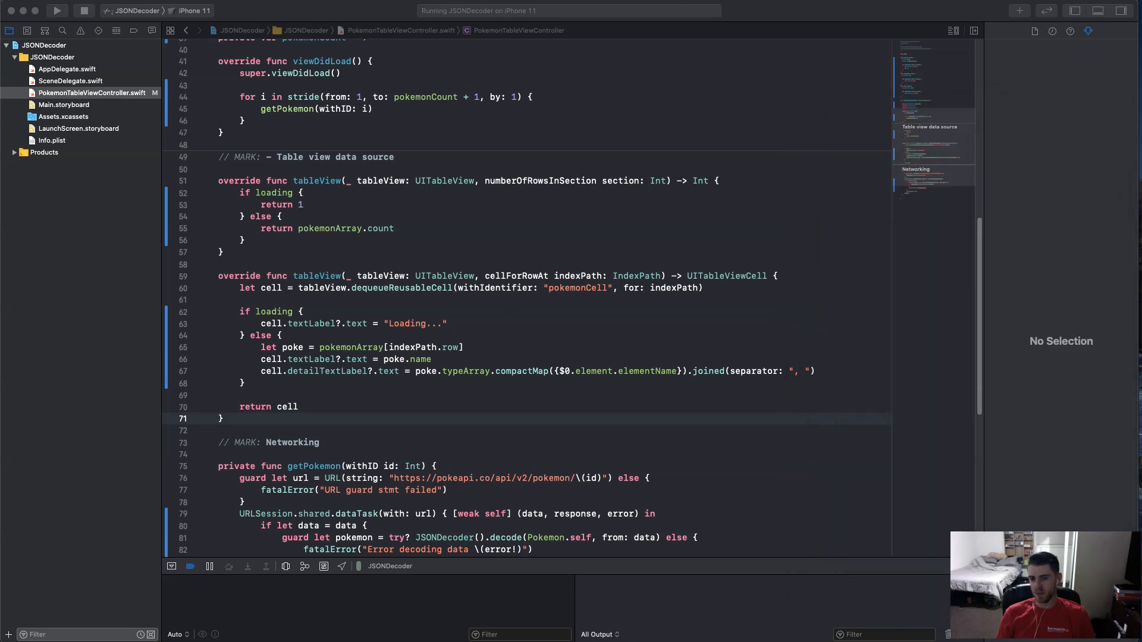
pyautogui.moveTo(430, 396)
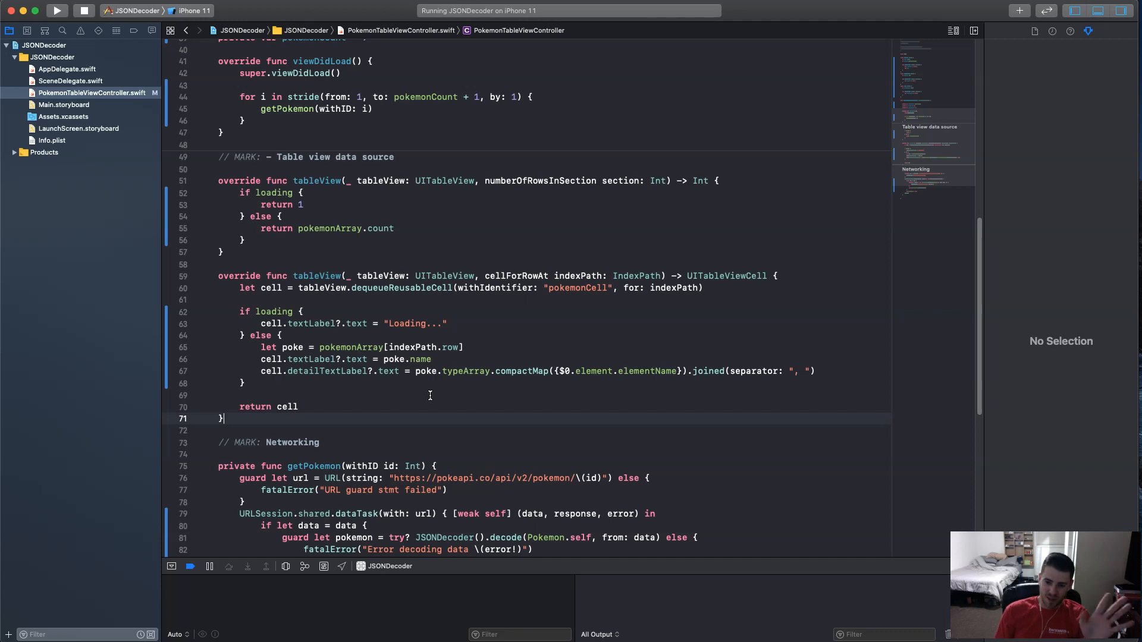
pyautogui.moveTo(500, 383)
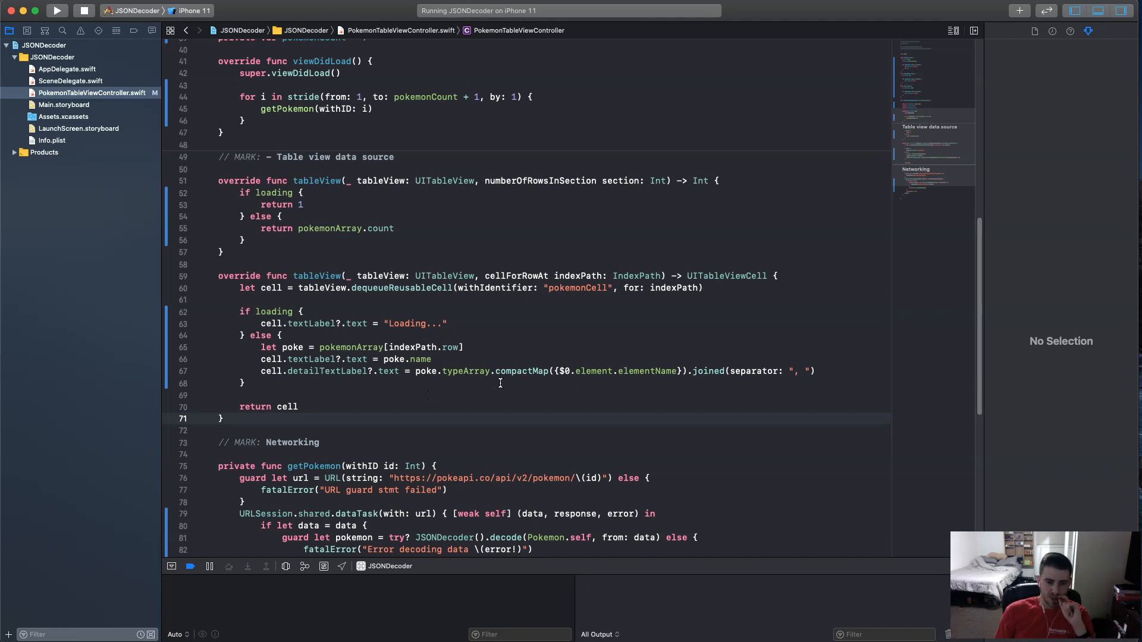
pyautogui.moveTo(528, 371)
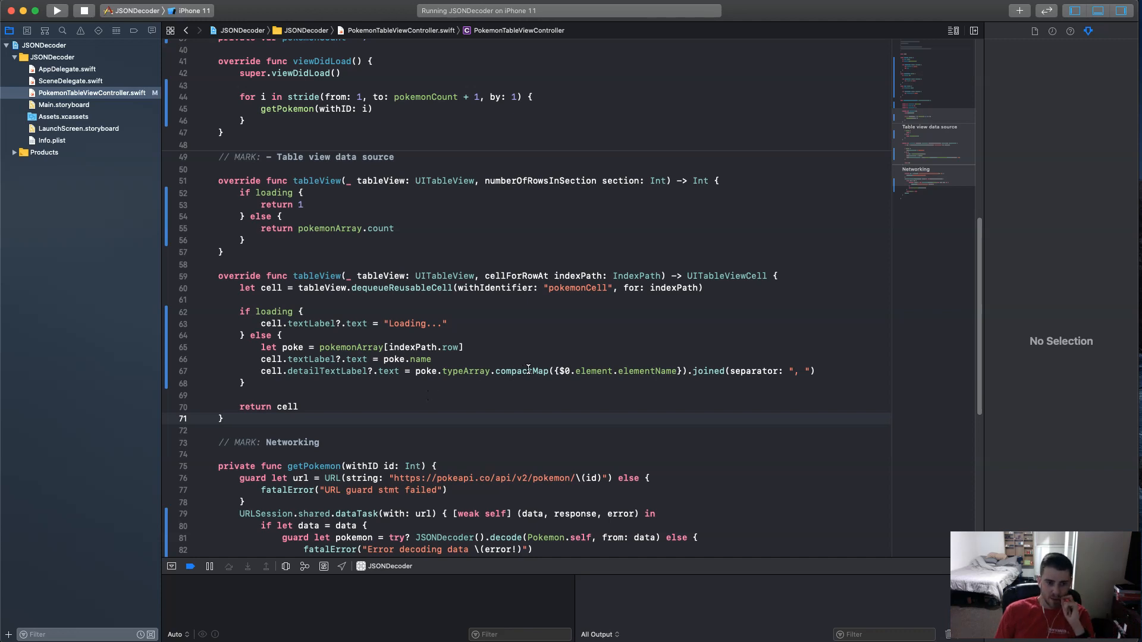
# After loading = false, call self?.tableView.reloadData() inside DispatchQueue.main.async.
pyautogui.scroll(-3)
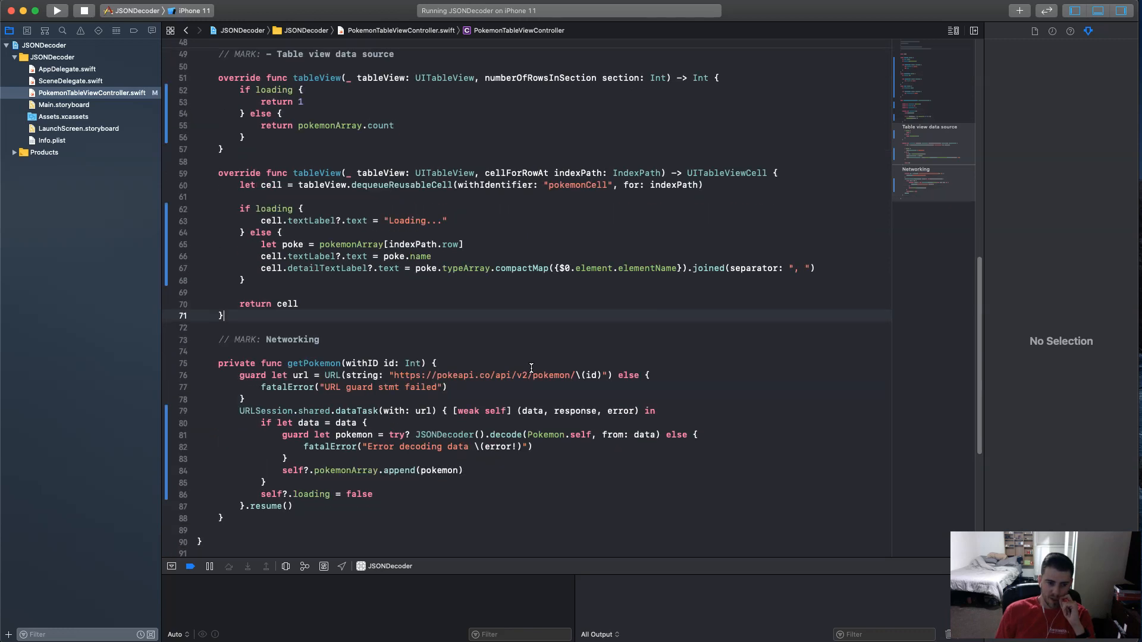
pyautogui.moveTo(411, 491)
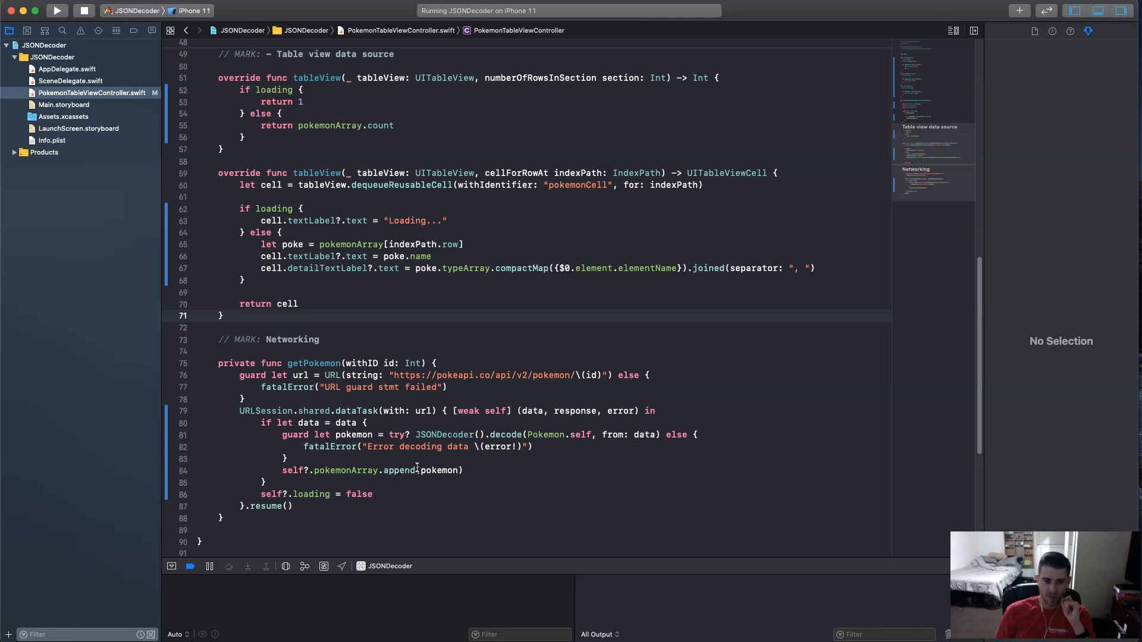
pyautogui.click(415, 495)
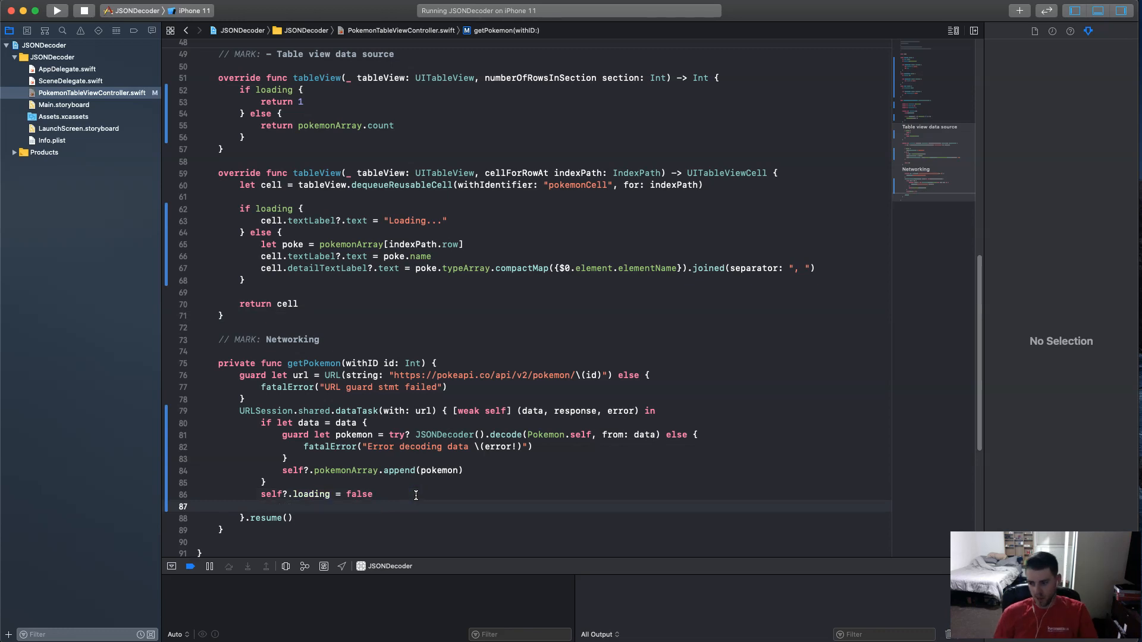
pyautogui.write('table.r')
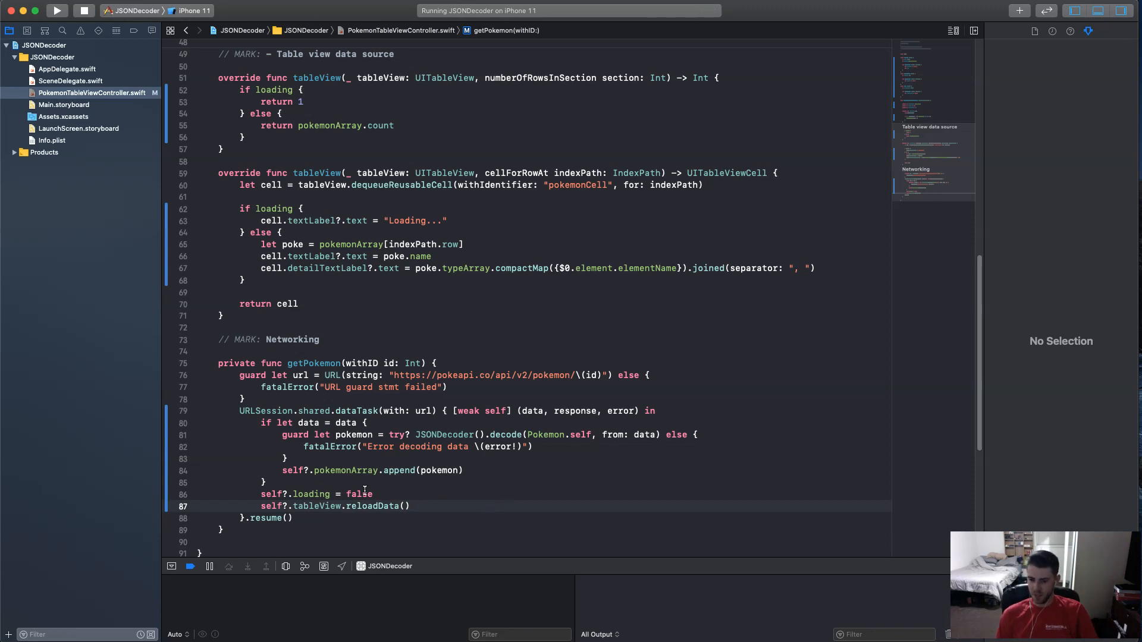
pyautogui.click(409, 494)
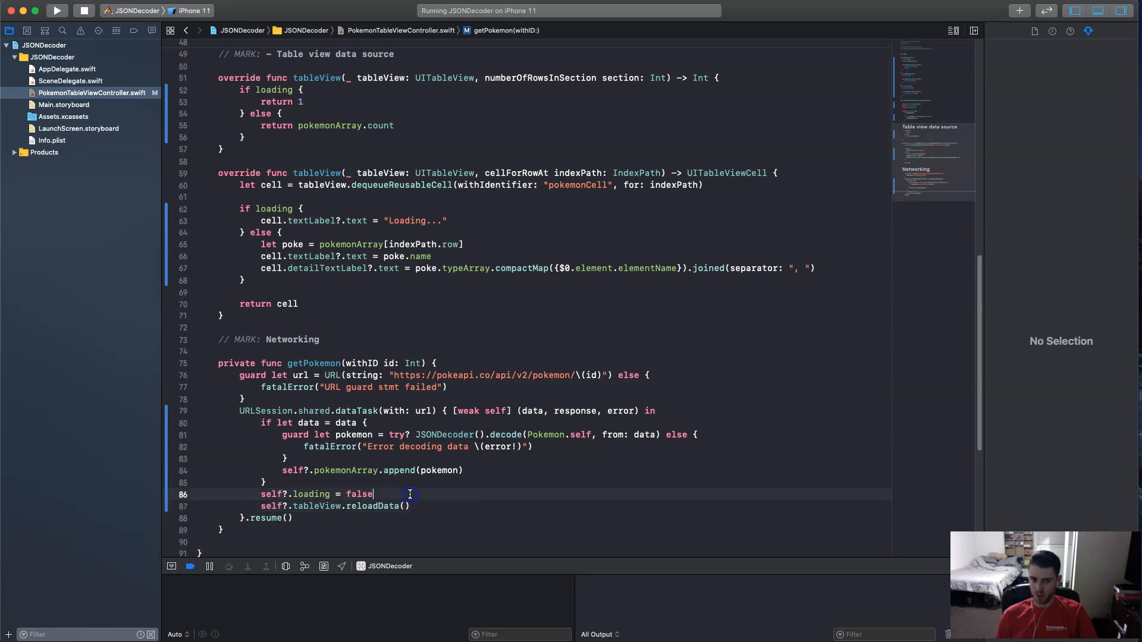
pyautogui.write('di')
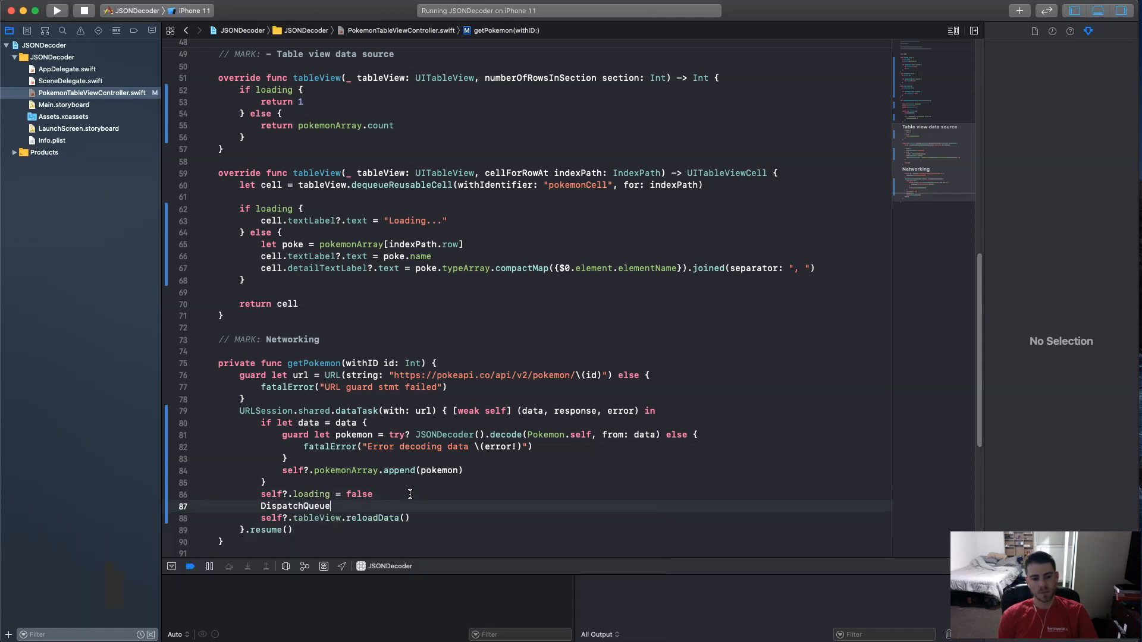
pyautogui.write('.main.')
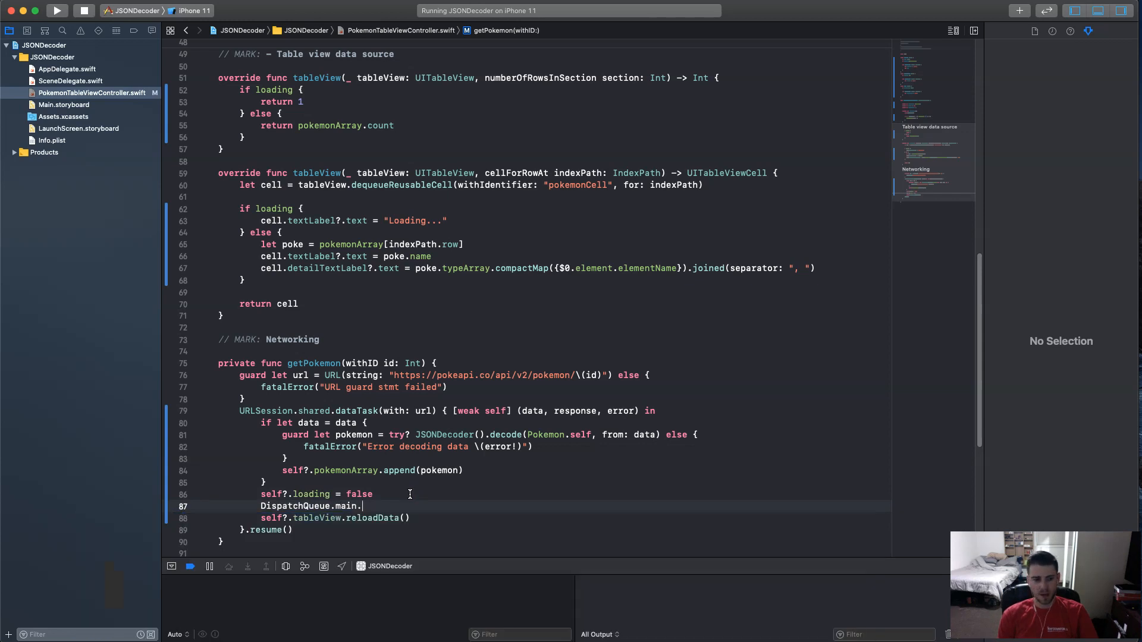
pyautogui.write('async {')
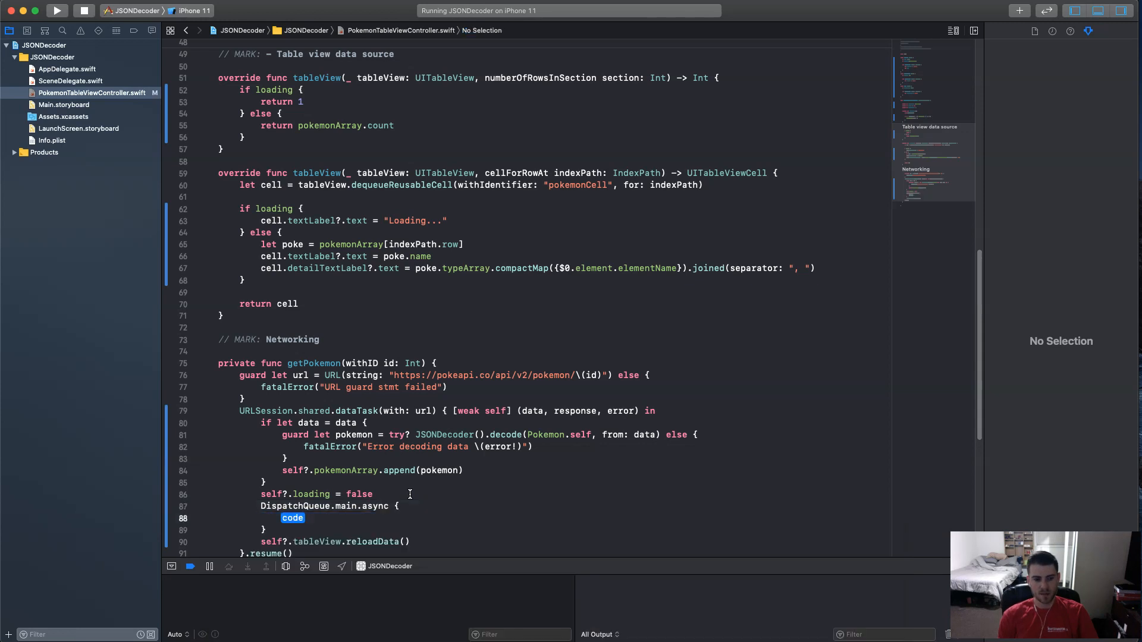
pyautogui.click(411, 493)
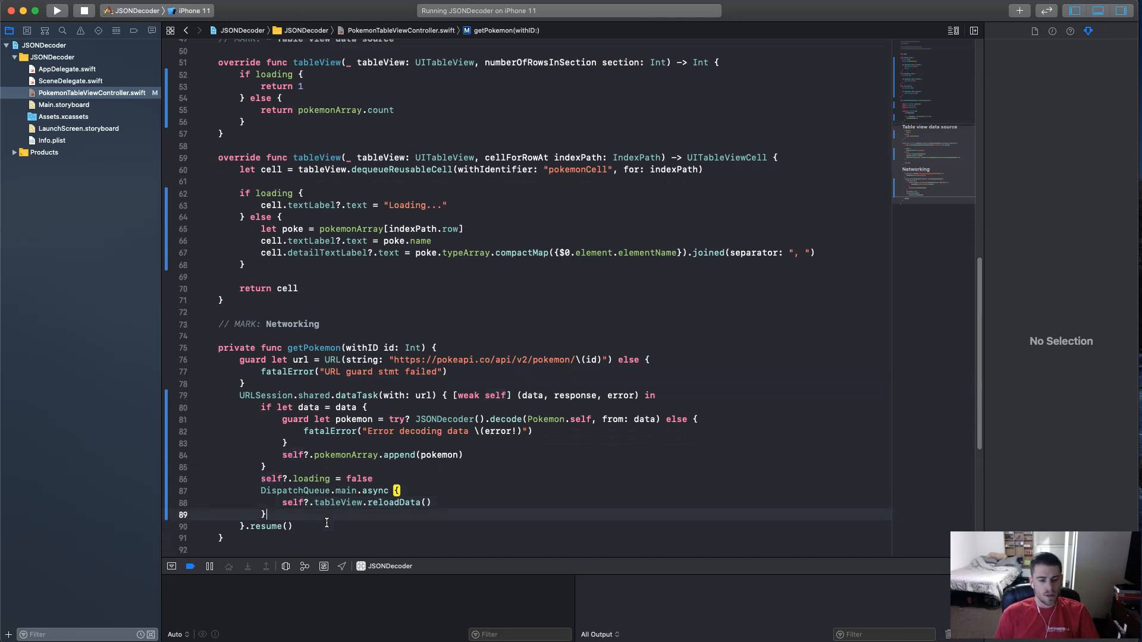
pyautogui.scroll(3)
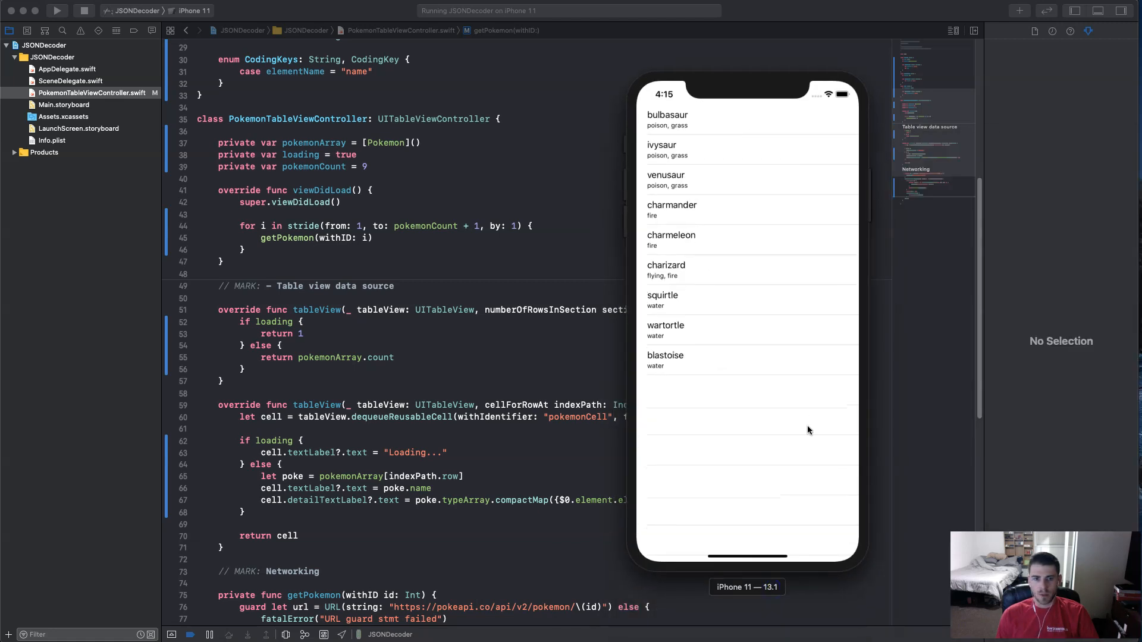
# Tap the venusaur row in the nine-Pokémon list running in the simulator.
pyautogui.click(699, 180)
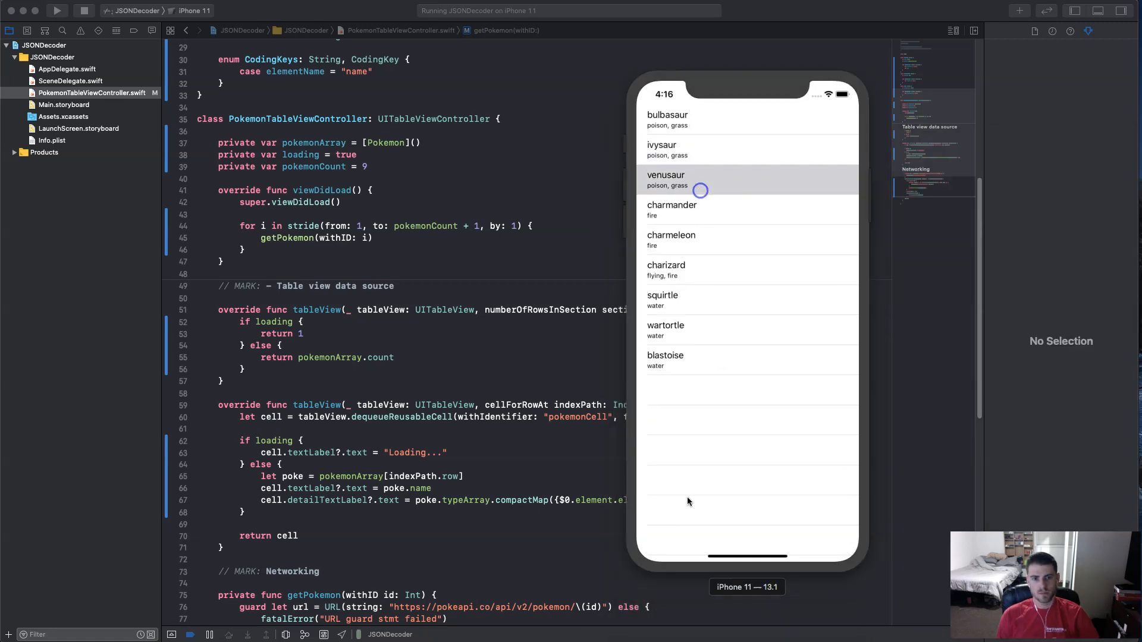
pyautogui.moveTo(747, 426)
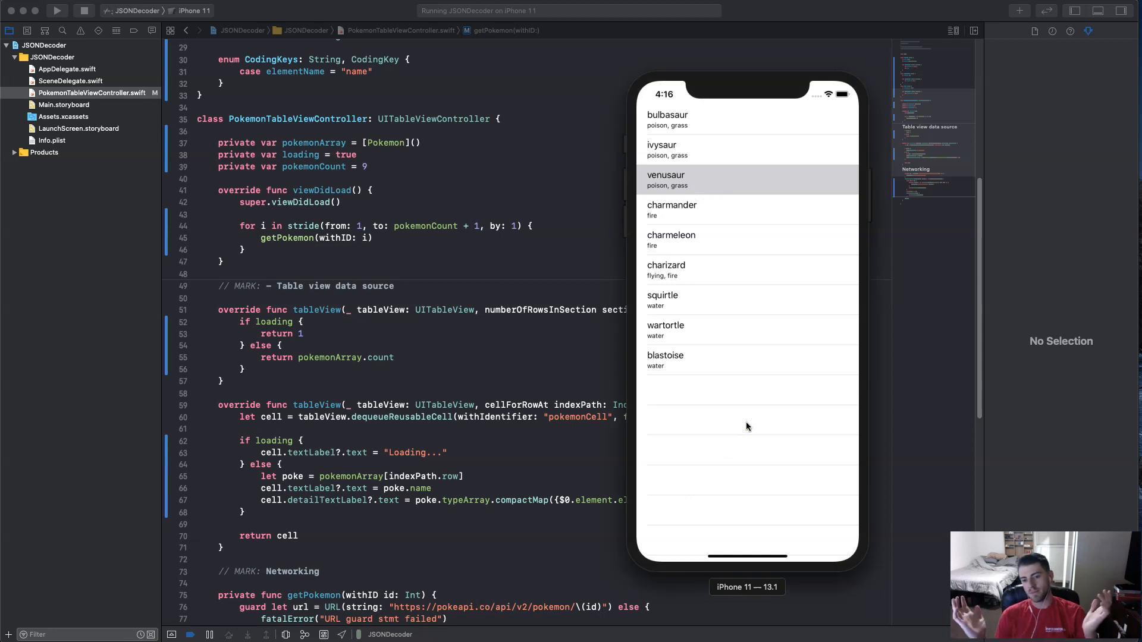
pyautogui.moveTo(736, 421)
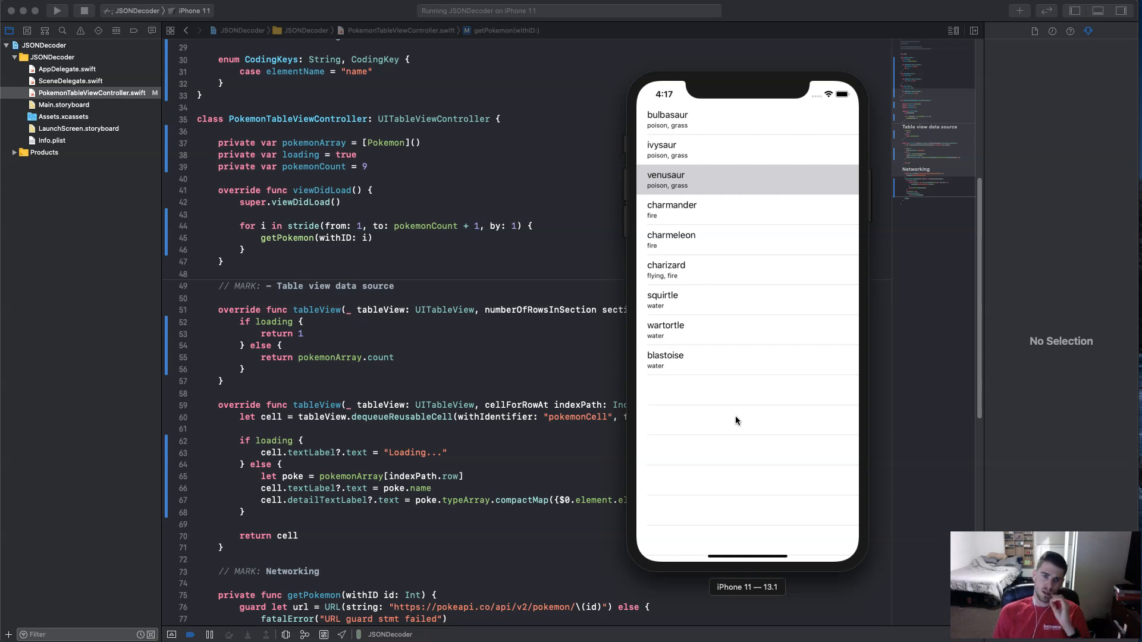
pyautogui.moveTo(407, 374)
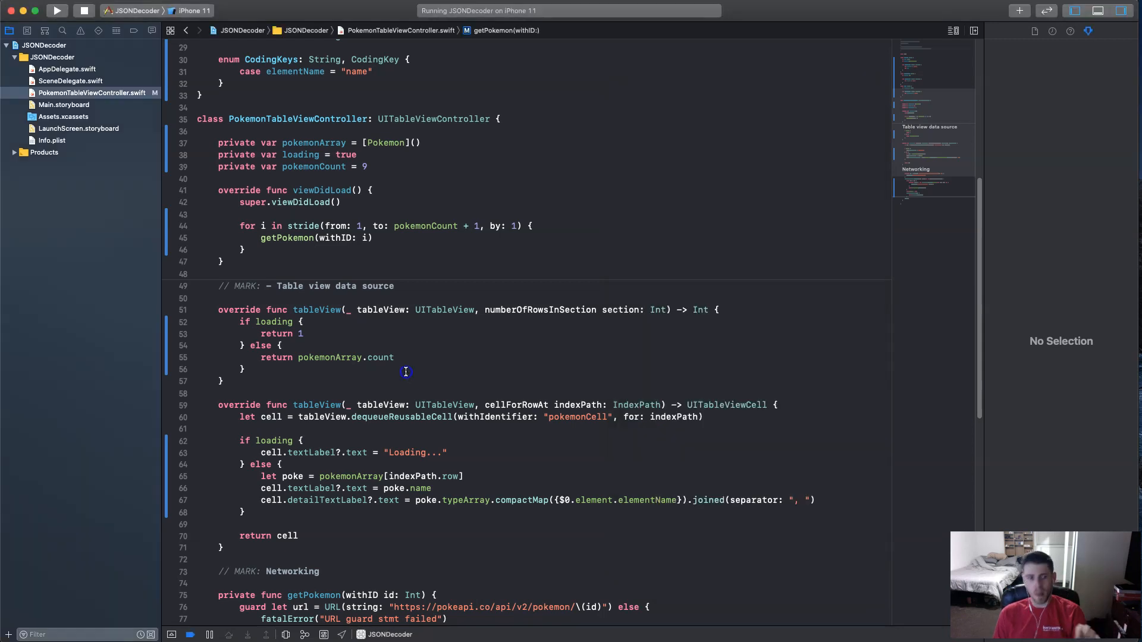
pyautogui.scroll(3)
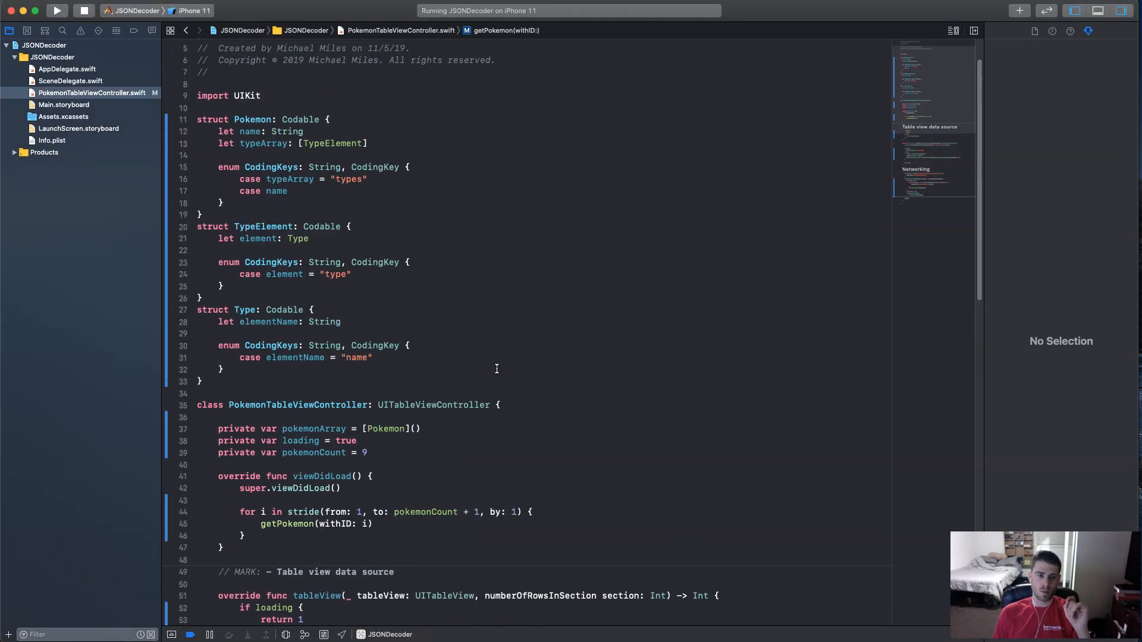
pyautogui.scroll(-3)
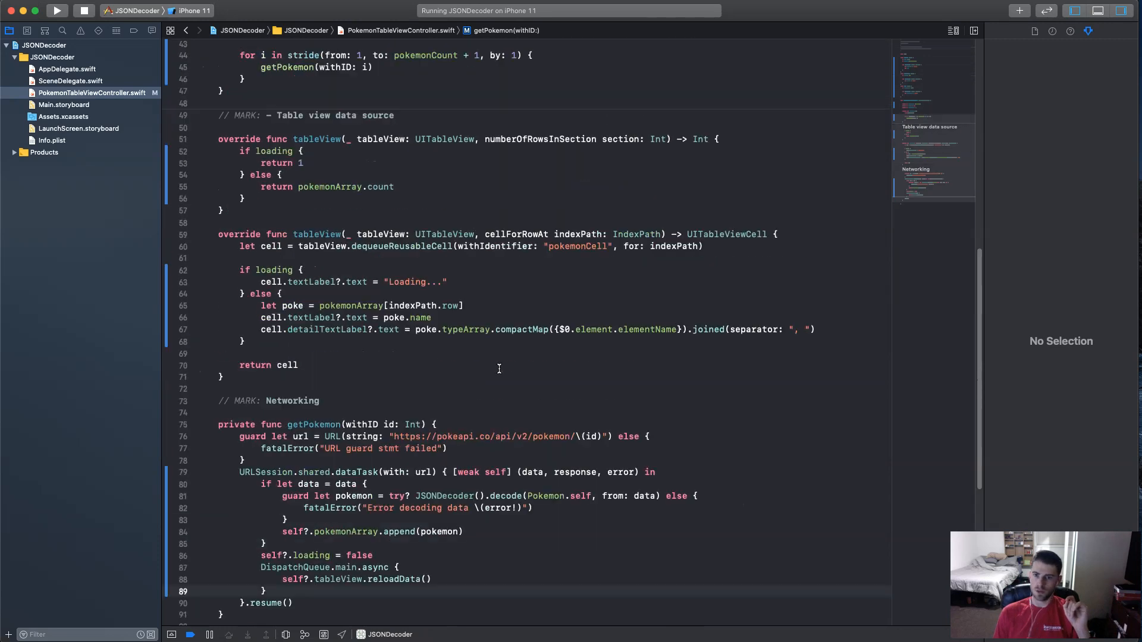
pyautogui.scroll(3)
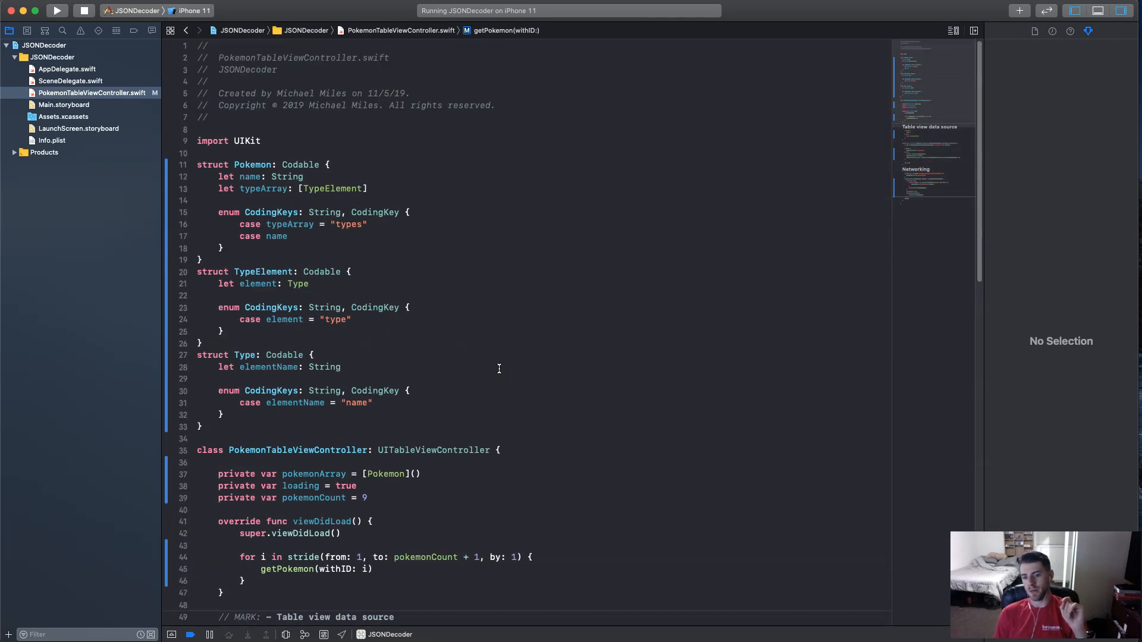